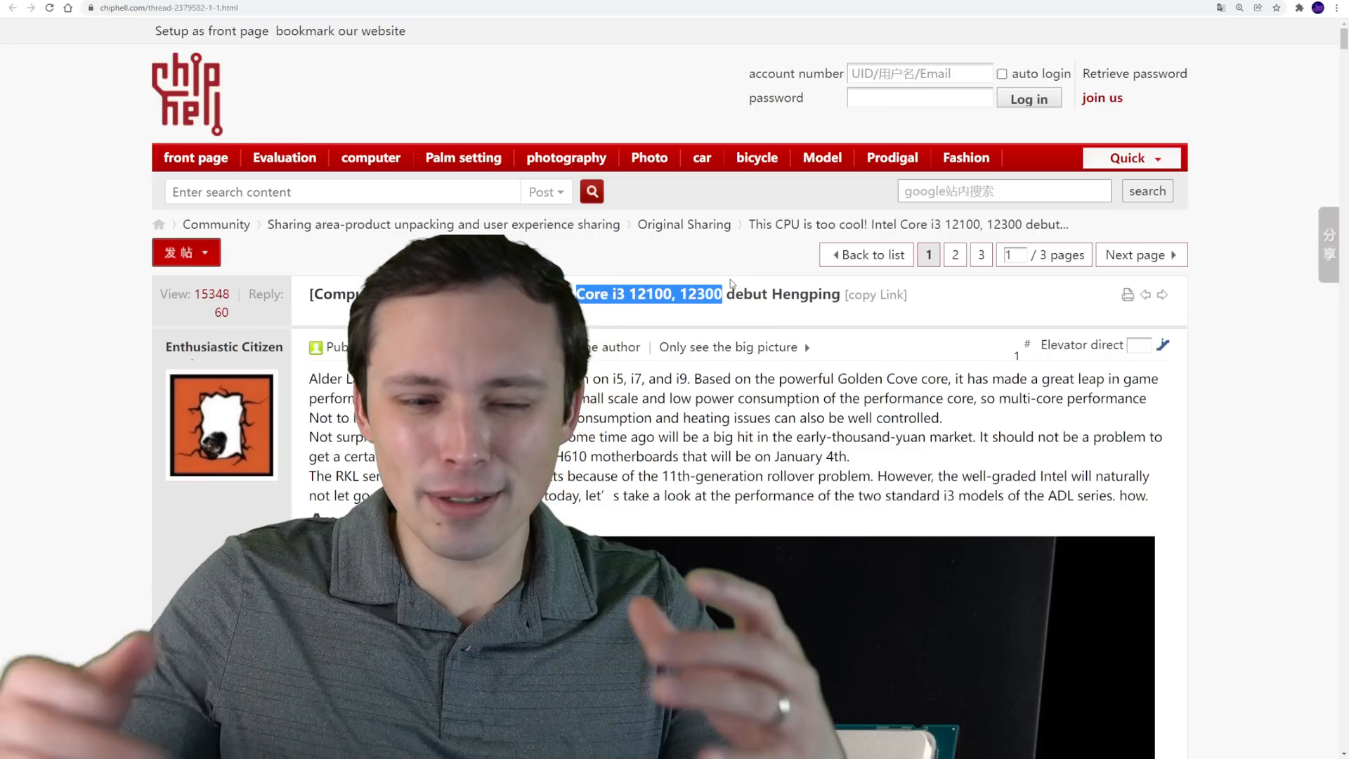
Open the Intel Core i5 12400 first-release review thread from the forum listing
click(649, 157)
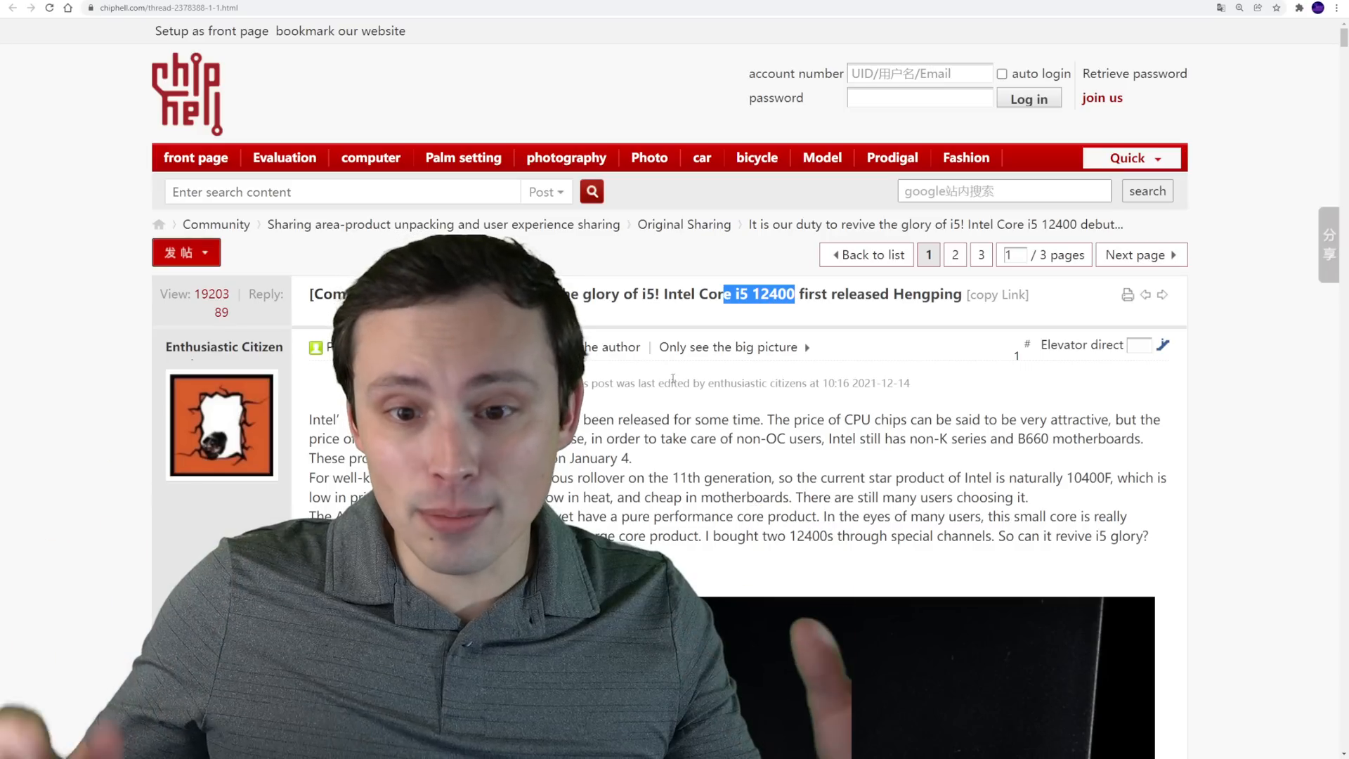
Scroll to the 12400 pin-side photos and highlight 'This H0' then 'C0' in the stepping captions
scroll(down, 3)
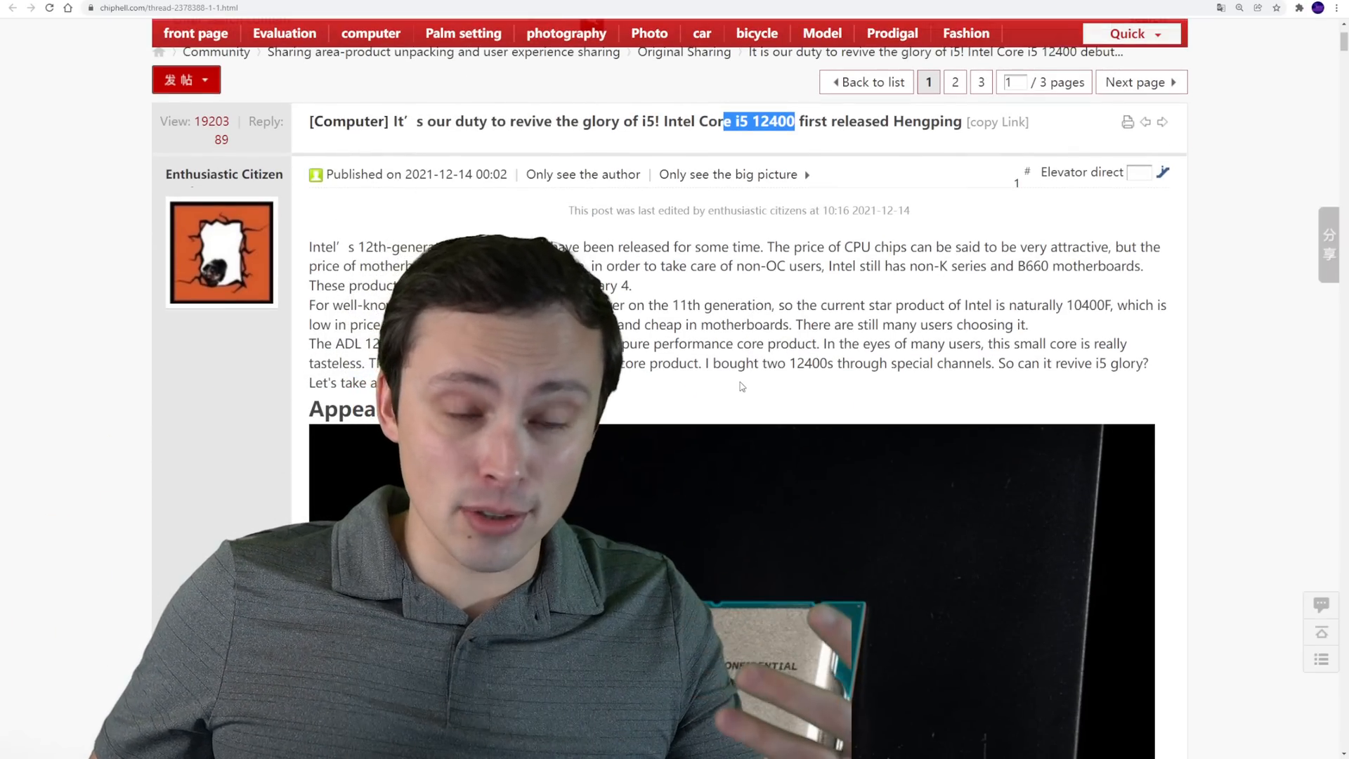
scroll(down, 3)
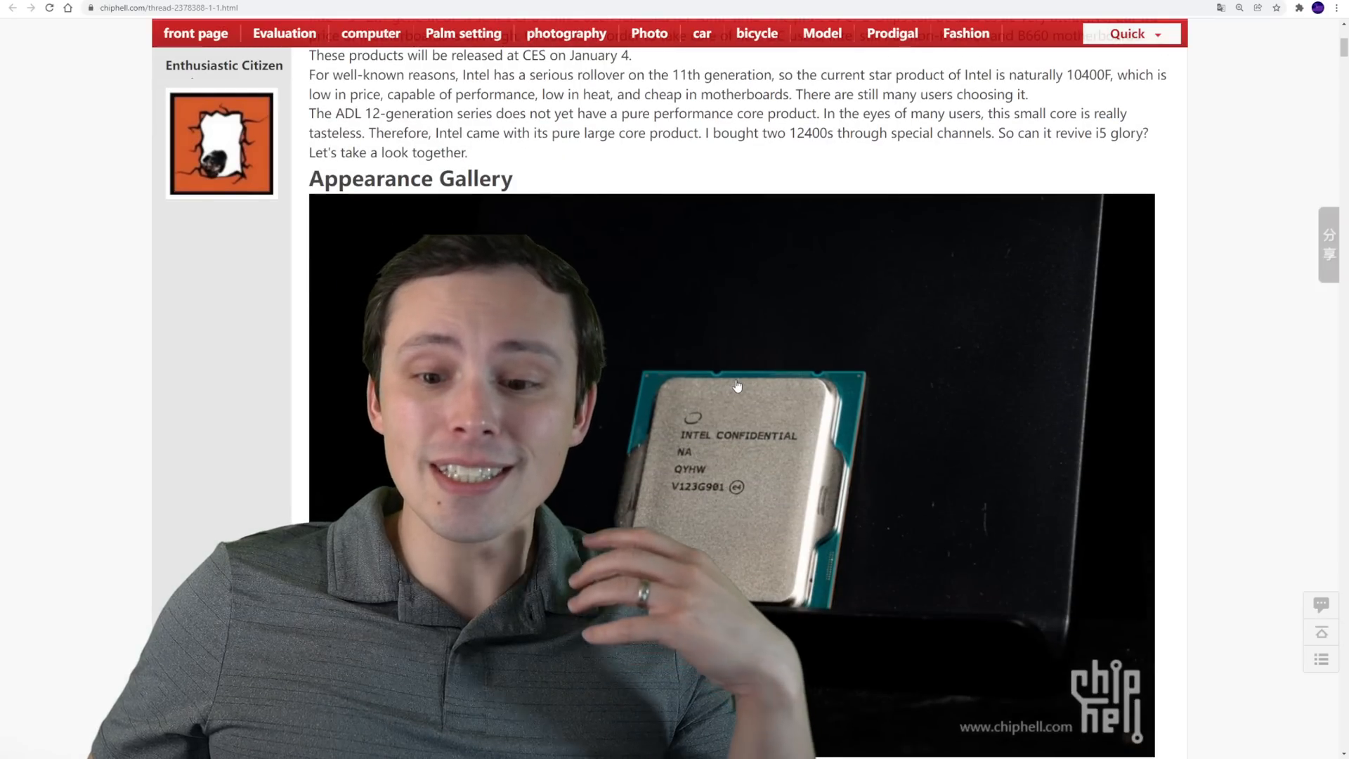
scroll(down, 3)
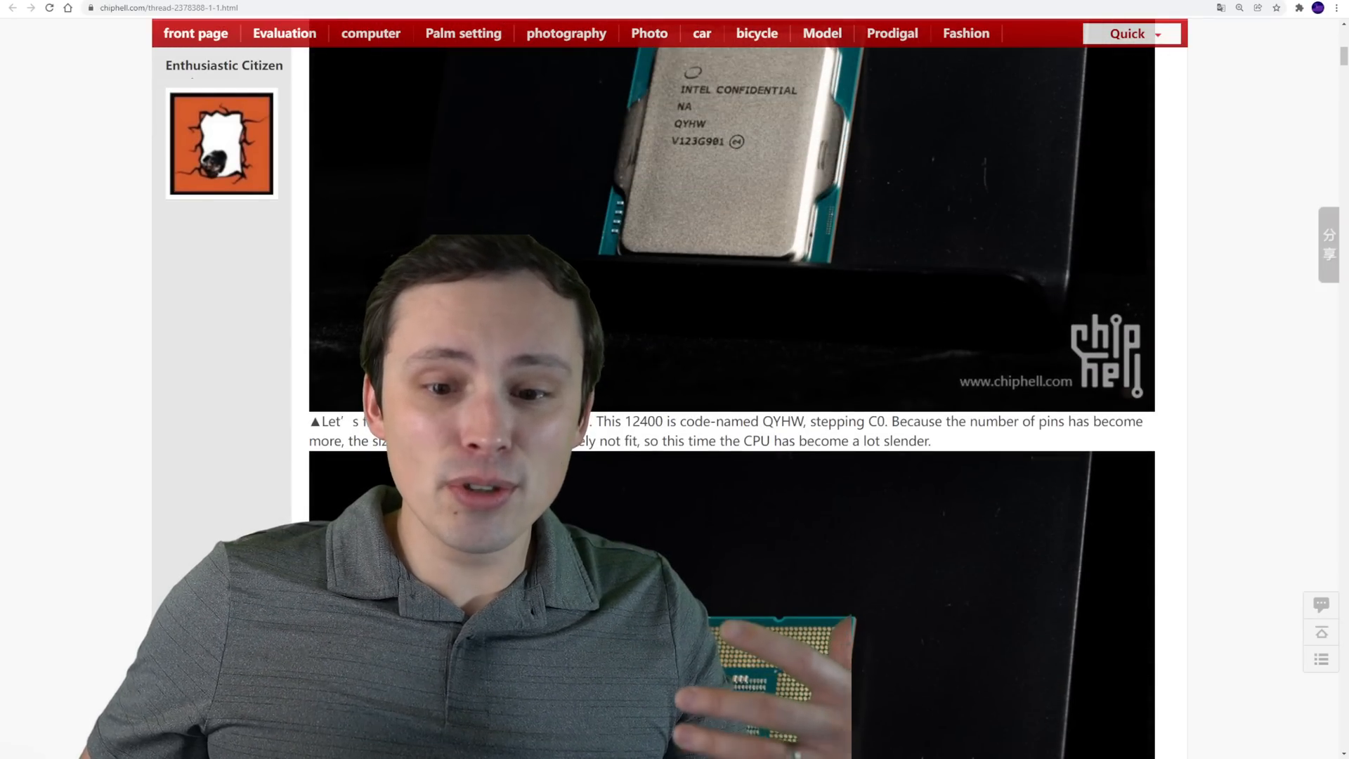
scroll(down, 3)
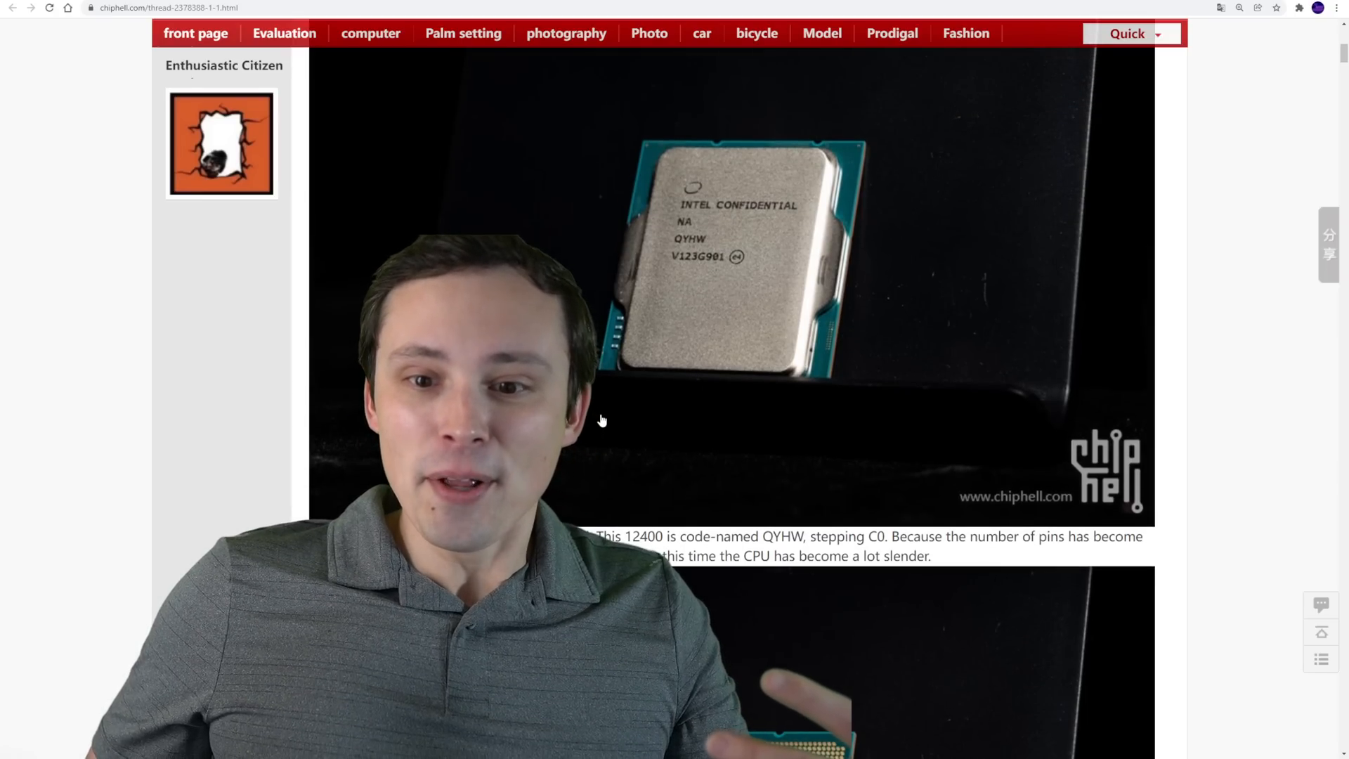
scroll(down, 3)
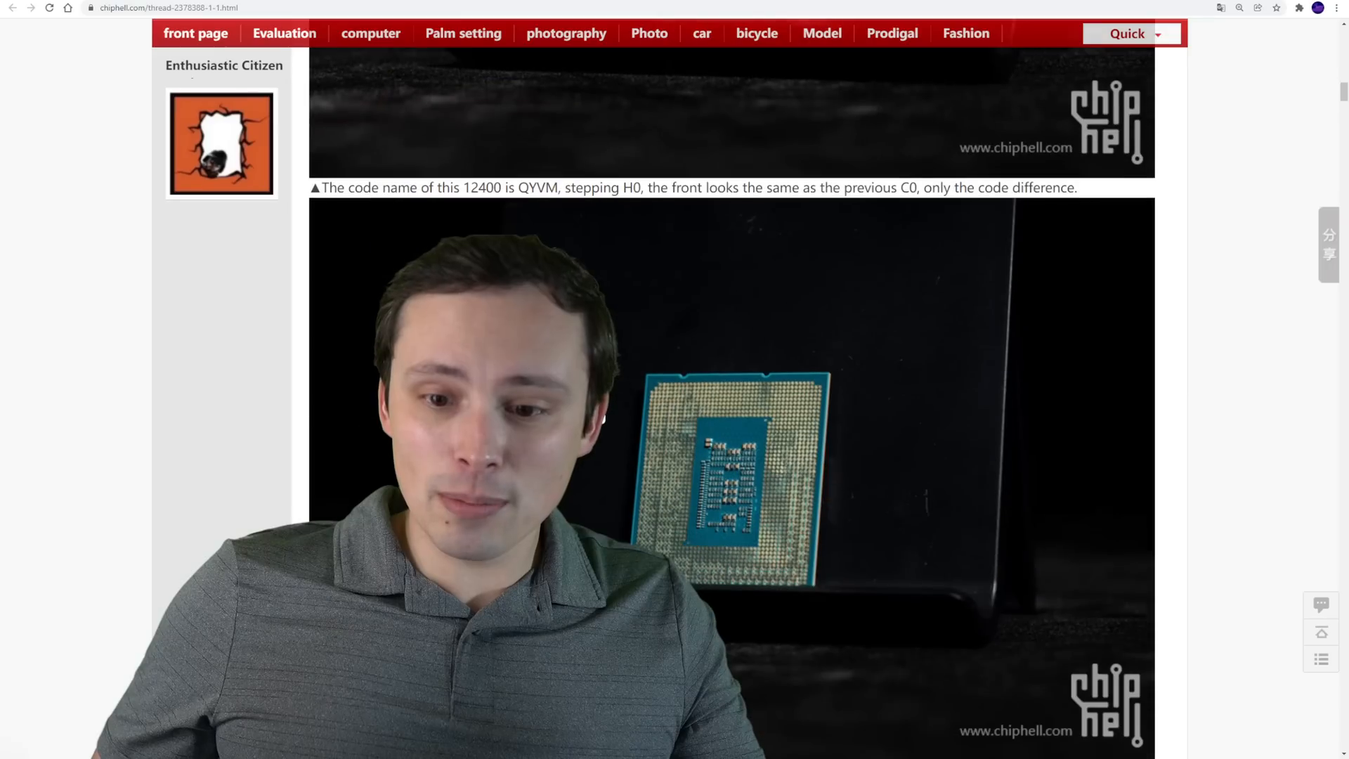
scroll(down, 3)
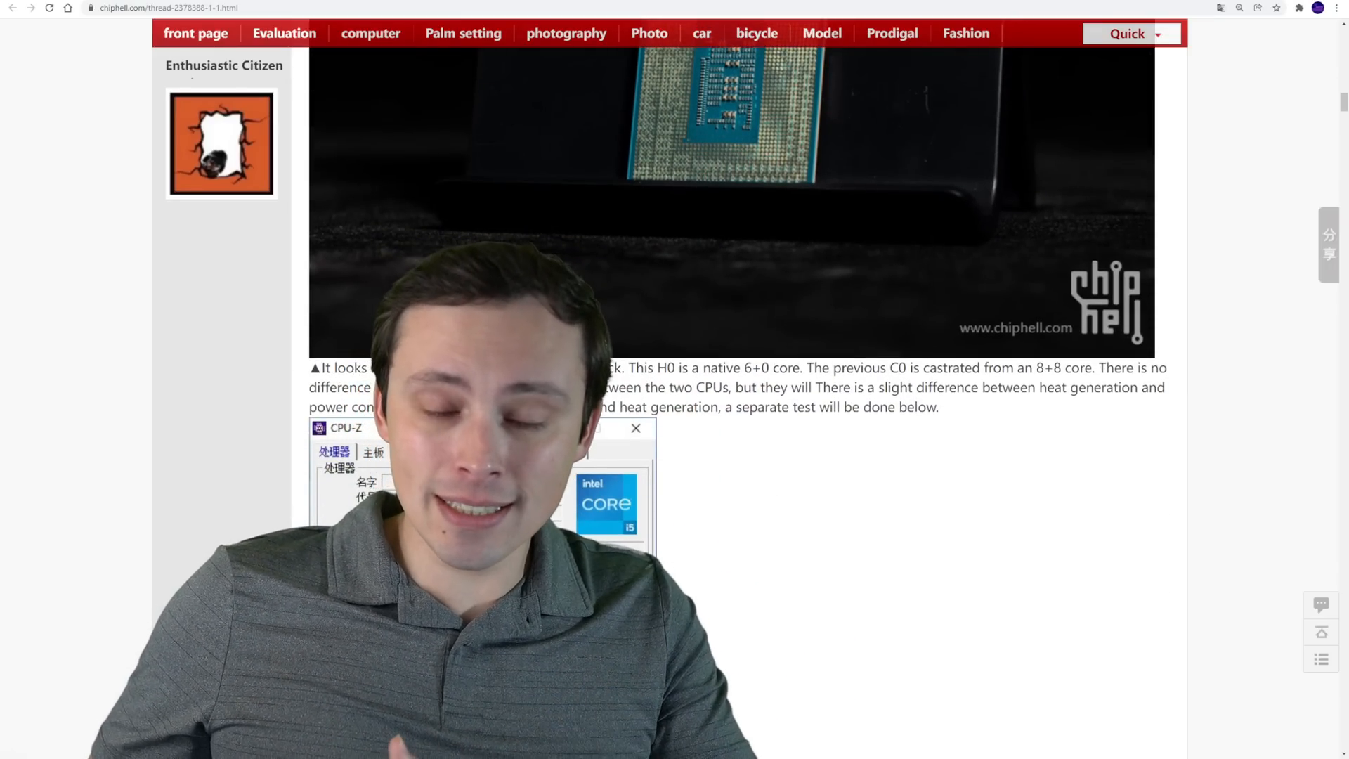
scroll(down, 3)
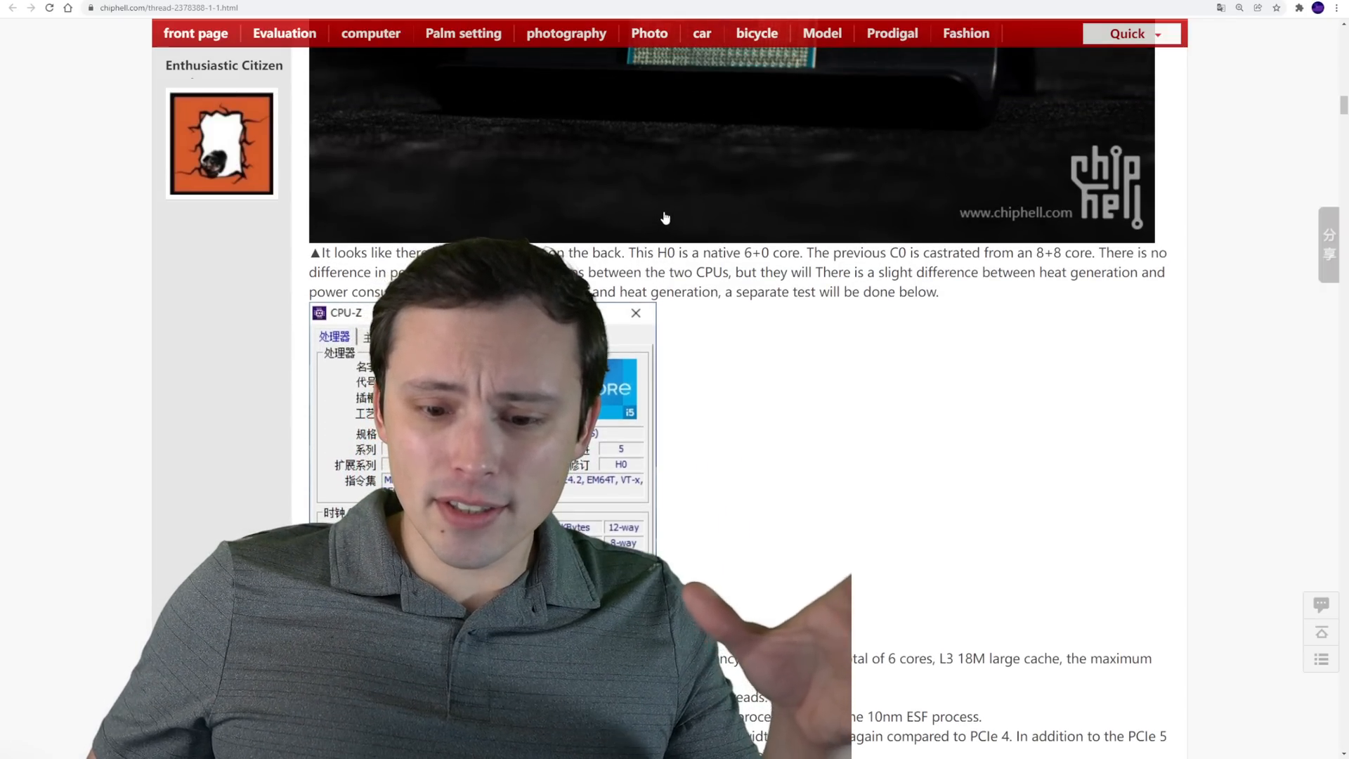
drag(628, 252, 676, 252)
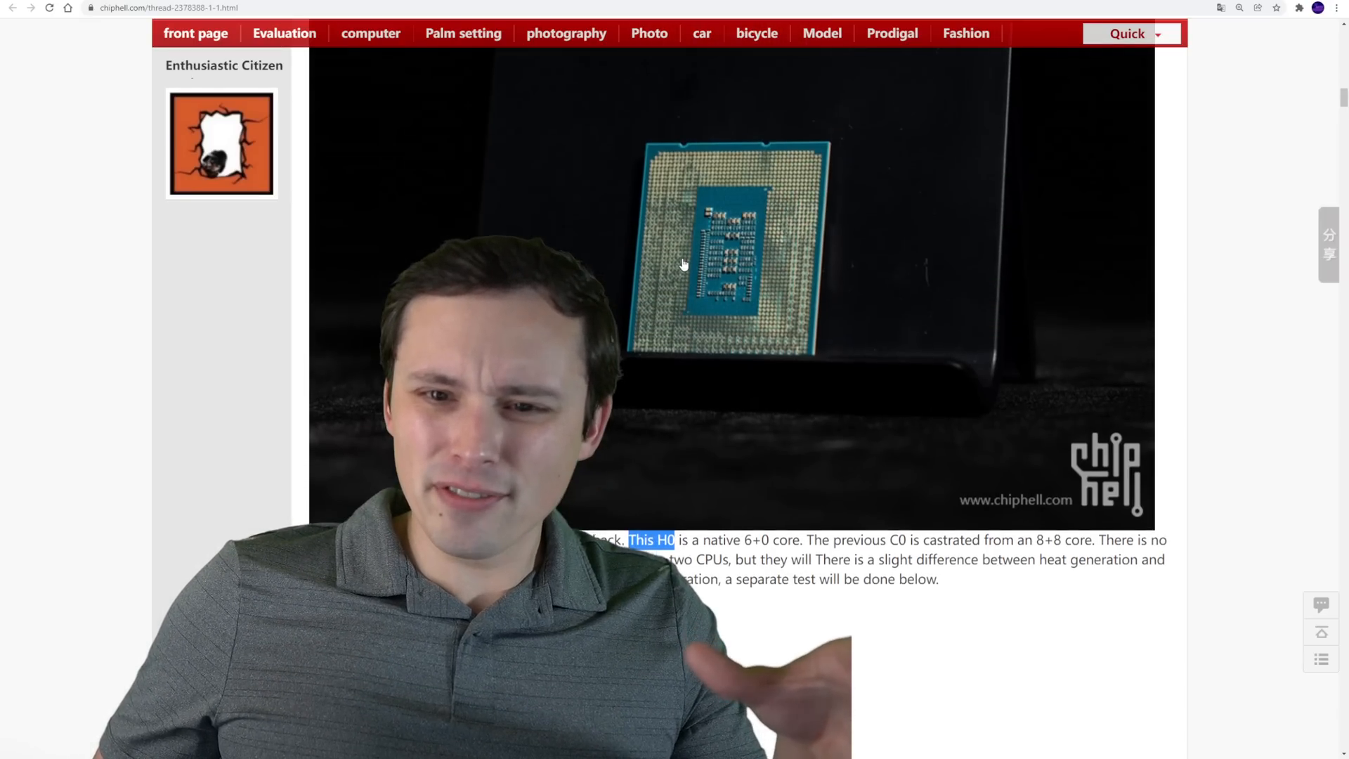
scroll(down, 3)
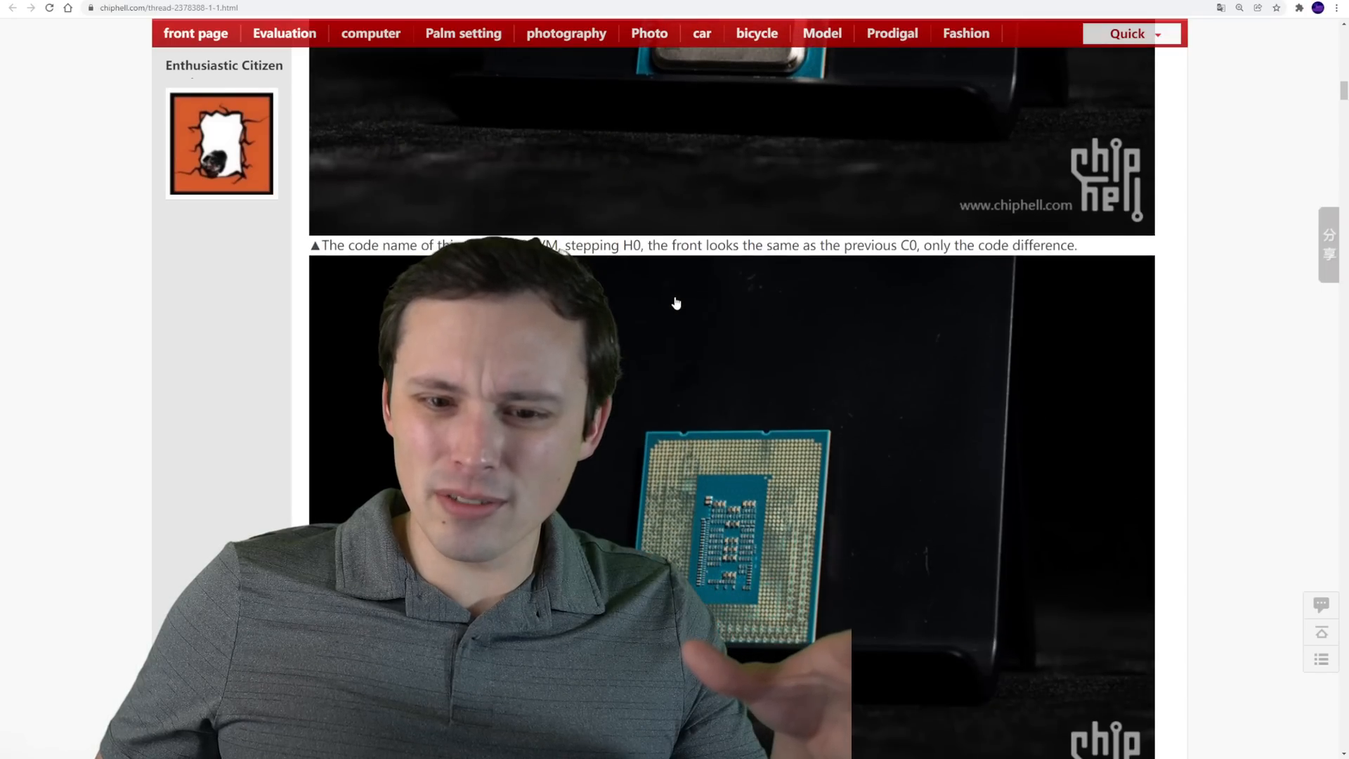
double_click(626, 247)
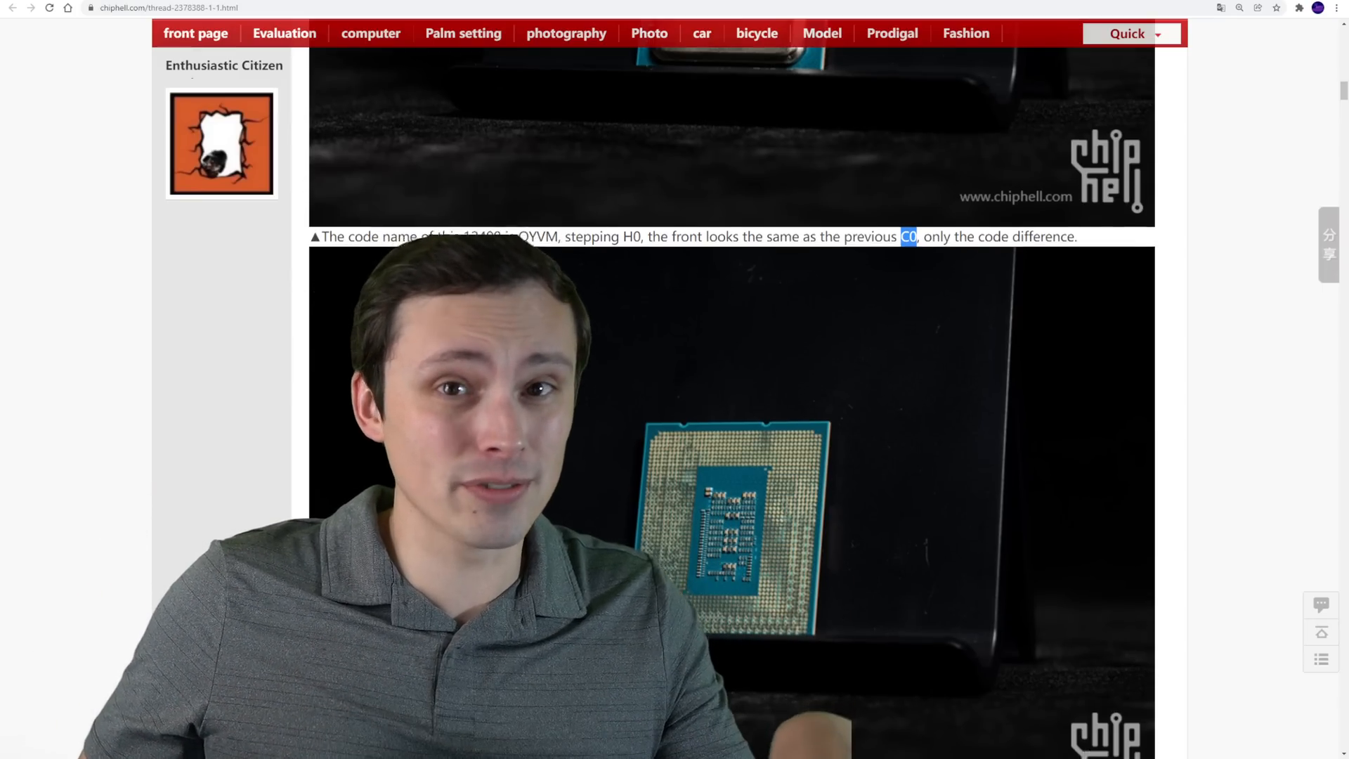
Scroll past the motherboard, memory, PSU and cooler photos to the Cinebench R20 chart
scroll(down, 3)
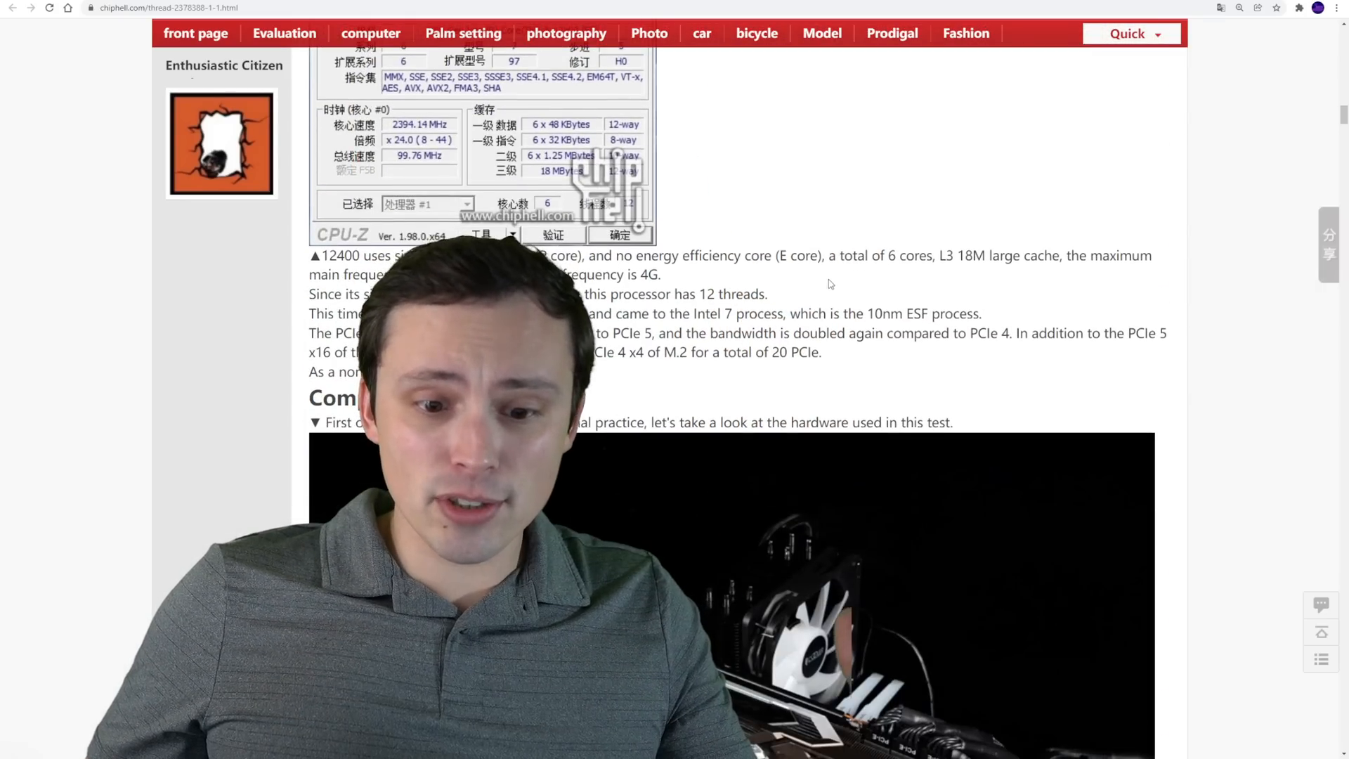
scroll(down, 3)
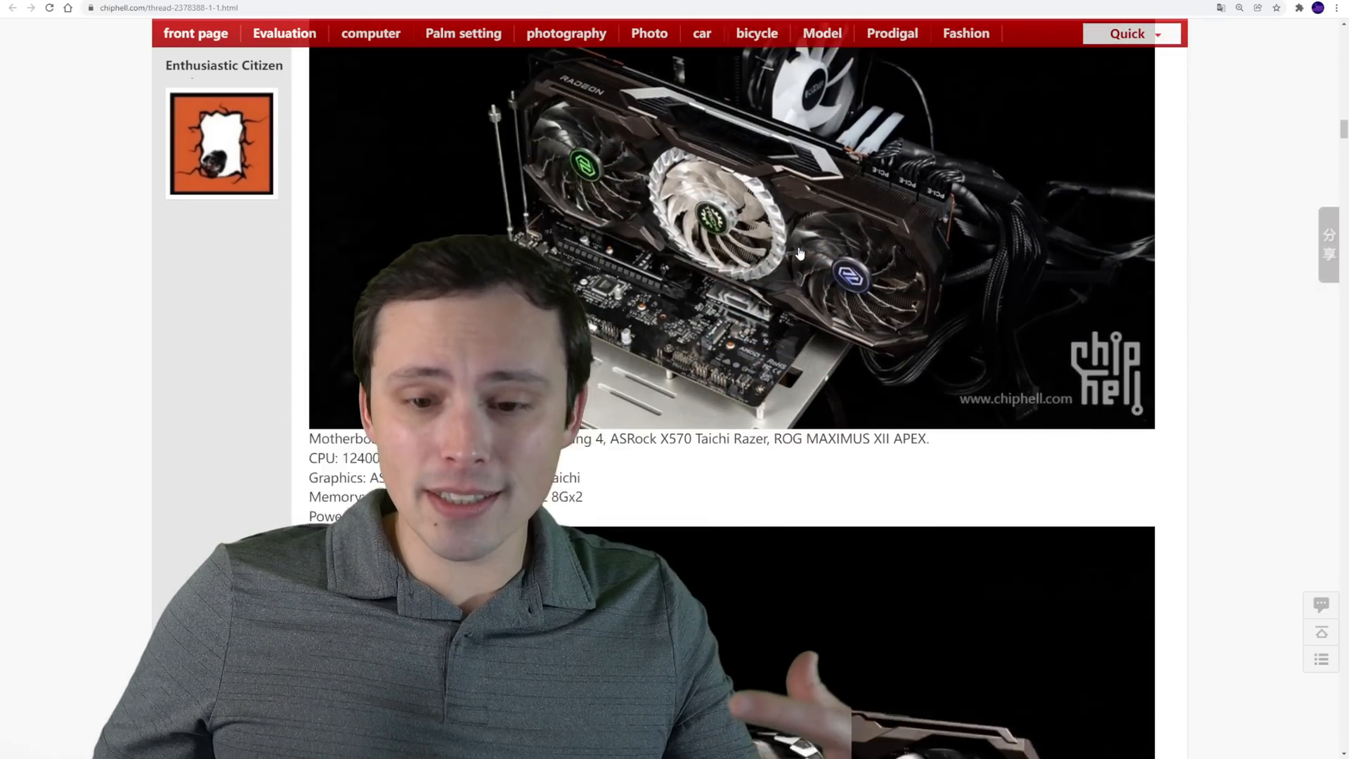
scroll(down, 3)
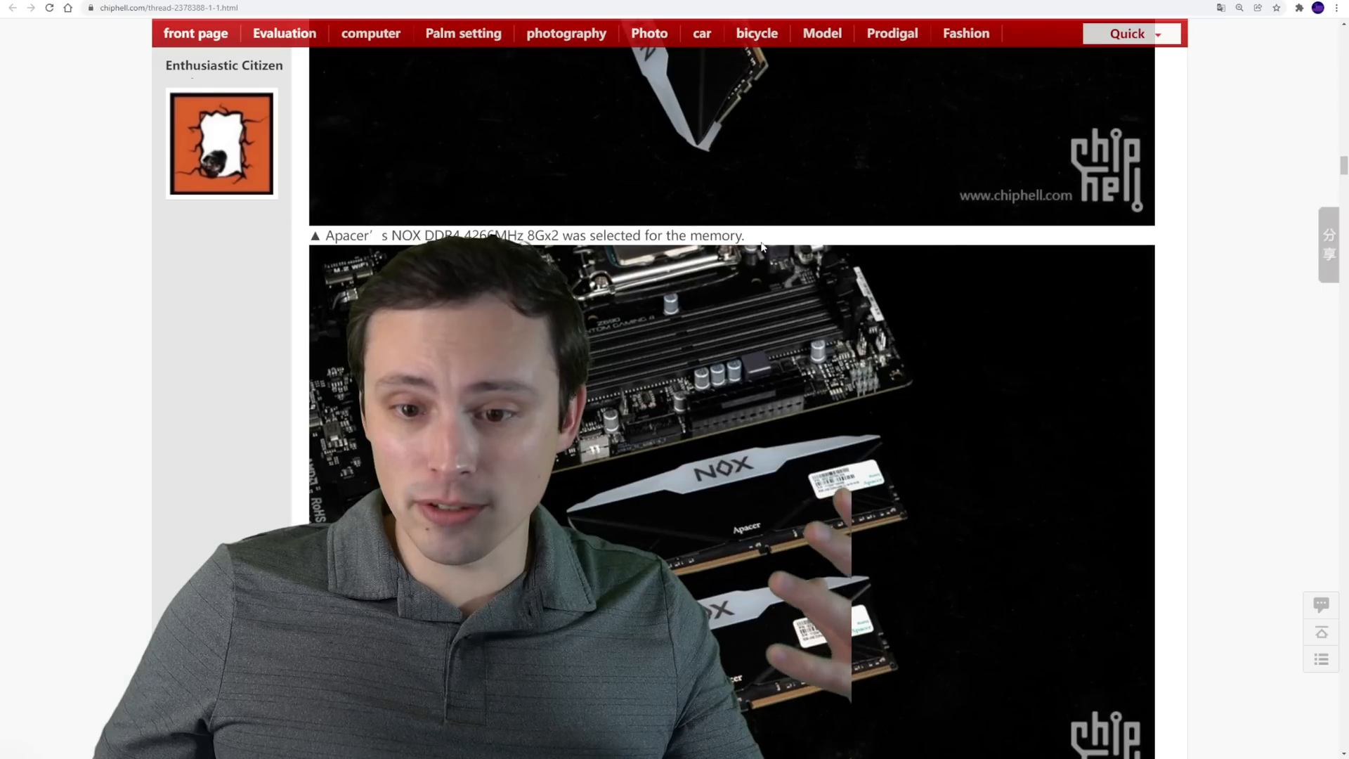
scroll(down, 3)
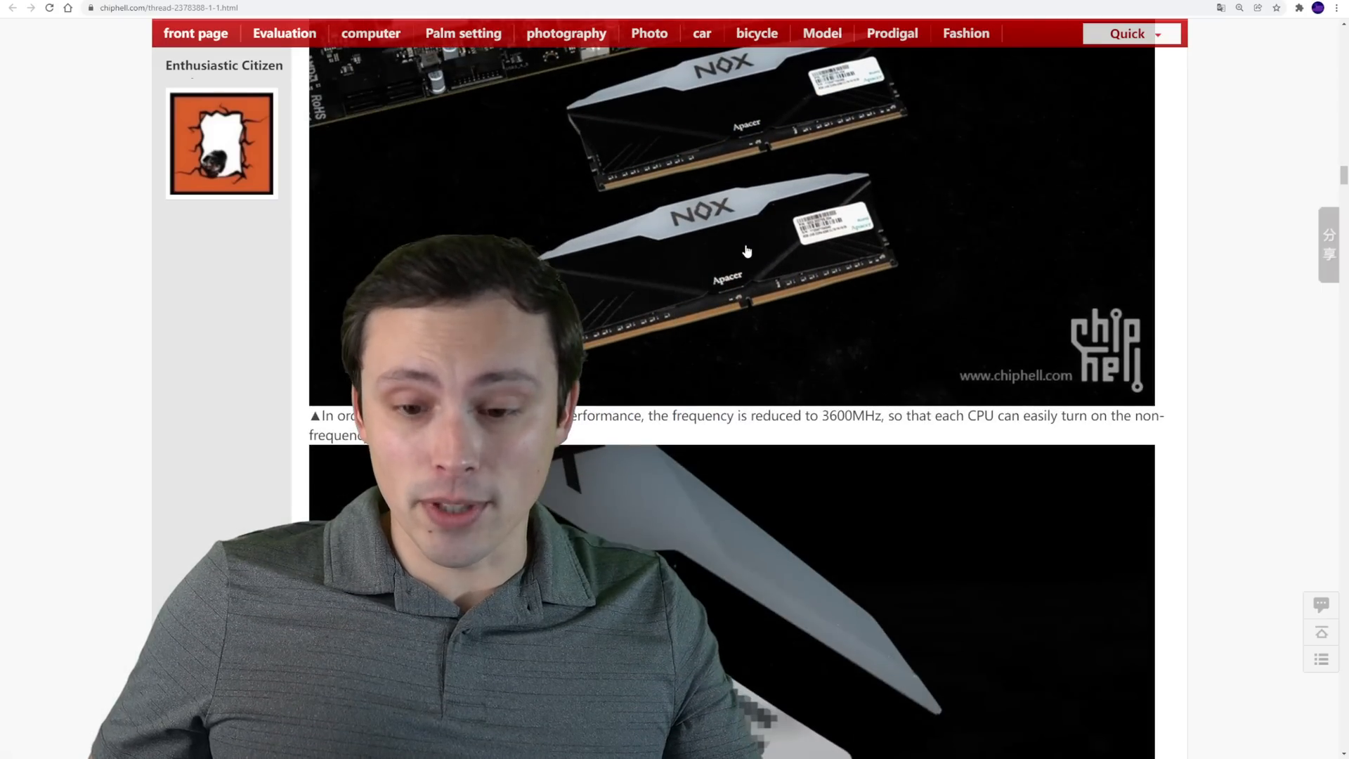
scroll(down, 3)
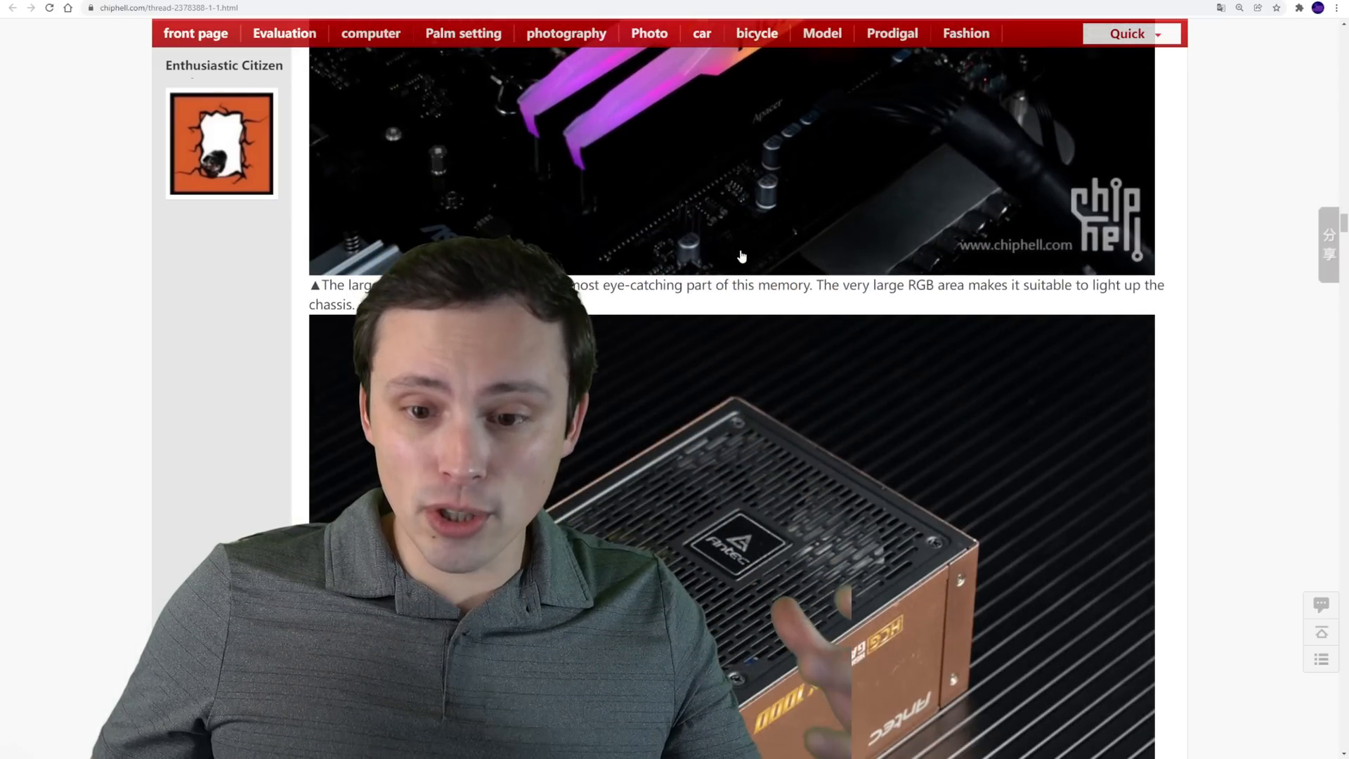
scroll(down, 3)
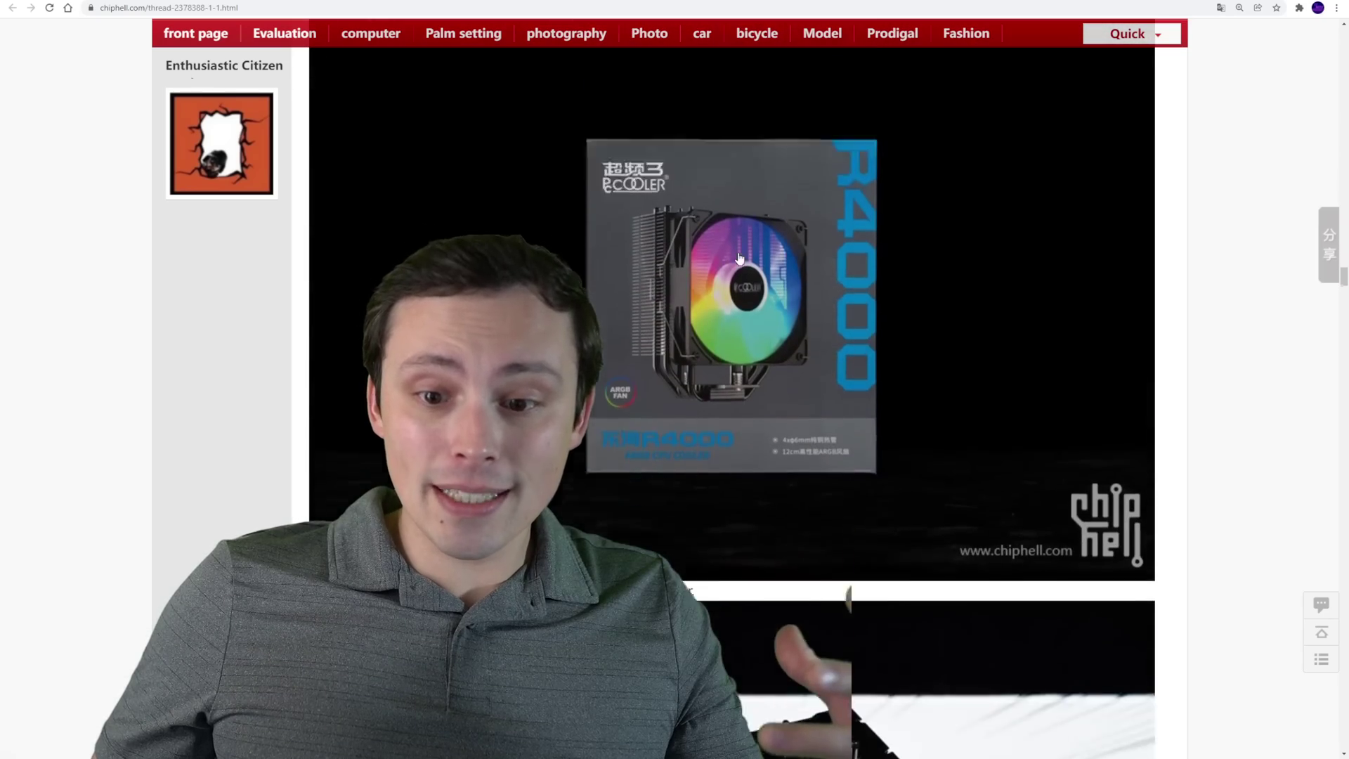
scroll(down, 3)
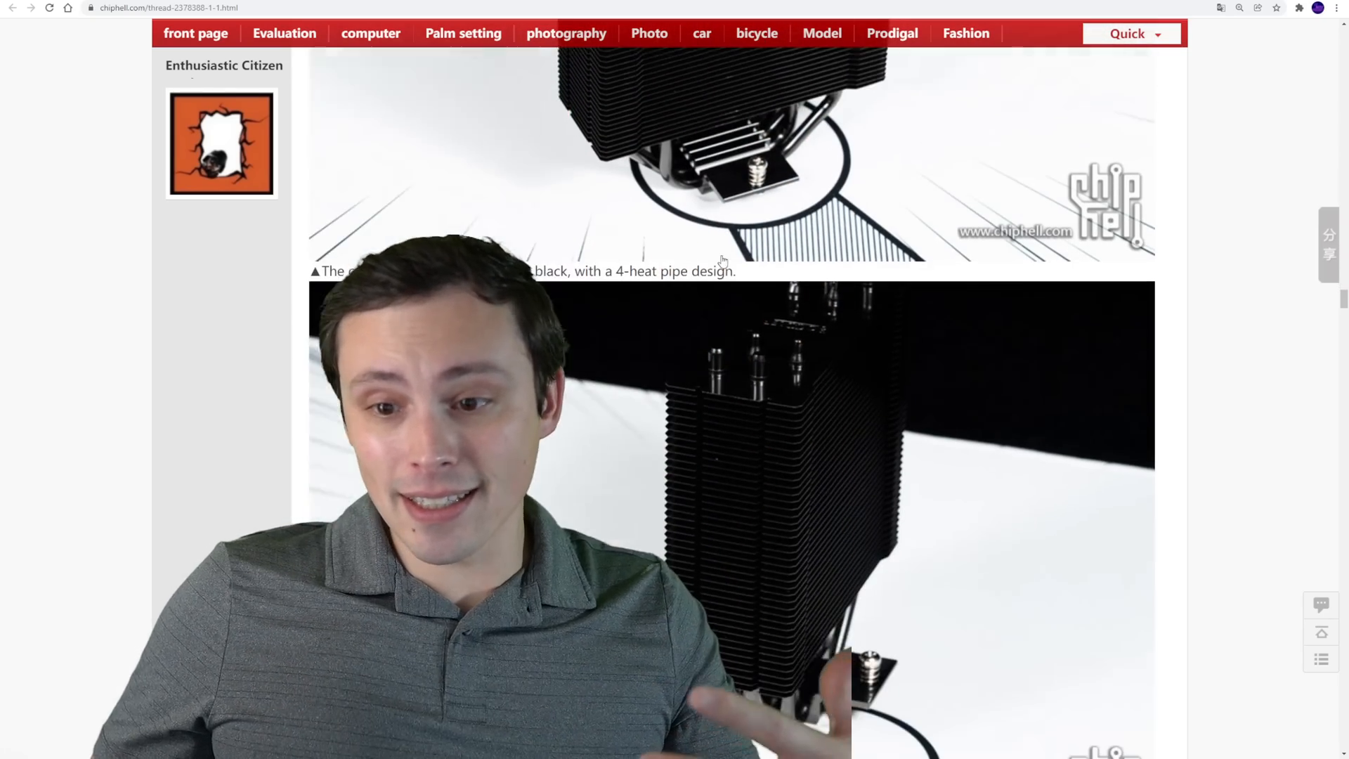
scroll(down, 3)
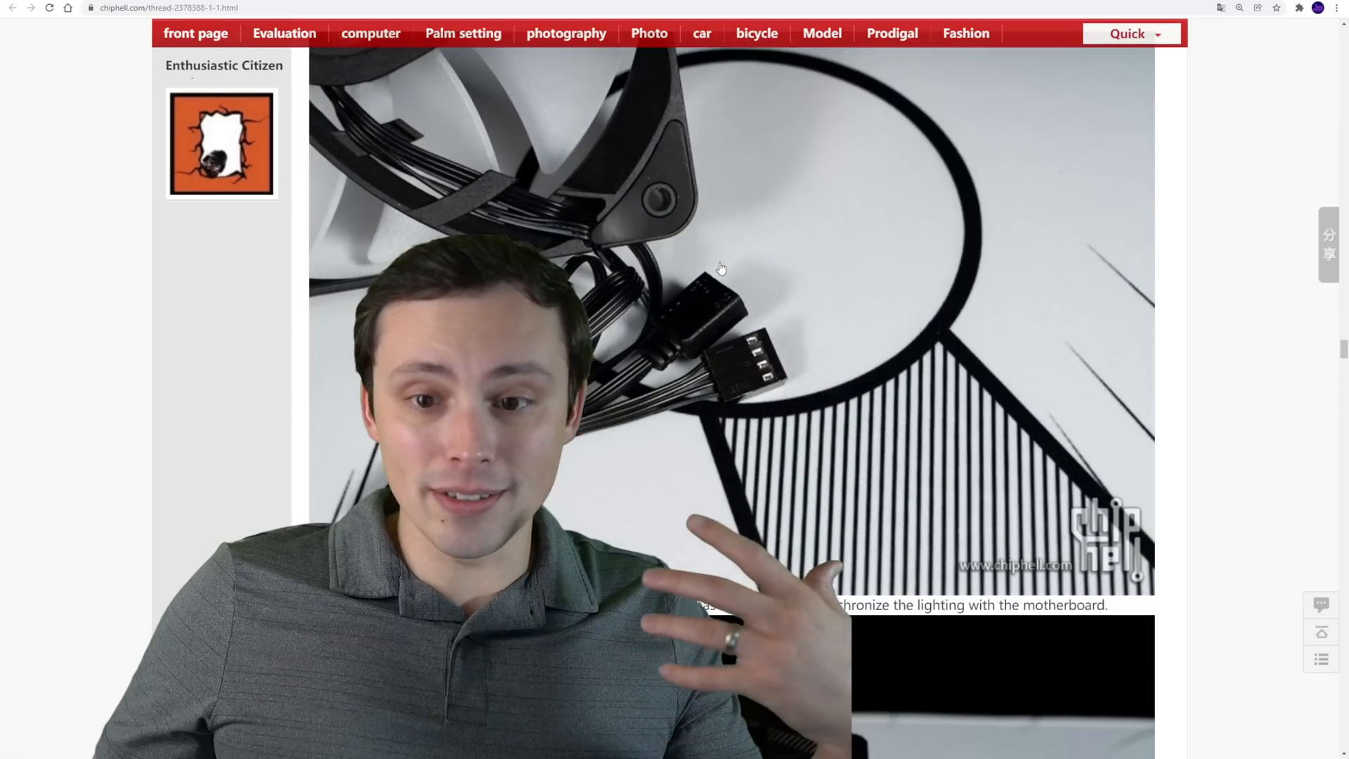
scroll(down, 3)
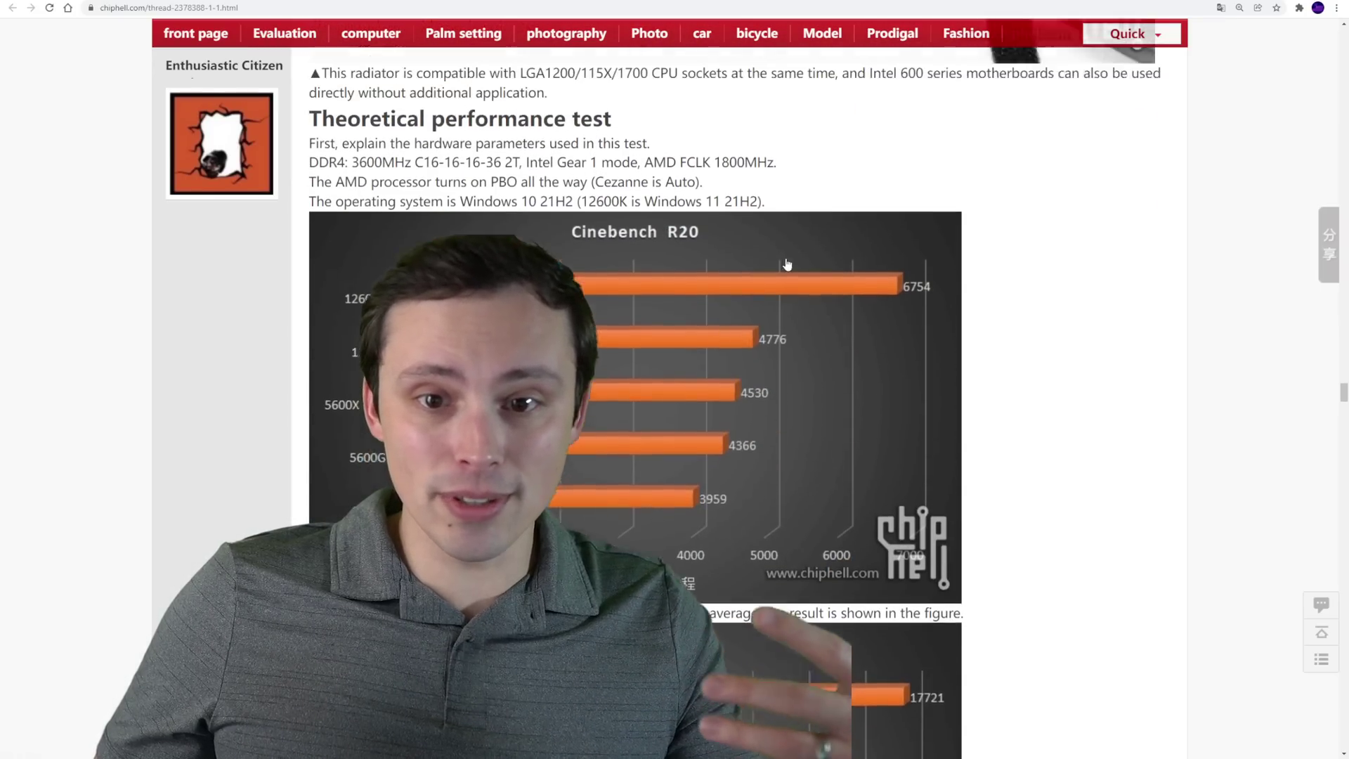
scroll(up, 3)
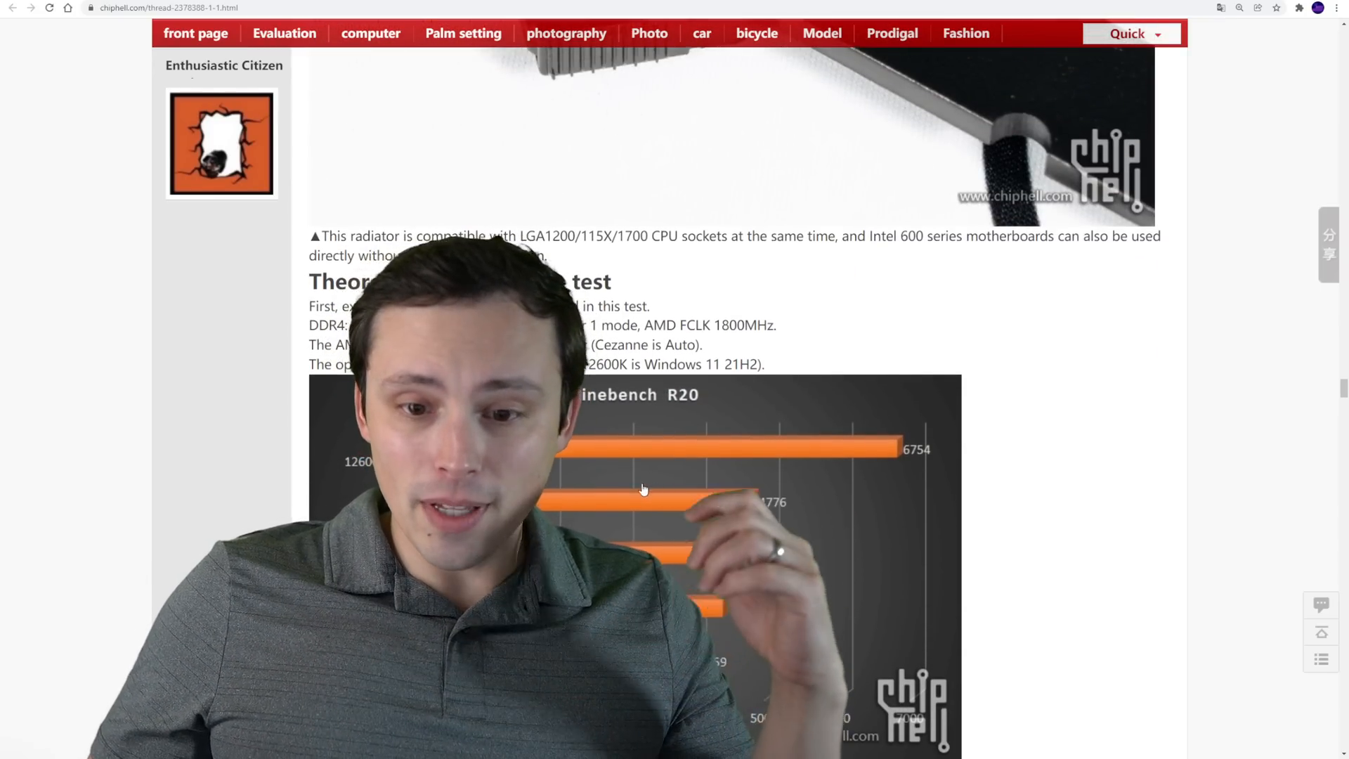
scroll(down, 3)
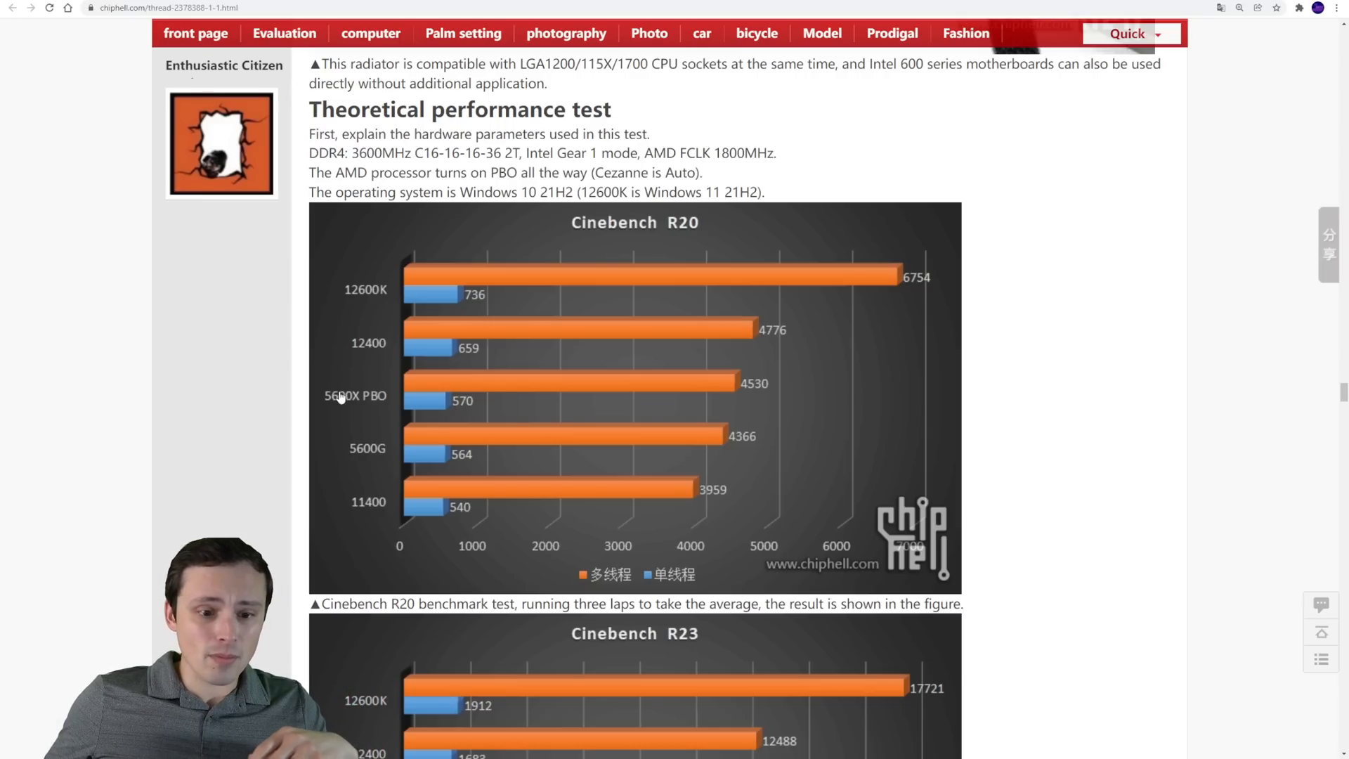
mouse_move(378, 407)
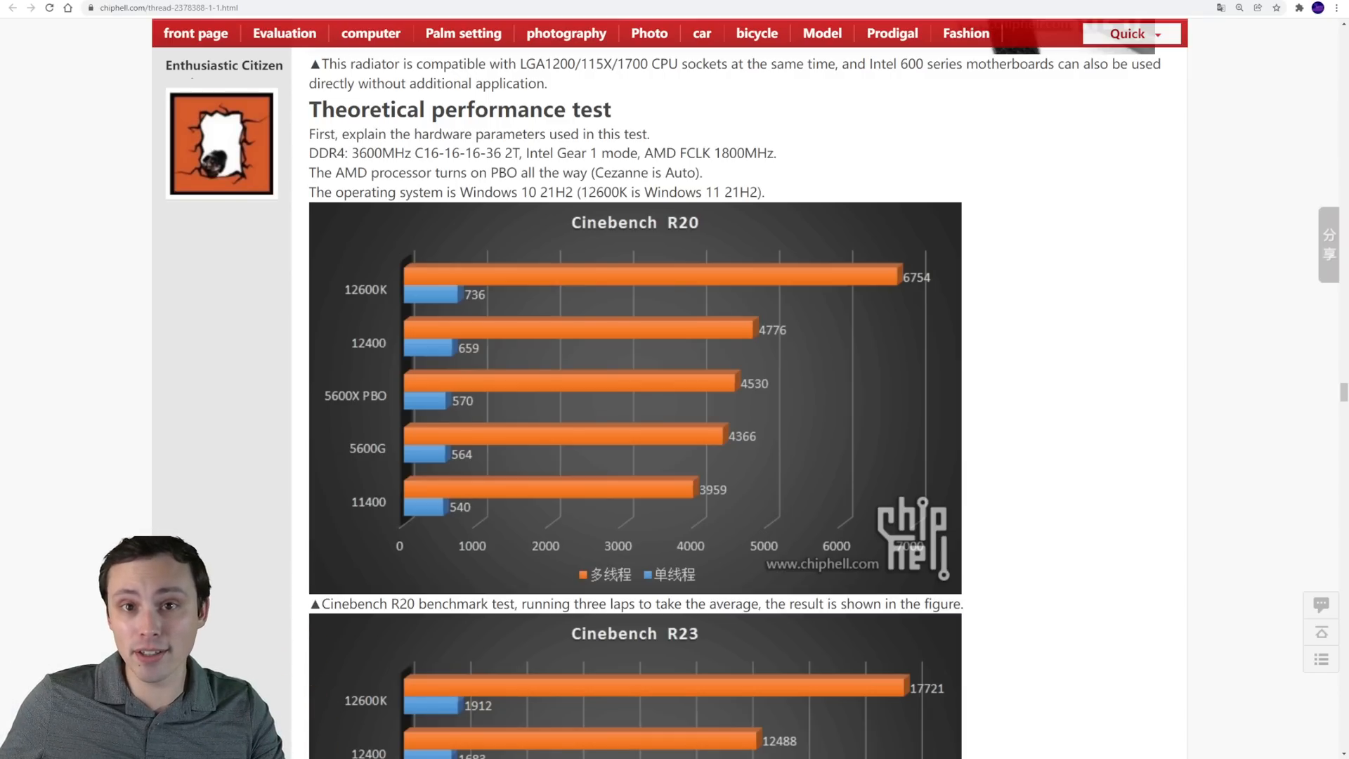
Scroll through the Cinebench R20 results down to the Cinebench R23 chart
scroll(down, 3)
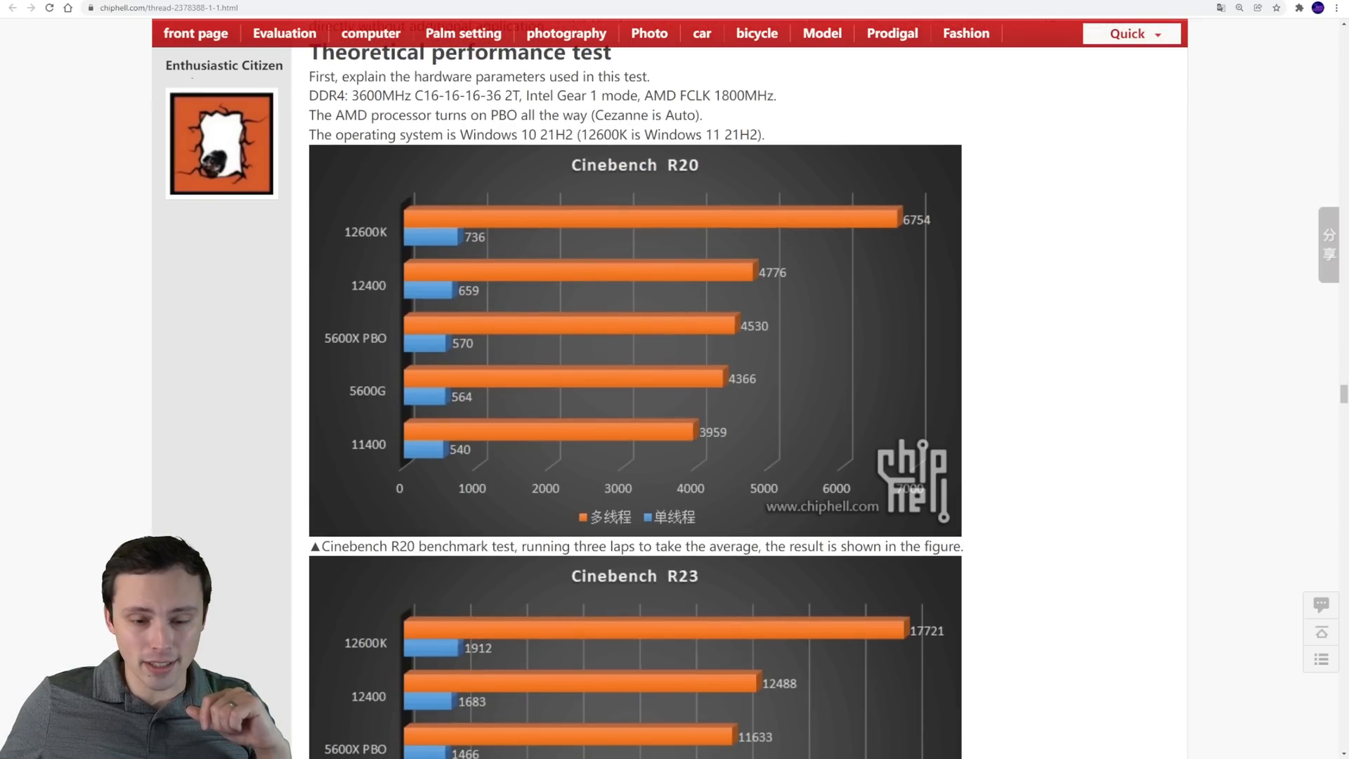
scroll(down, 3)
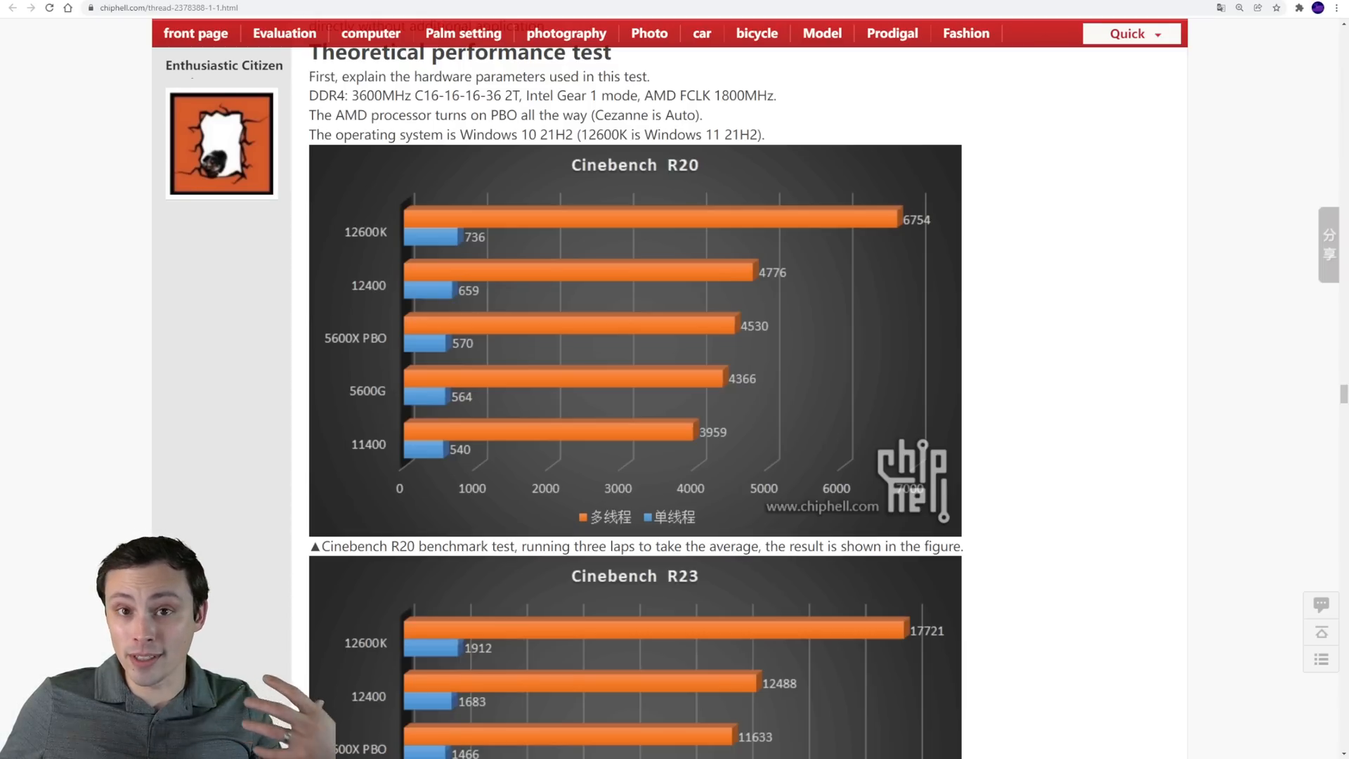
scroll(down, 3)
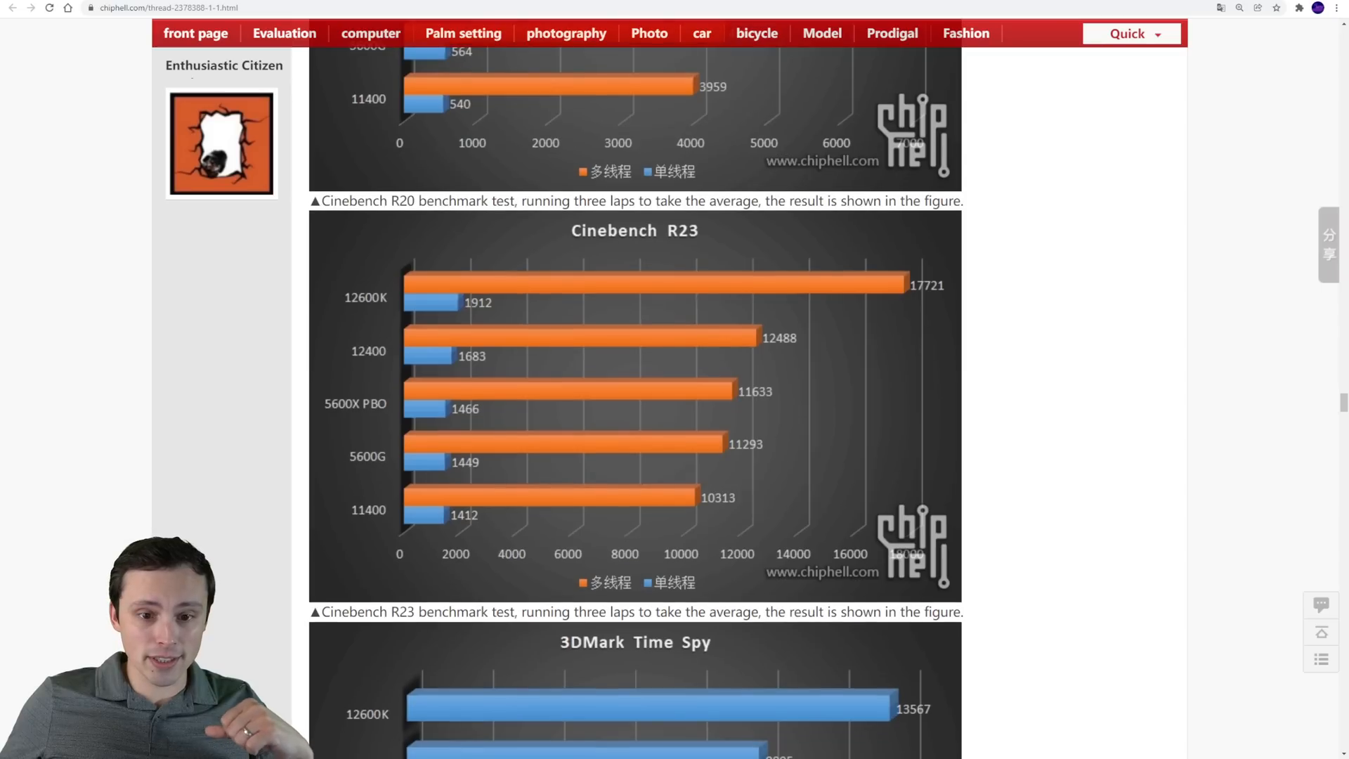
Scroll past the 3DMark Time Spy chart to the full Time Spy Extreme chart
scroll(down, 3)
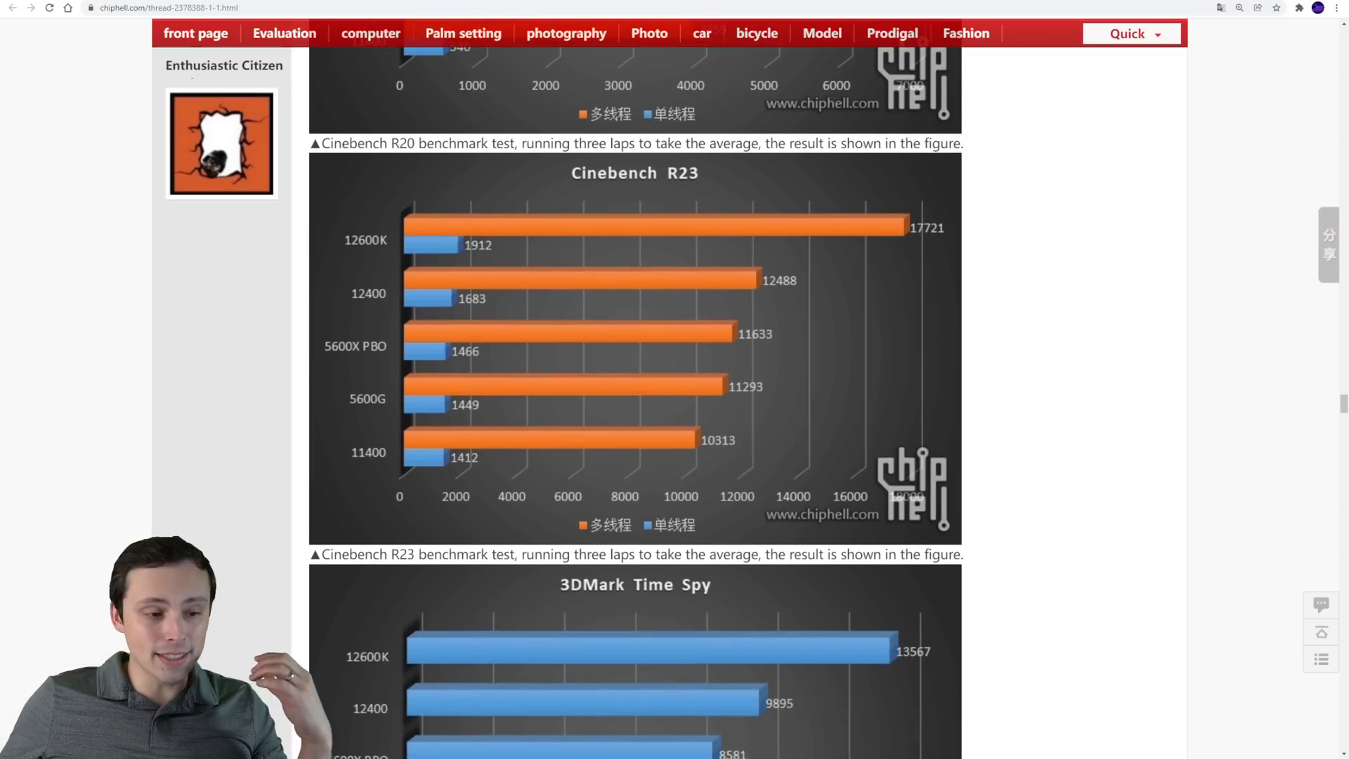
scroll(down, 3)
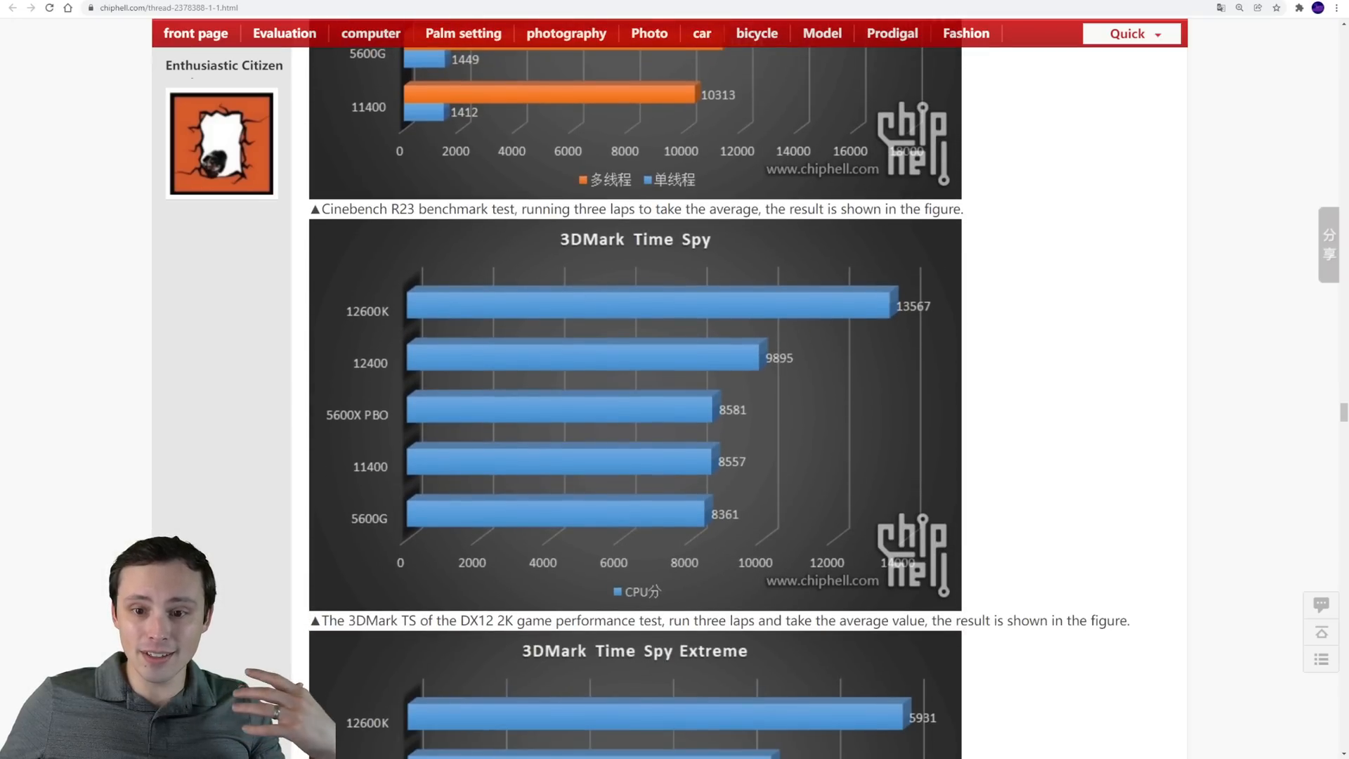
scroll(down, 3)
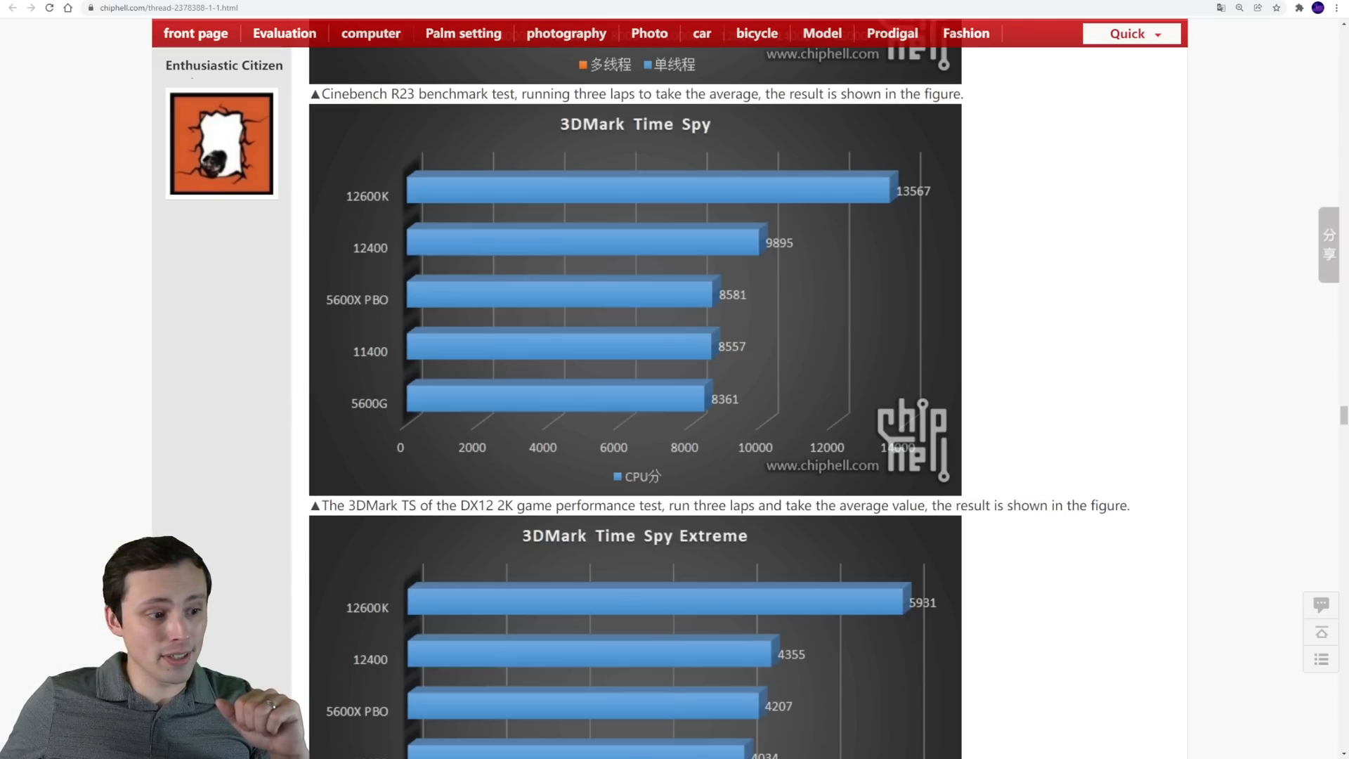
scroll(down, 3)
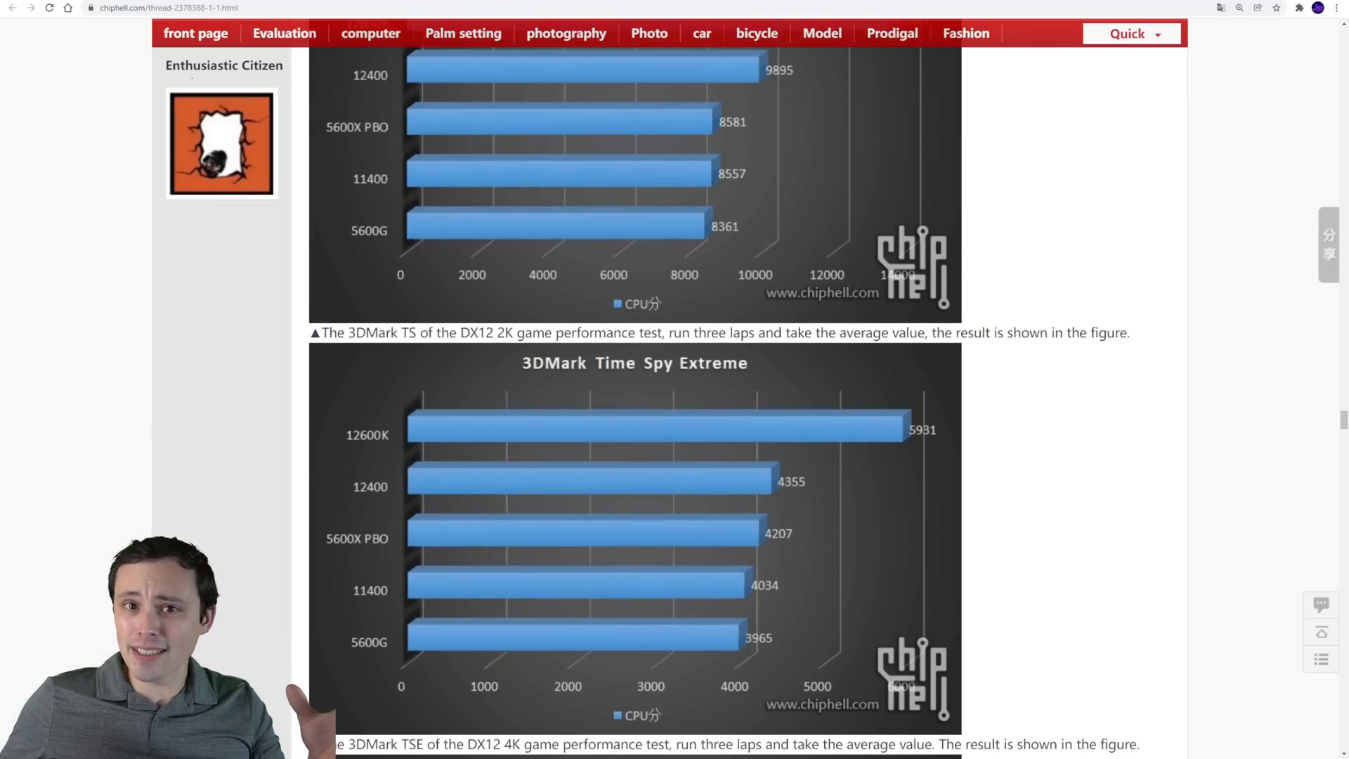
Scroll down until the 3DMark Fire Strike Extreme chart shows below Time Spy Extreme
scroll(down, 3)
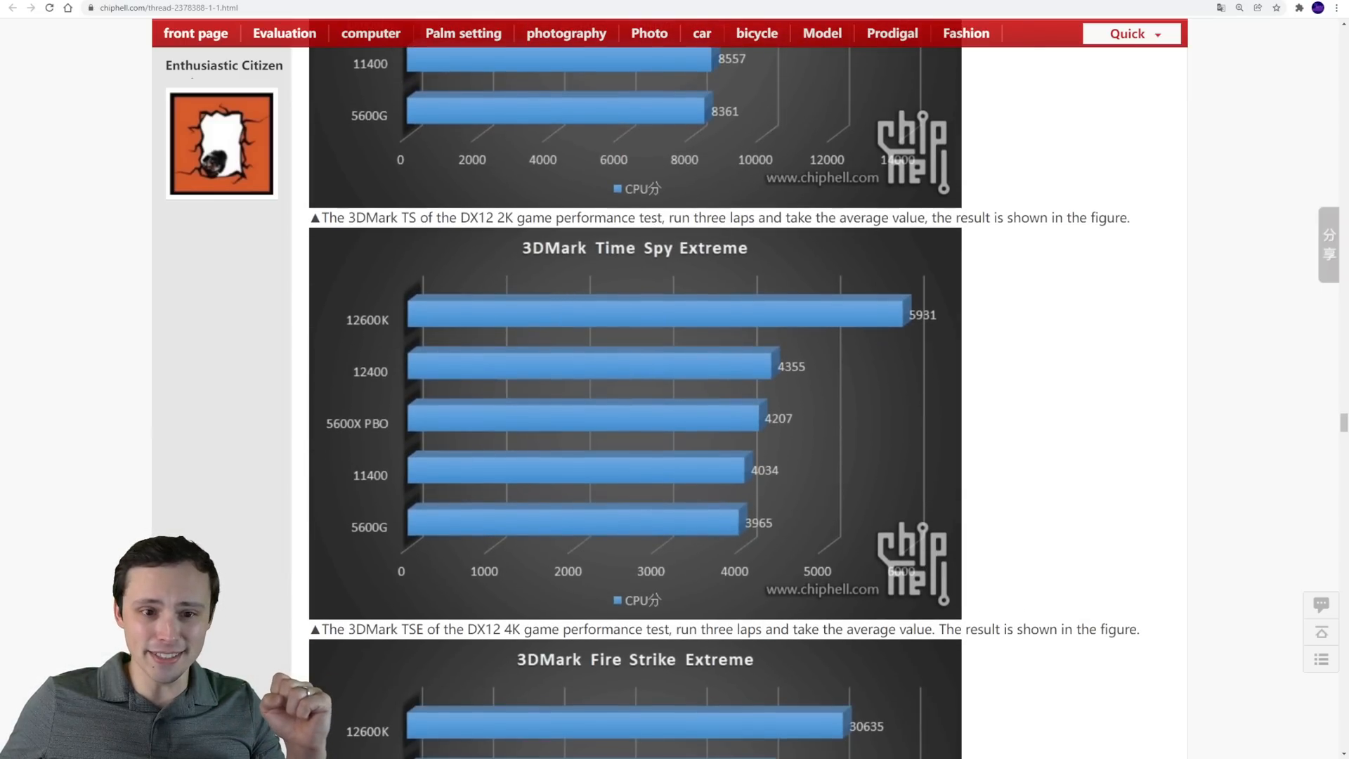
scroll(down, 3)
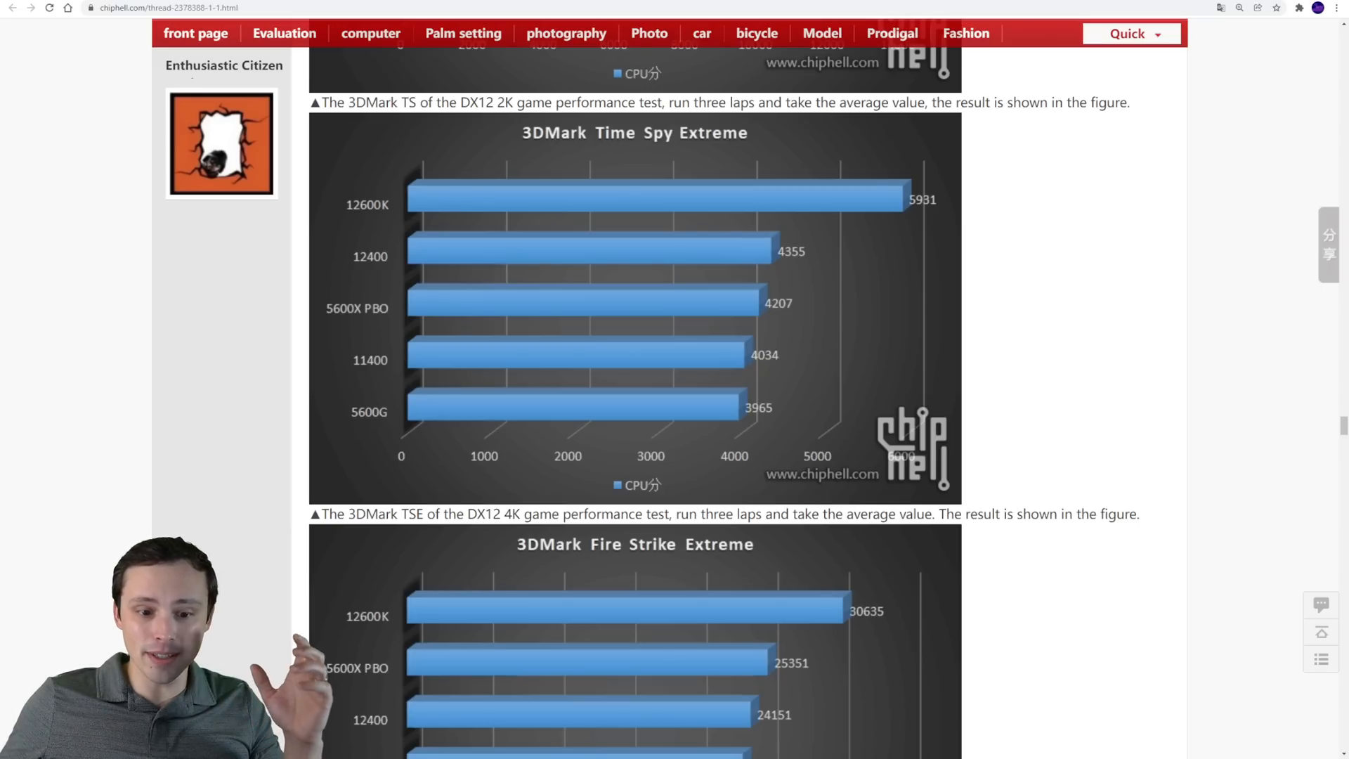
scroll(down, 3)
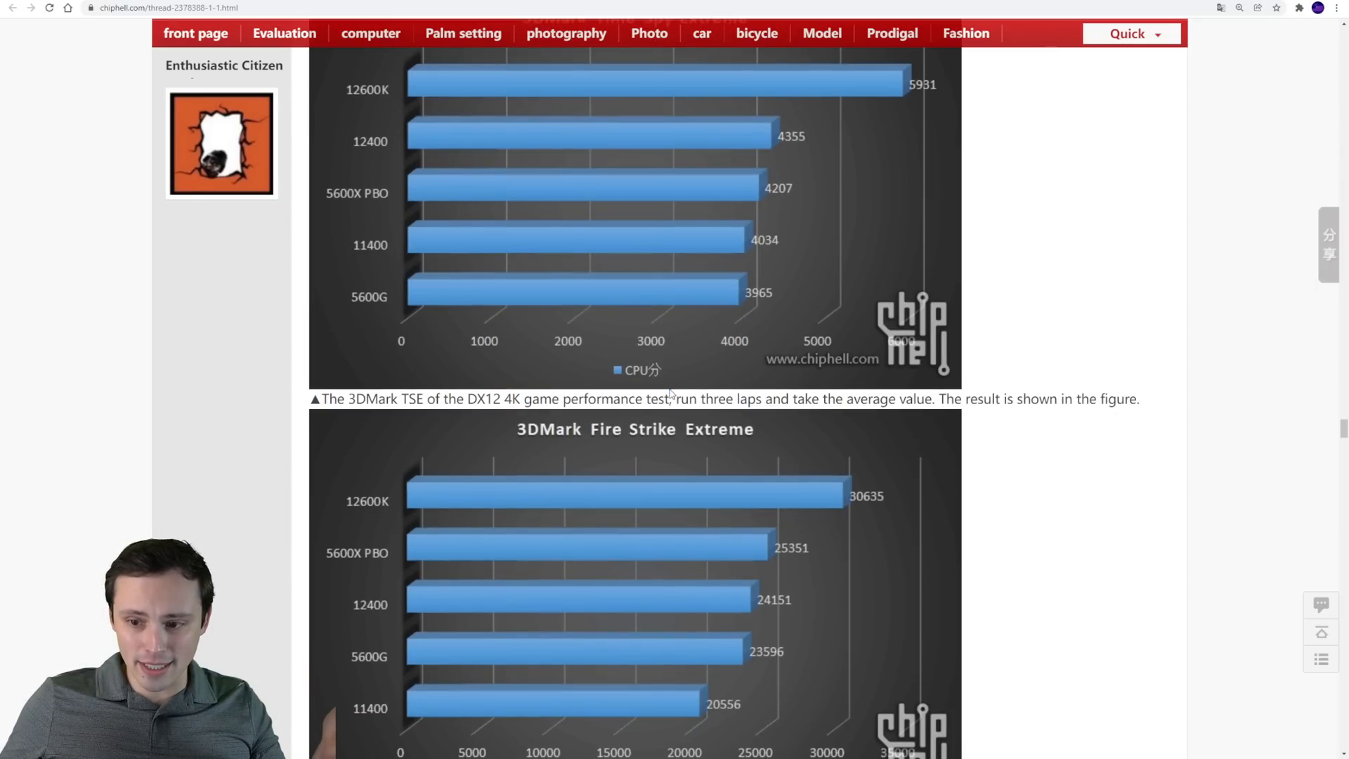
Highlight 'DX11 4K' in the Fire Strike caption, then scroll past CPU Profile and CPU-Z SSE charts to the temperature/power section
scroll(down, 3)
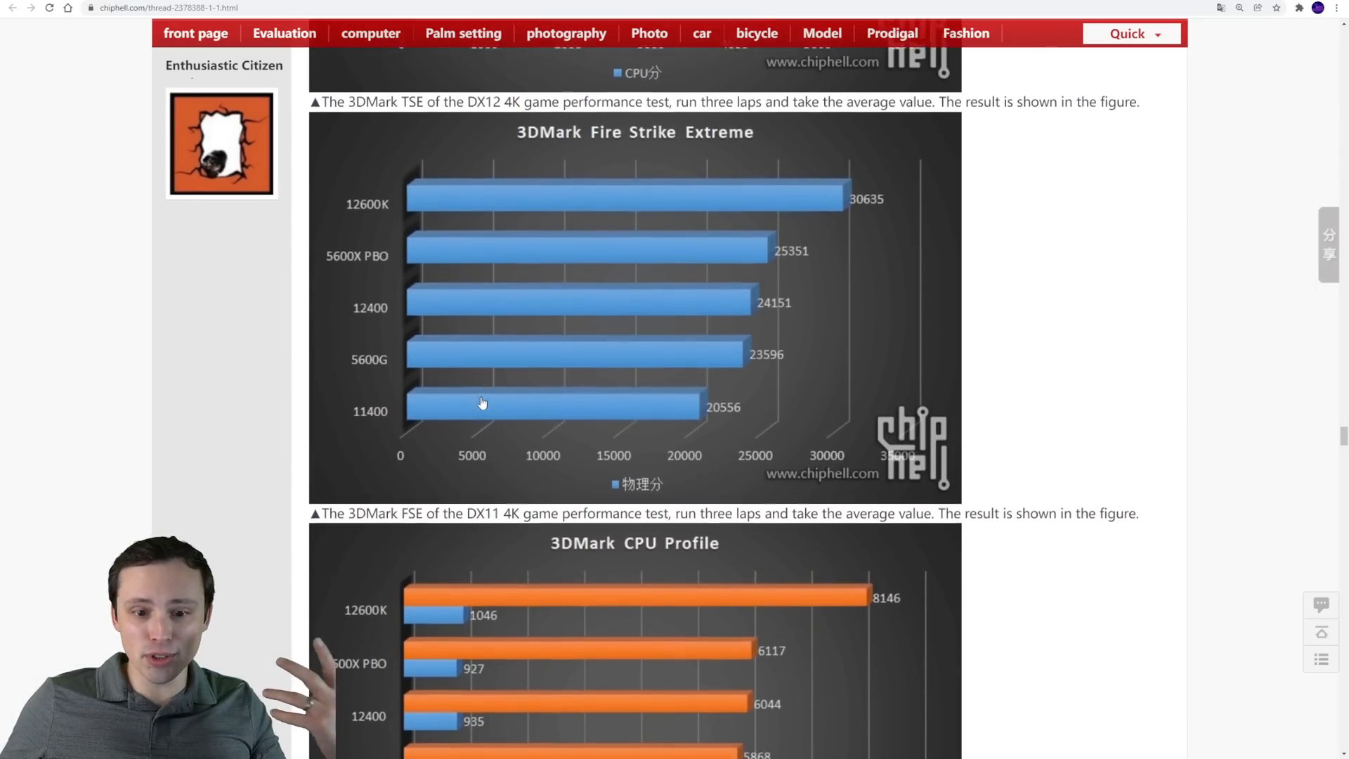
scroll(down, 3)
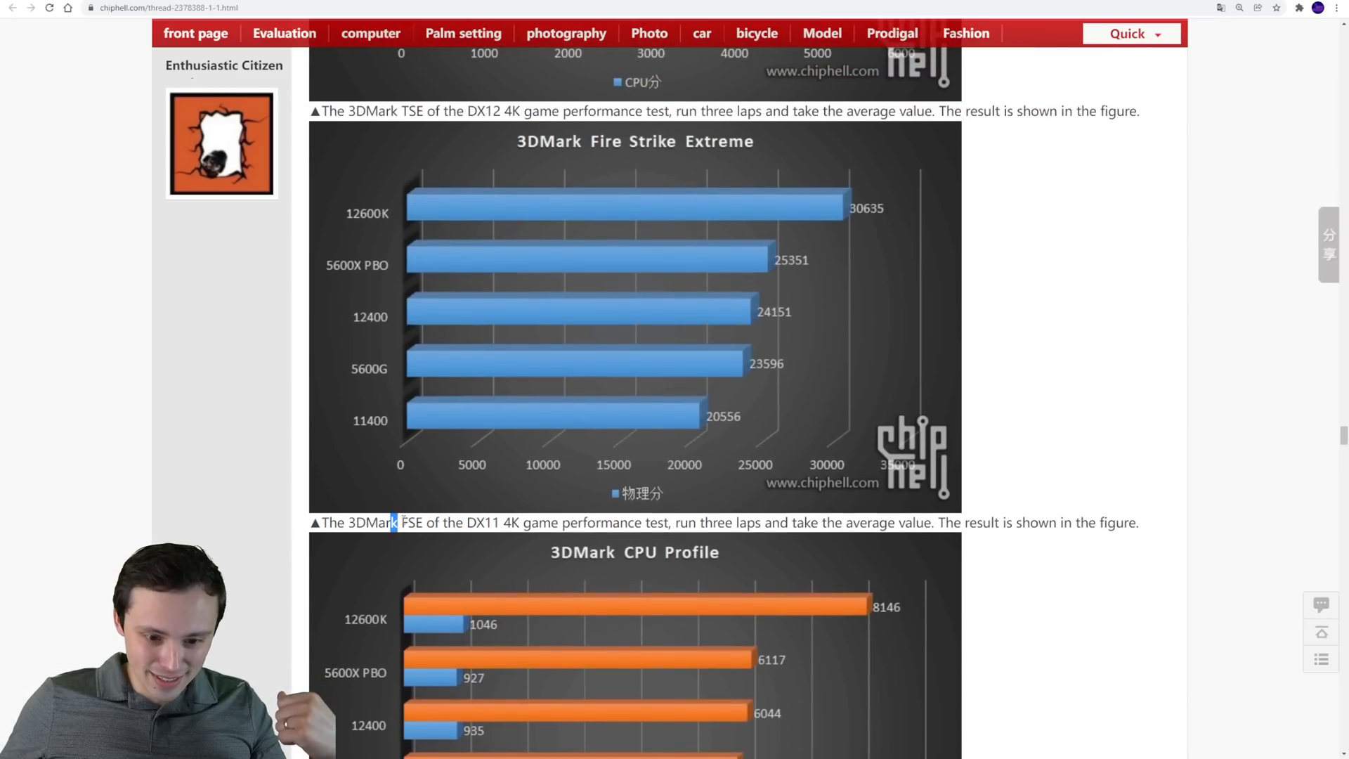
drag(401, 523, 520, 523)
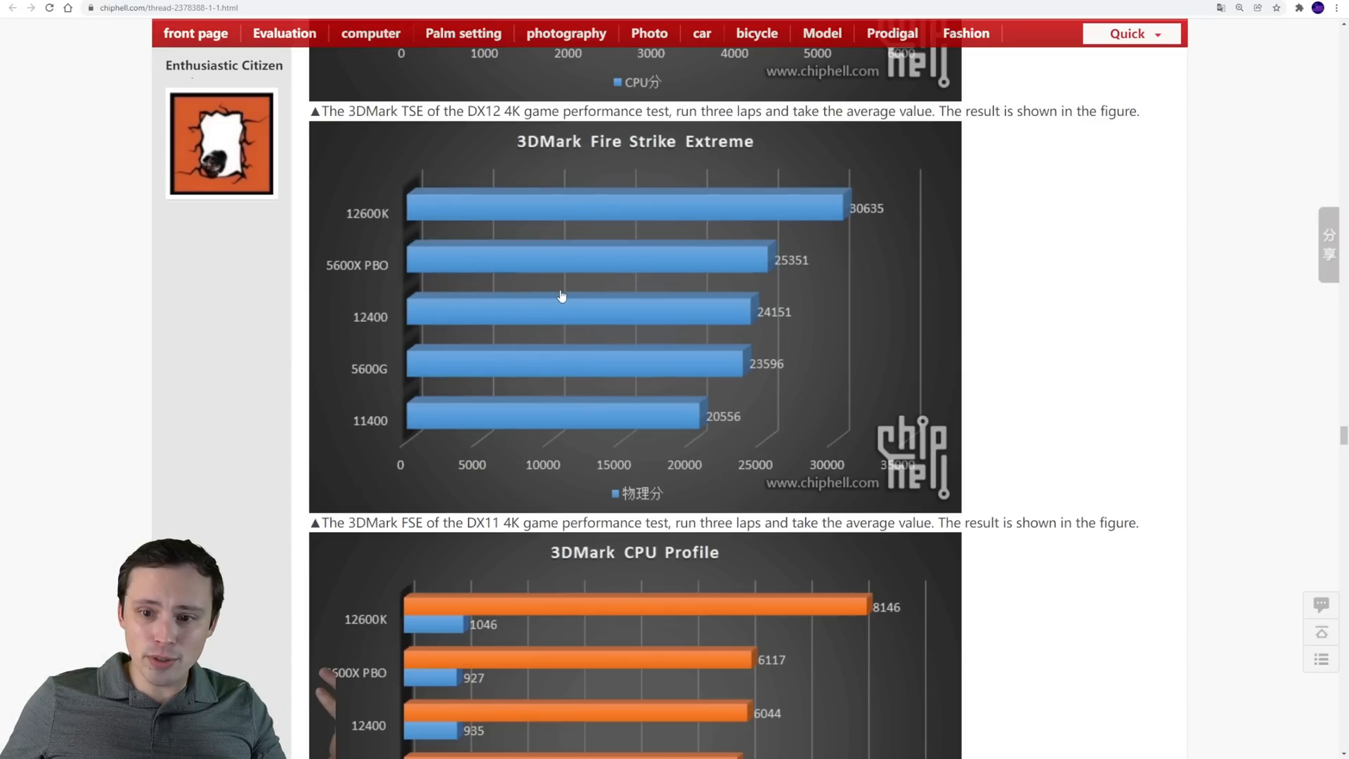
mouse_move(381, 280)
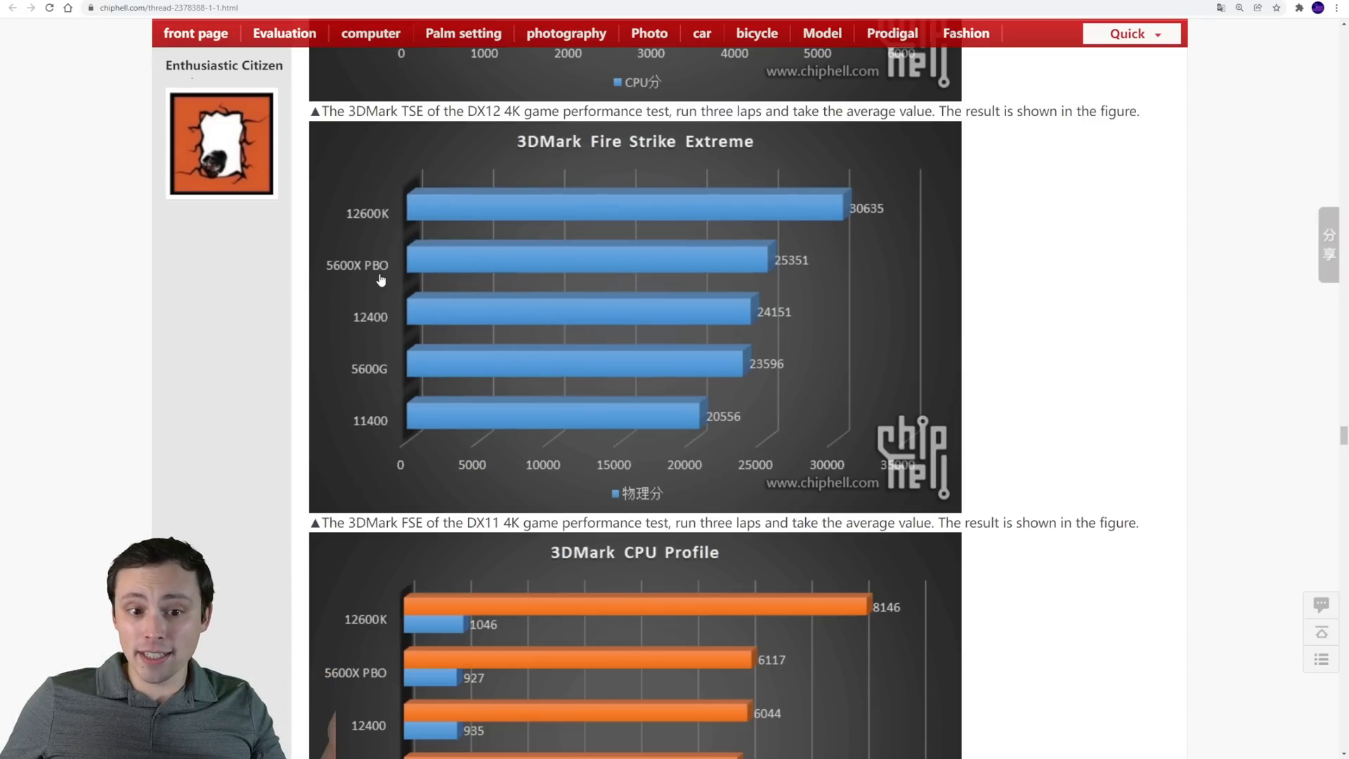
mouse_move(436, 320)
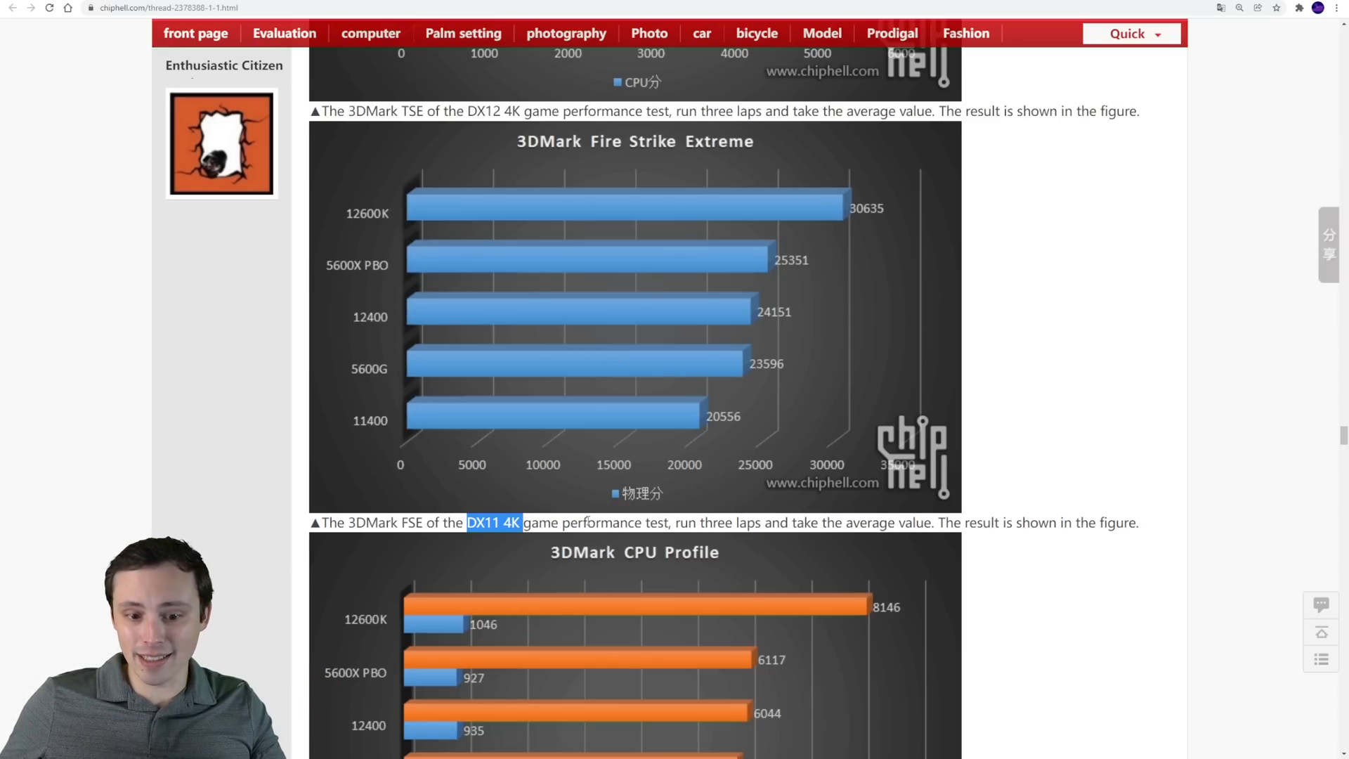
scroll(down, 3)
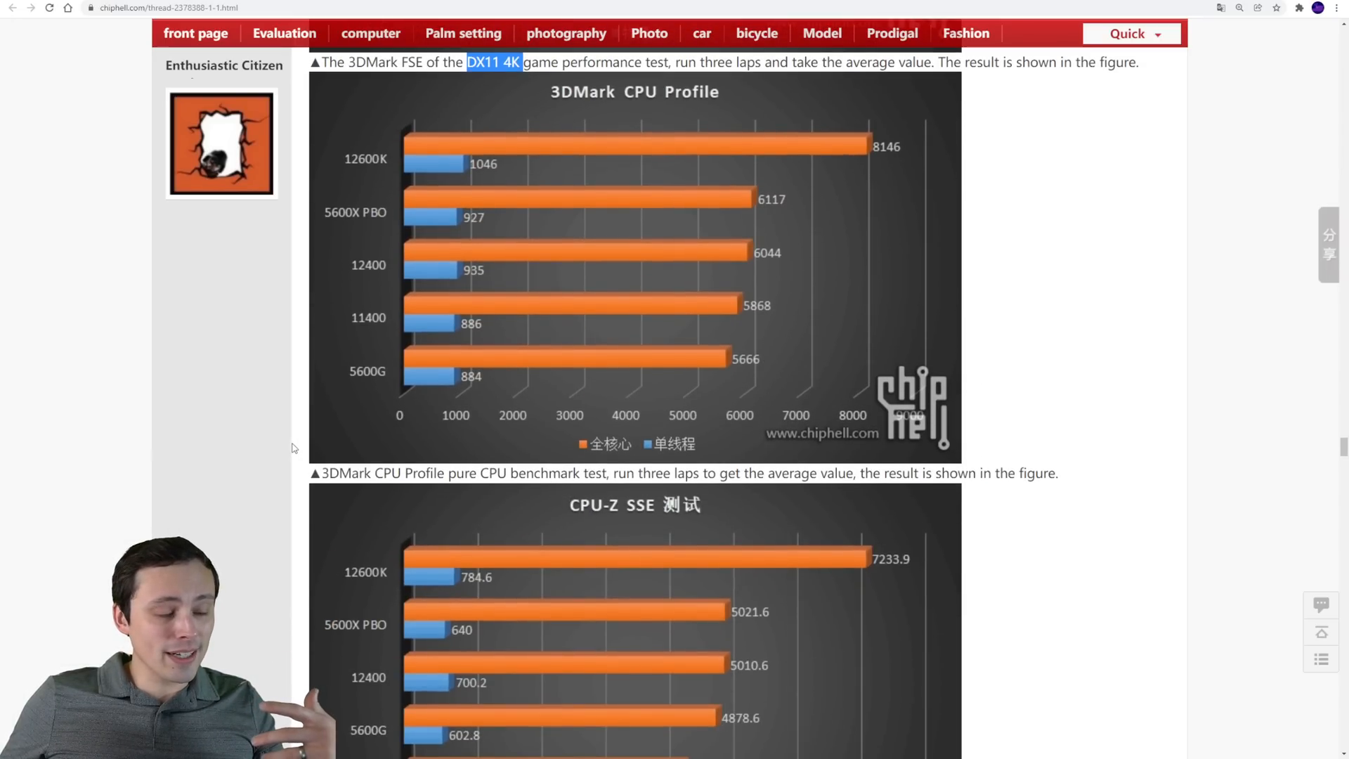
scroll(down, 3)
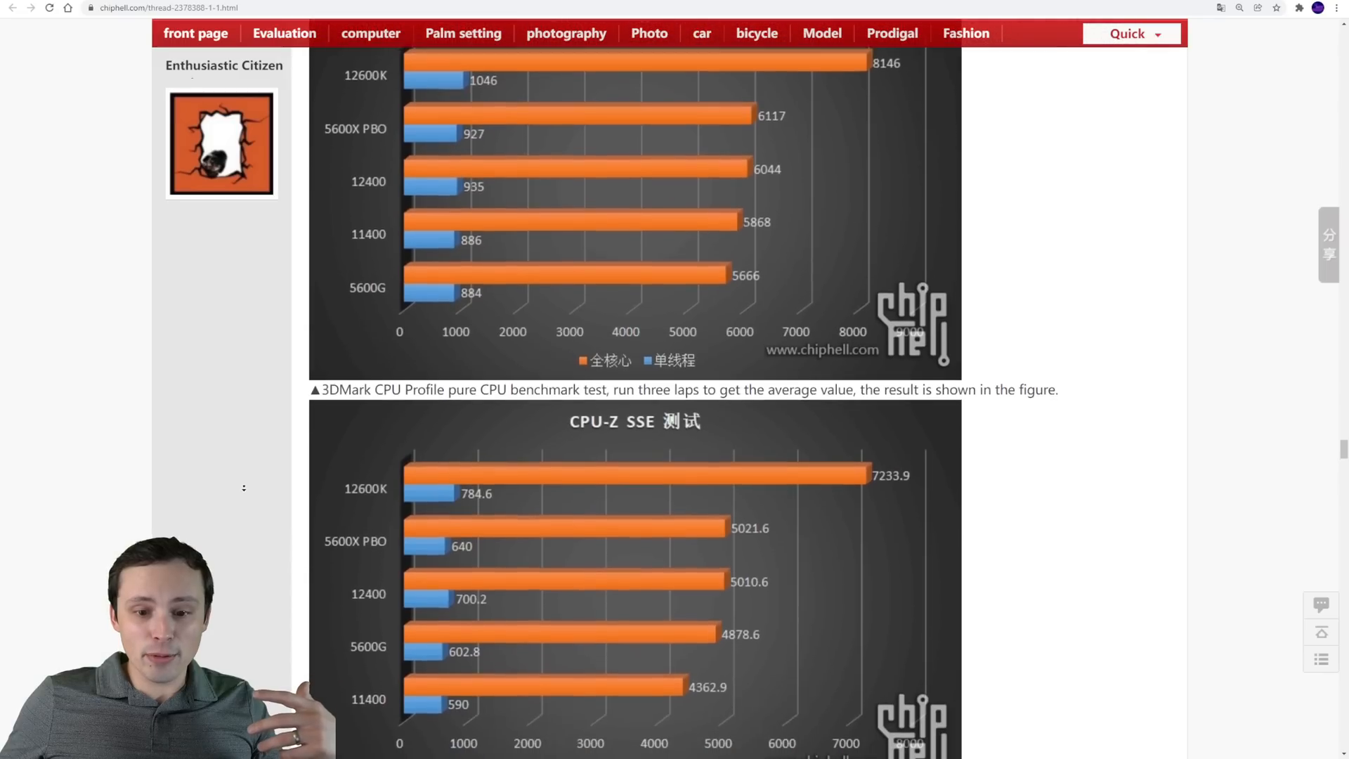
scroll(down, 3)
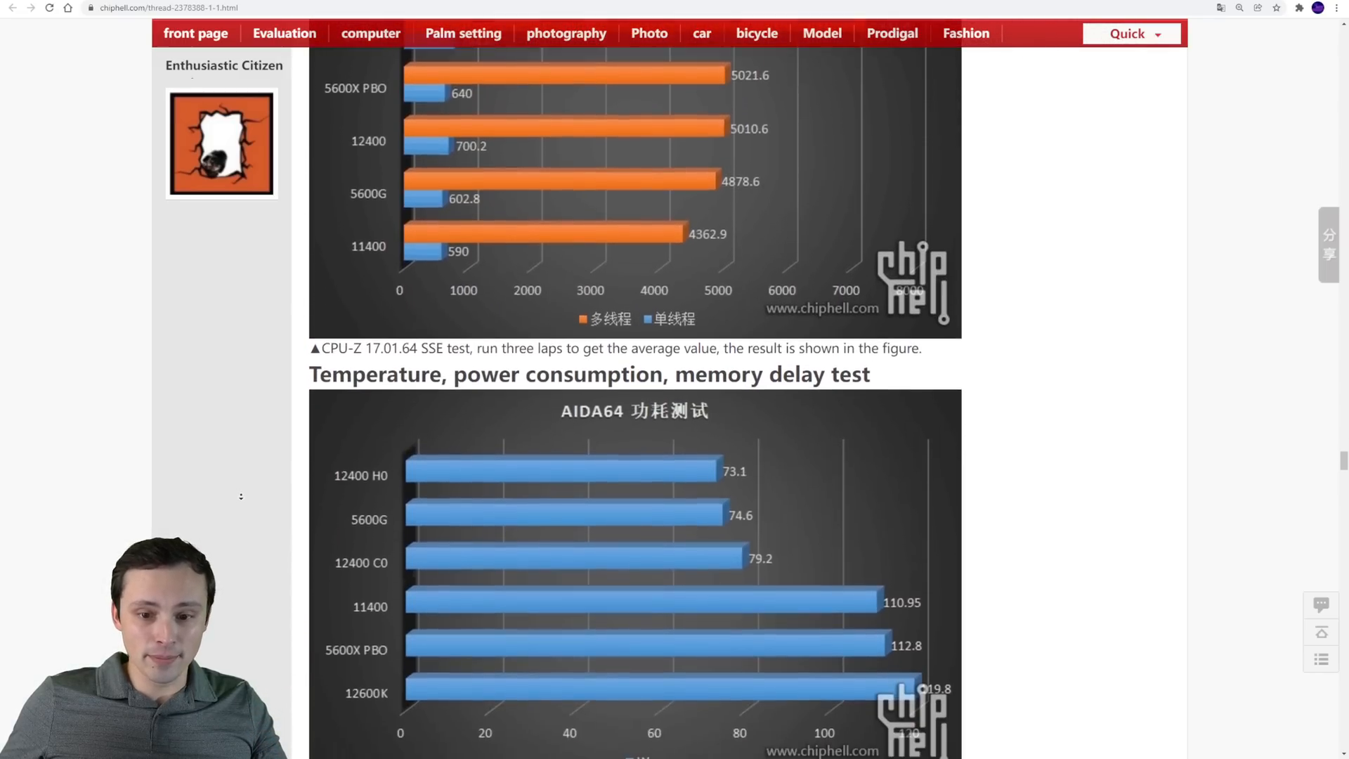
Scroll so the AIDA64 power consumption chart is fully visible with the temperature chart beneath
scroll(down, 3)
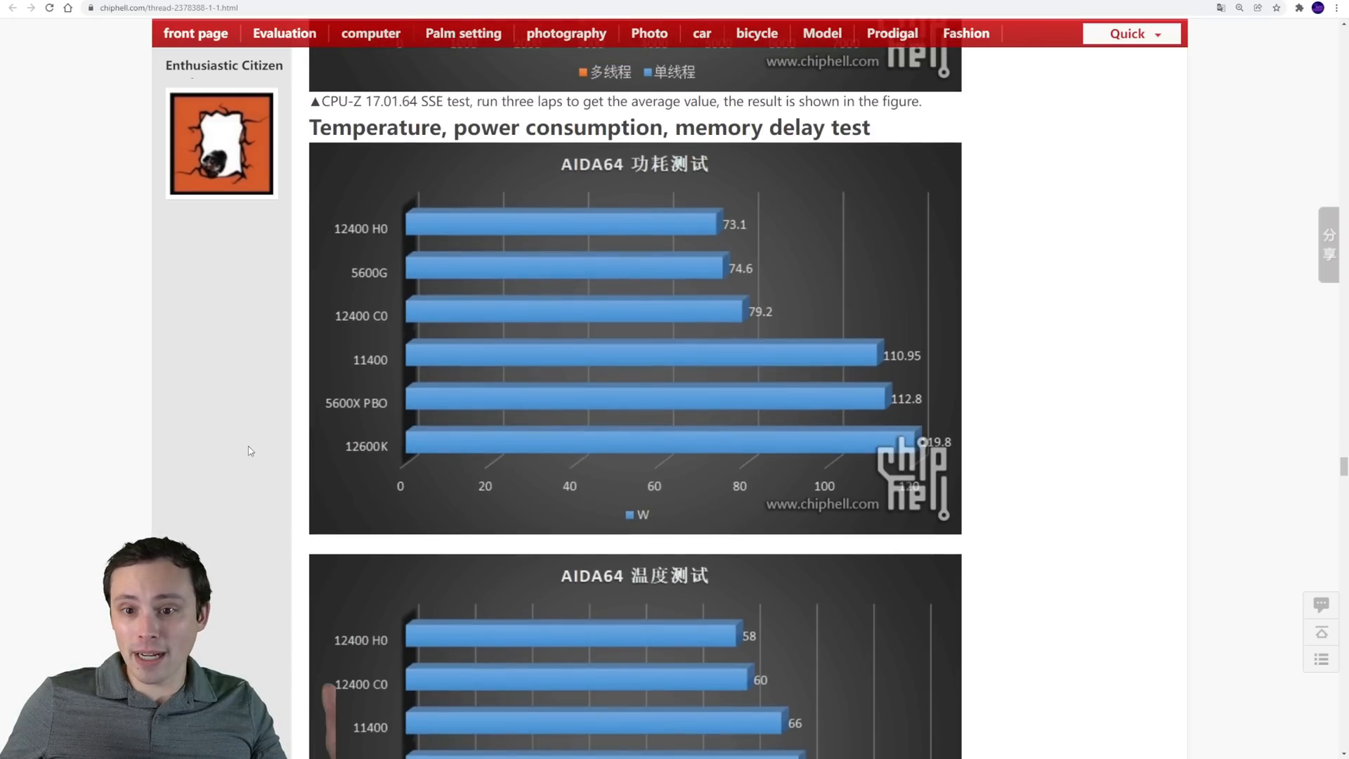
mouse_move(391, 399)
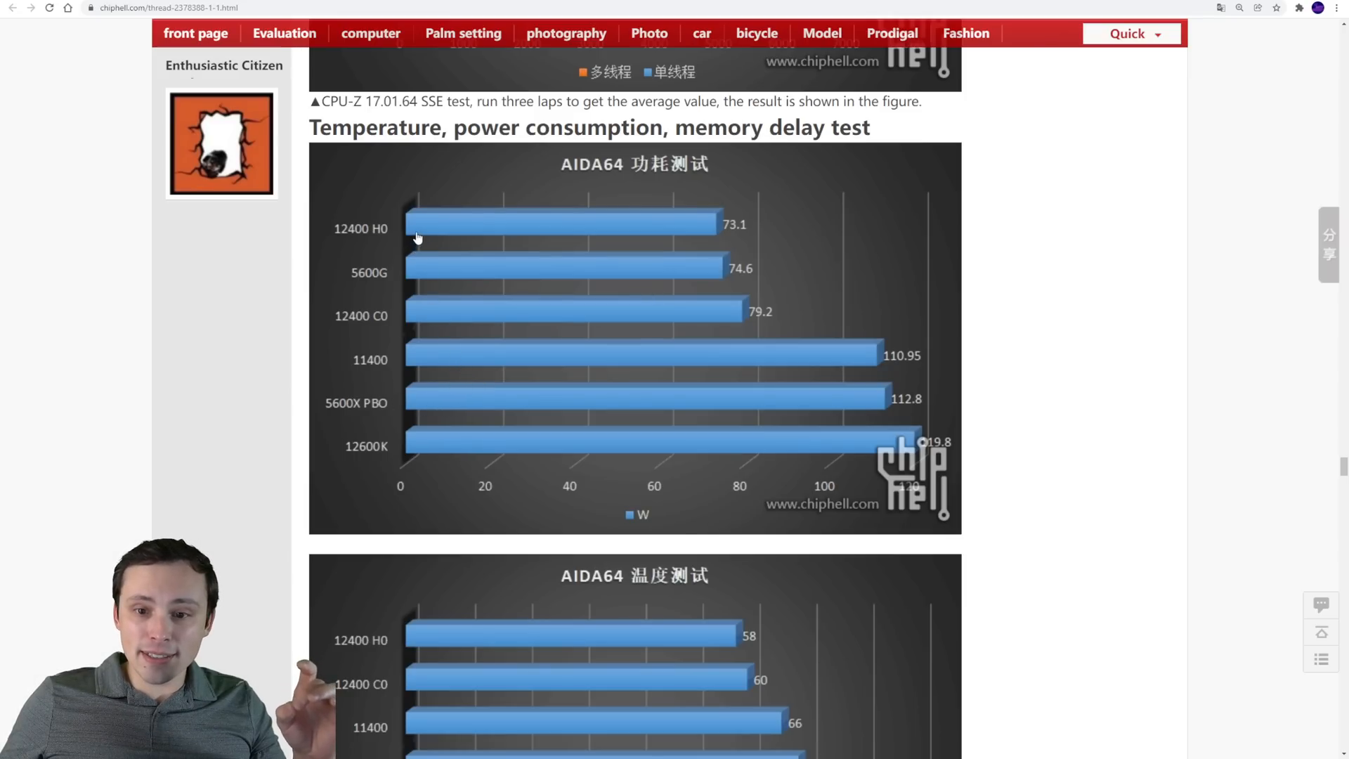
mouse_move(622, 225)
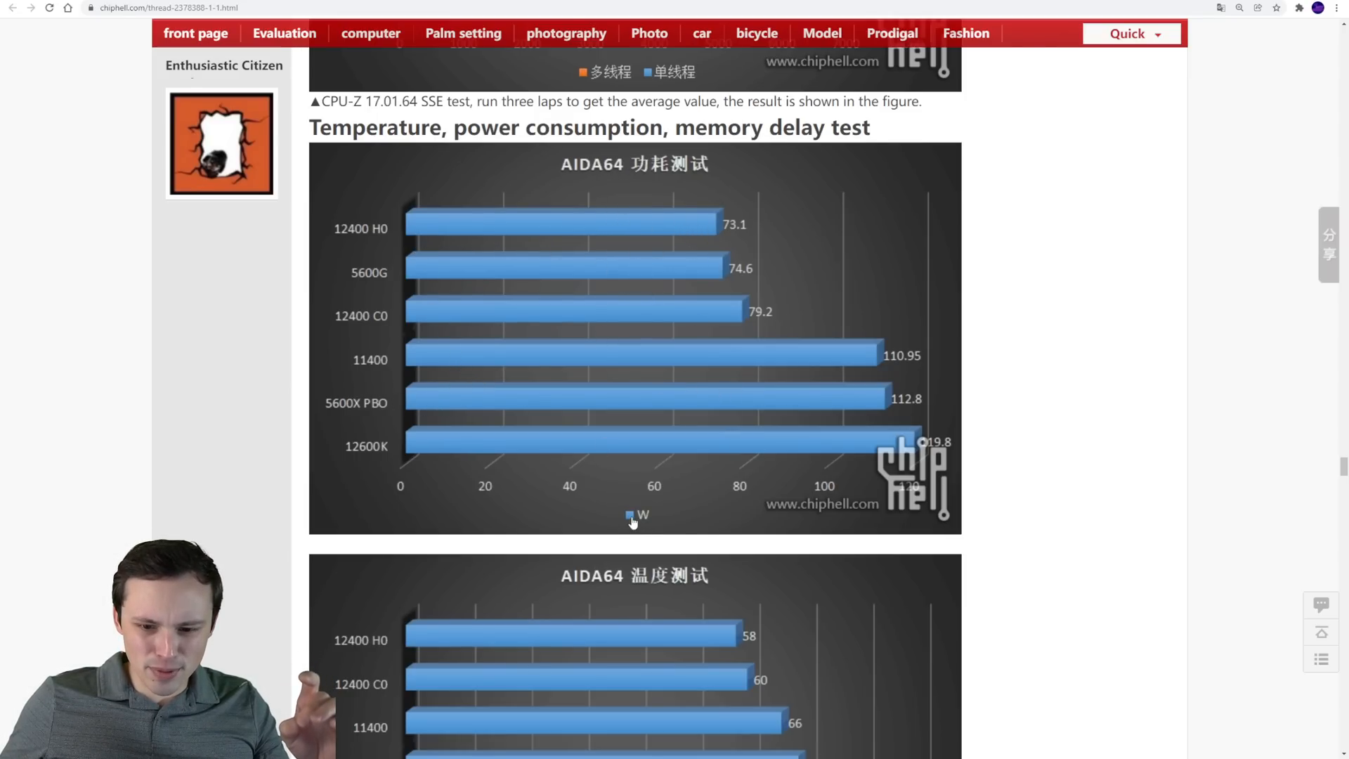
mouse_move(621, 523)
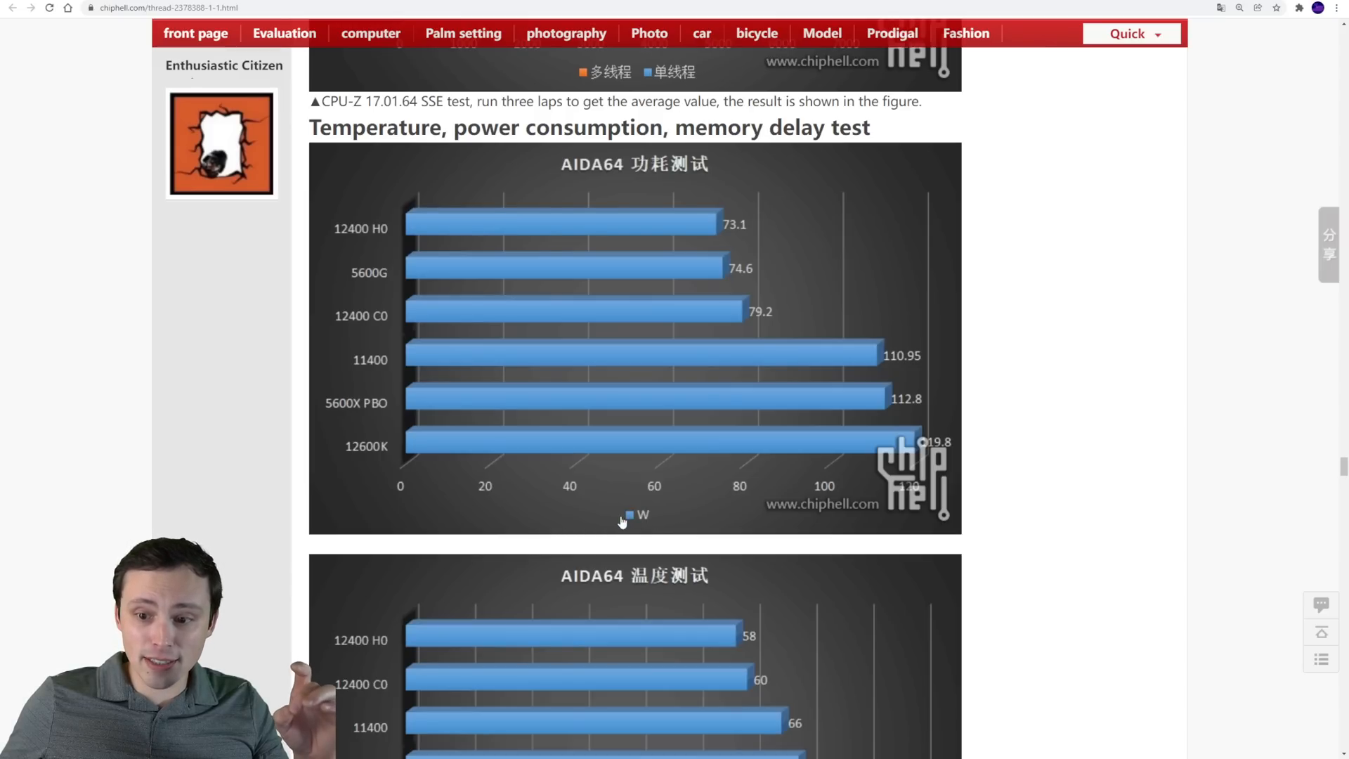
mouse_move(563, 419)
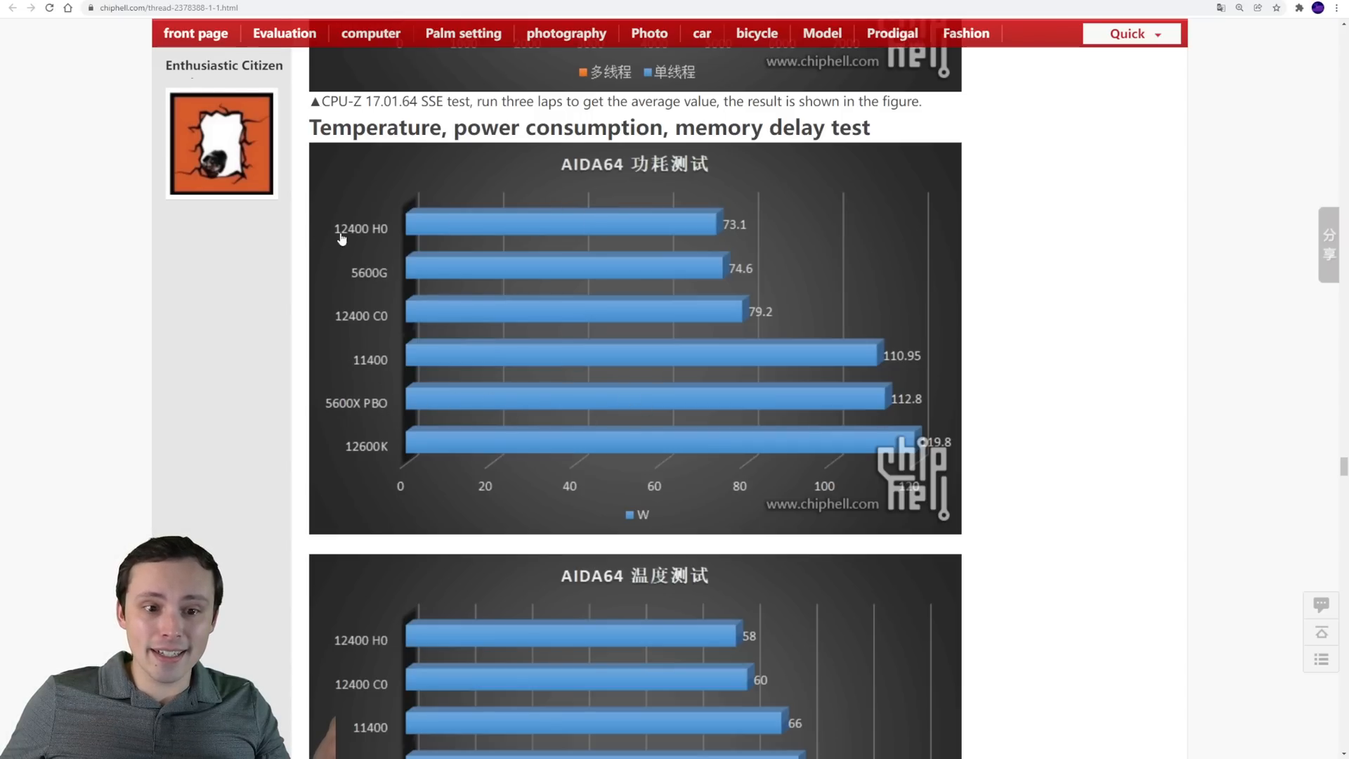
mouse_move(419, 292)
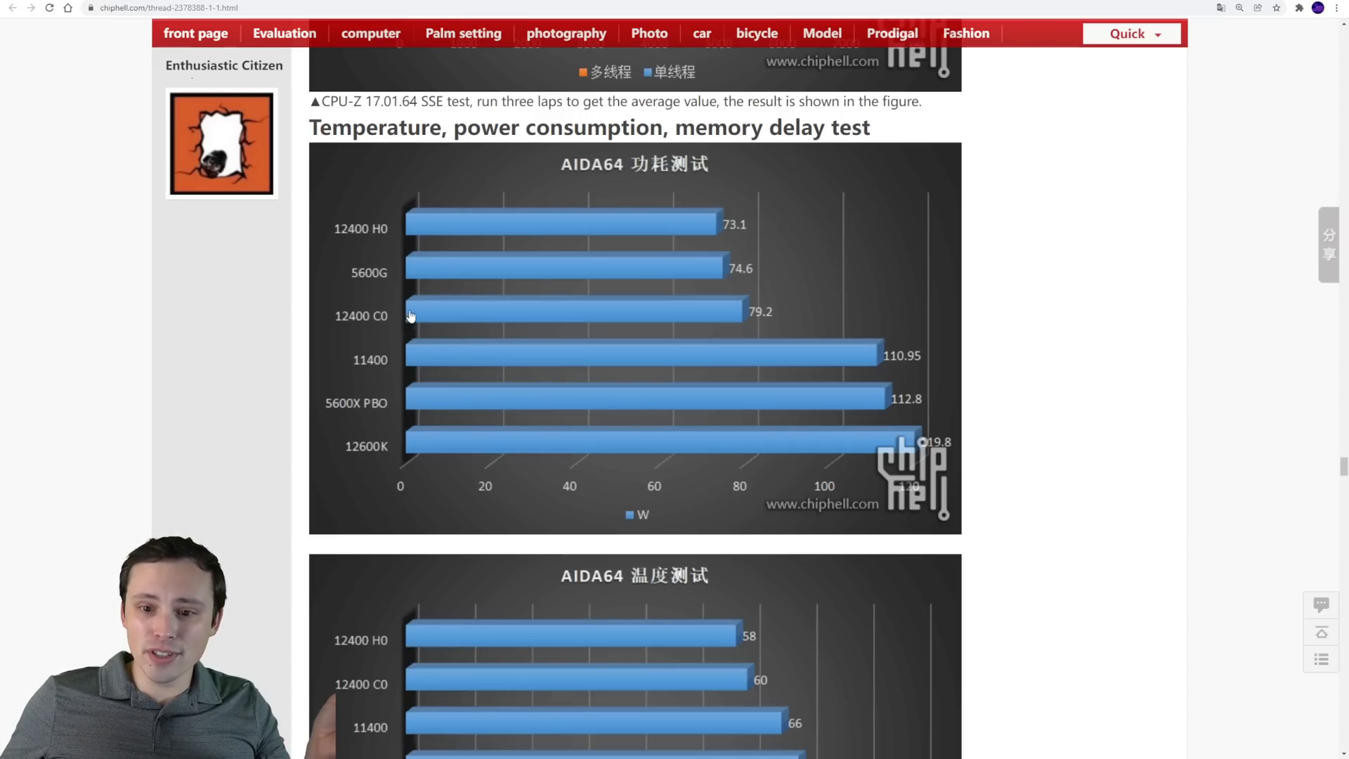
mouse_move(752, 222)
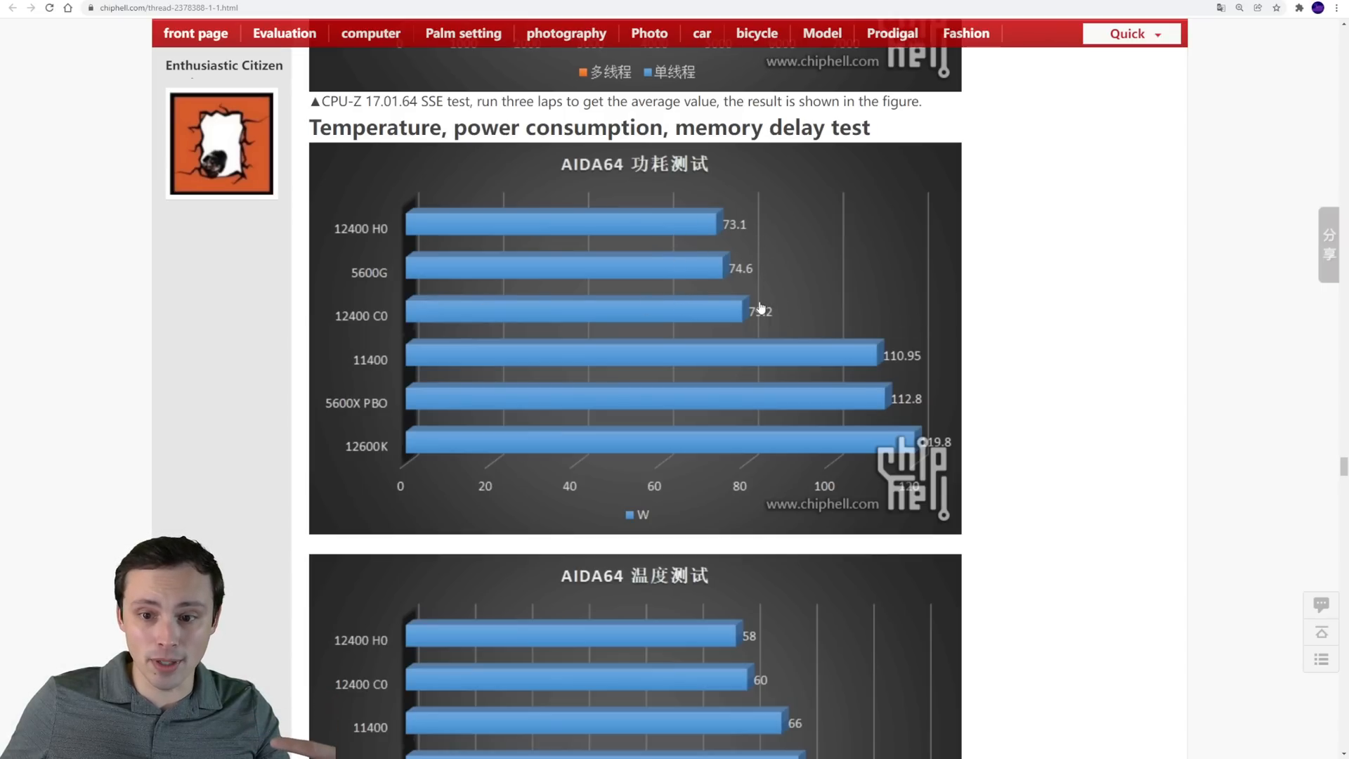
mouse_move(383, 273)
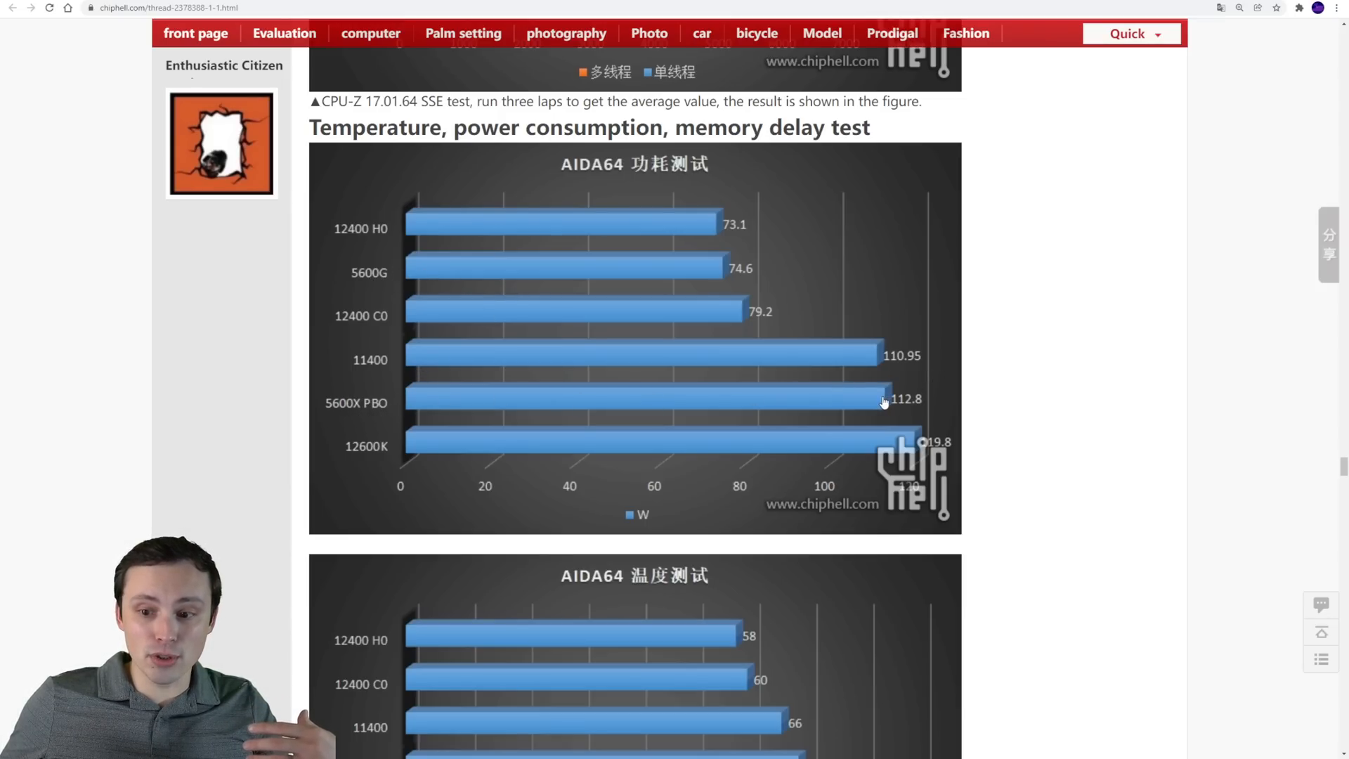
scroll(down, 3)
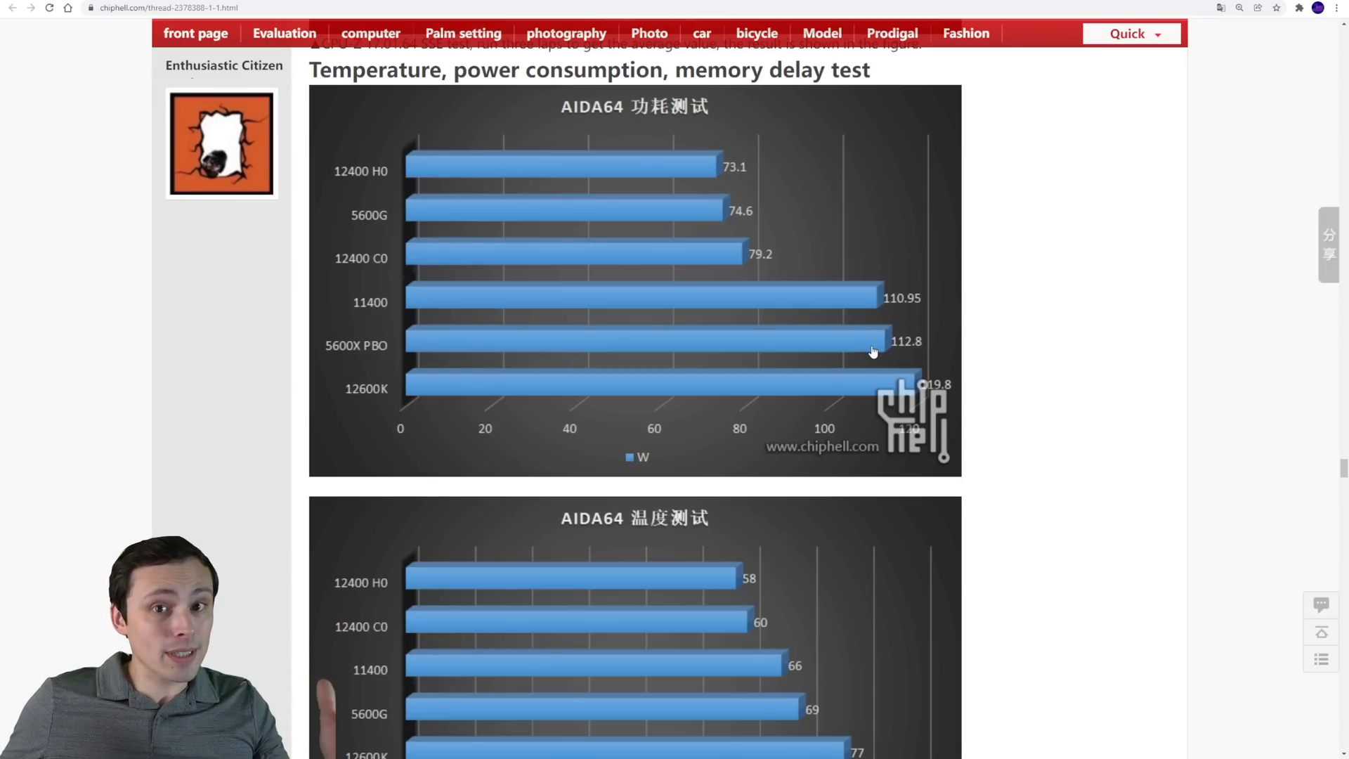
mouse_move(863, 365)
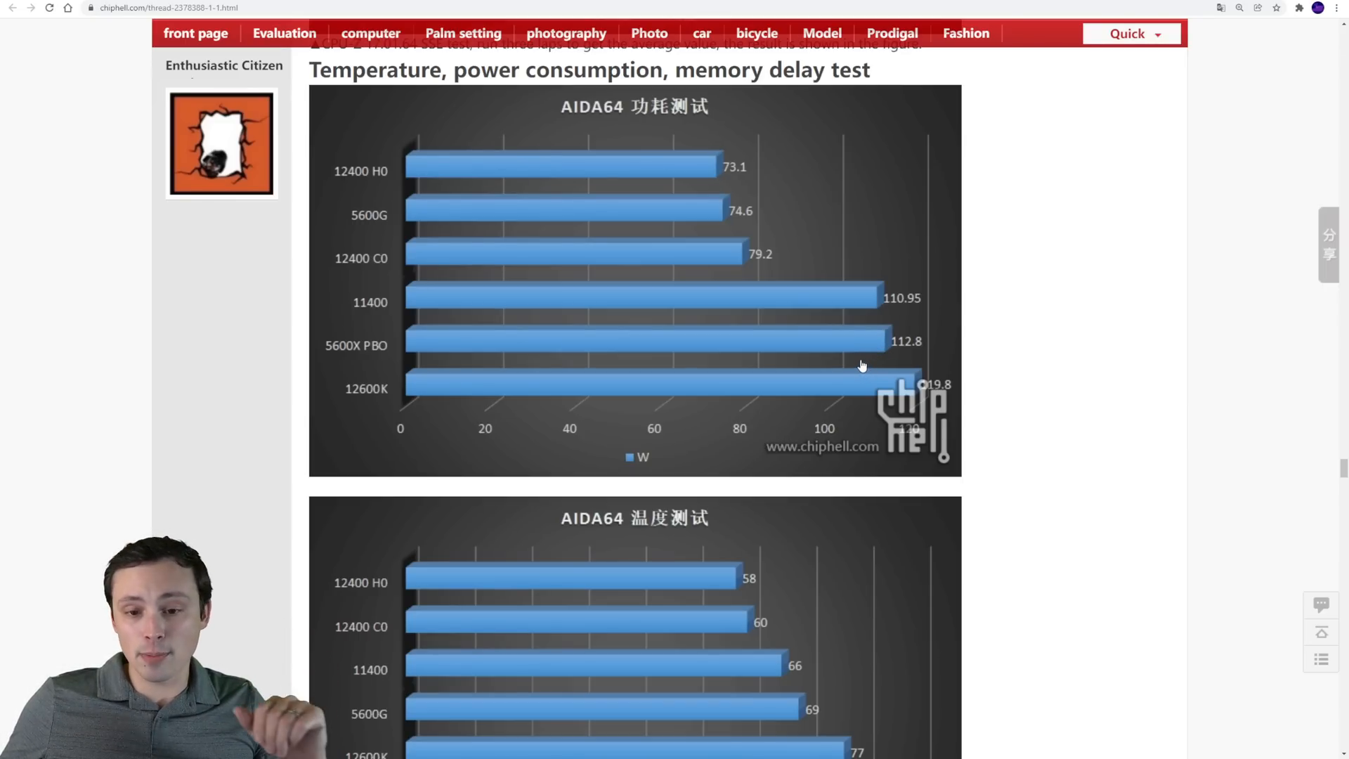
Scroll to the full AIDA64 temperature chart and highlight the end of its burn-in caption
scroll(down, 3)
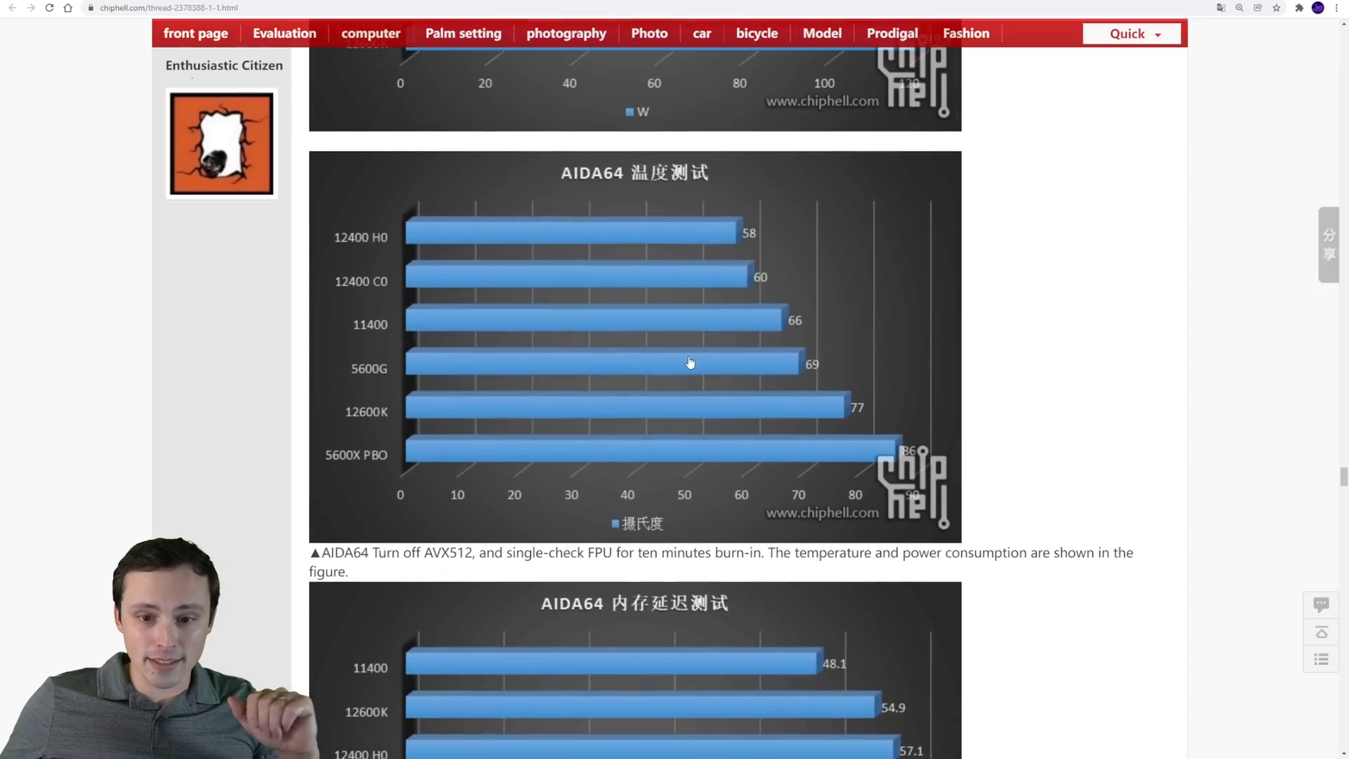
mouse_move(445, 311)
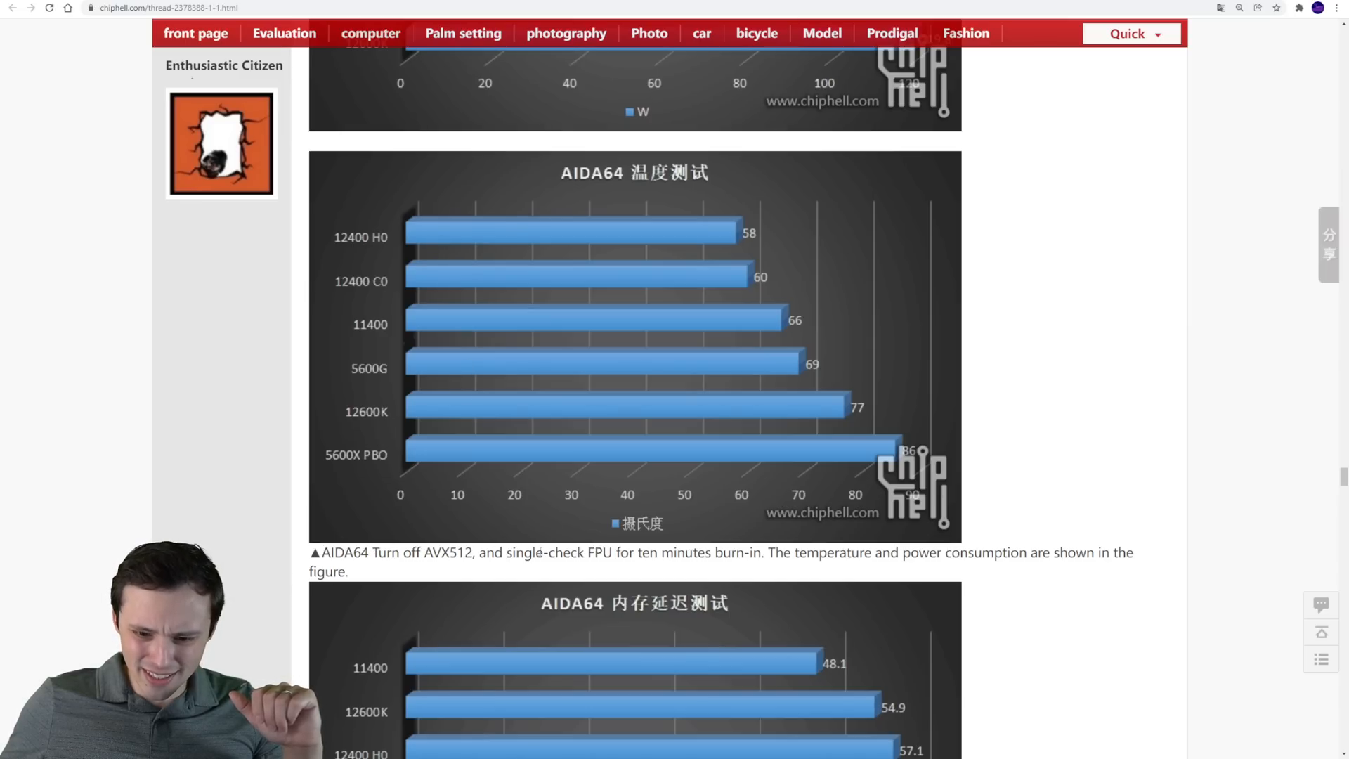
drag(735, 552, 956, 552)
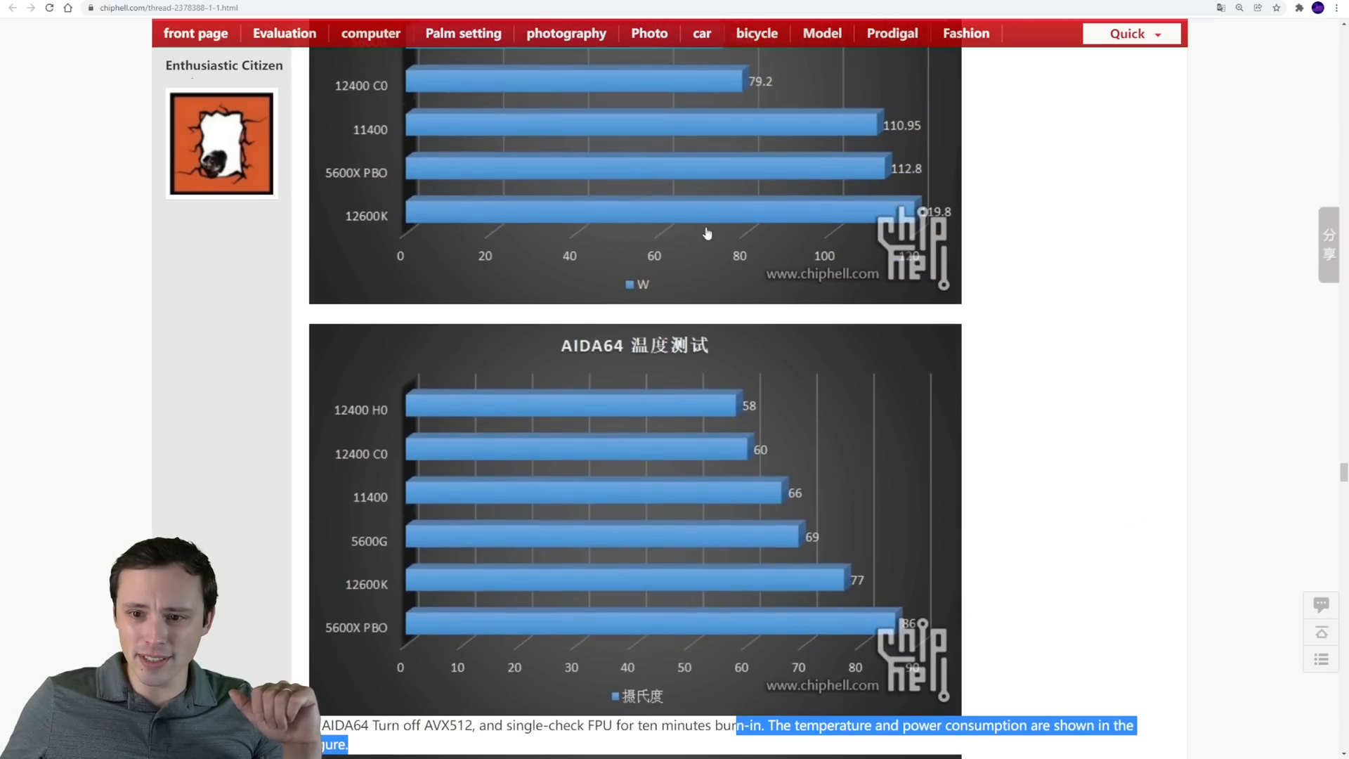
scroll(down, 3)
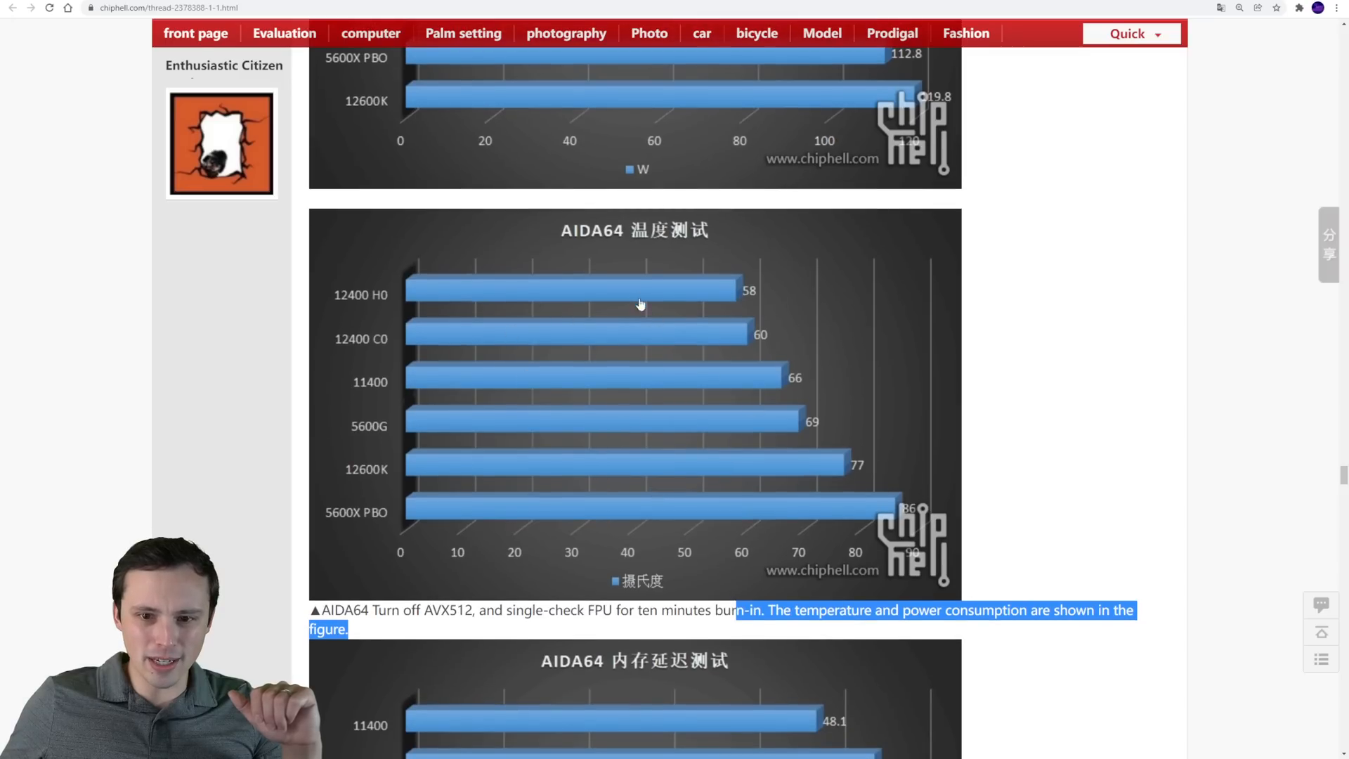
mouse_move(508, 298)
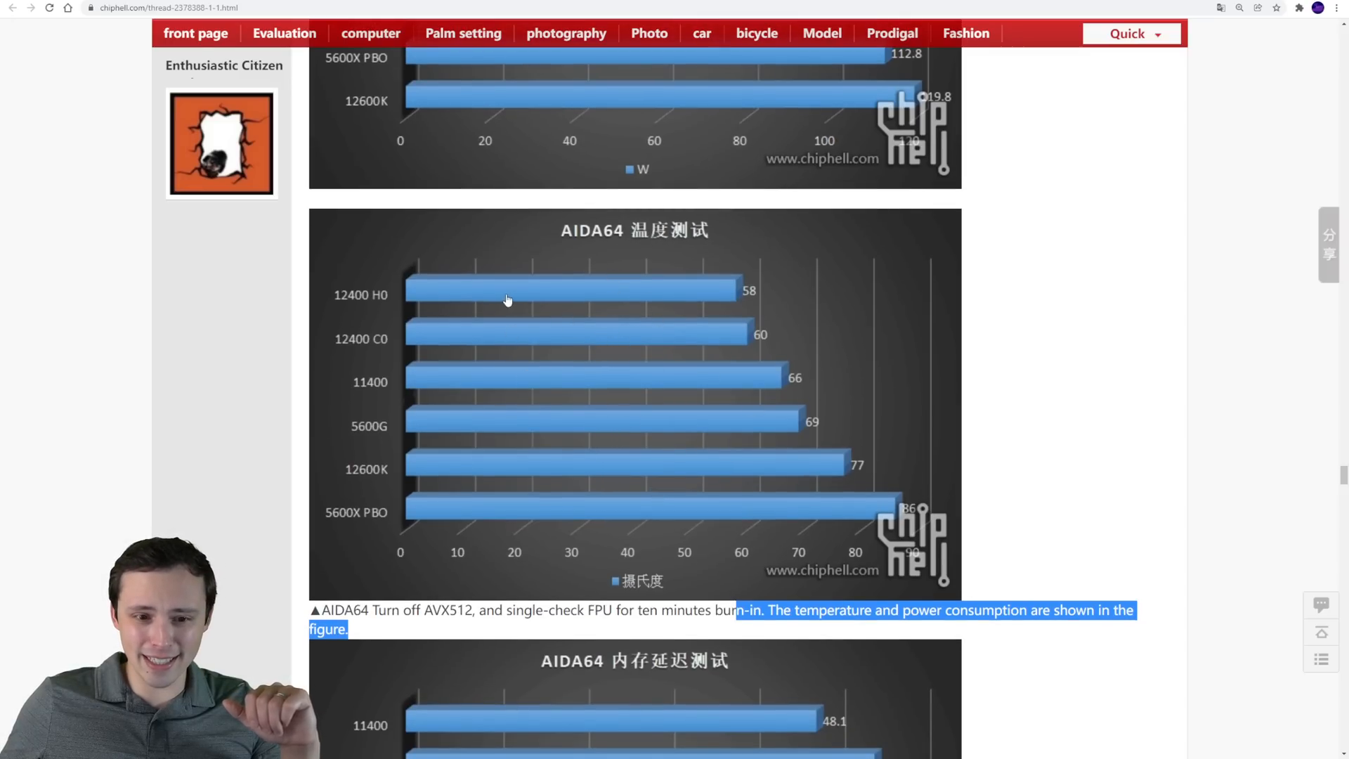
mouse_move(735, 347)
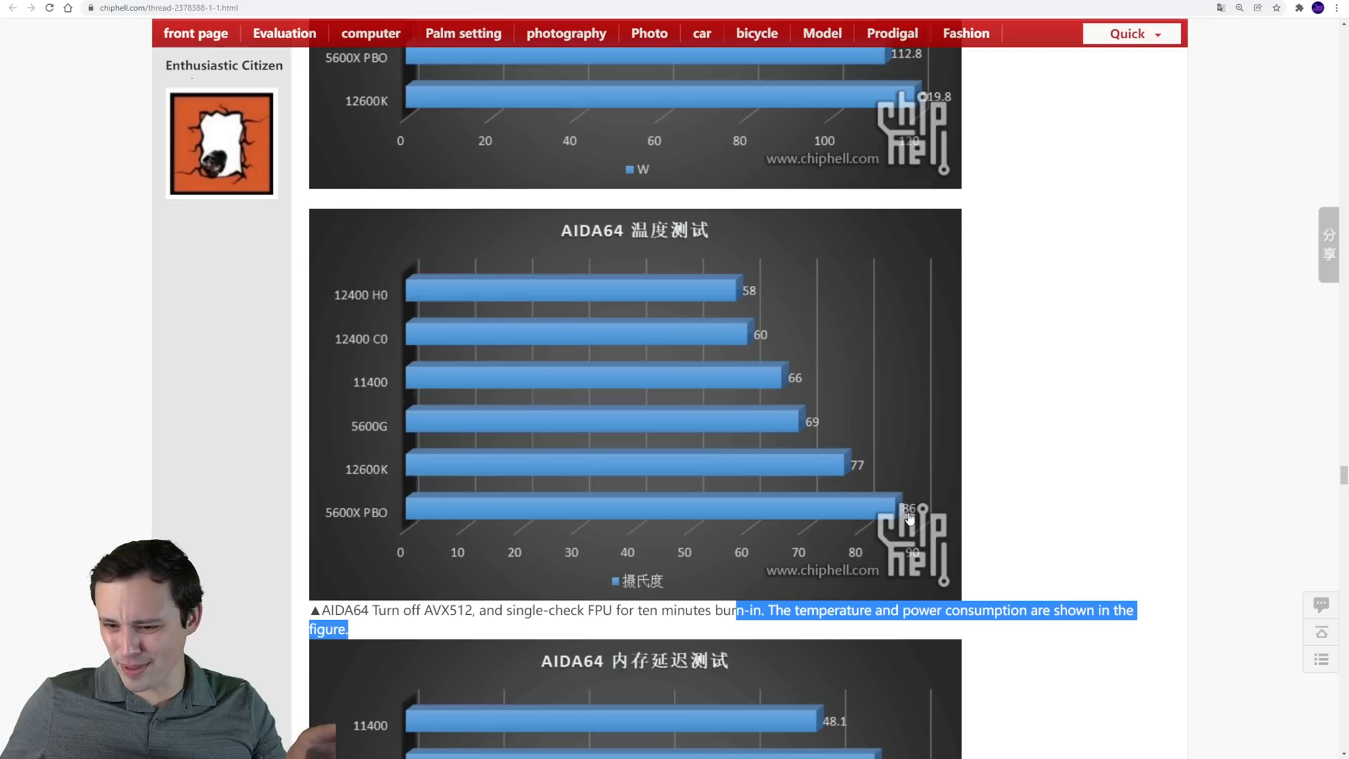
mouse_move(888, 509)
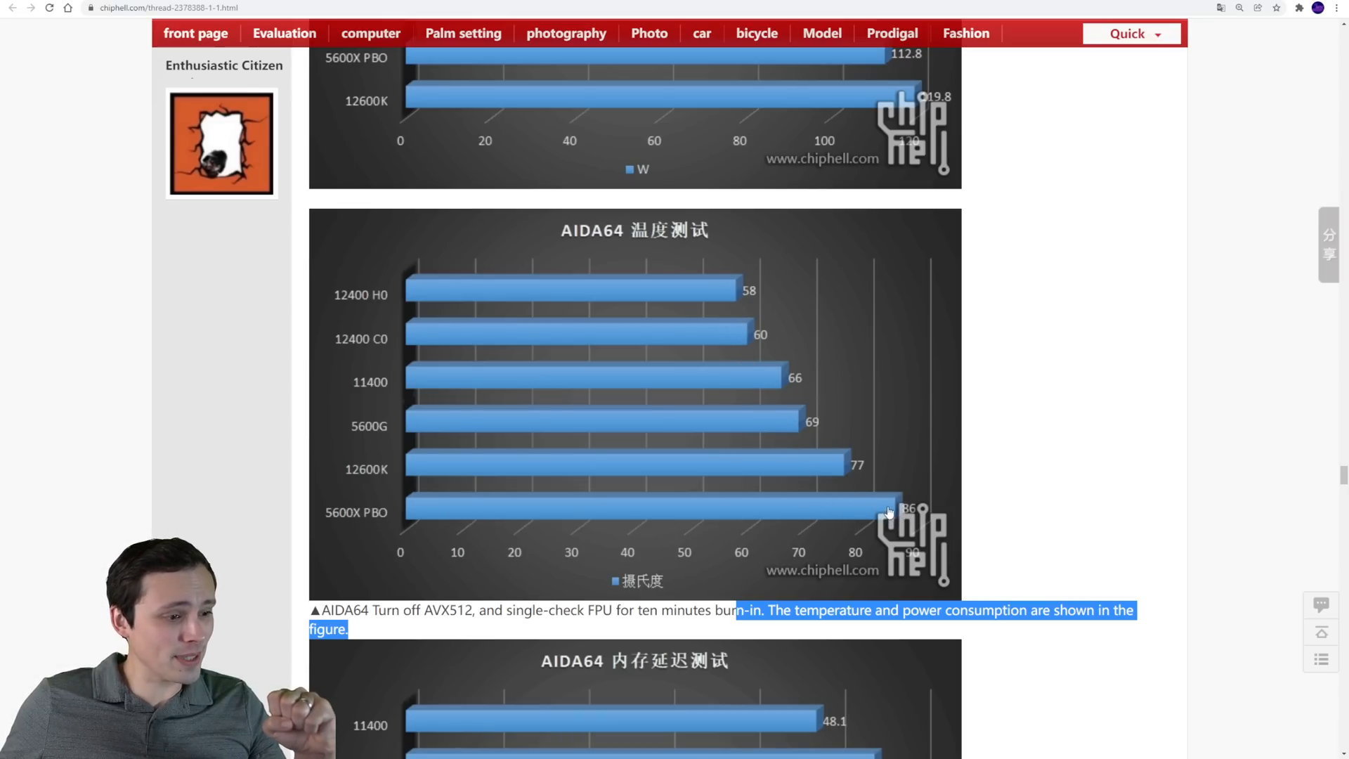
mouse_move(728, 326)
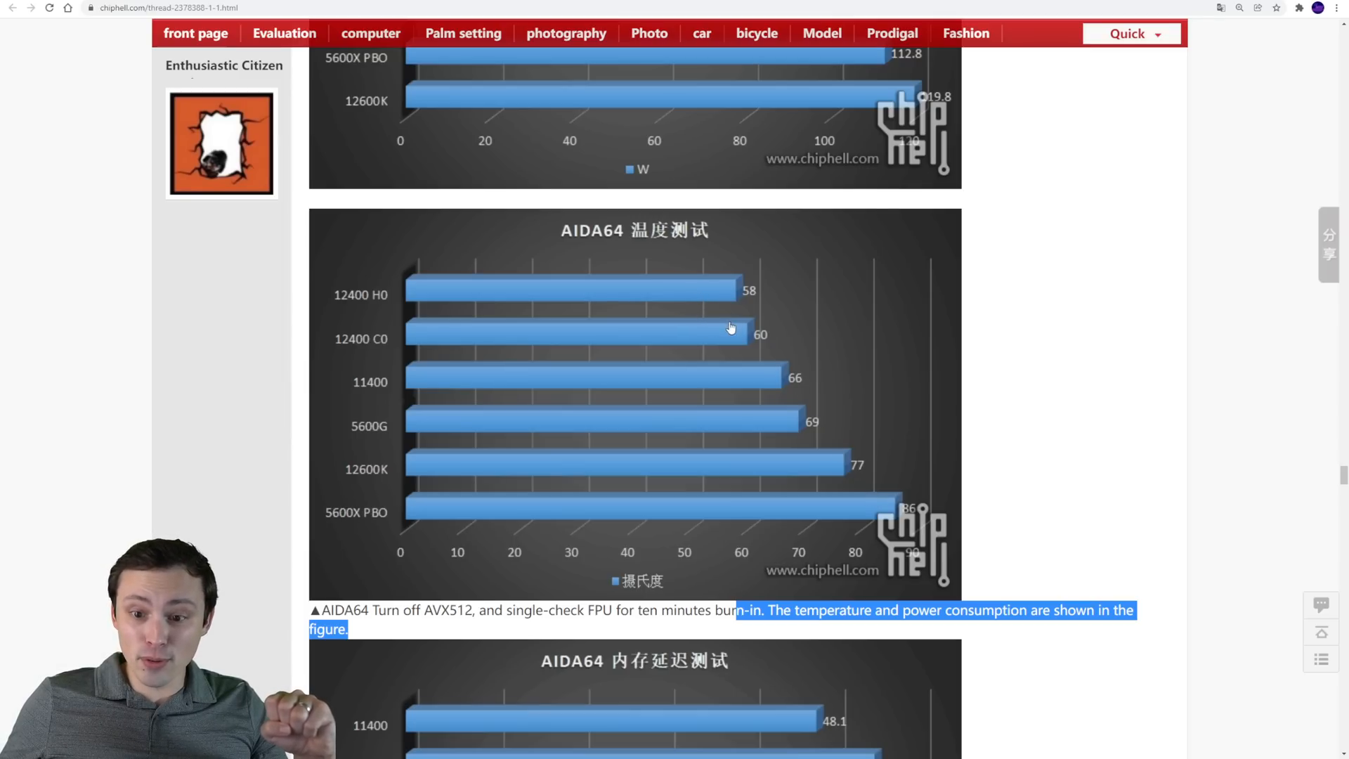
mouse_move(721, 328)
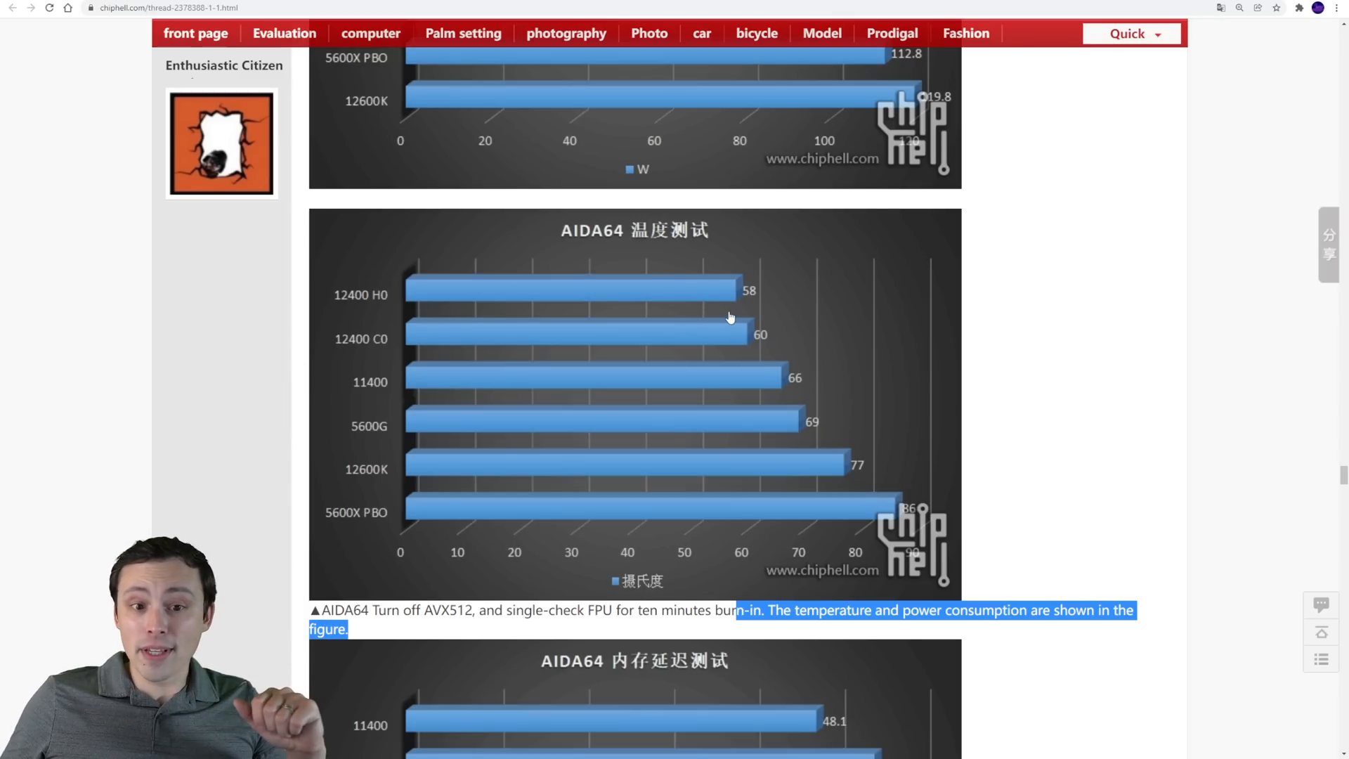
Highlight the 'memory latency test' phrase, then scroll to the Game performance heading and CSGO chart
scroll(down, 3)
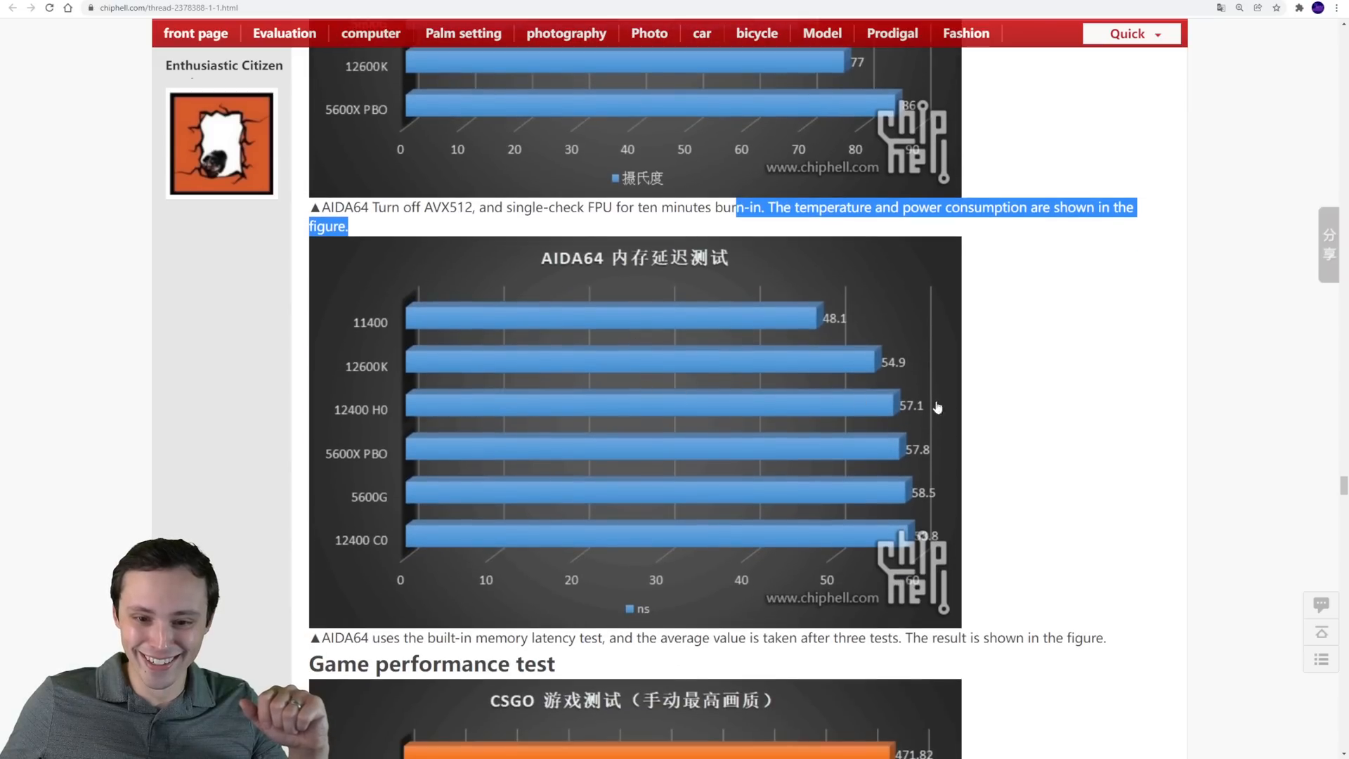
scroll(down, 3)
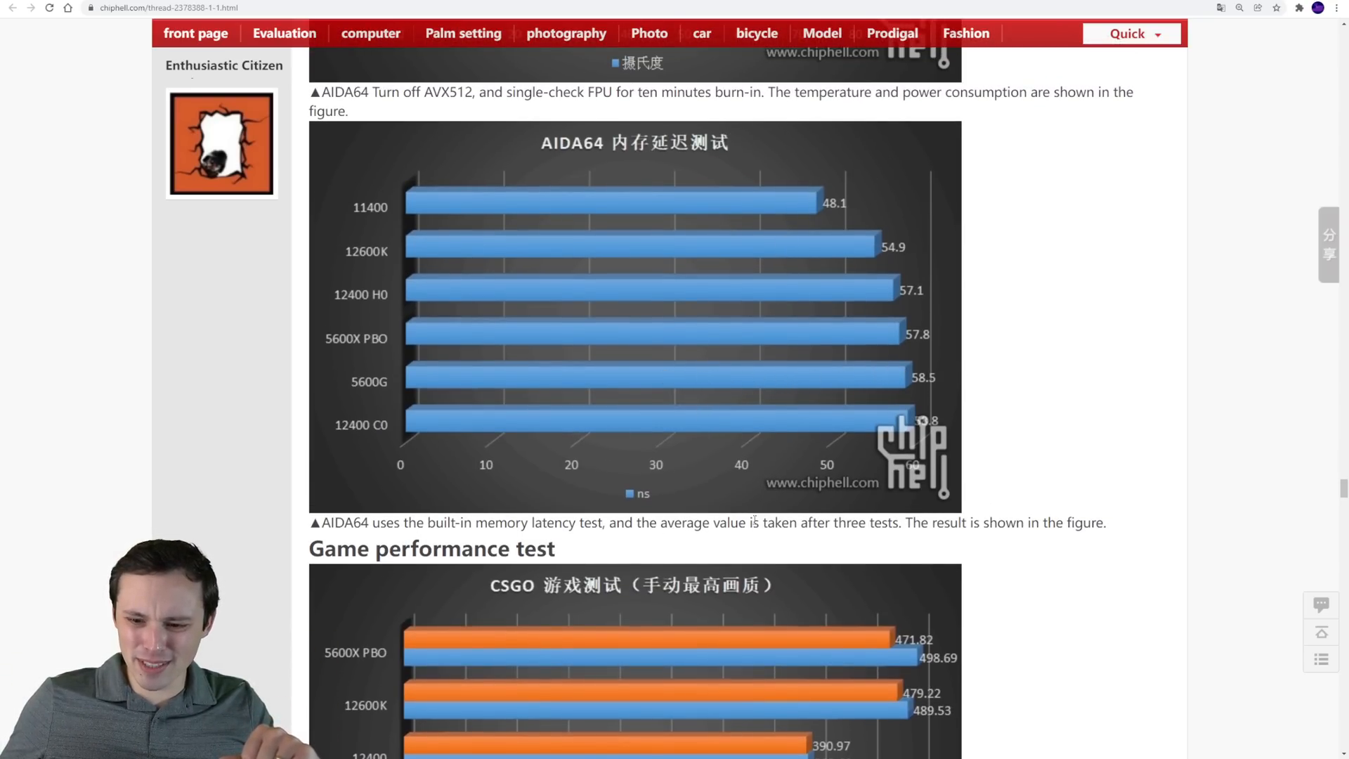
drag(476, 523, 611, 523)
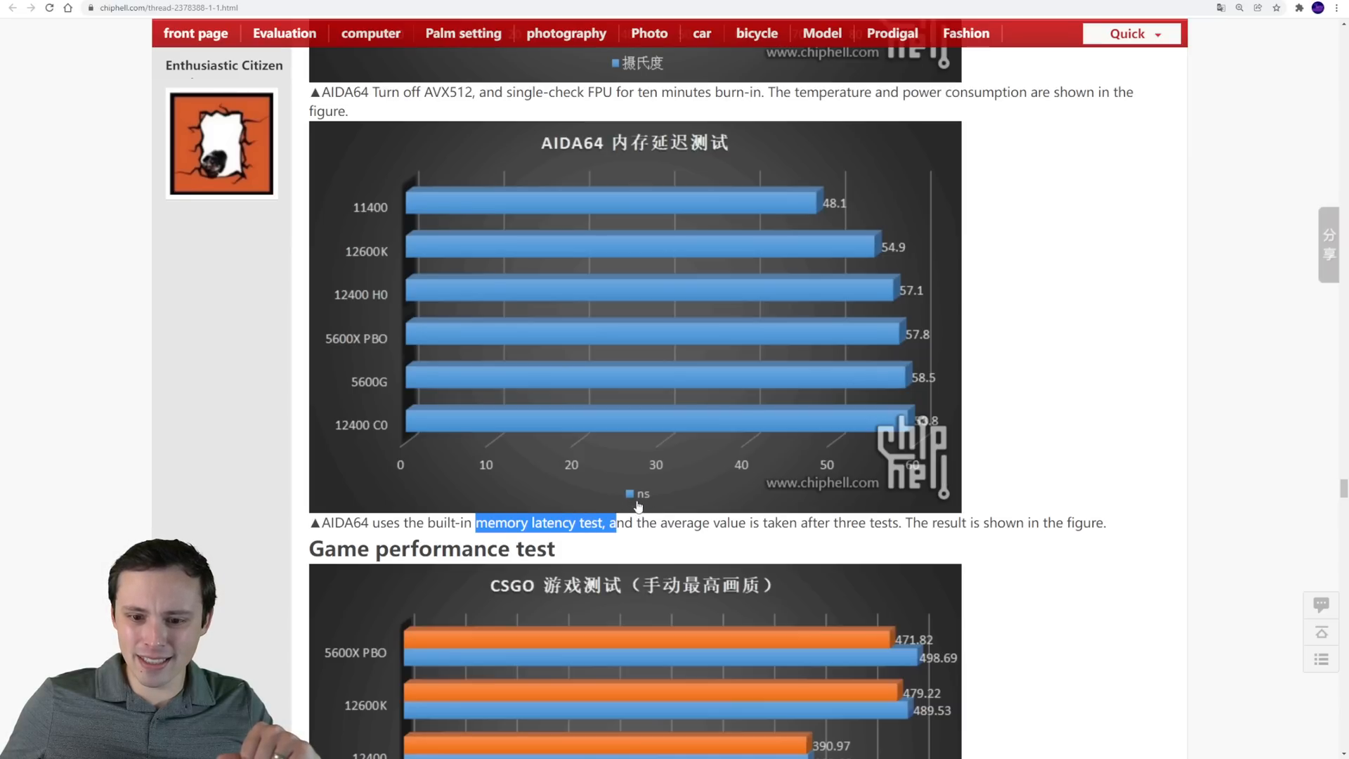
mouse_move(858, 298)
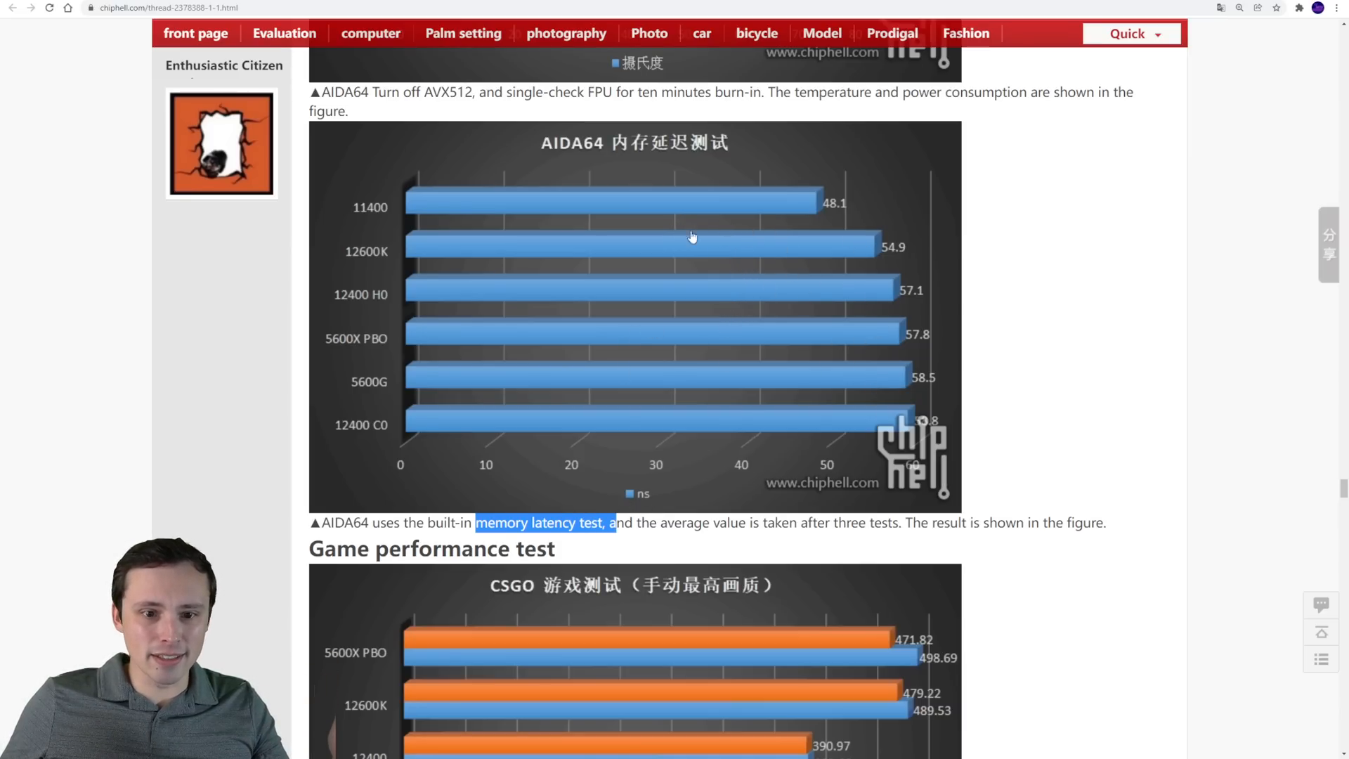
scroll(down, 3)
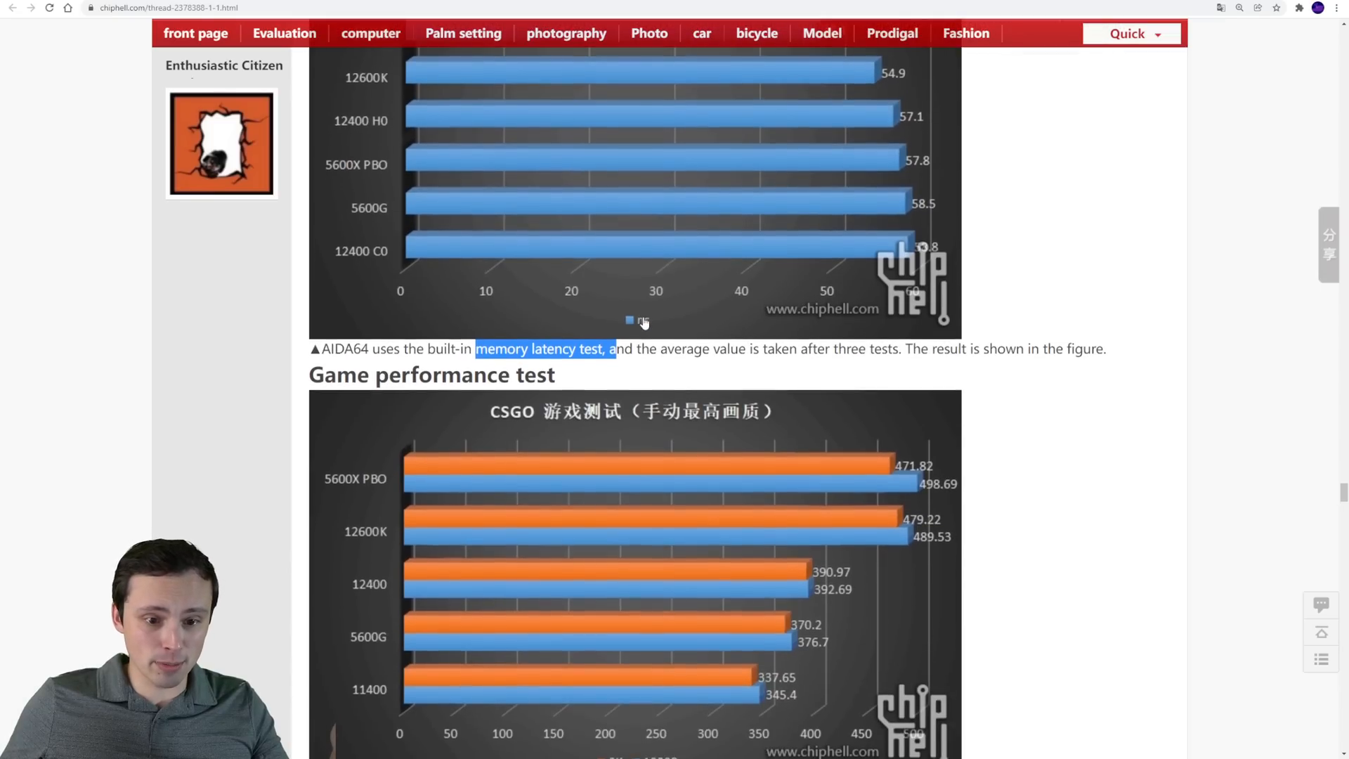
scroll(down, 3)
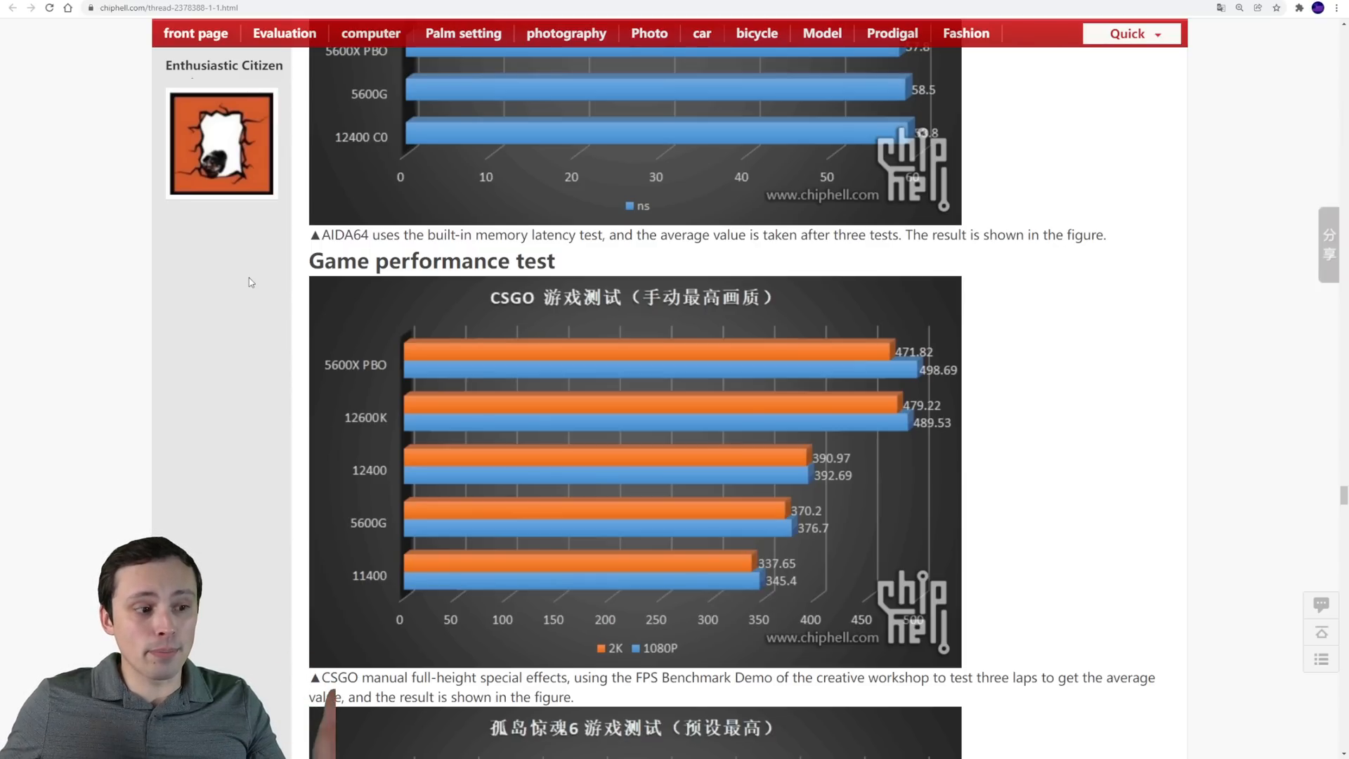
Scroll so the full CSGO chart and its caption fill the view
scroll(down, 3)
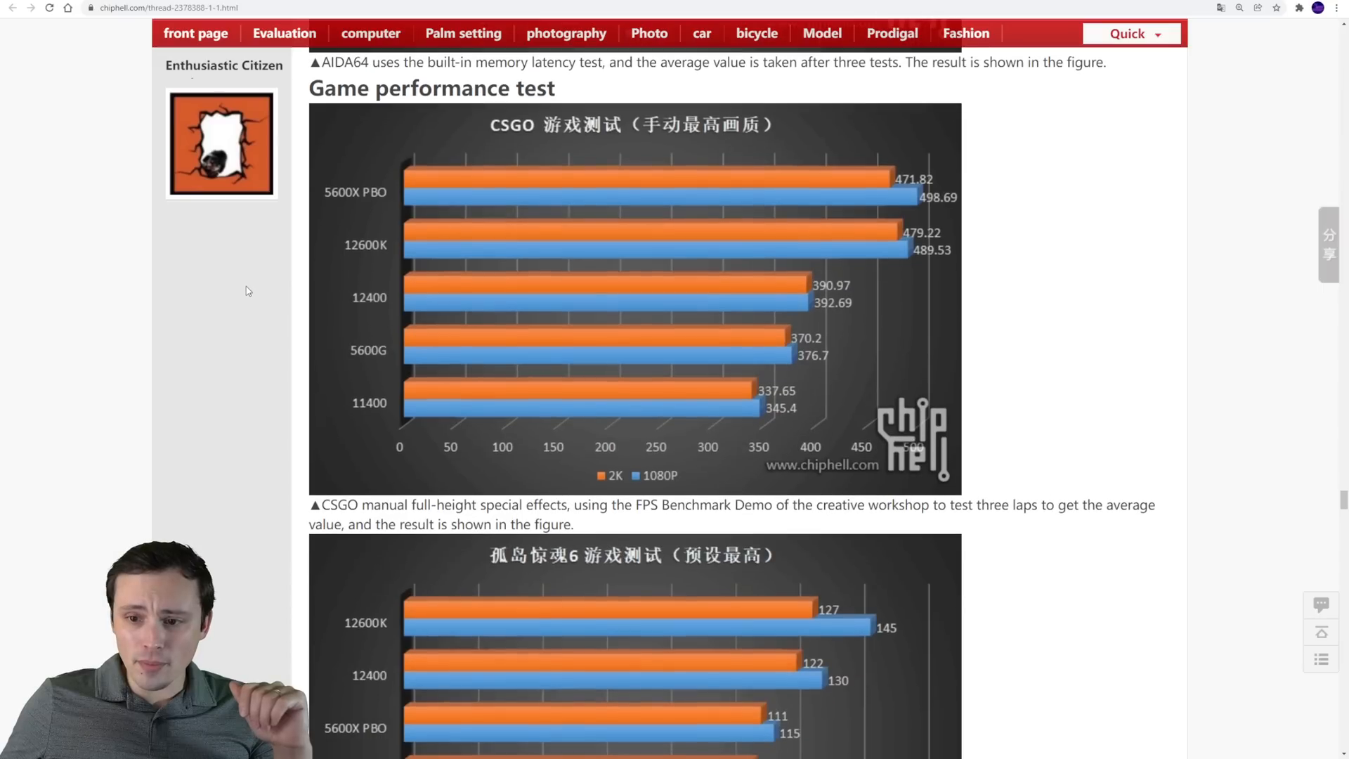
mouse_move(390, 162)
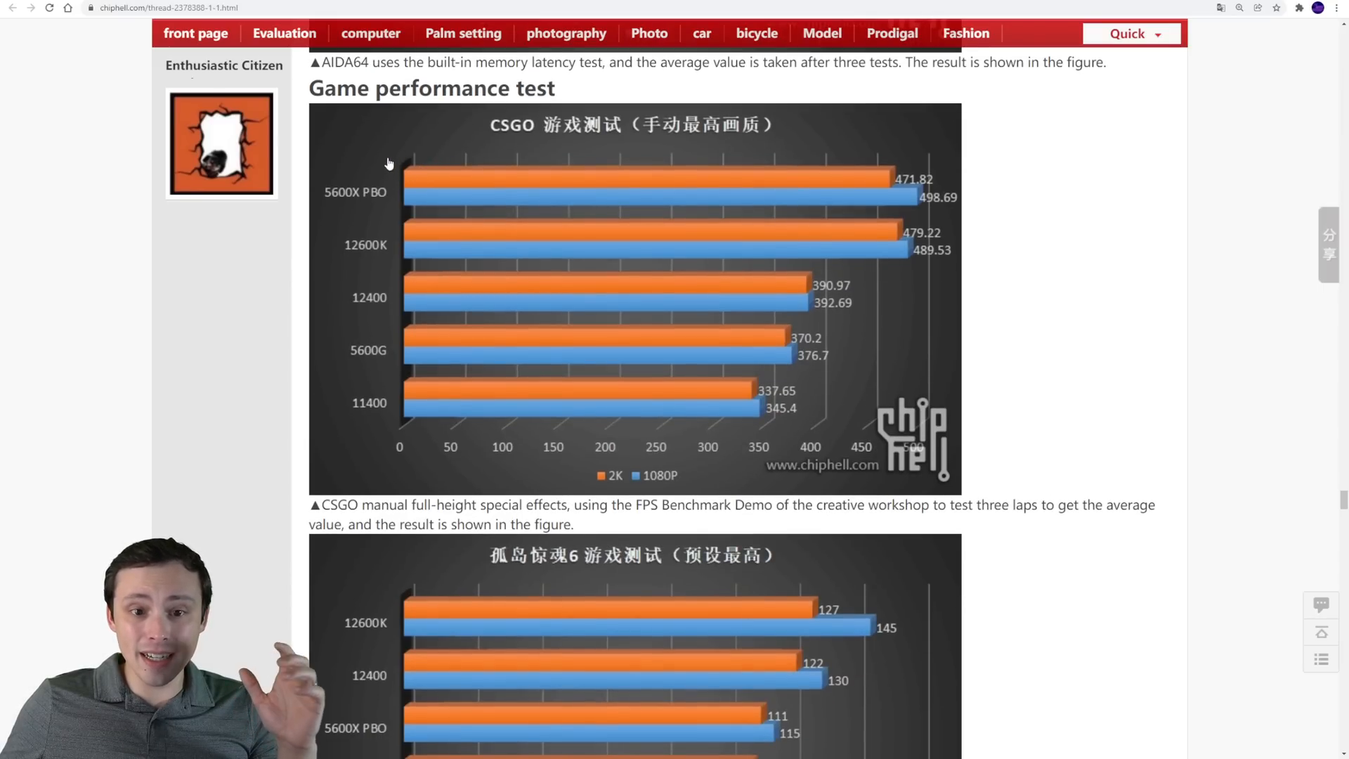
mouse_move(361, 201)
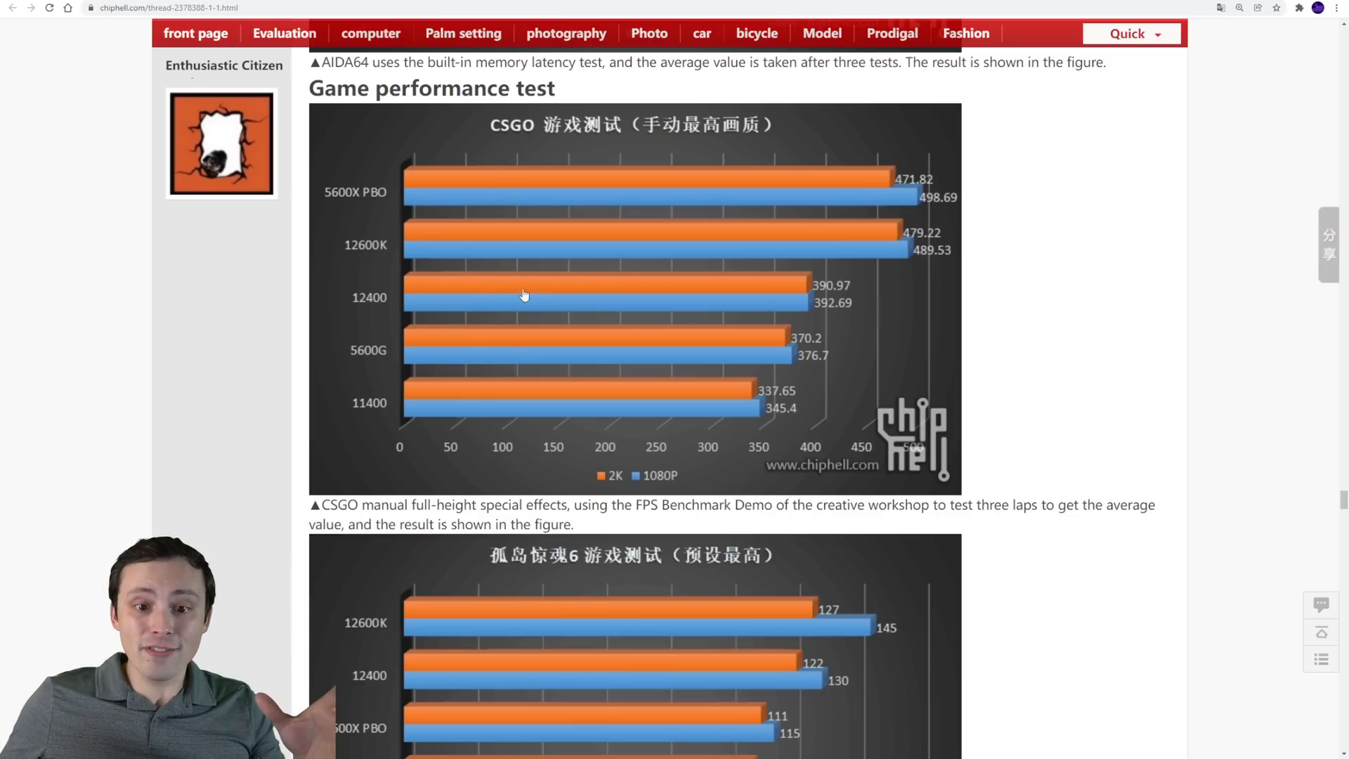
mouse_move(276, 329)
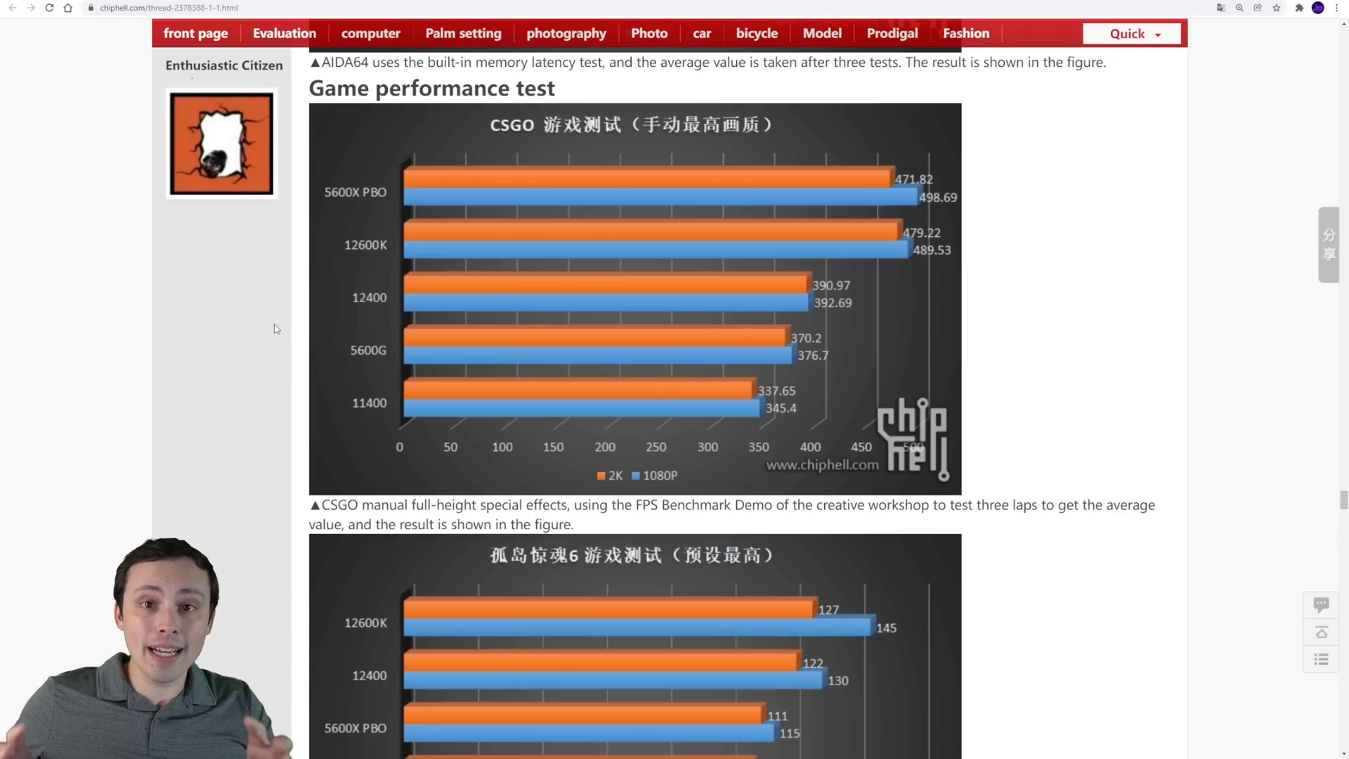
mouse_move(308, 331)
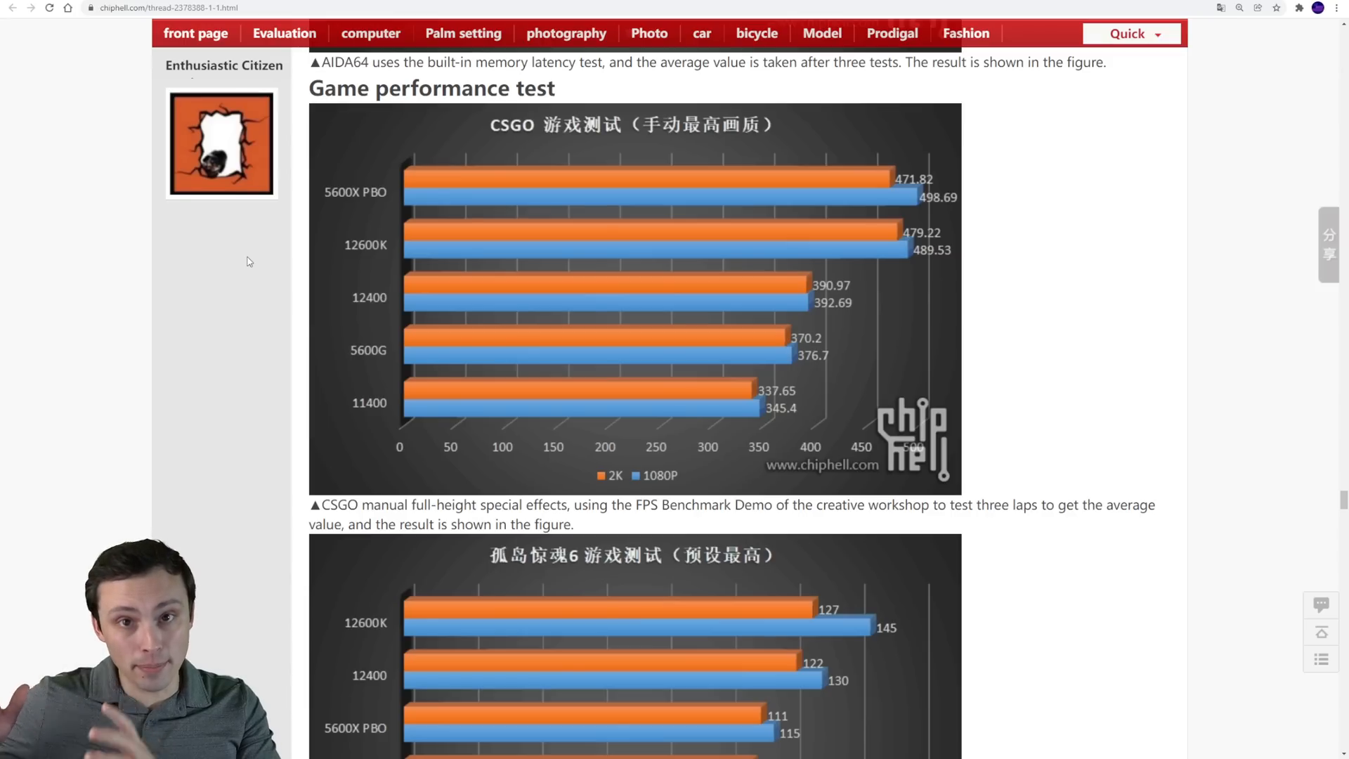
mouse_move(354, 239)
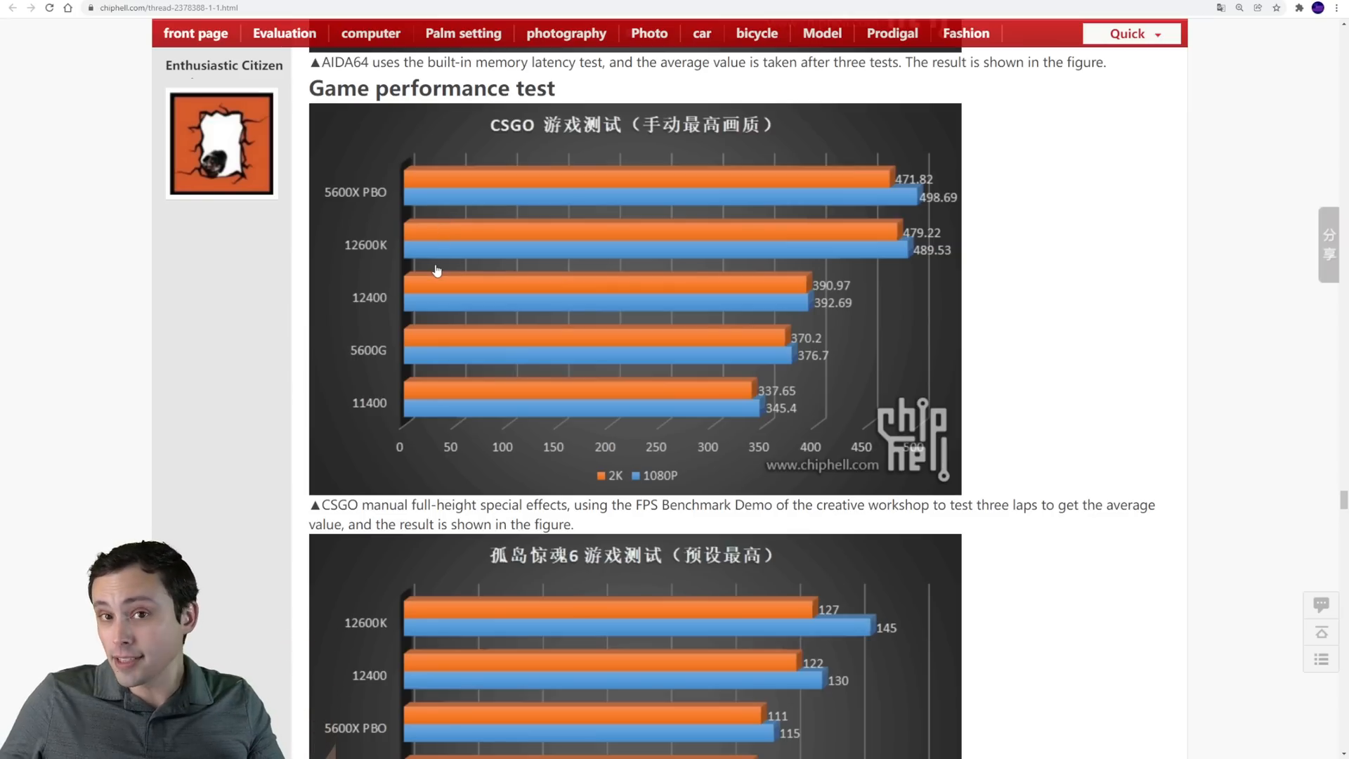
Scroll to the next game chart and highlight the game name in its caption
scroll(down, 3)
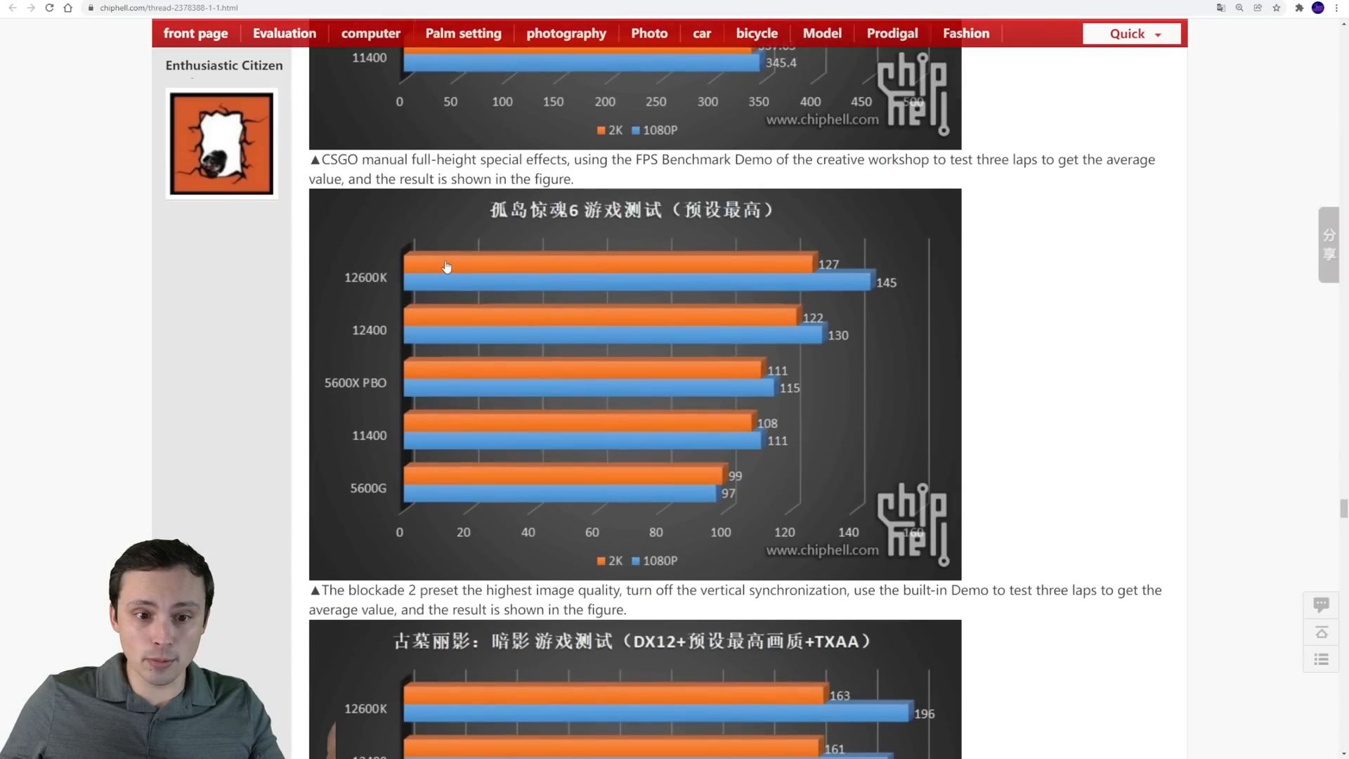
mouse_move(460, 337)
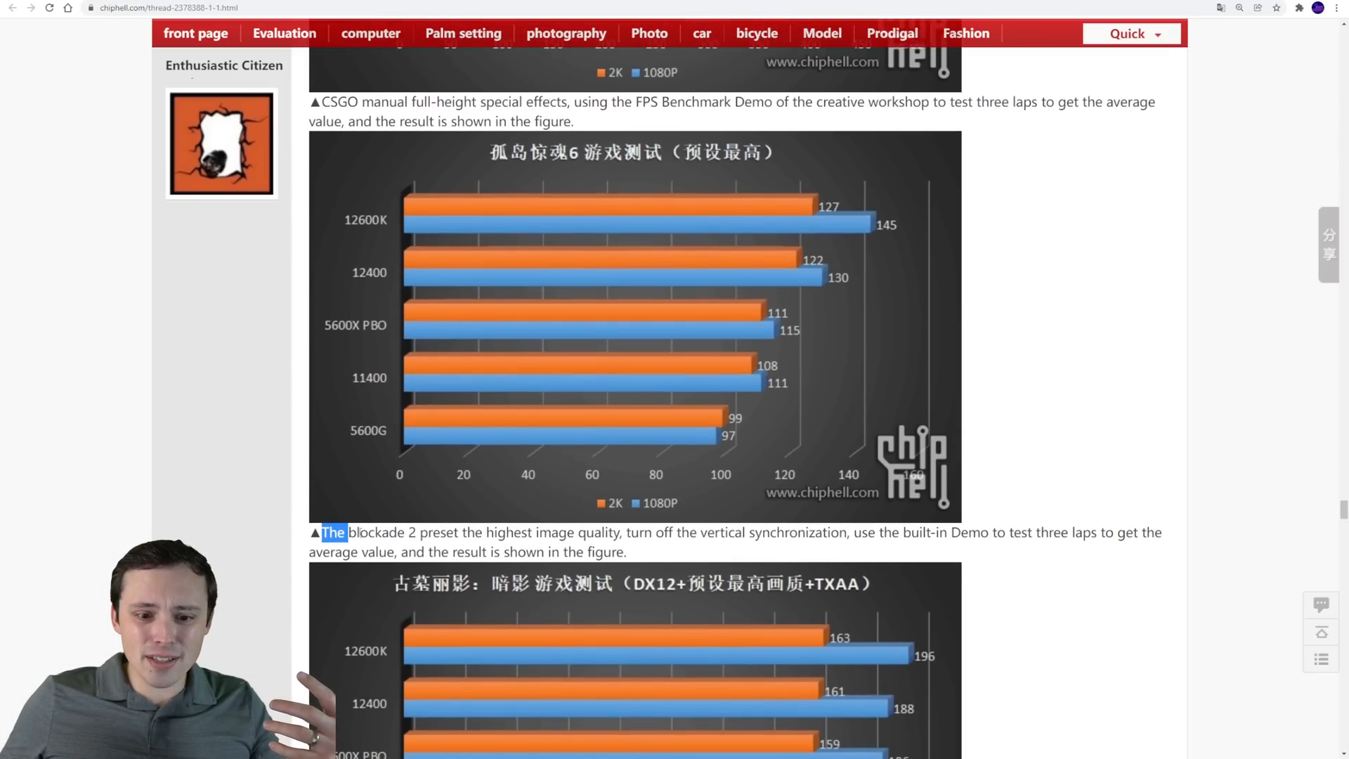
drag(323, 531, 416, 532)
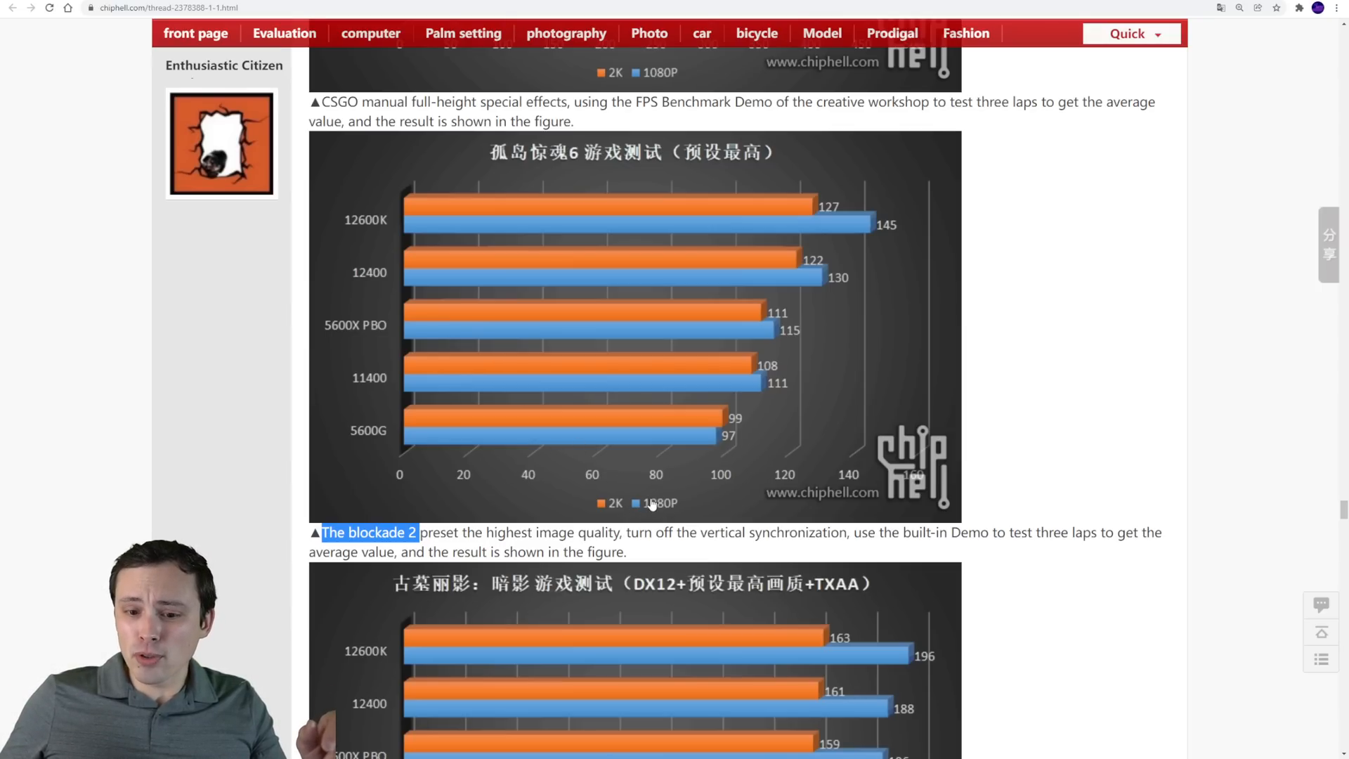
mouse_move(606, 503)
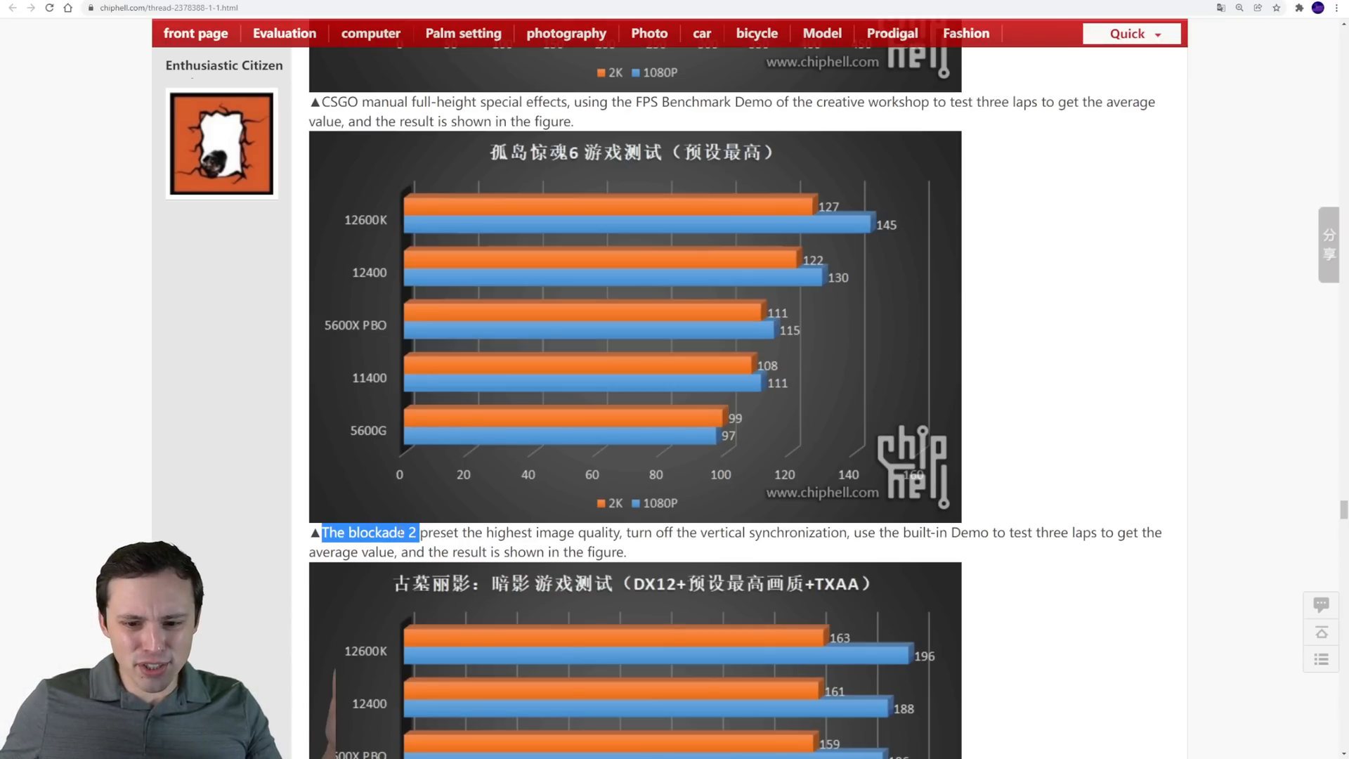
mouse_move(672, 301)
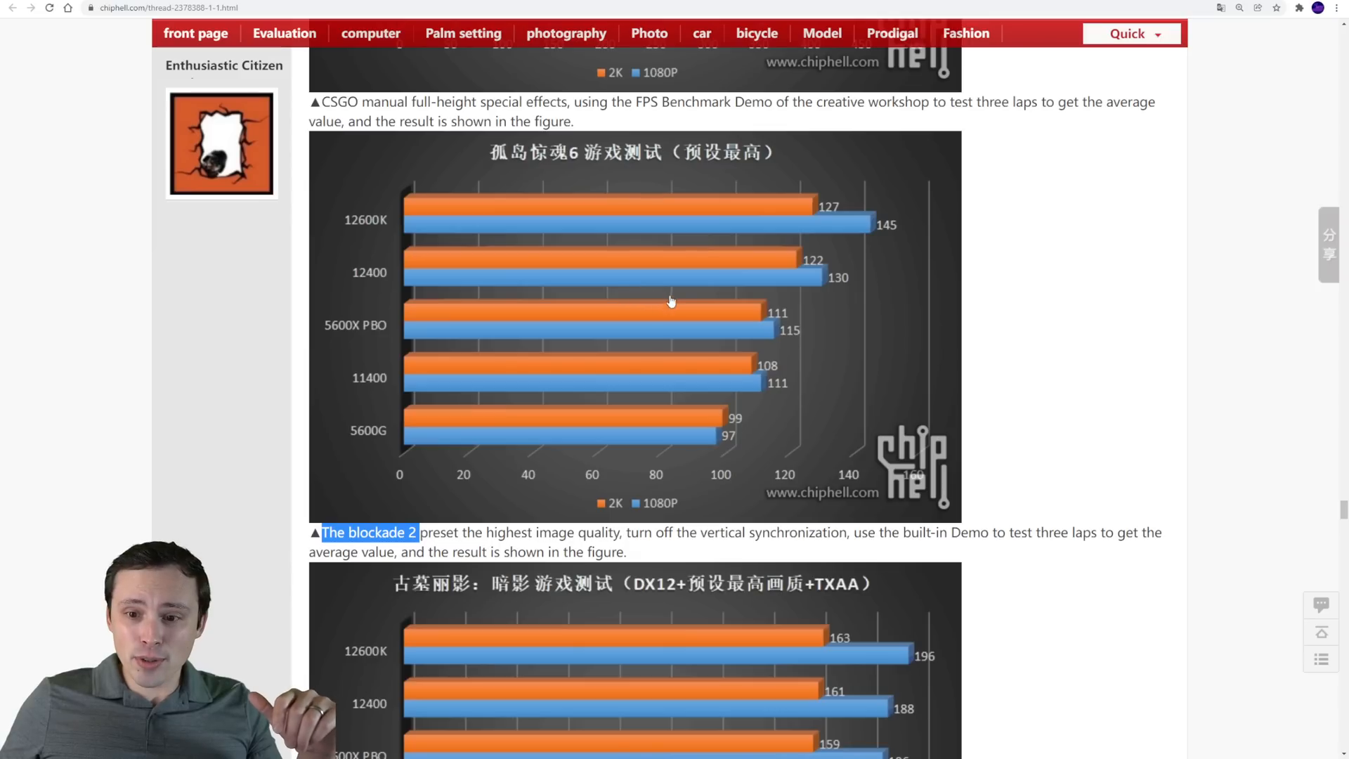
mouse_move(772, 272)
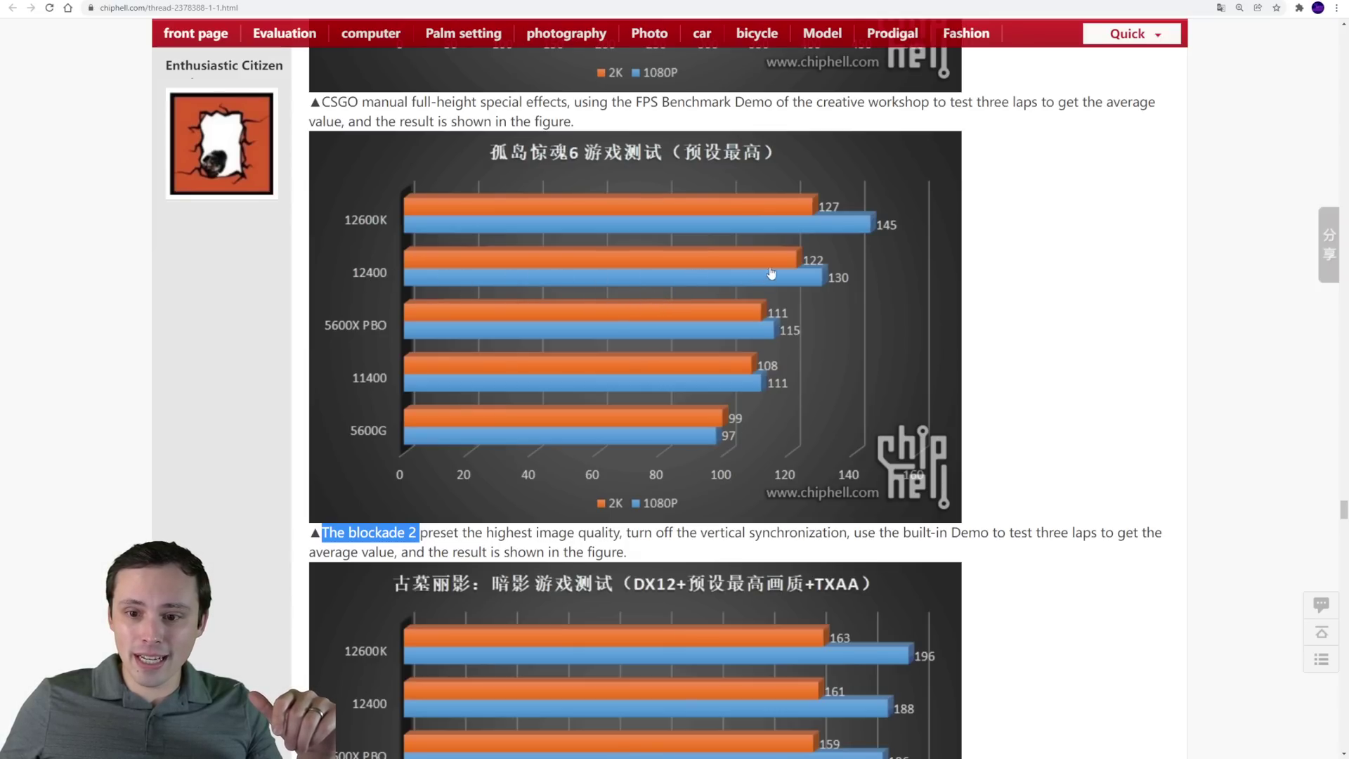
mouse_move(705, 310)
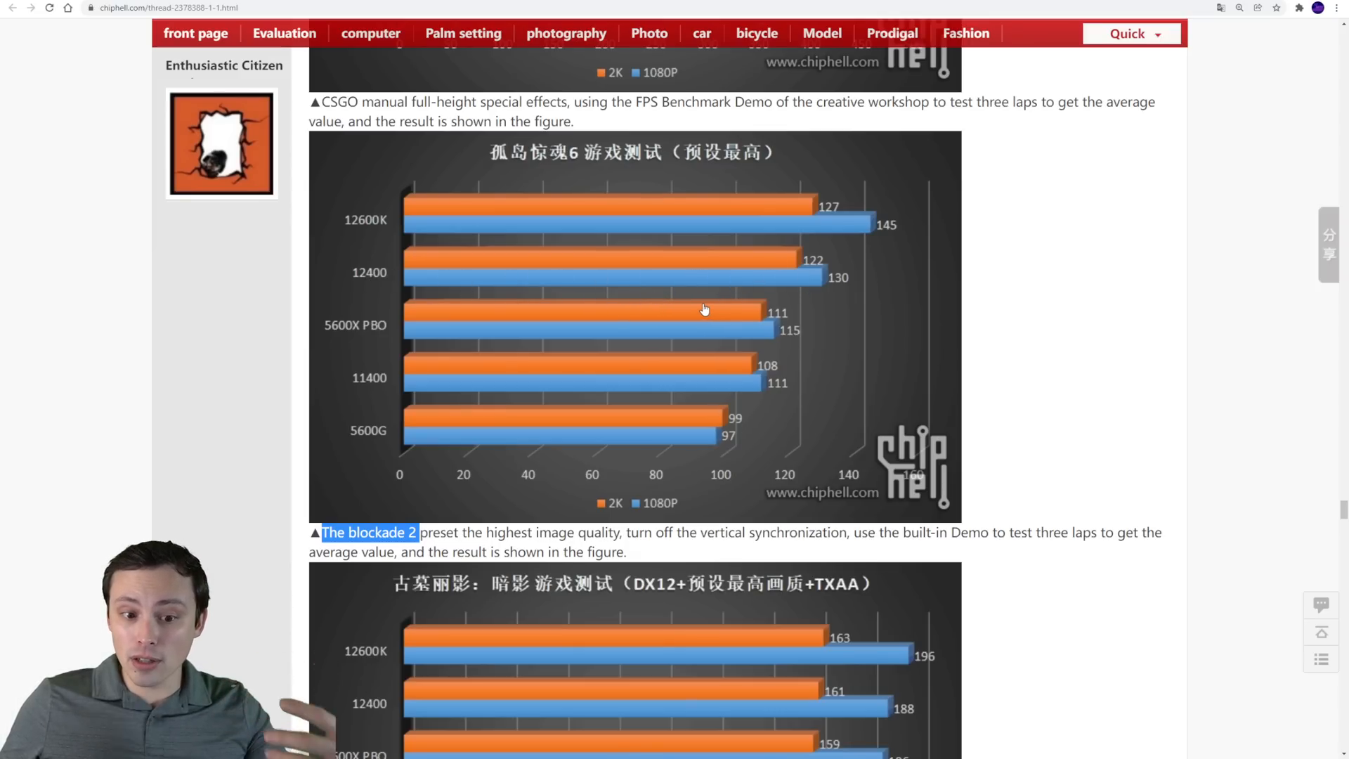
Reach the Shadow of the Tomb Raider chart and highlight 'highest picture quality' in its caption
scroll(down, 3)
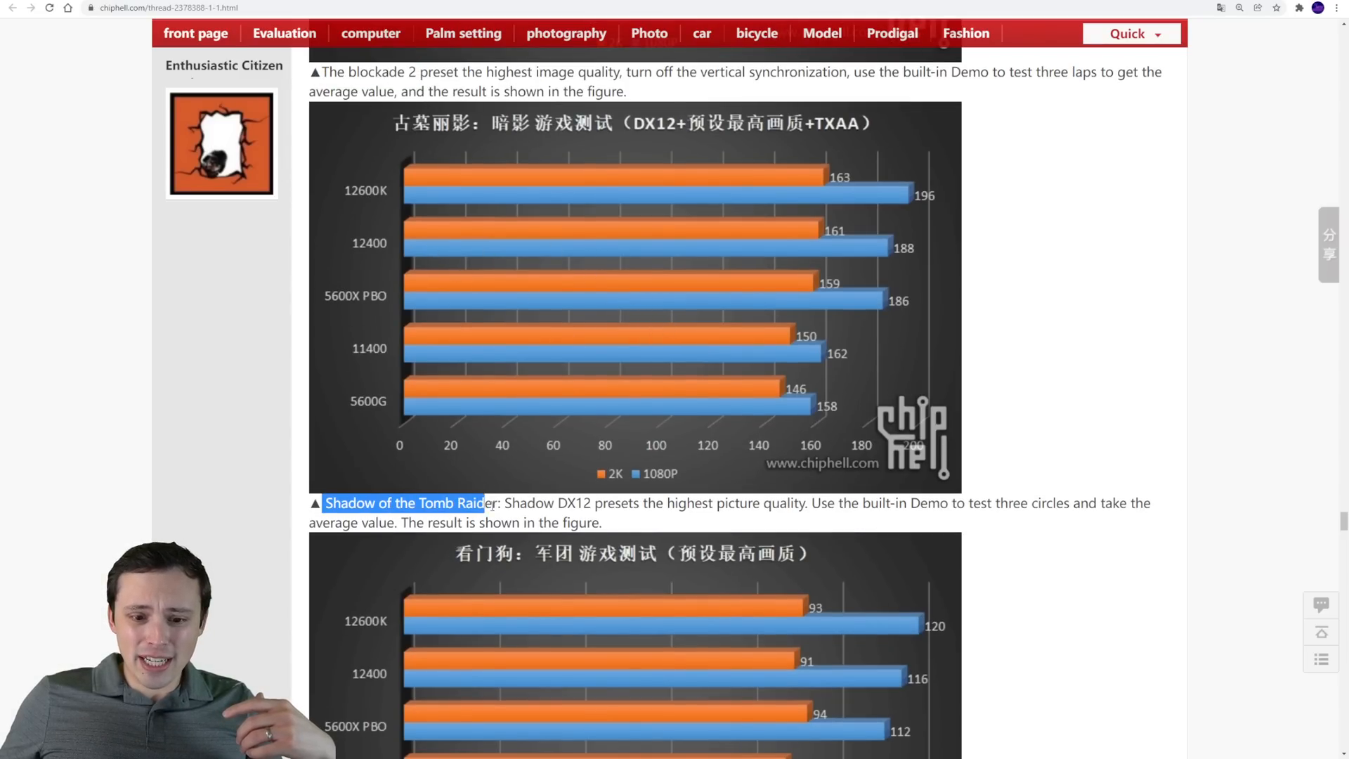
drag(485, 503, 638, 503)
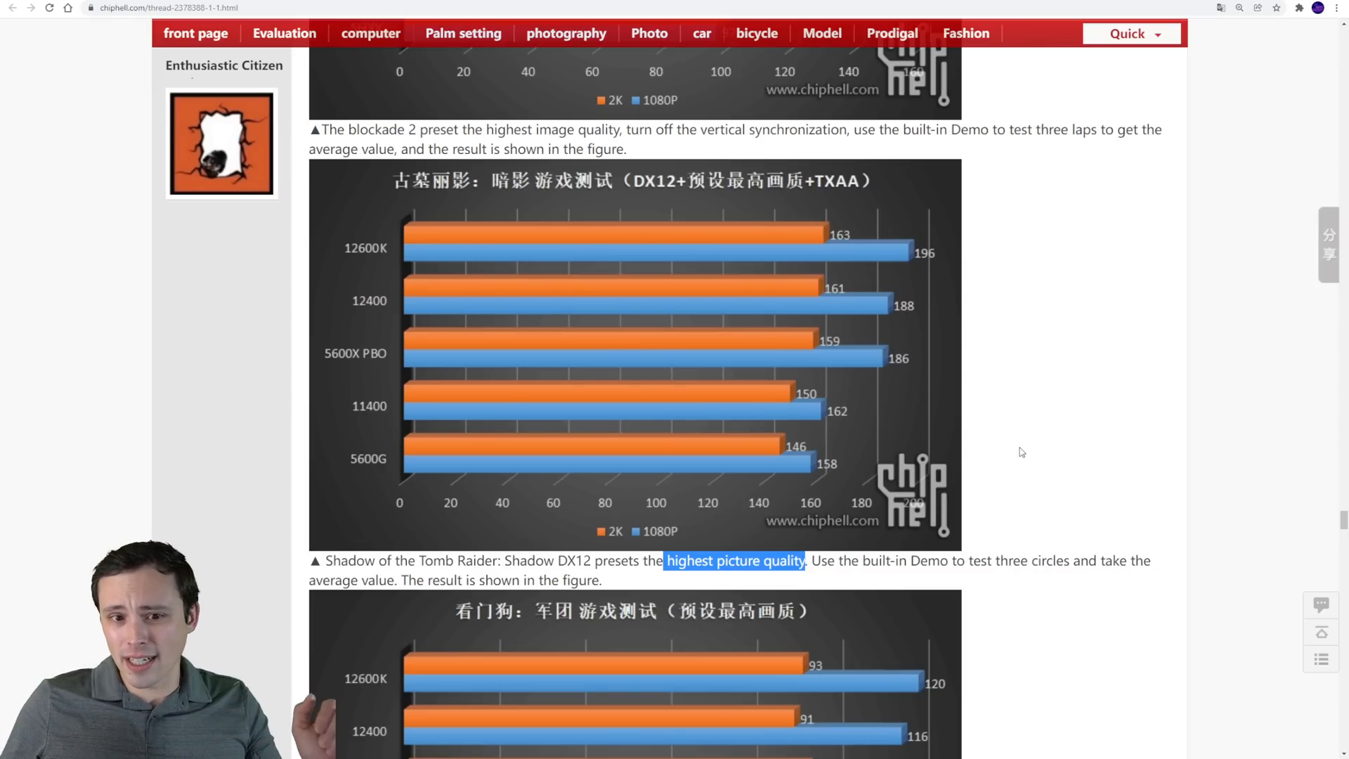
mouse_move(747, 275)
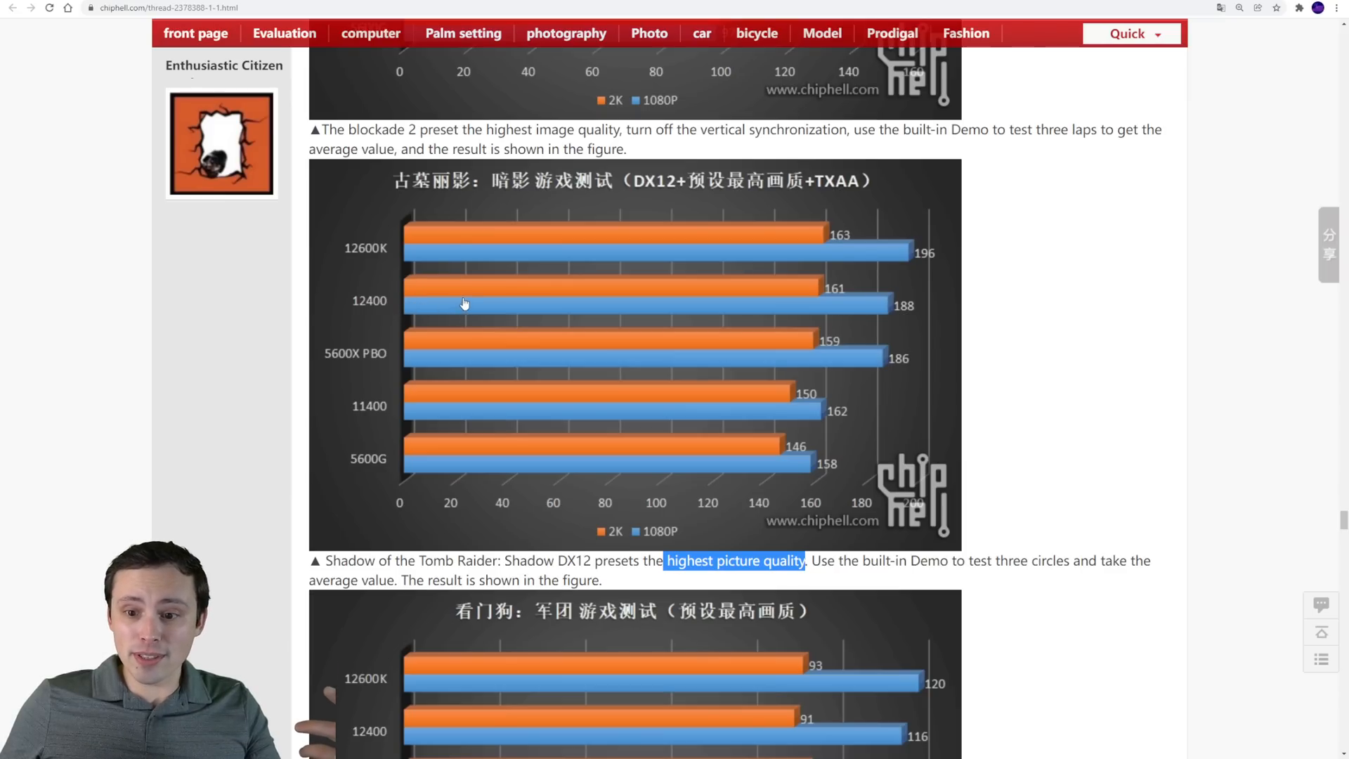
mouse_move(820, 339)
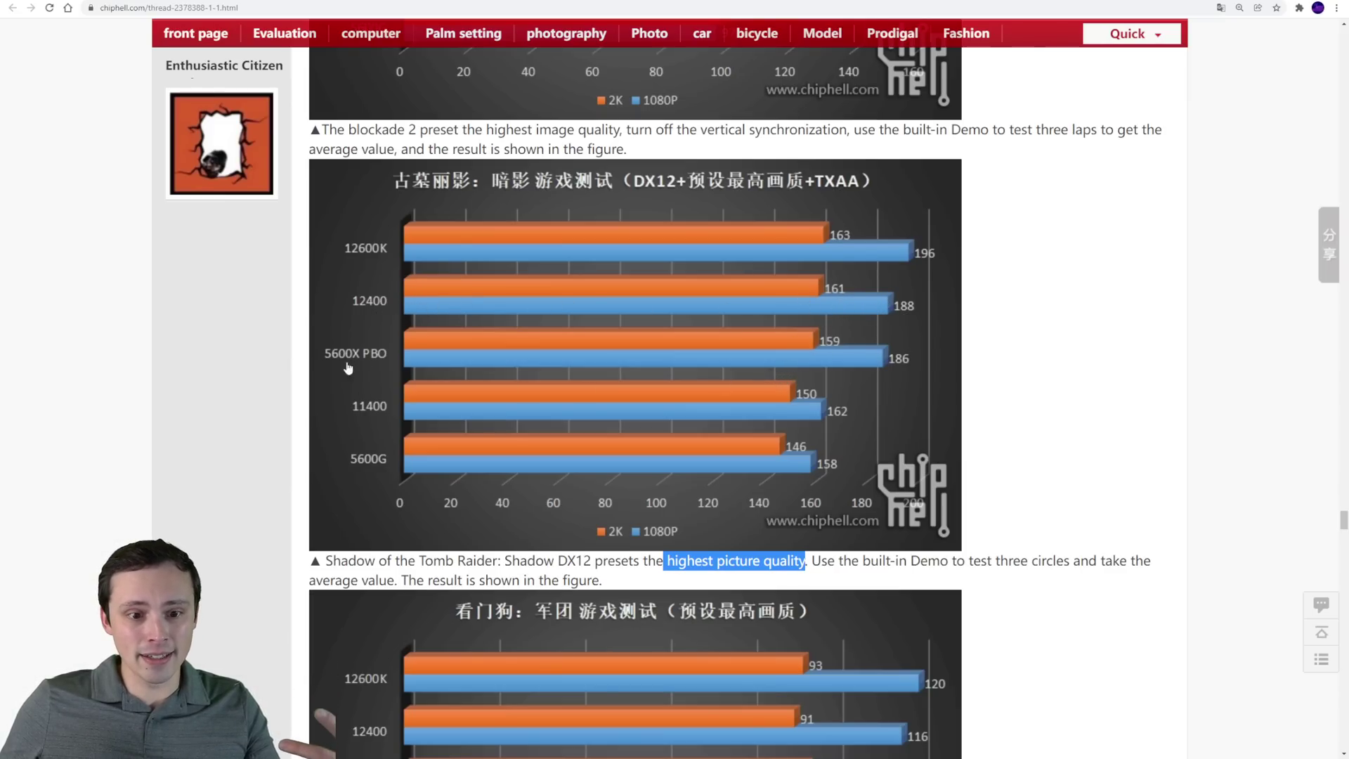
Reach the Watch Dogs: Legion chart and highlight 'highest picture quality' in its caption
scroll(down, 3)
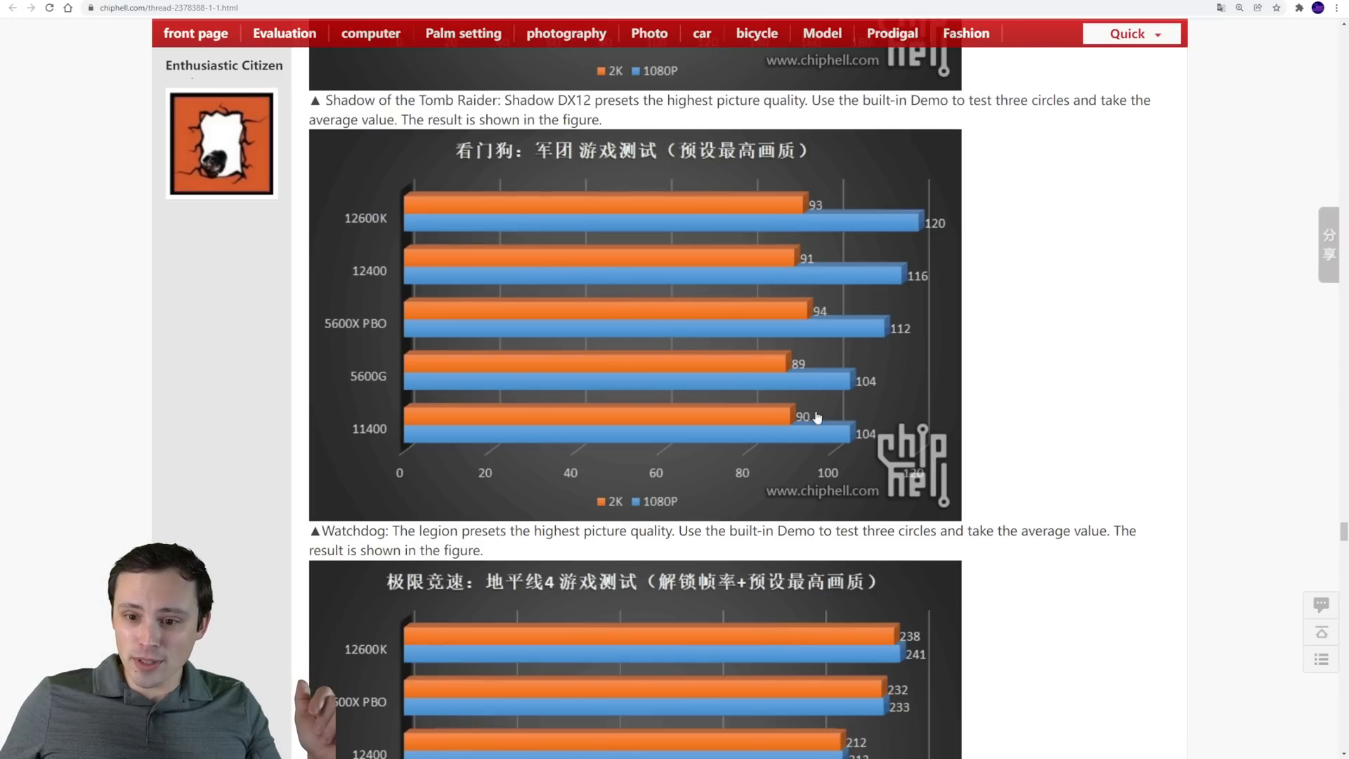
mouse_move(824, 334)
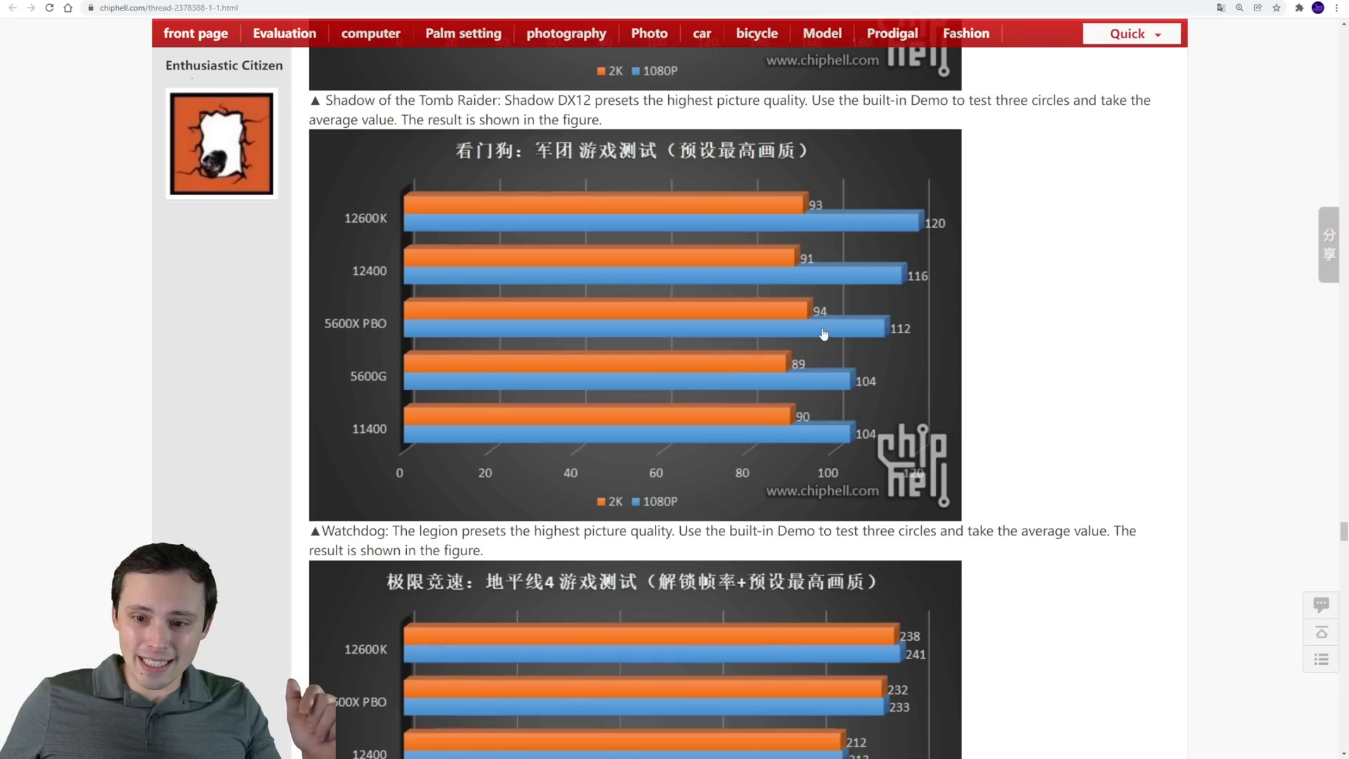
mouse_move(852, 283)
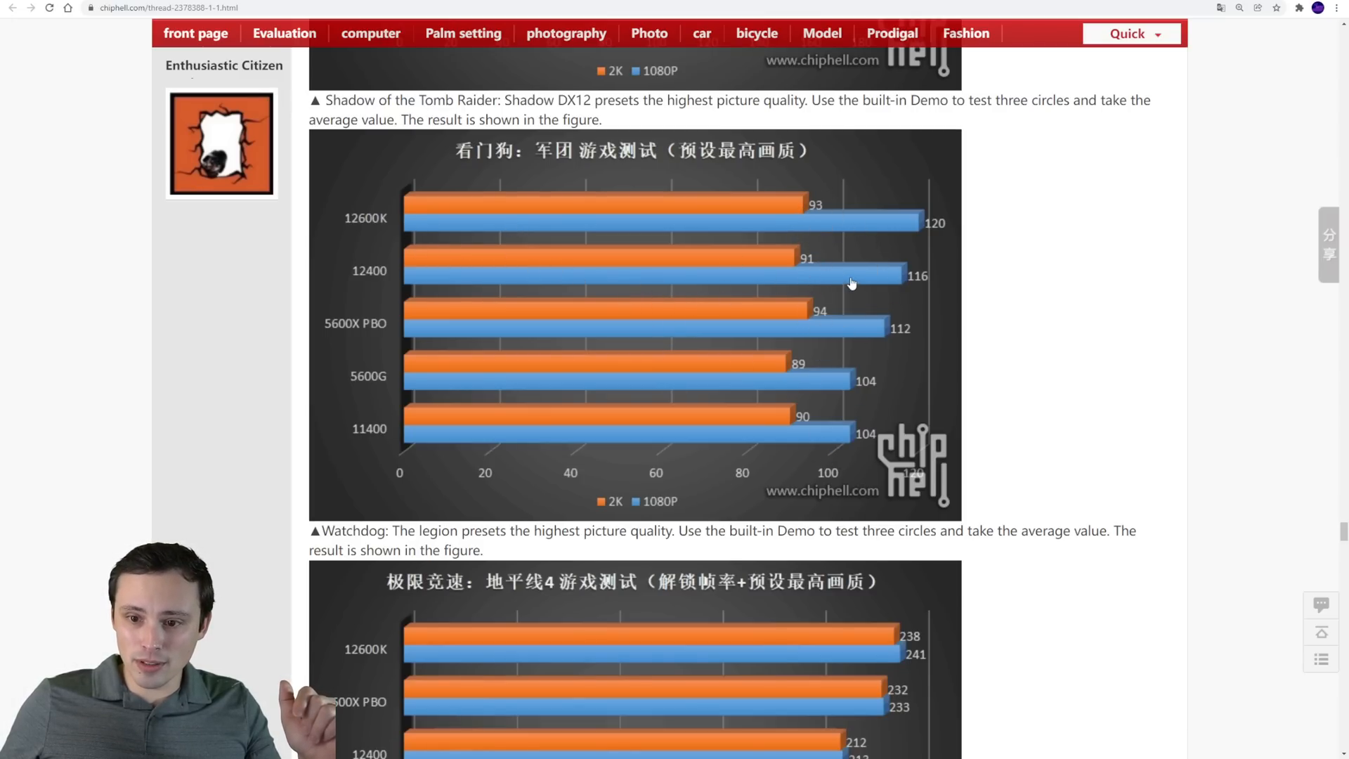
mouse_move(391, 298)
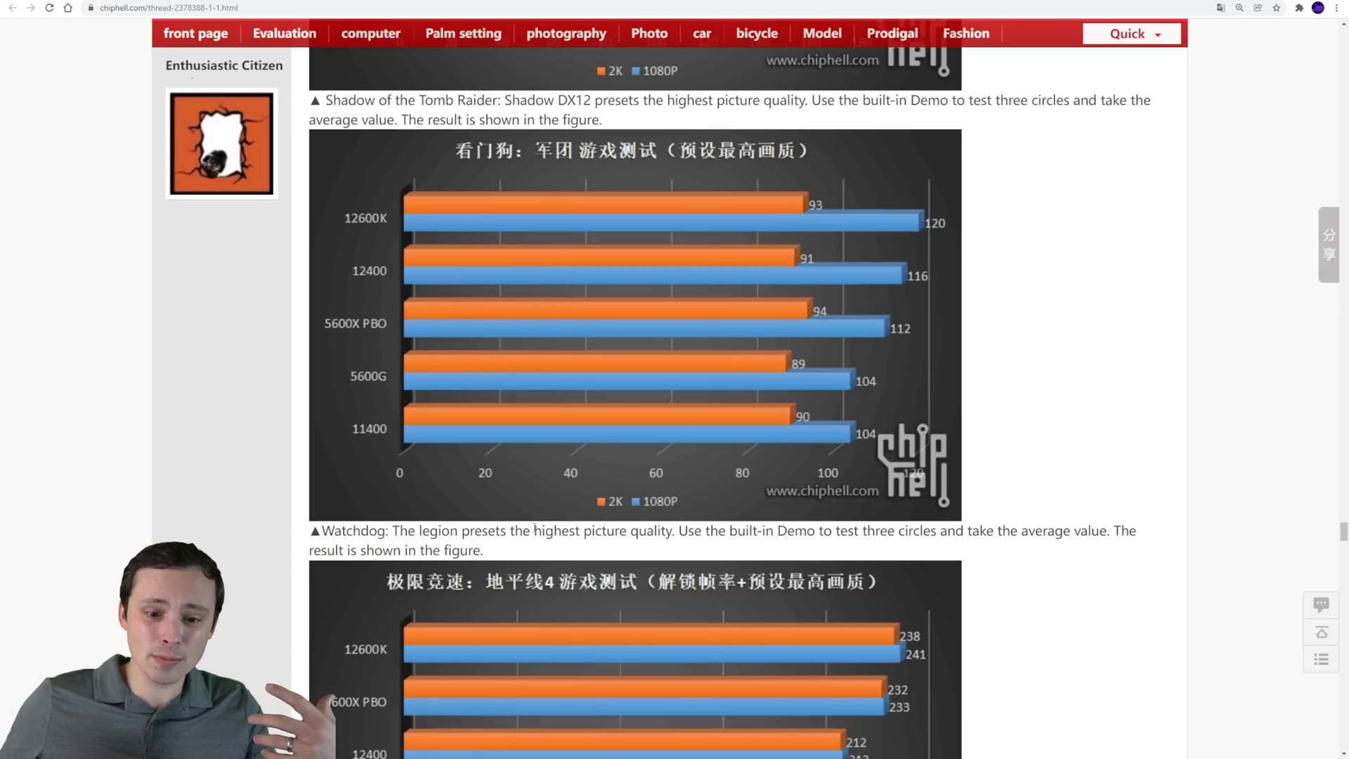
drag(534, 531, 676, 531)
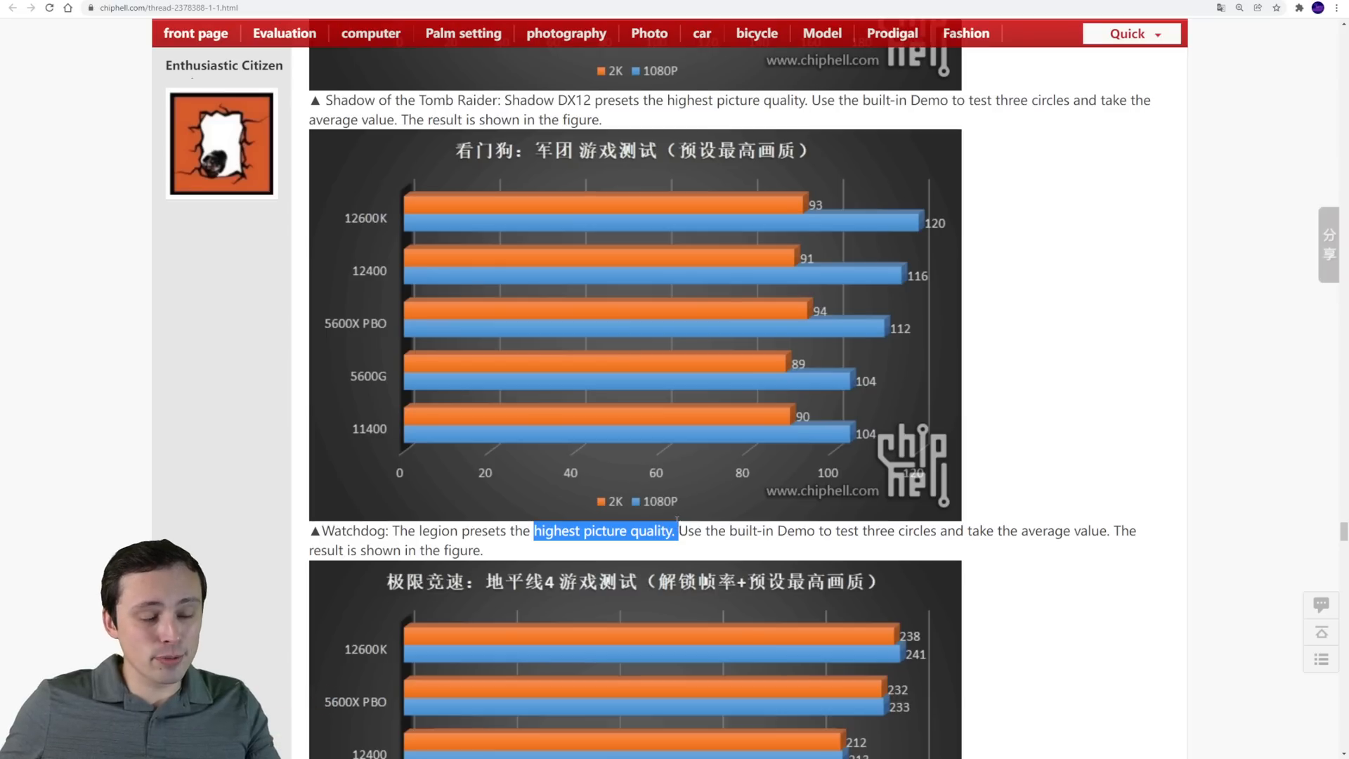
mouse_move(689, 467)
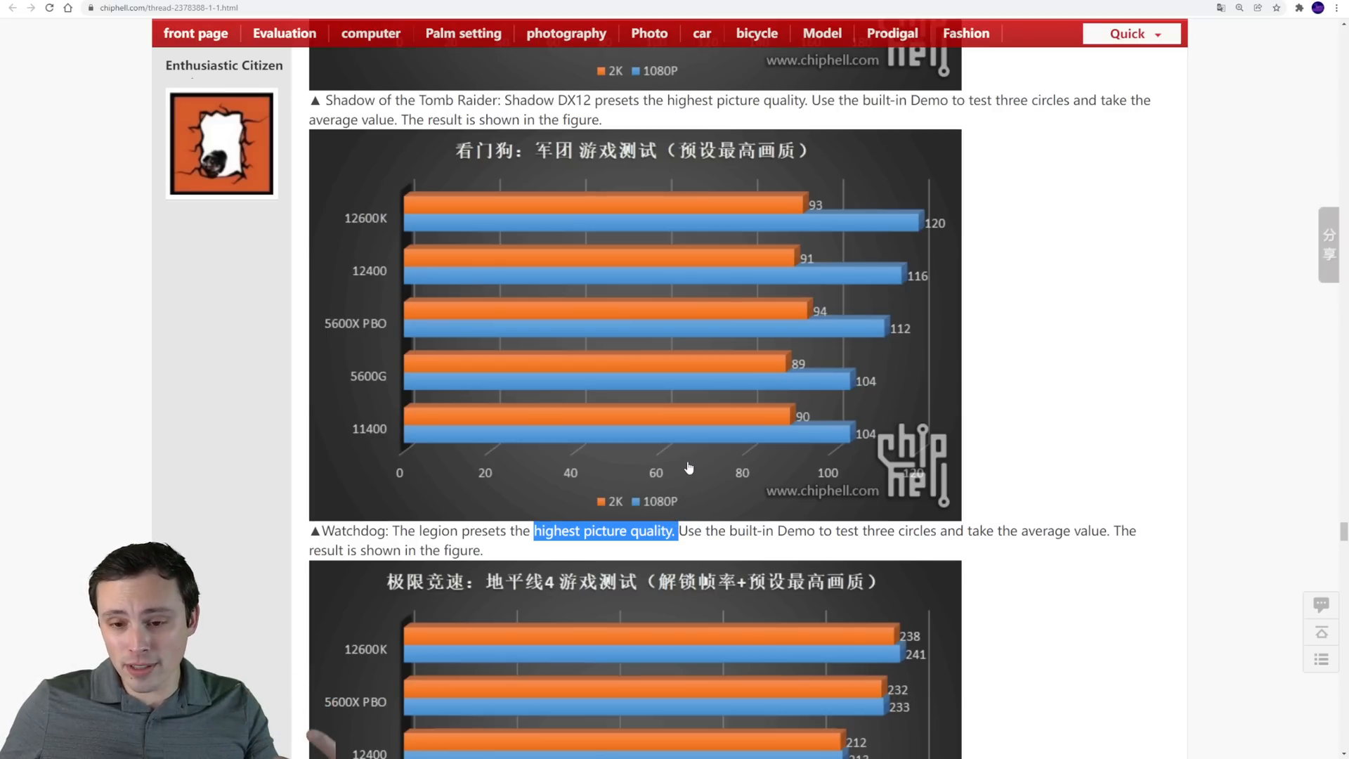
Bring the Forza Horizon 4 chart into view and highlight its 'Forza Motorsport: Horizon 4' game name
scroll(down, 3)
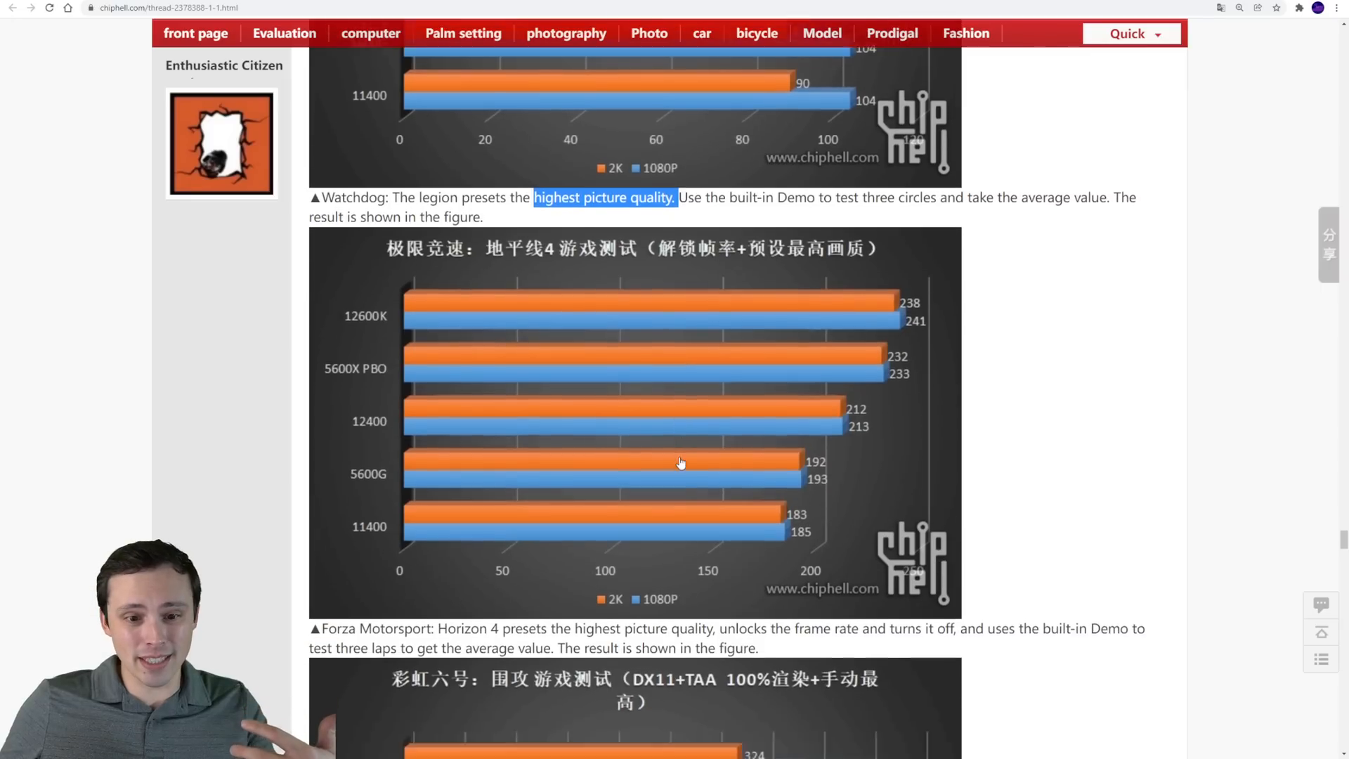
scroll(down, 3)
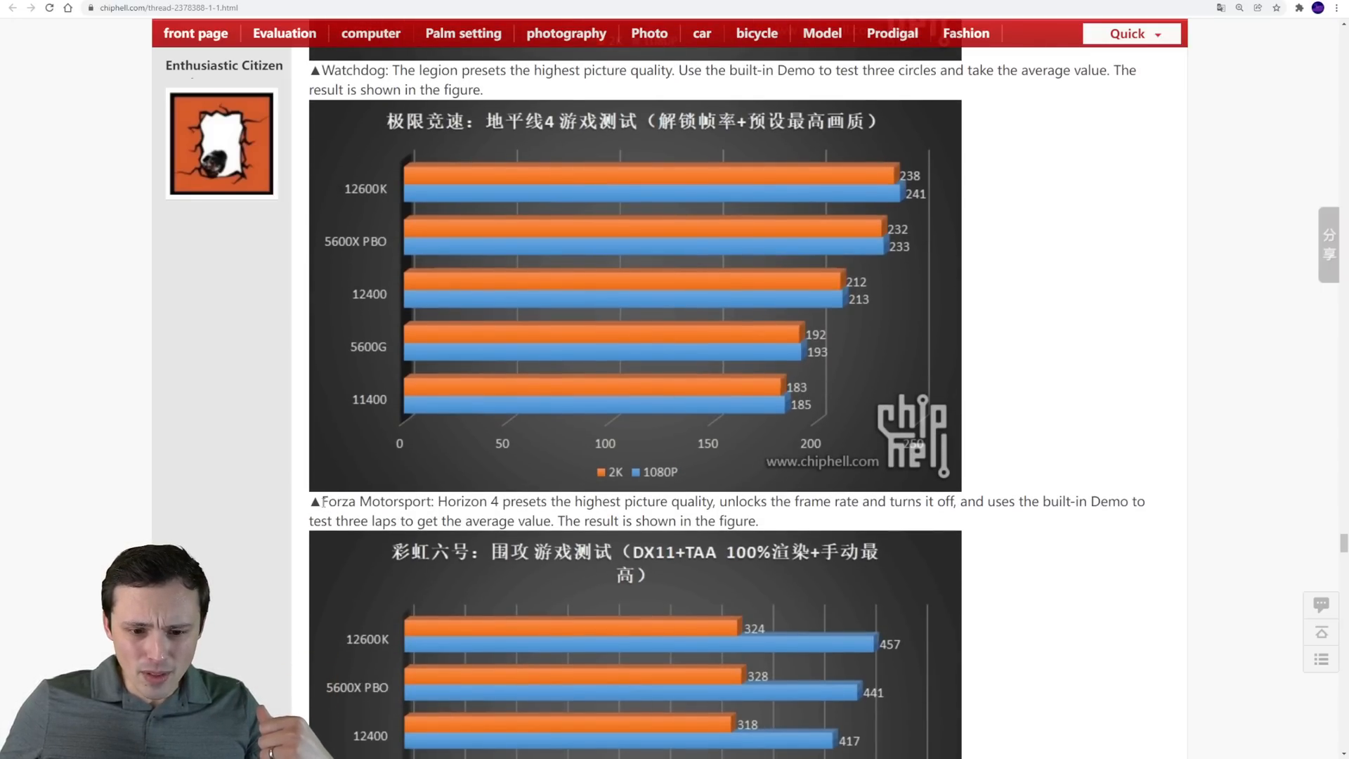
drag(323, 500, 509, 500)
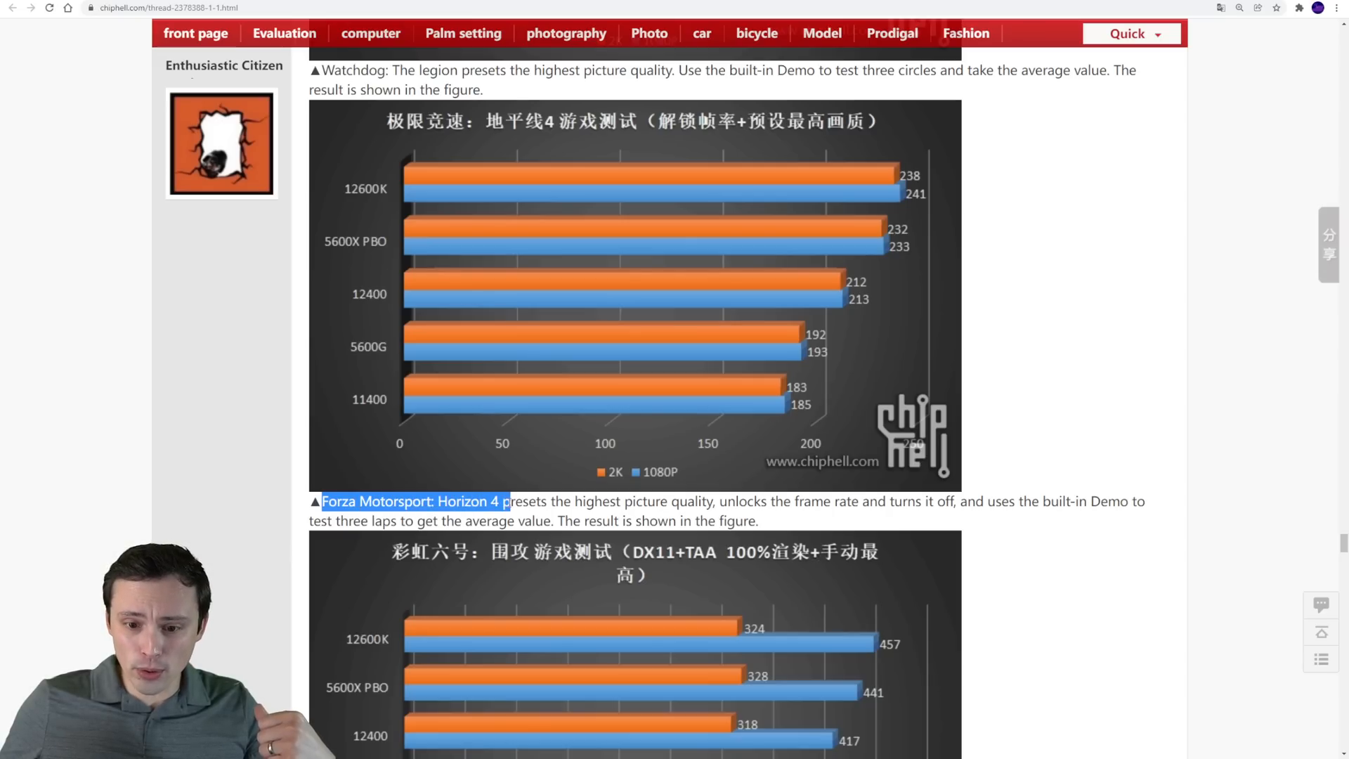
scroll(up, 3)
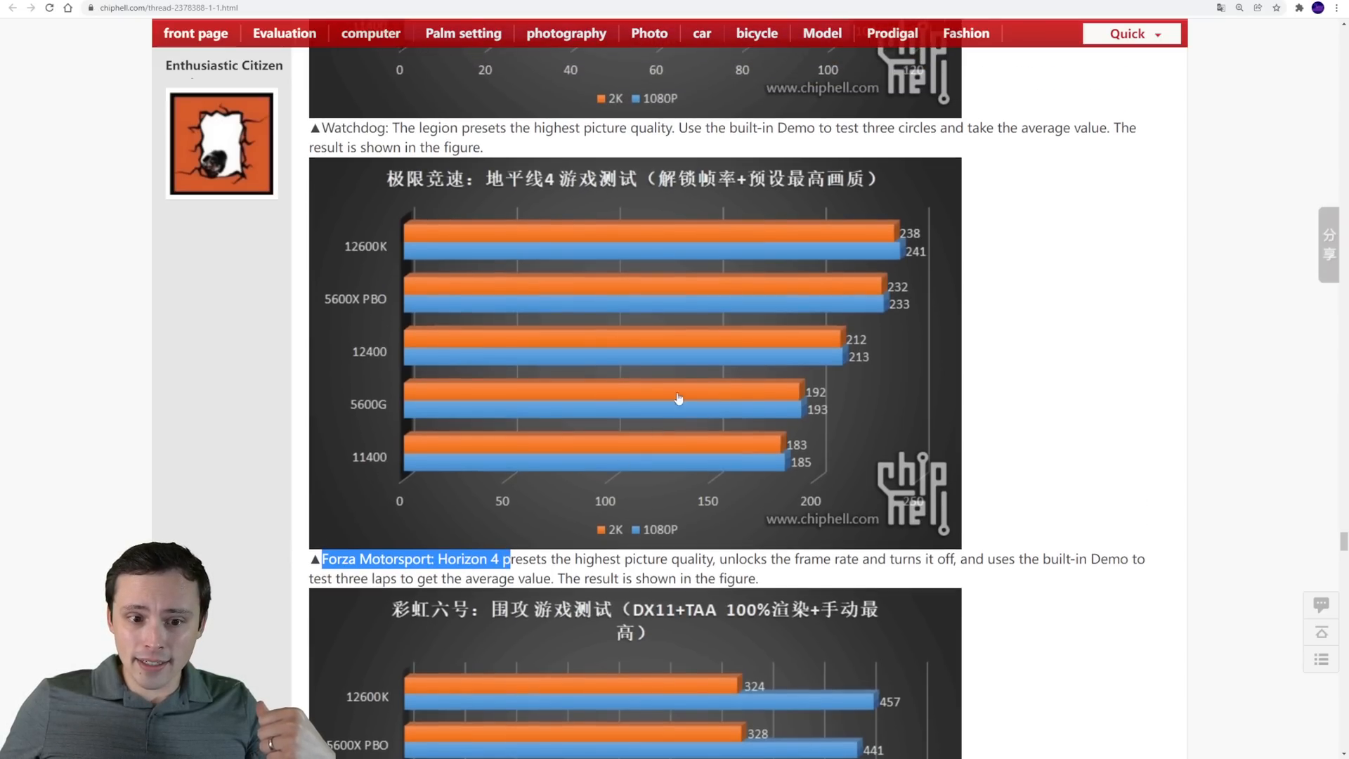
mouse_move(373, 309)
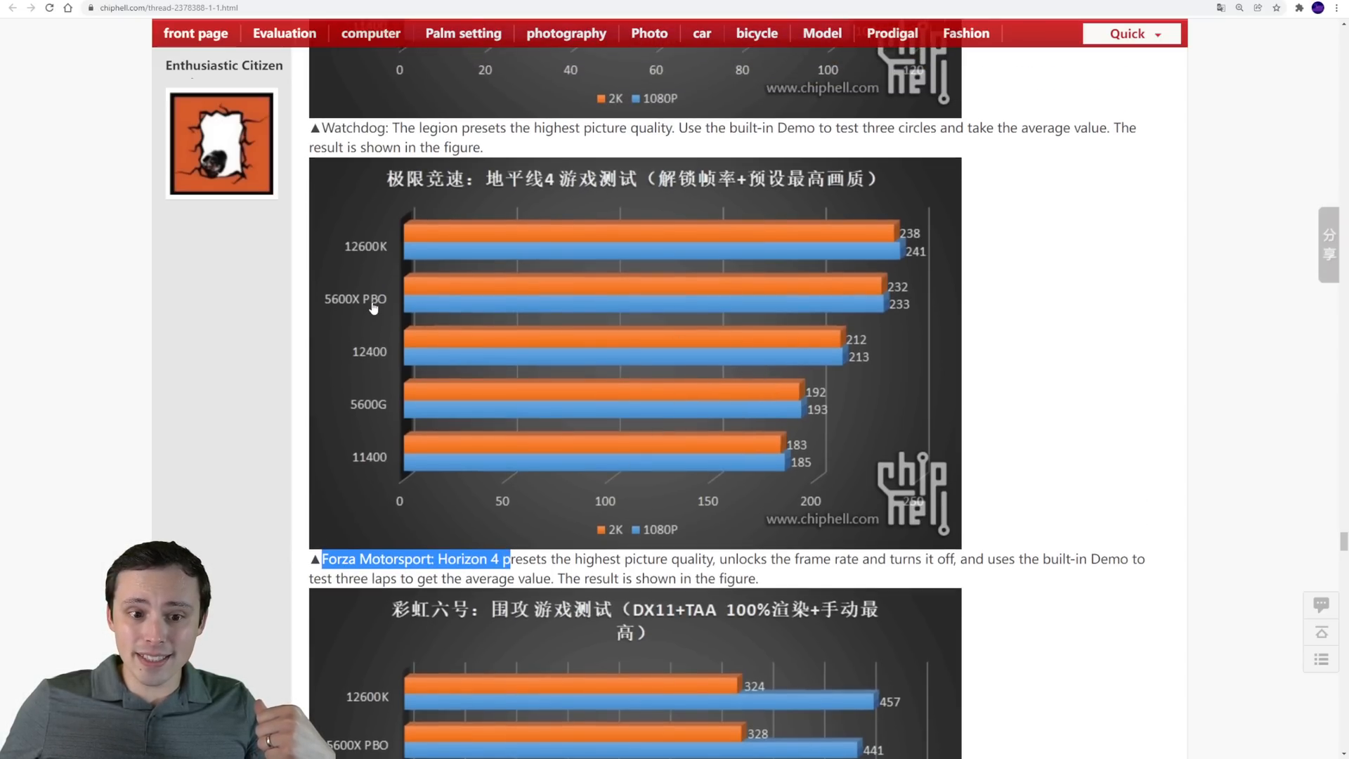
mouse_move(867, 297)
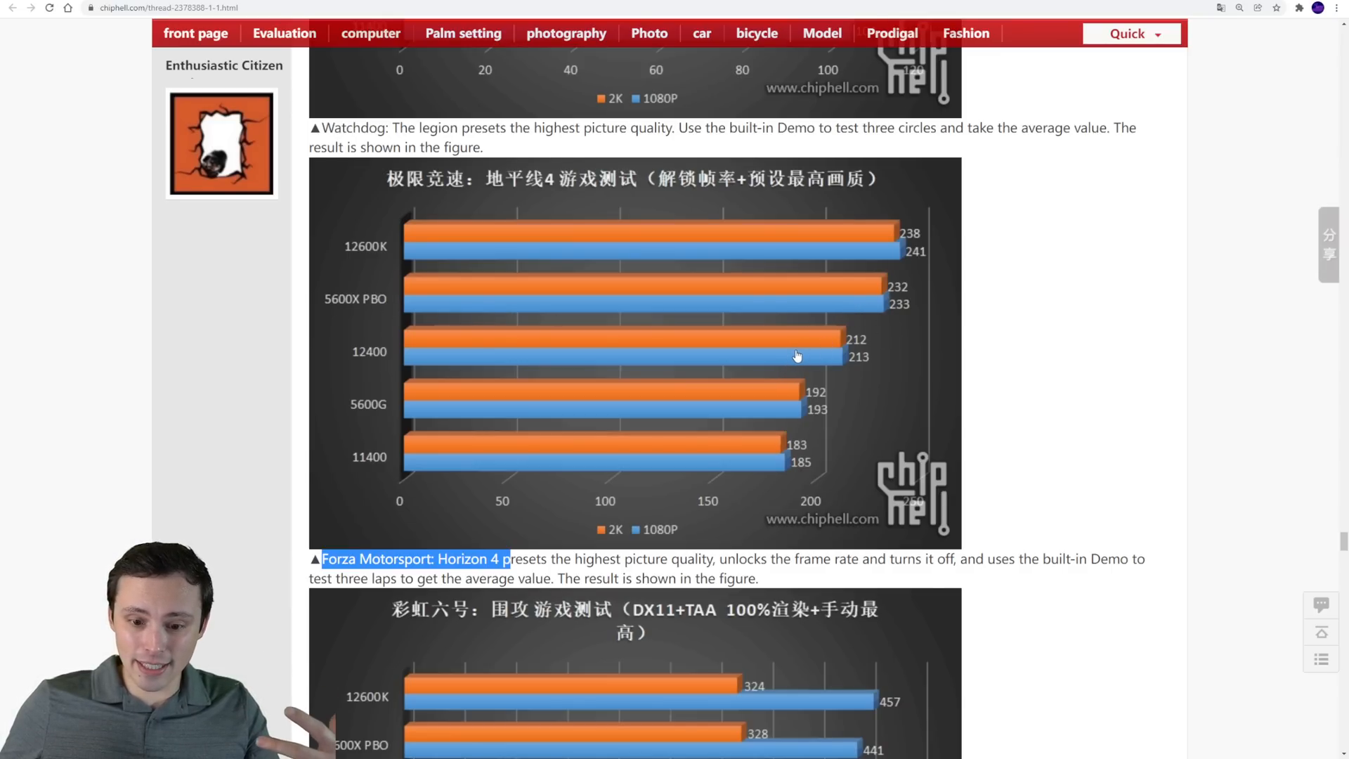
Reach the Rainbow Six: Siege chart and highlight its whole caption sentence, conclusion starting below
scroll(down, 3)
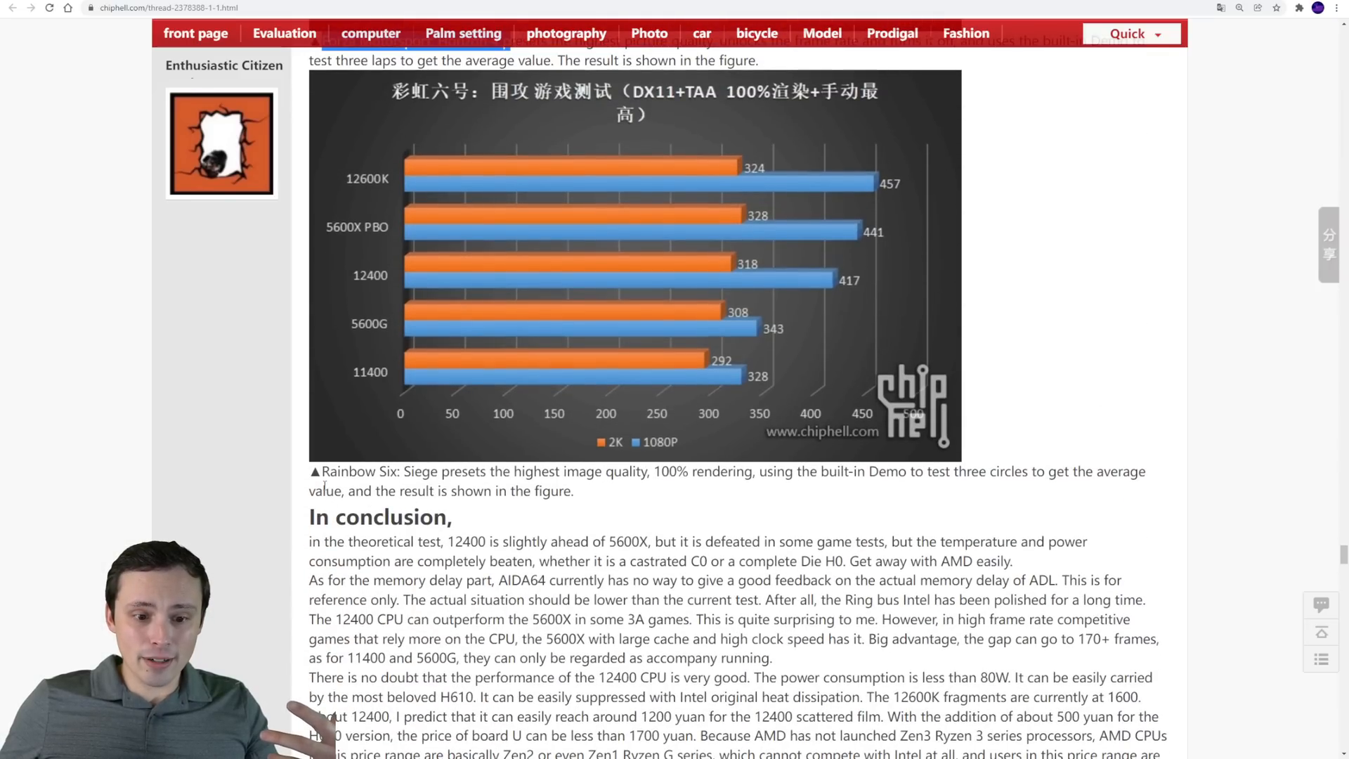
drag(321, 472, 648, 472)
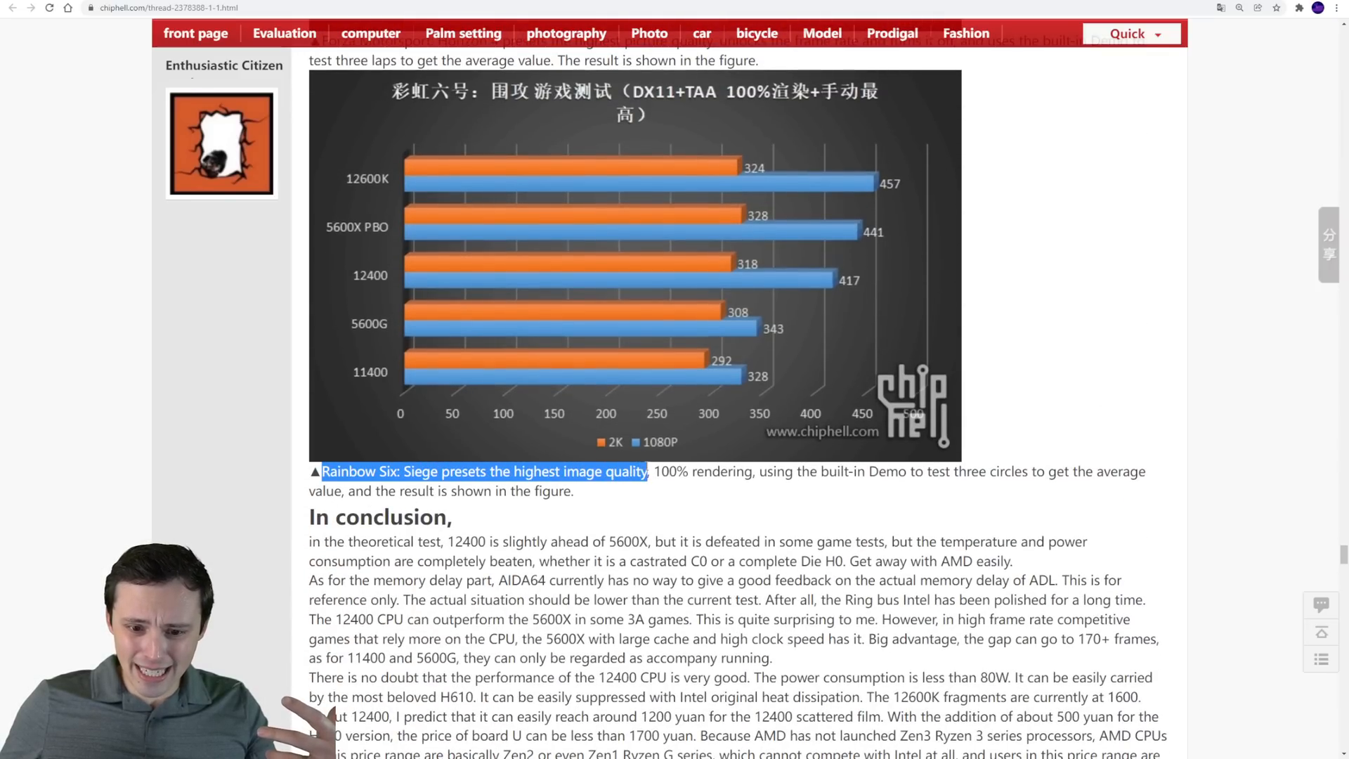
drag(649, 472, 758, 472)
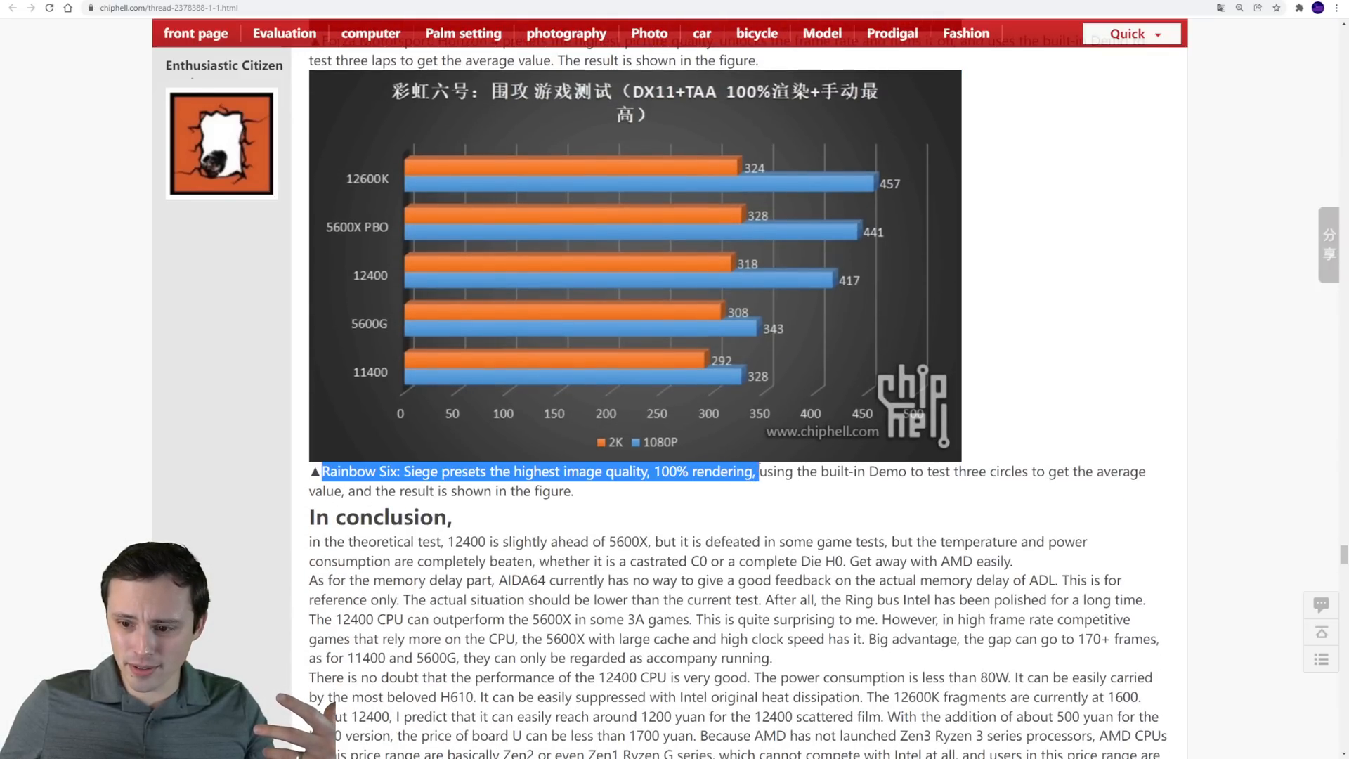
scroll(down, 3)
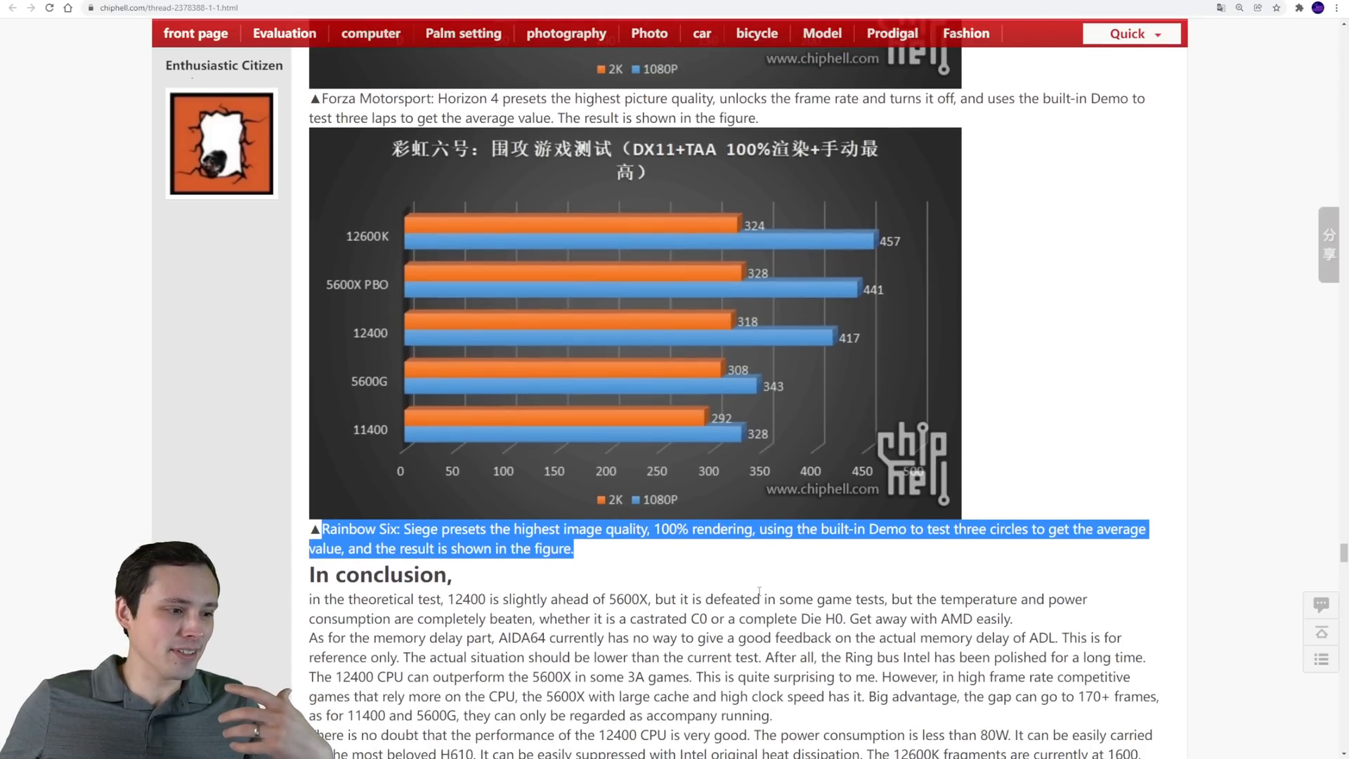
mouse_move(819, 253)
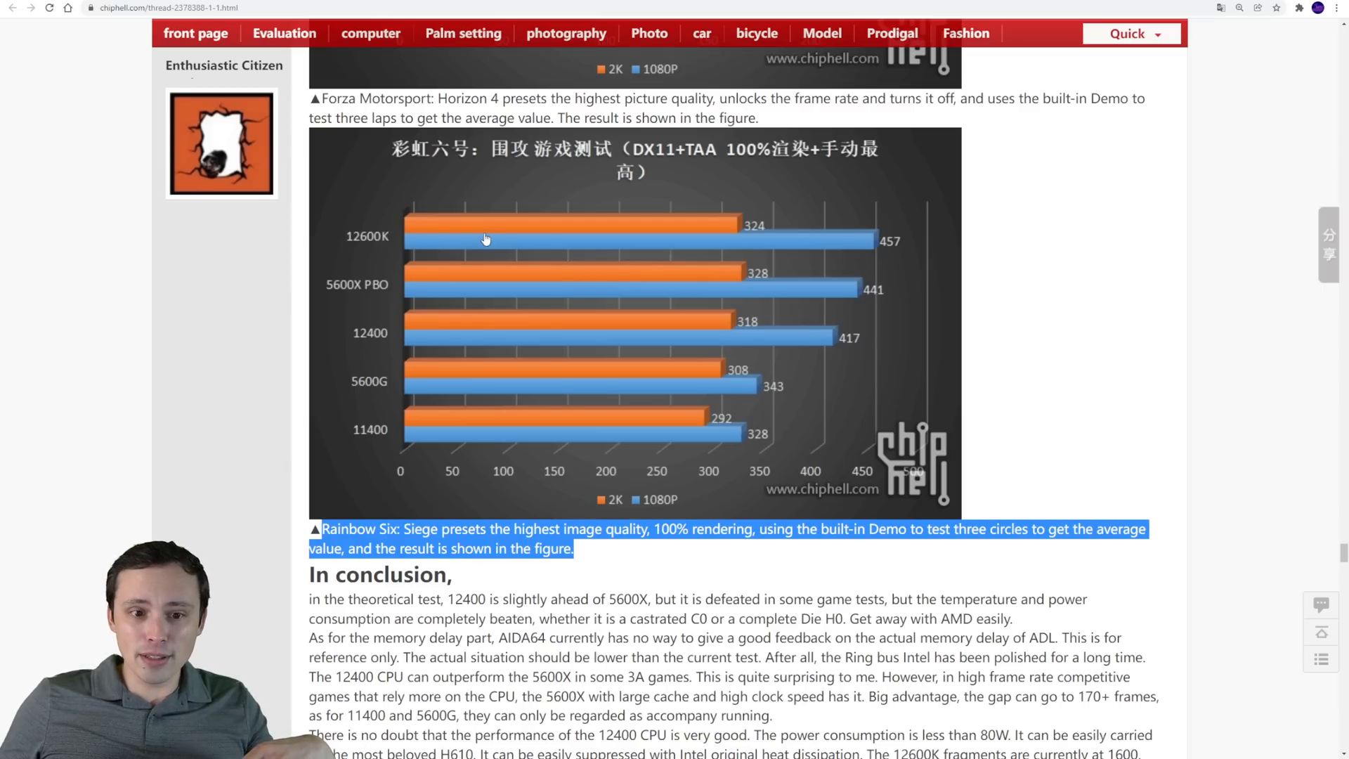
mouse_move(357, 287)
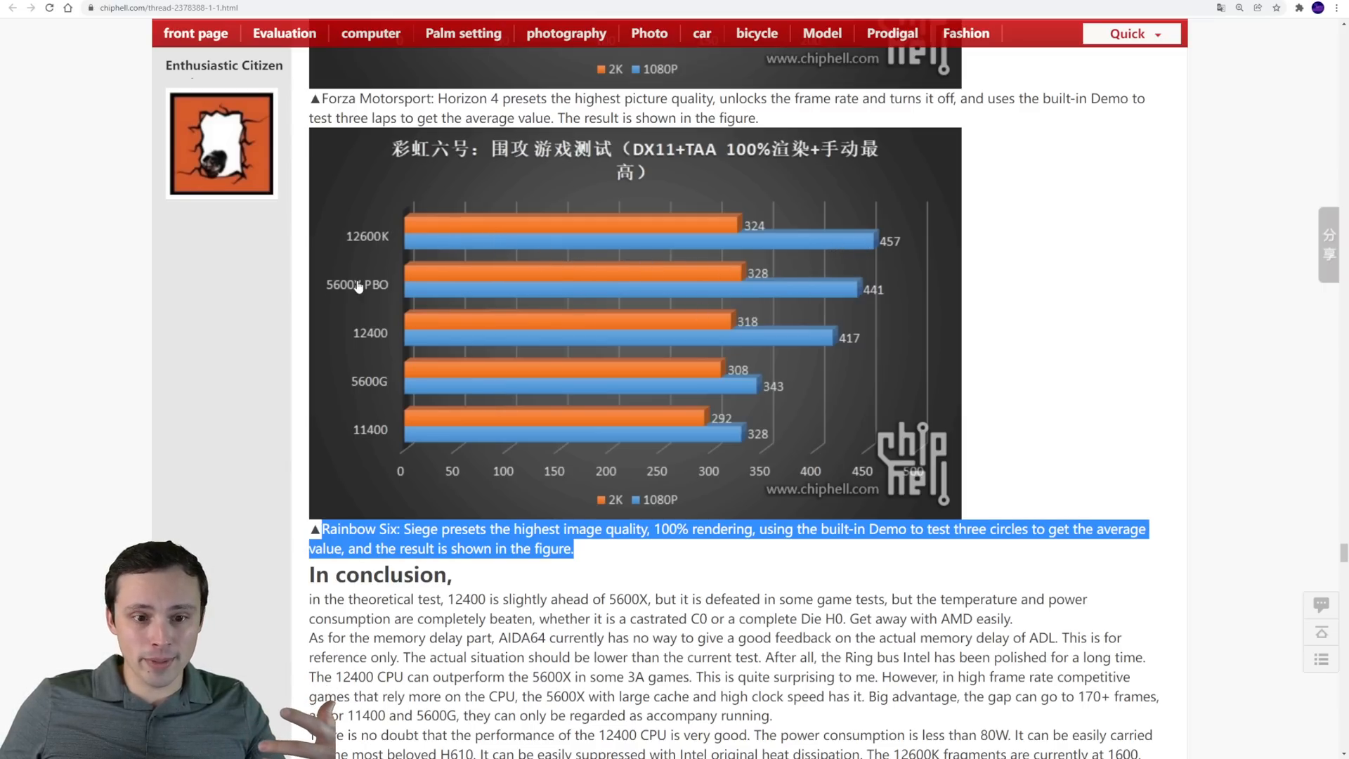
mouse_move(839, 330)
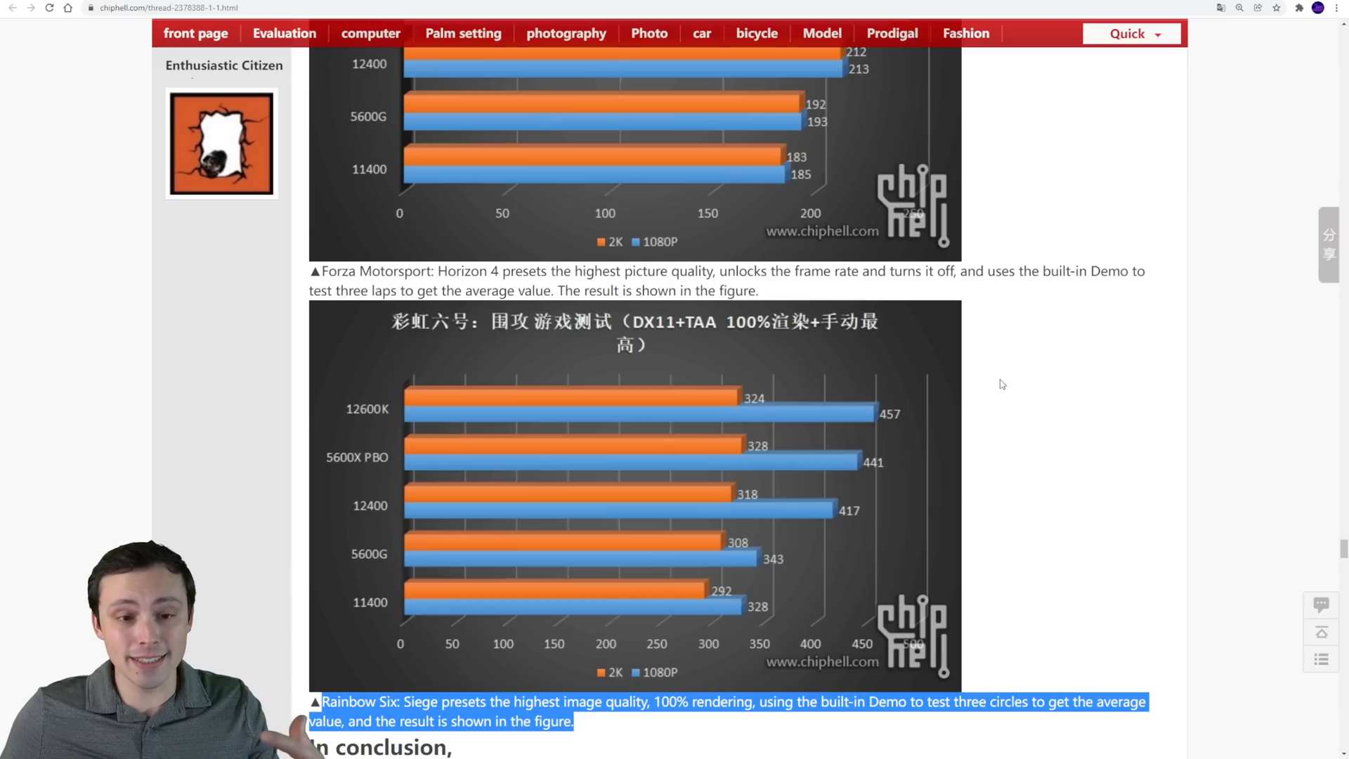
mouse_move(1163, 359)
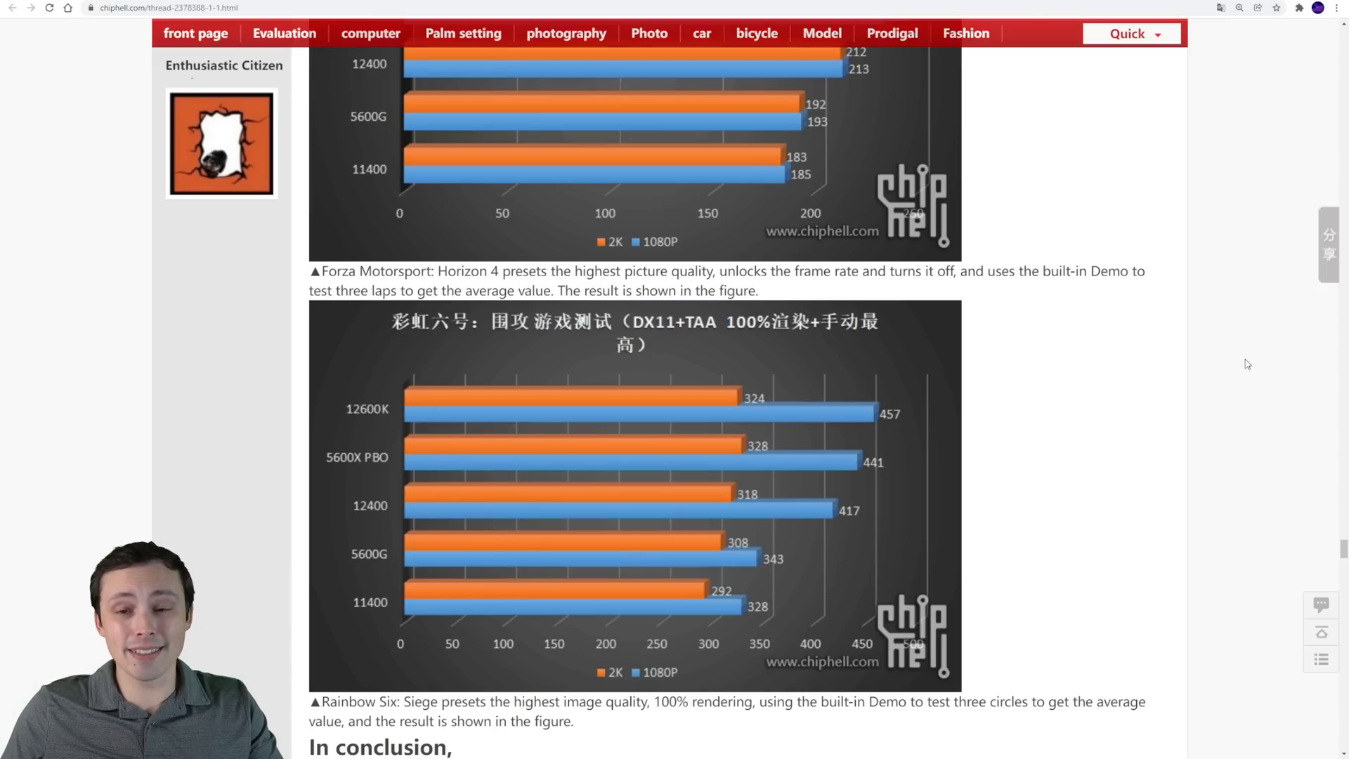
scroll(down, 3)
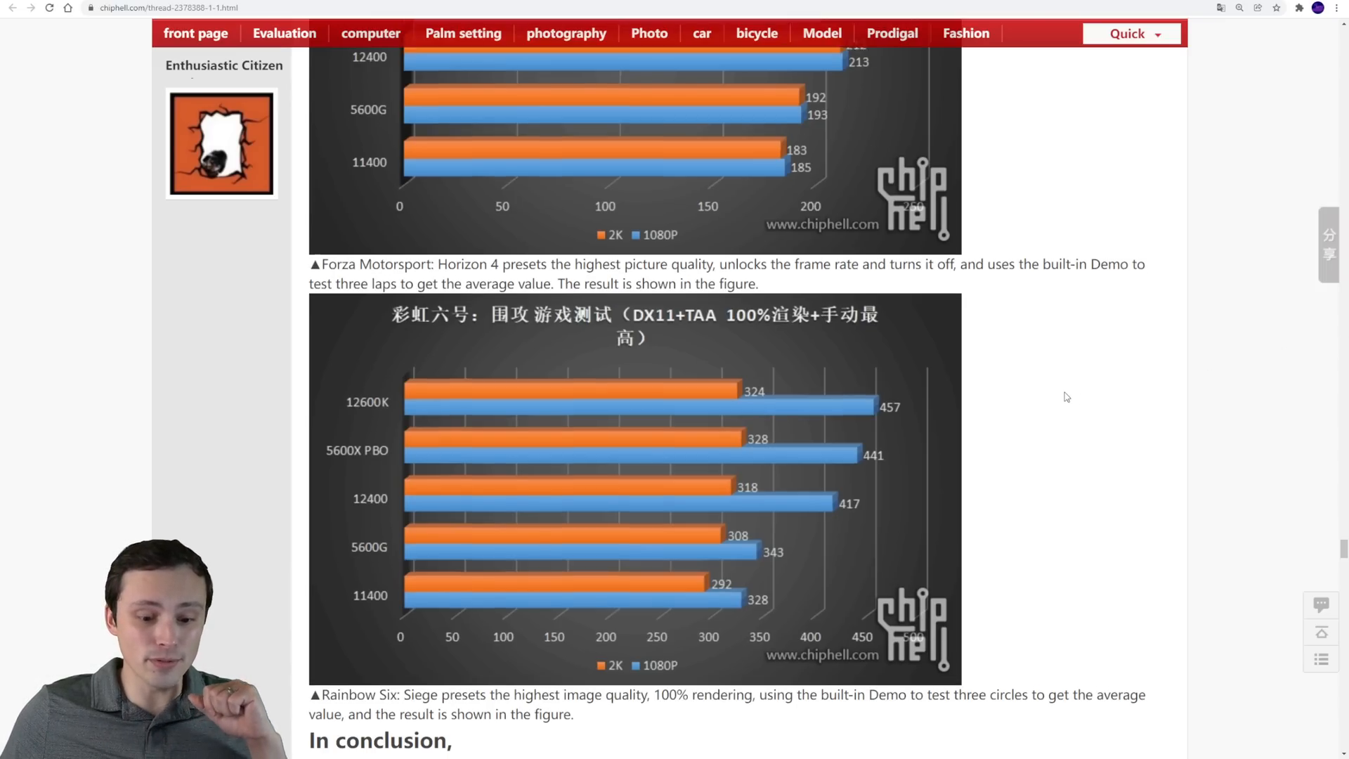
scroll(up, 3)
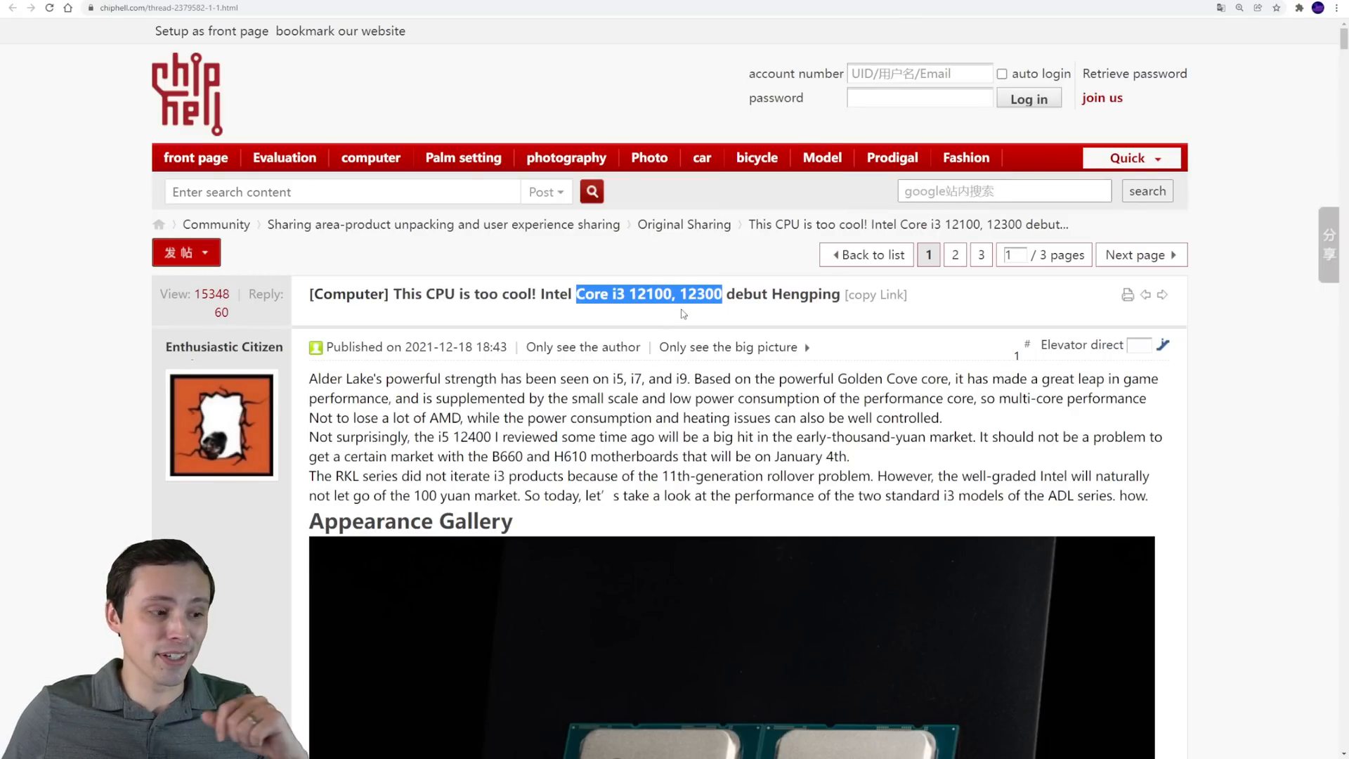
Scroll past the processor appearance and test hardware photos down to the Cinebench R20 chart
scroll(down, 3)
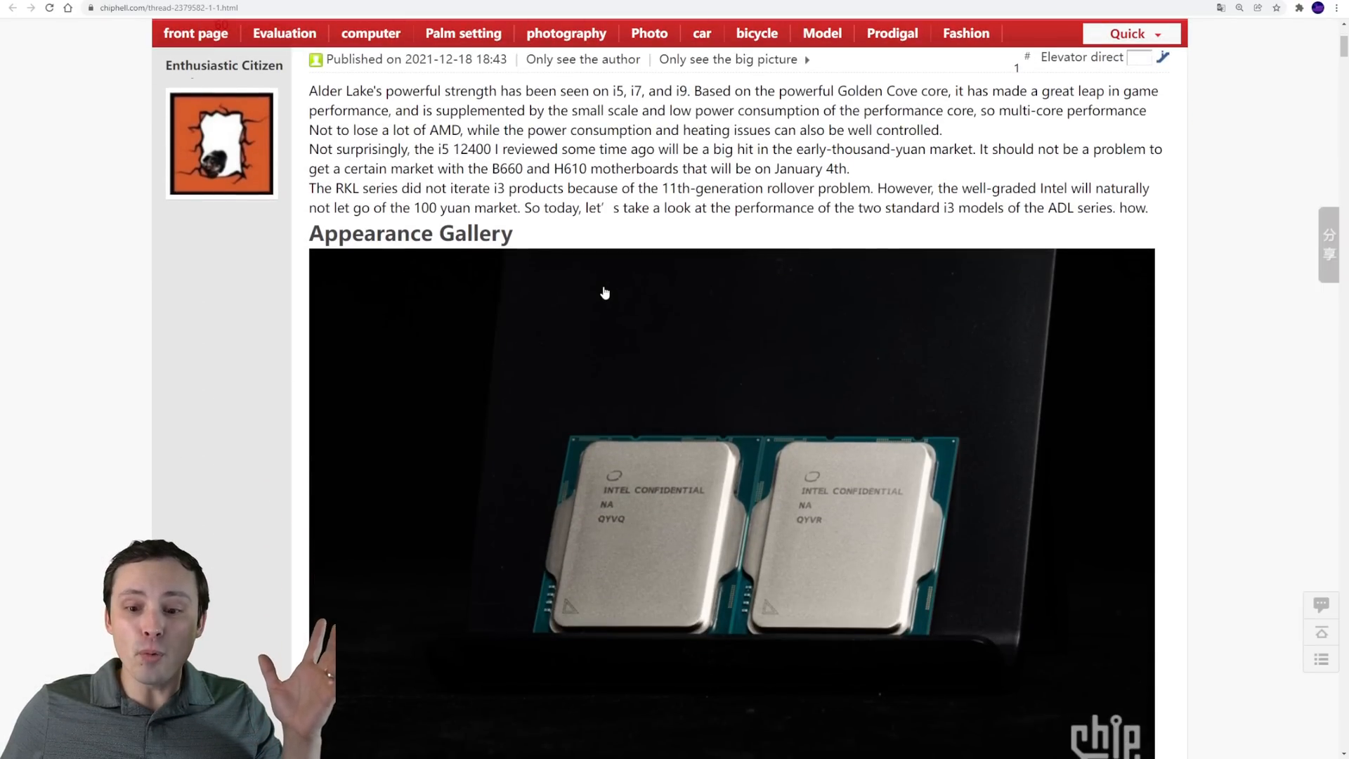
scroll(down, 3)
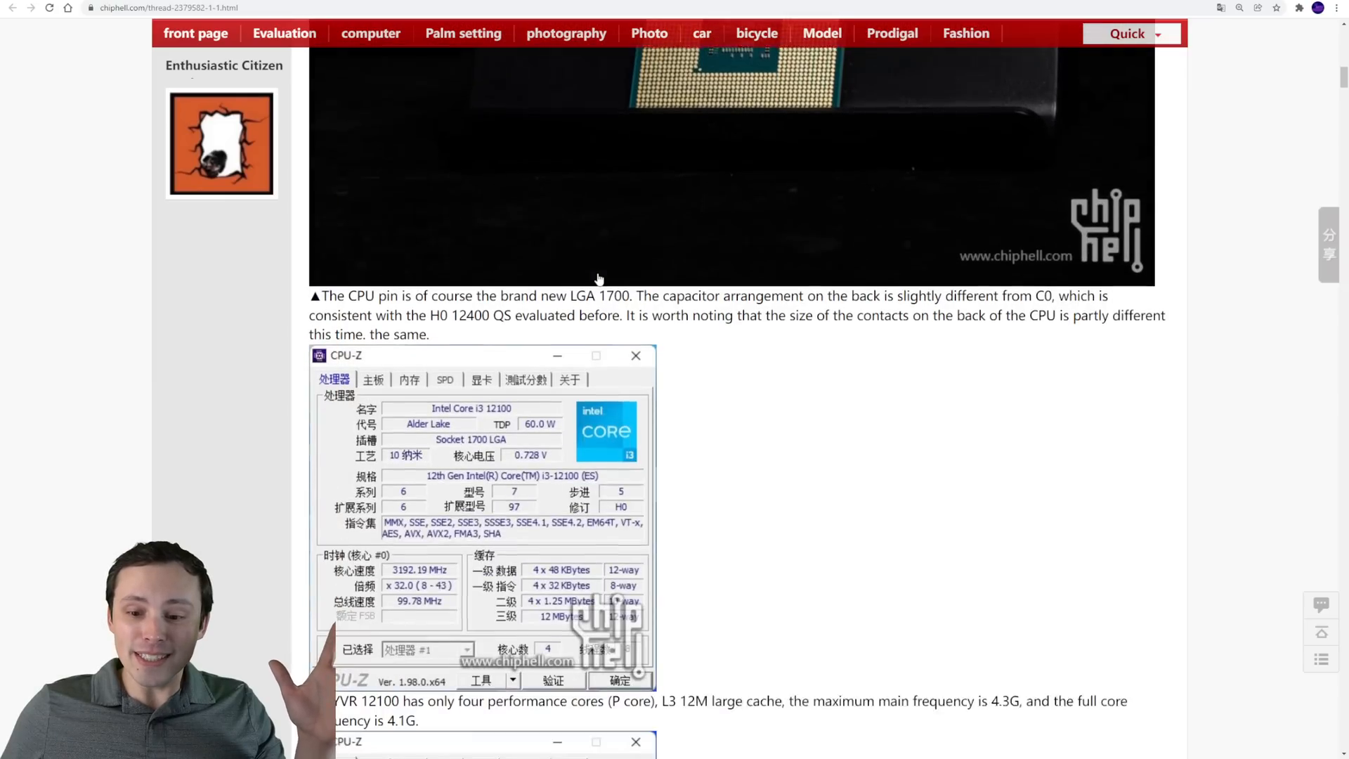
scroll(down, 3)
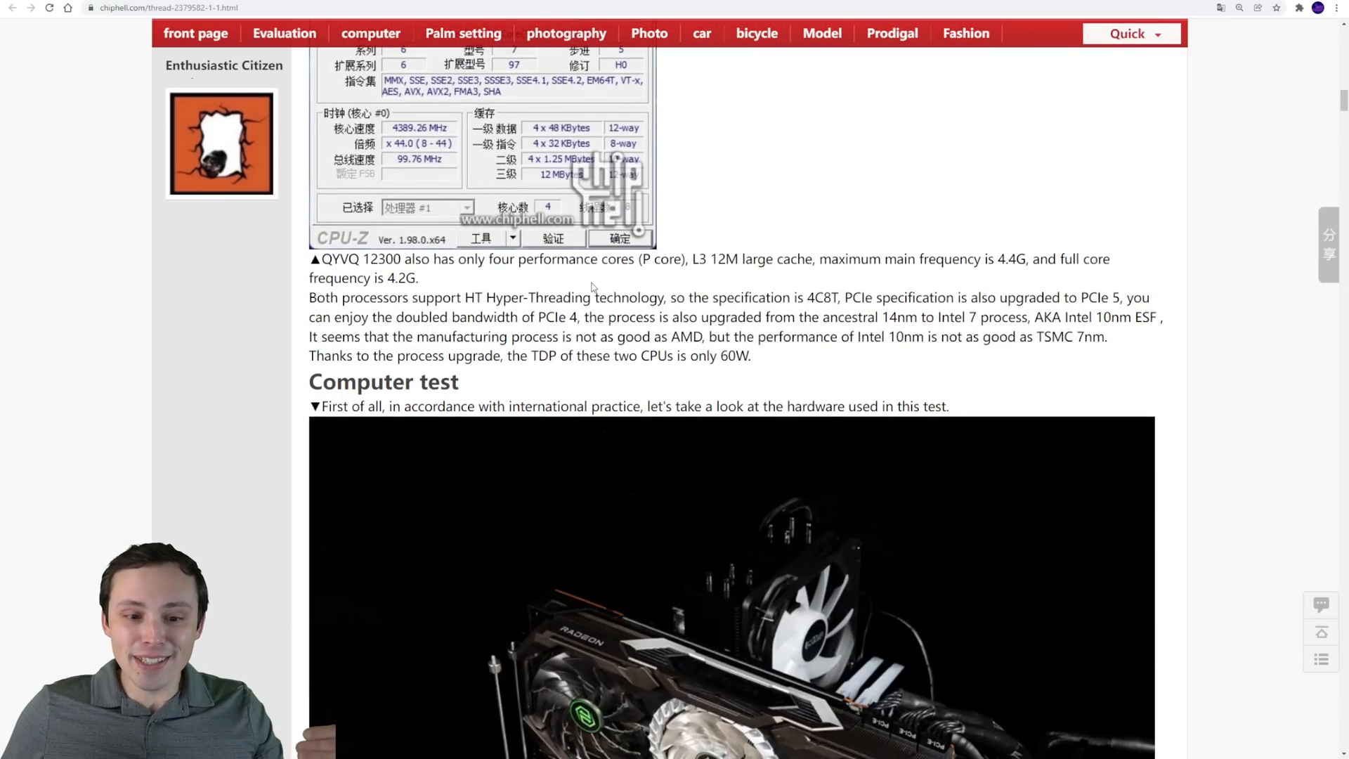
scroll(down, 3)
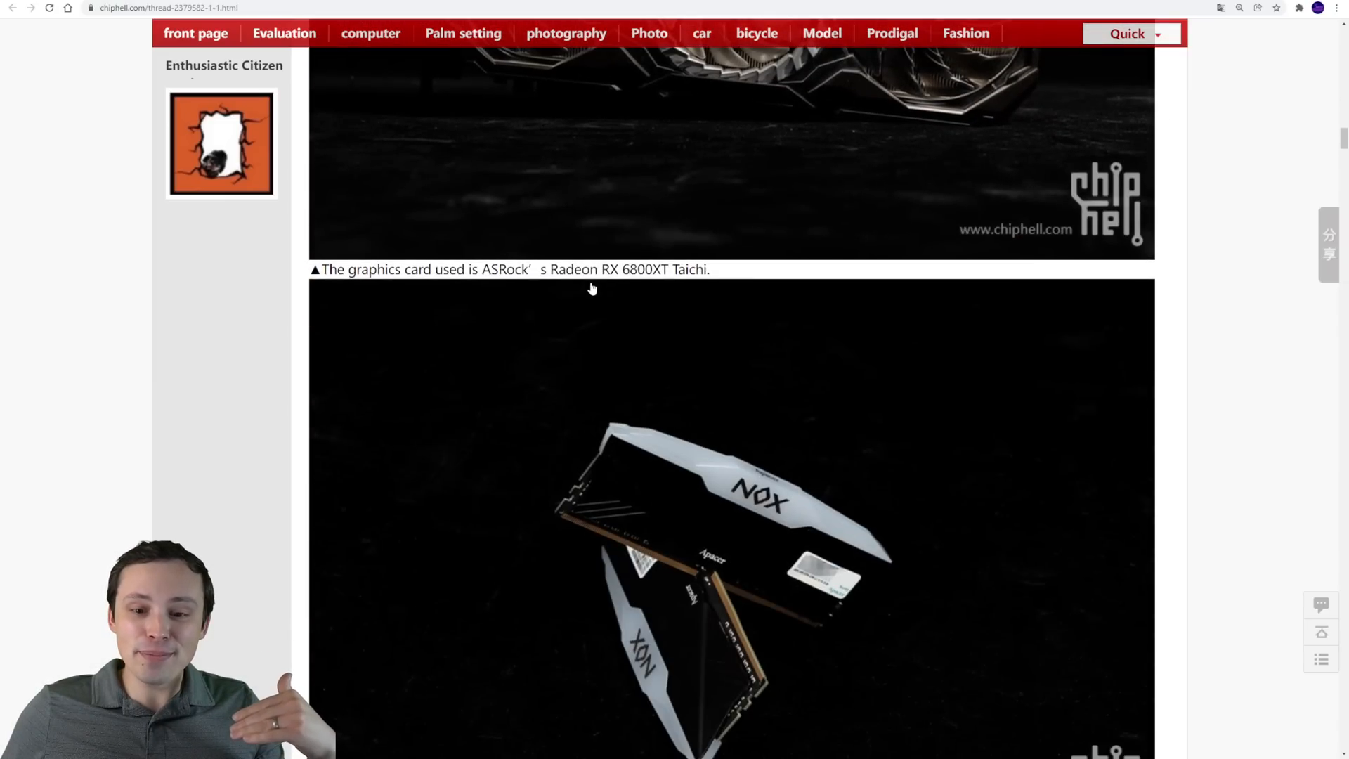
scroll(down, 3)
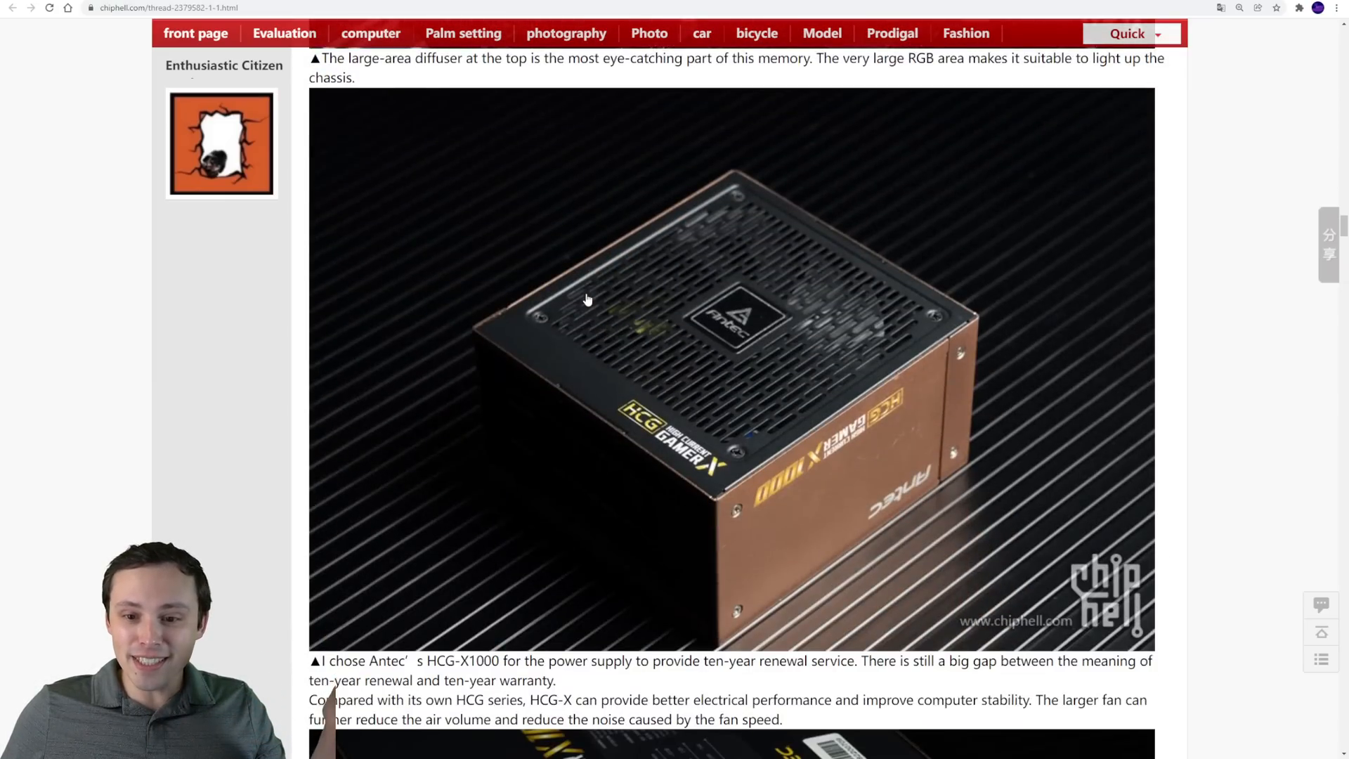
scroll(down, 3)
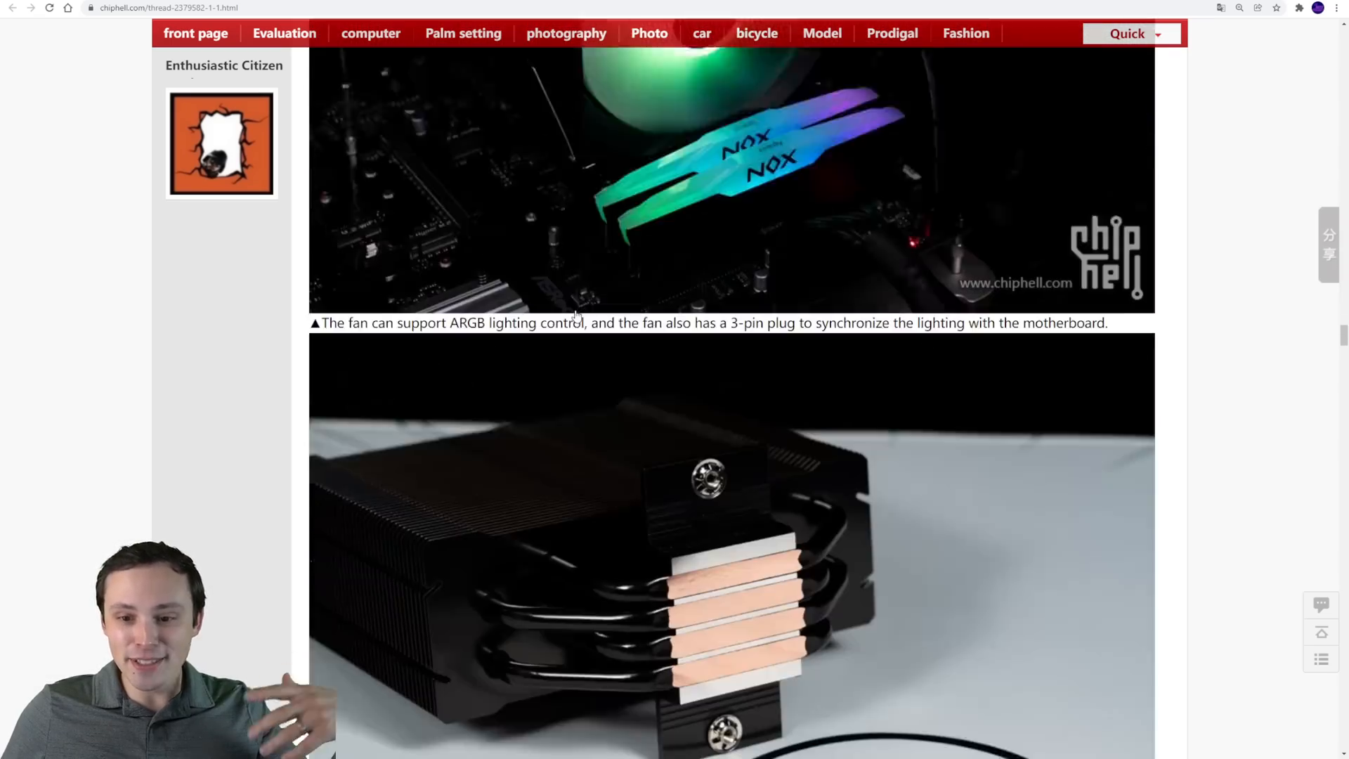
scroll(down, 3)
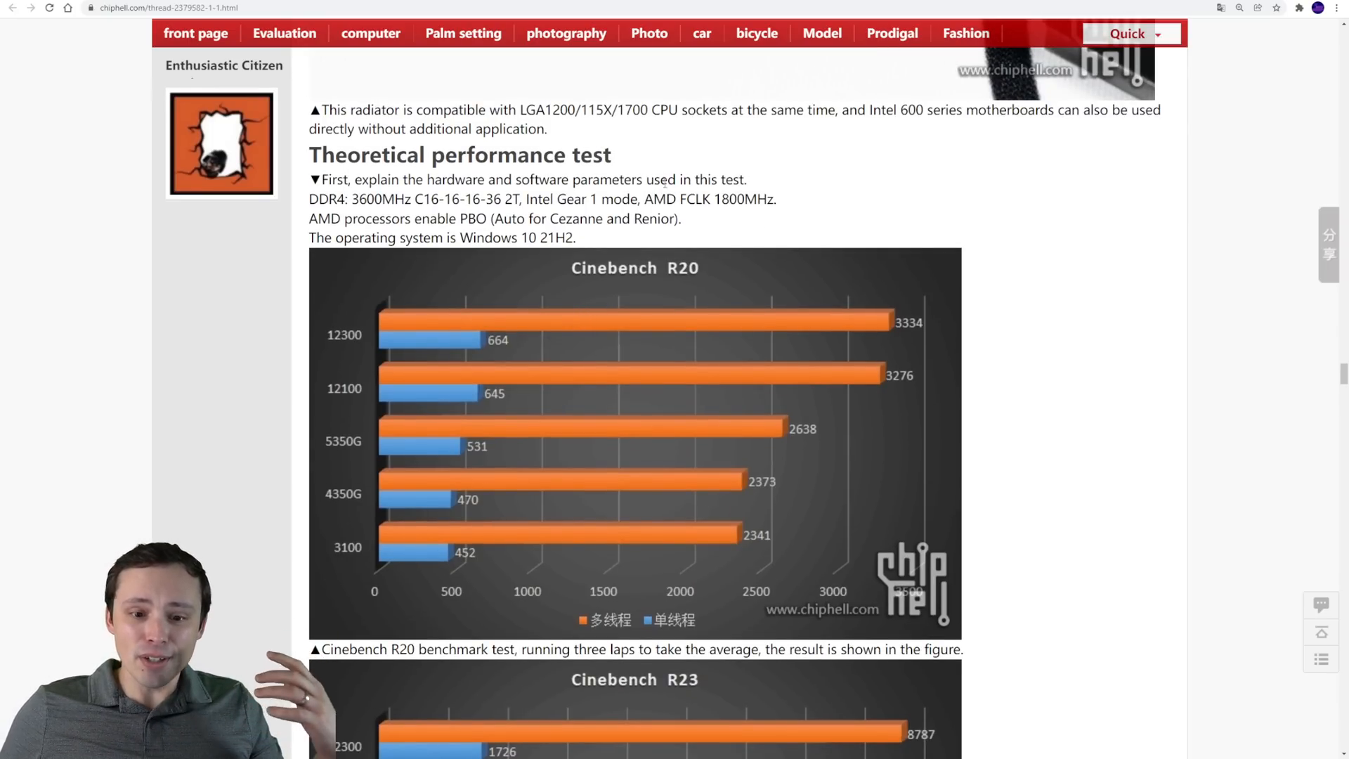
Scroll through the Cinebench and 3DMark charts of the theoretical performance section
scroll(down, 3)
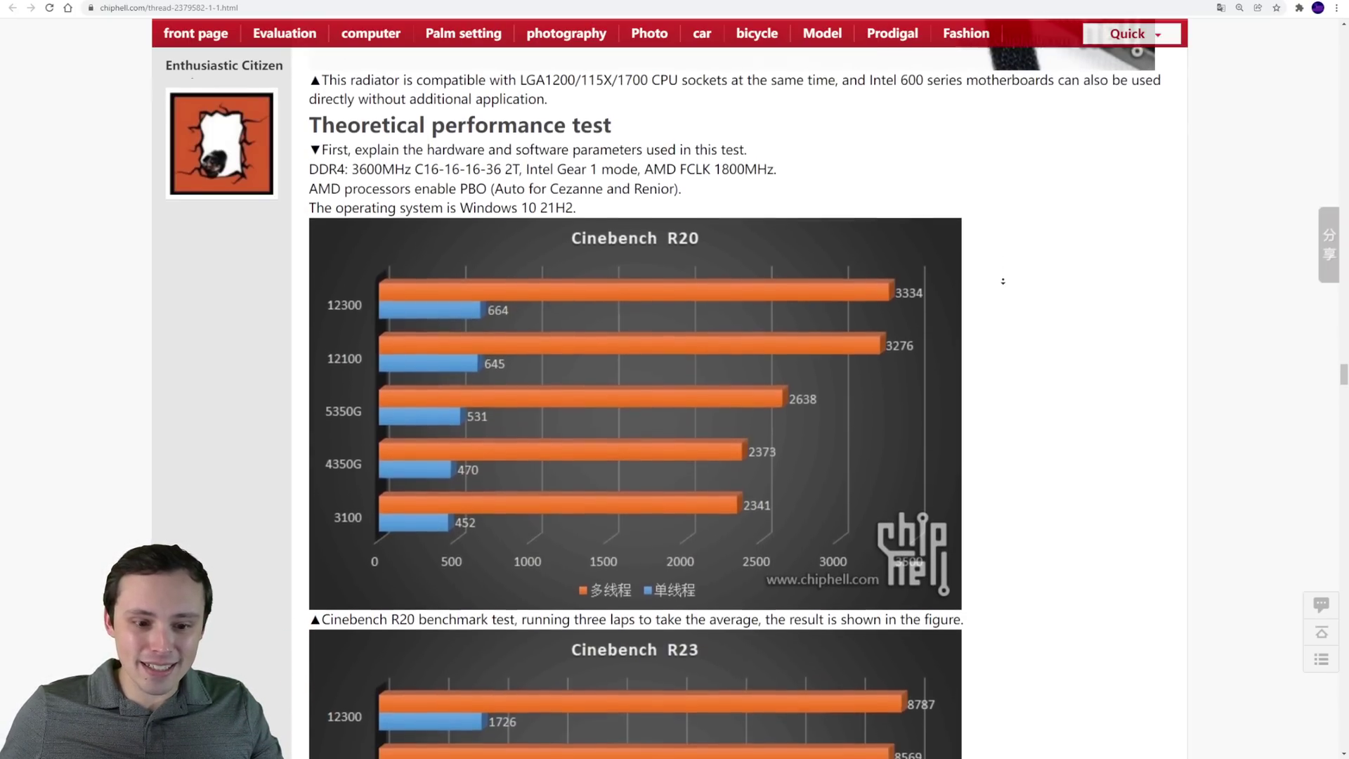
scroll(down, 3)
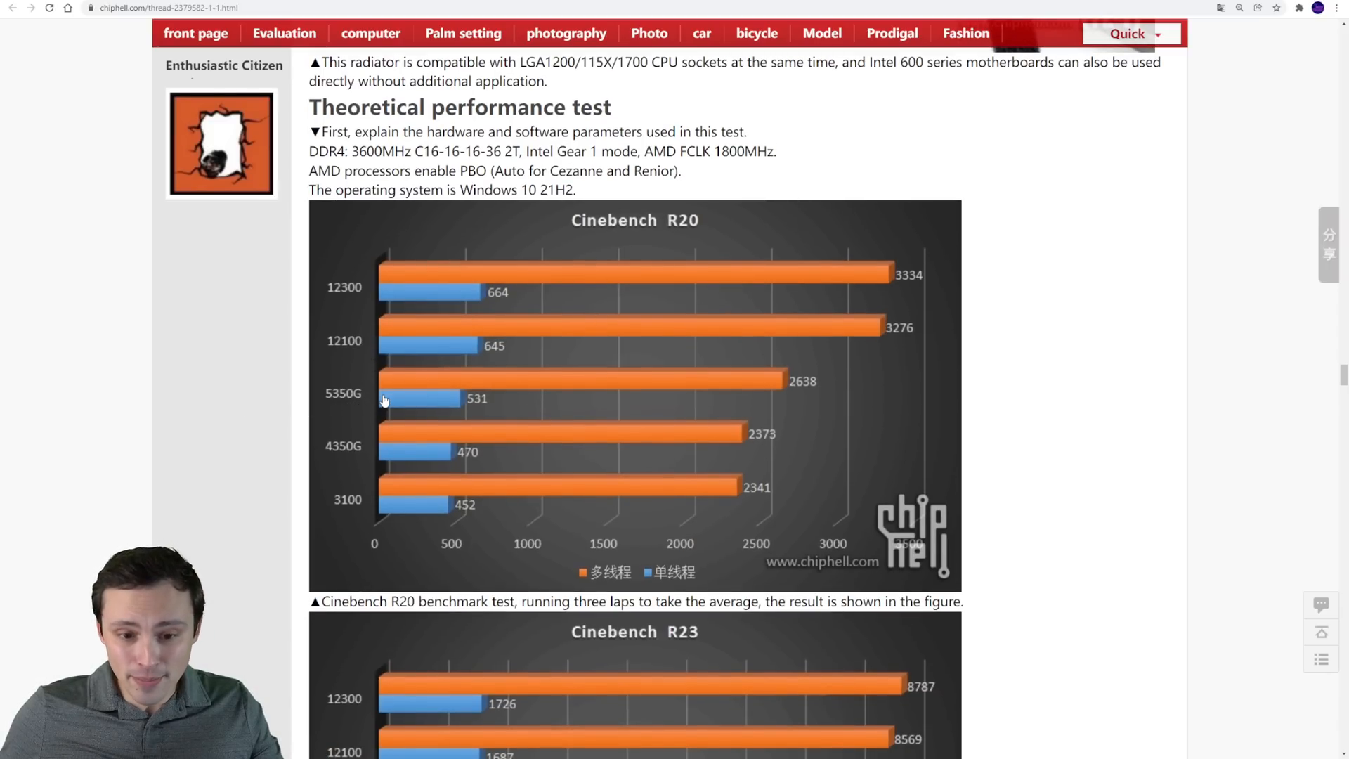
mouse_move(413, 402)
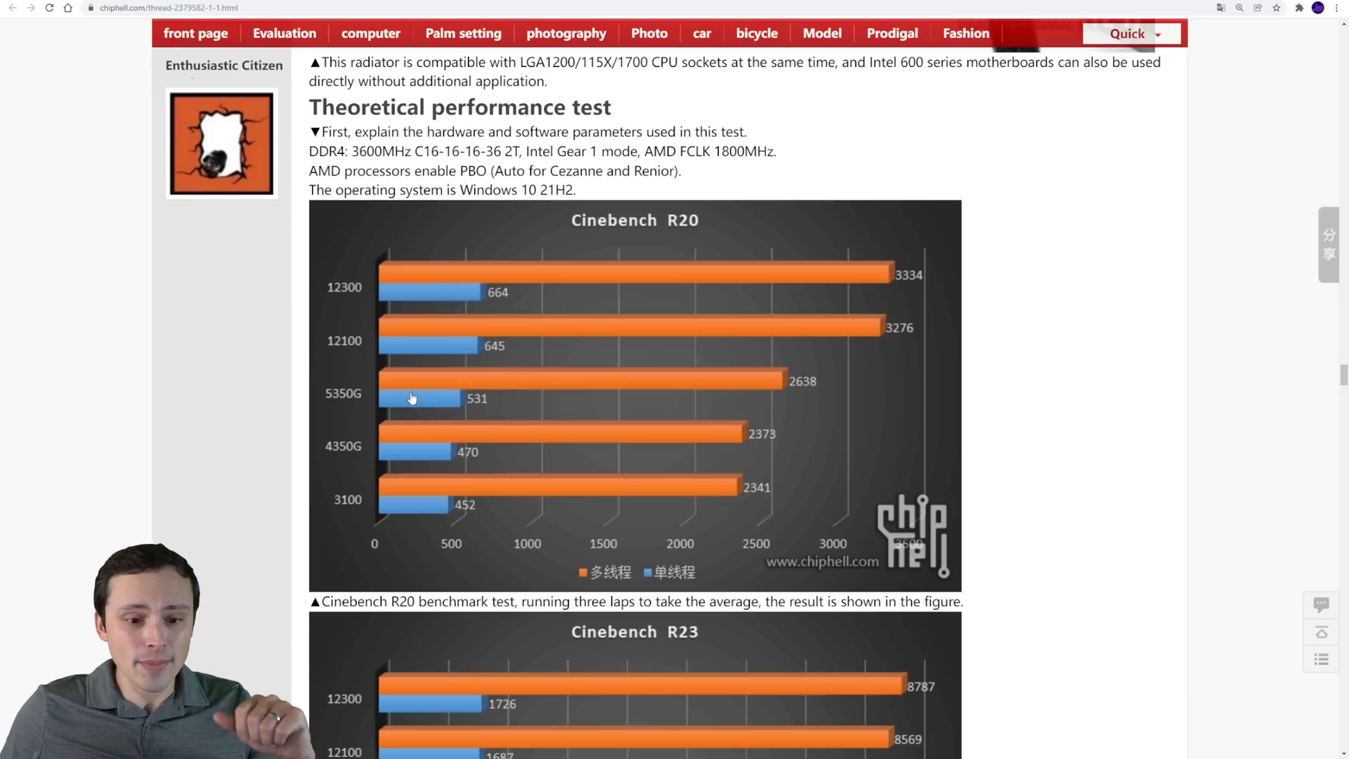
mouse_move(359, 507)
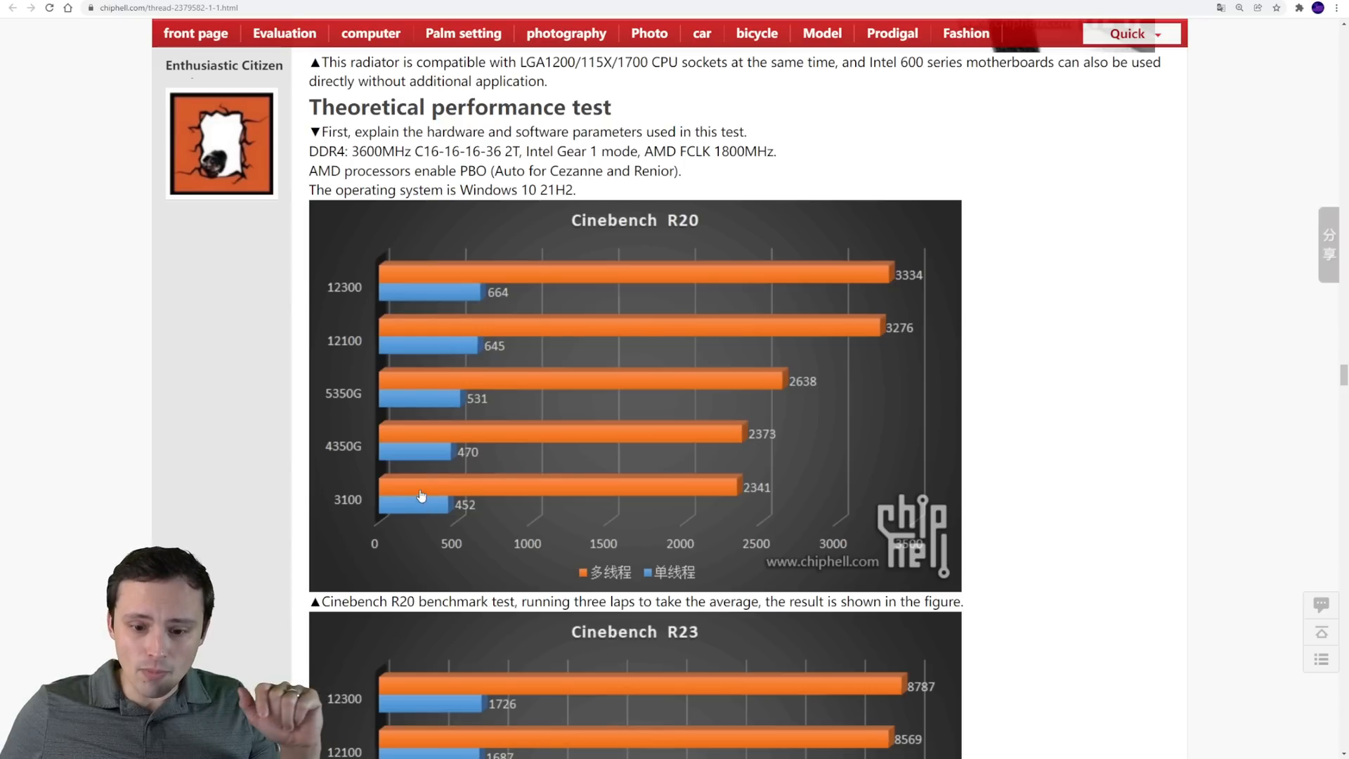
scroll(down, 3)
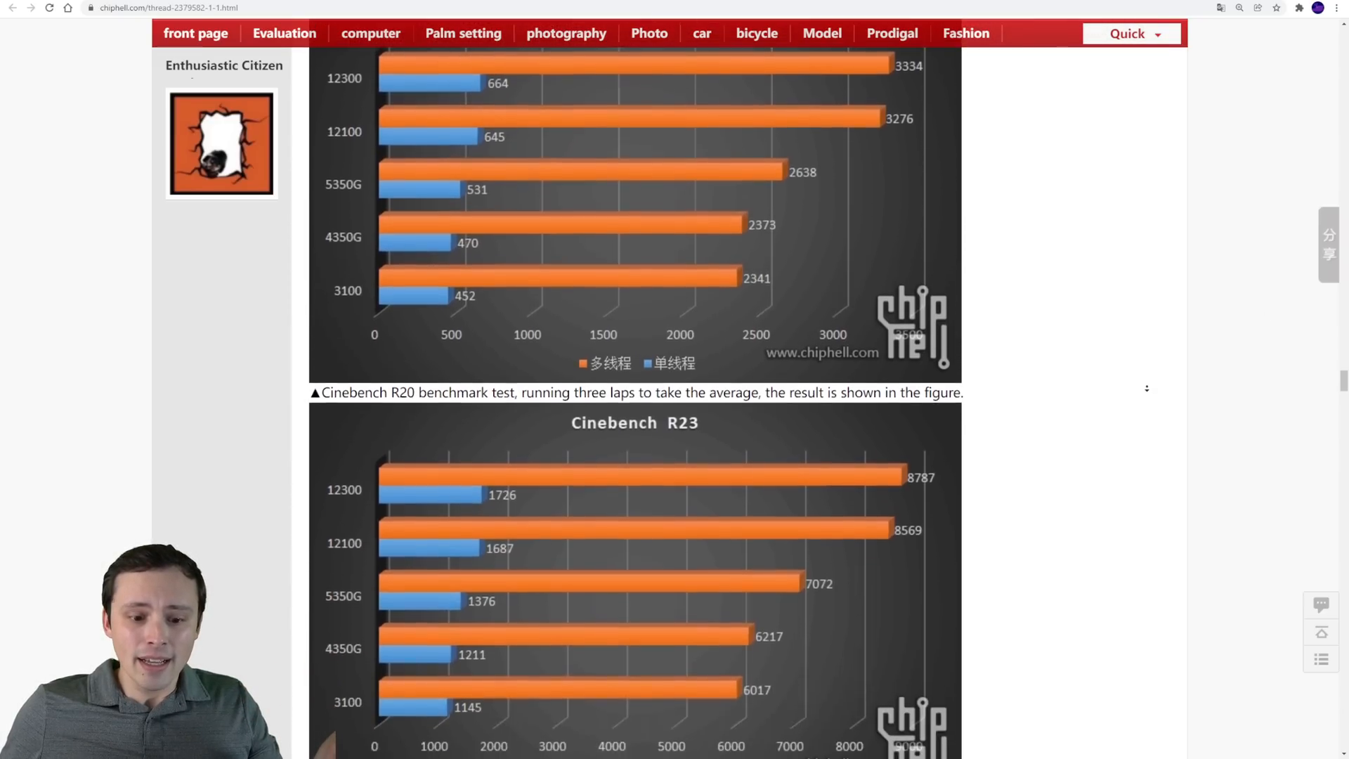
scroll(down, 3)
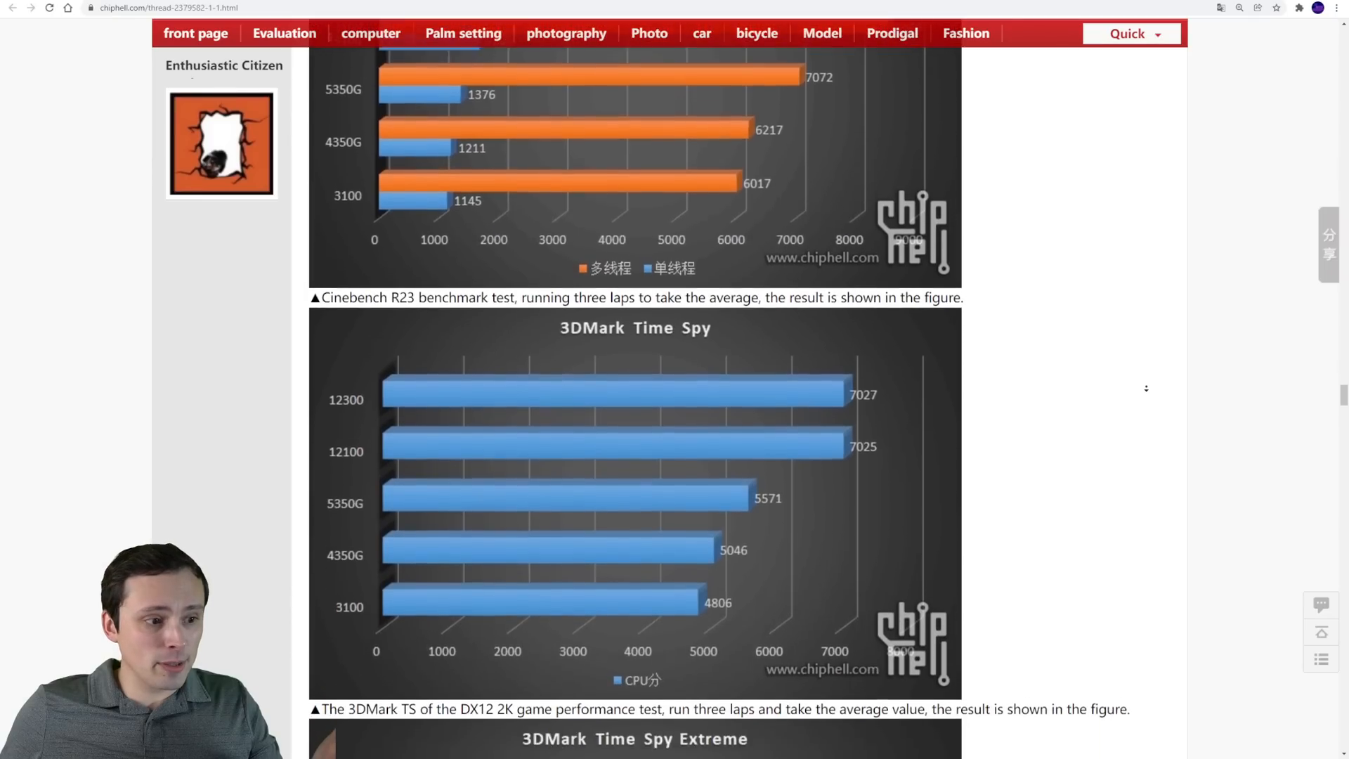
Continue past the CPU-Z charts to the AIDA64 power consumption chart
scroll(down, 3)
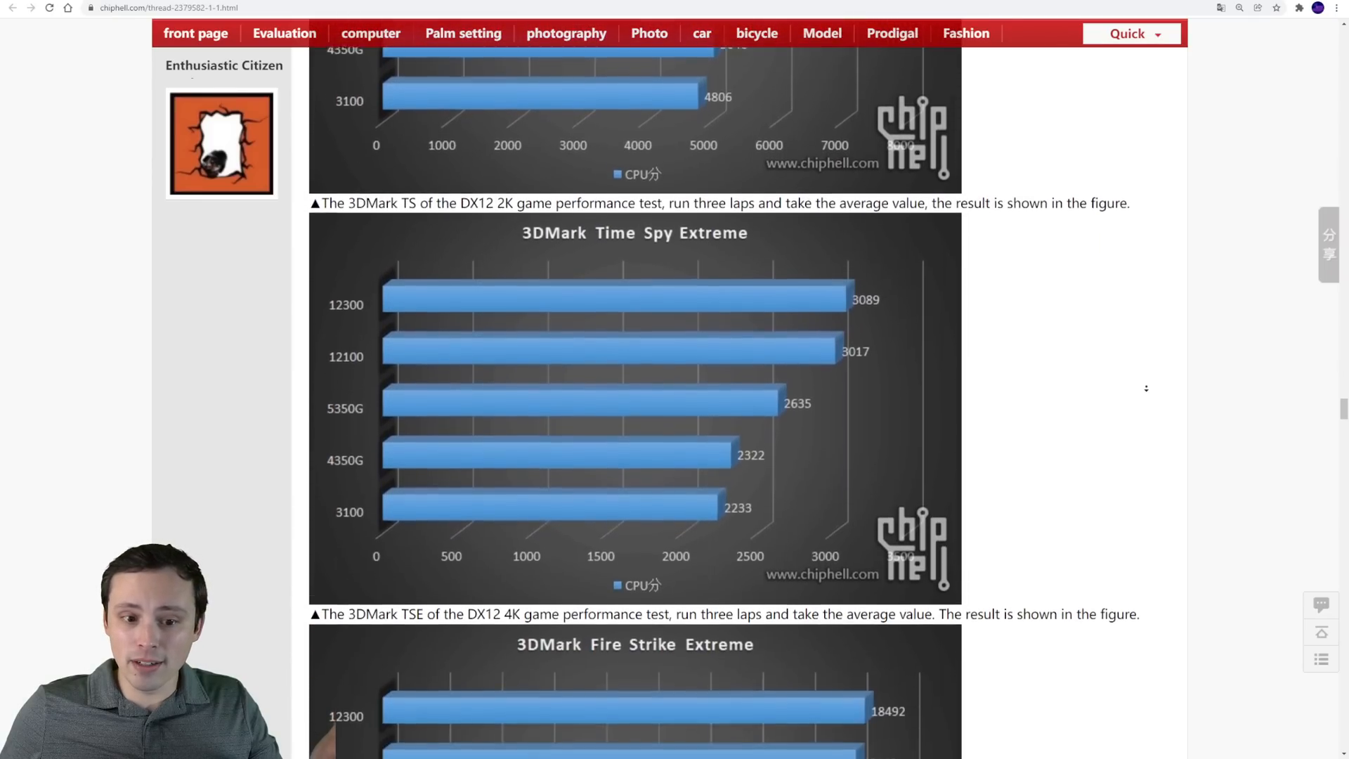
scroll(down, 3)
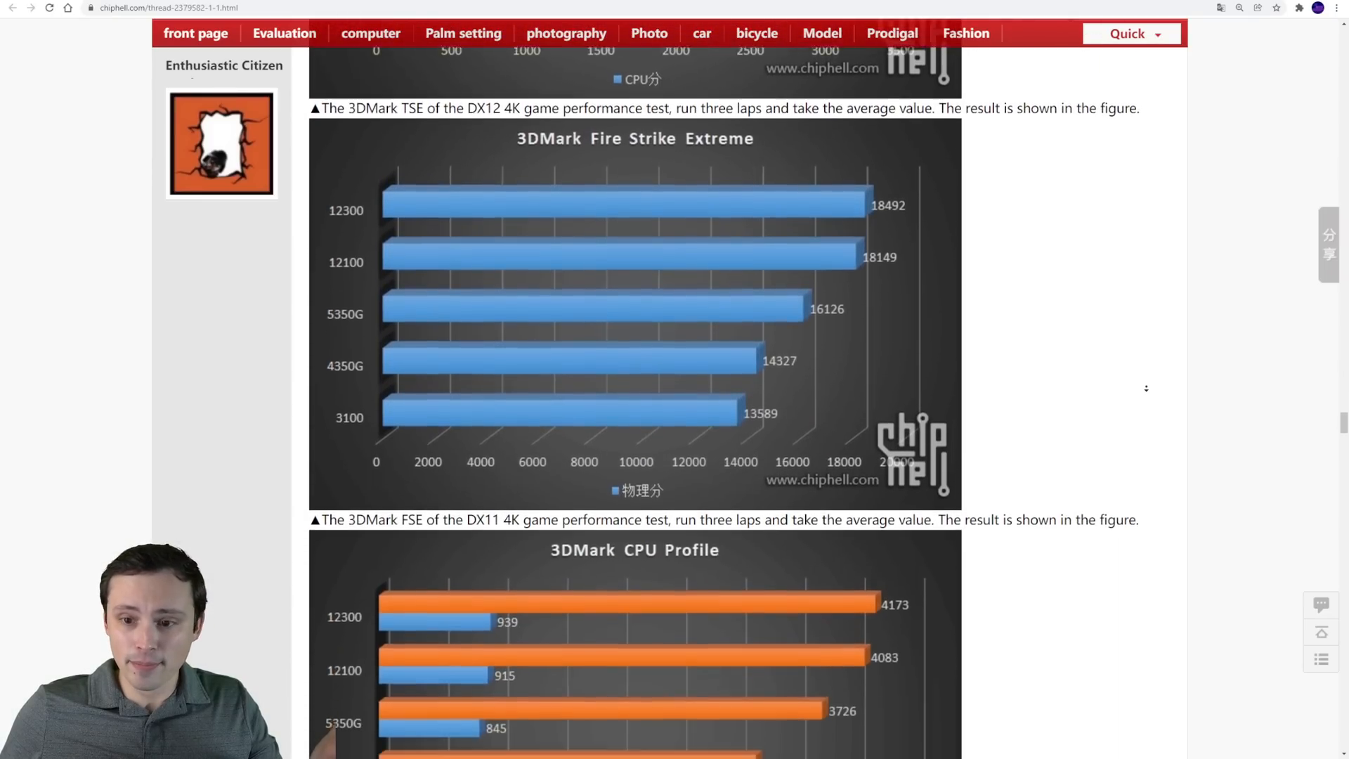
scroll(down, 3)
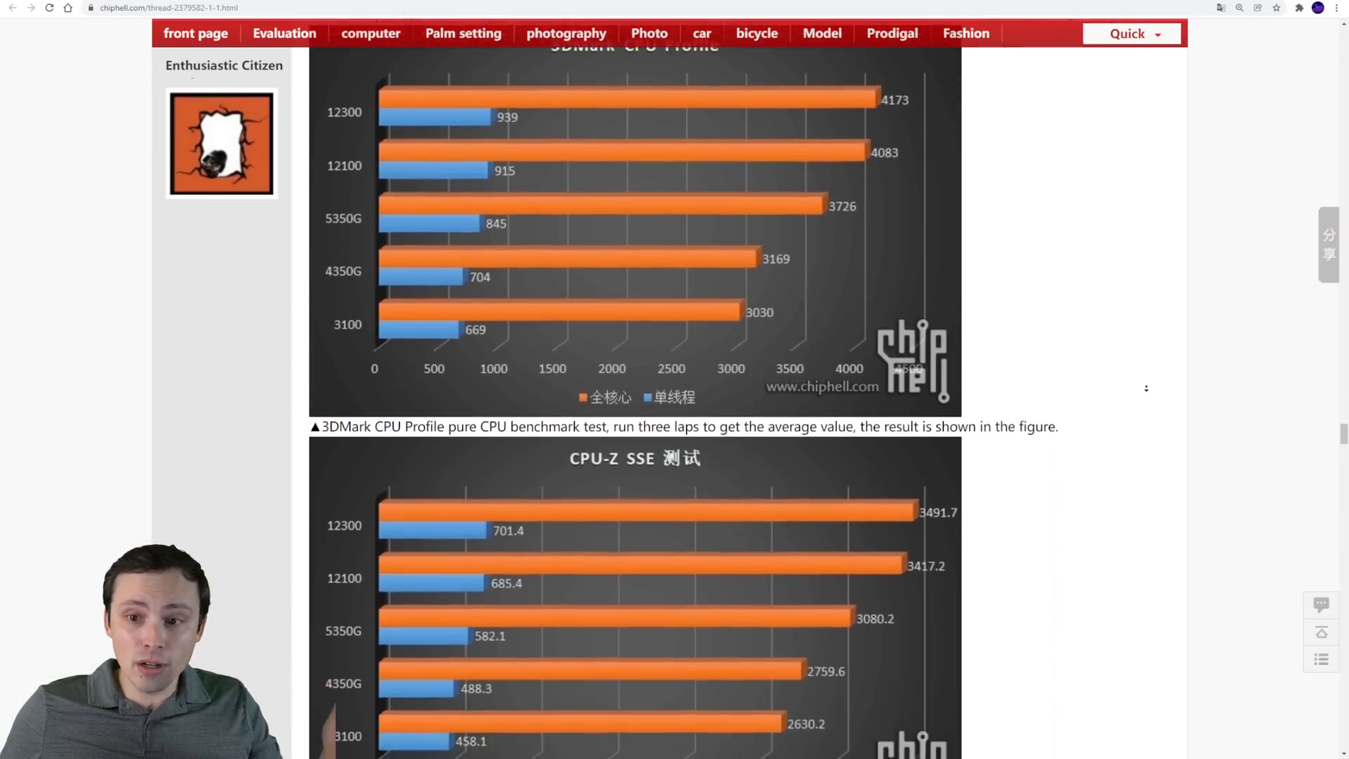
scroll(down, 3)
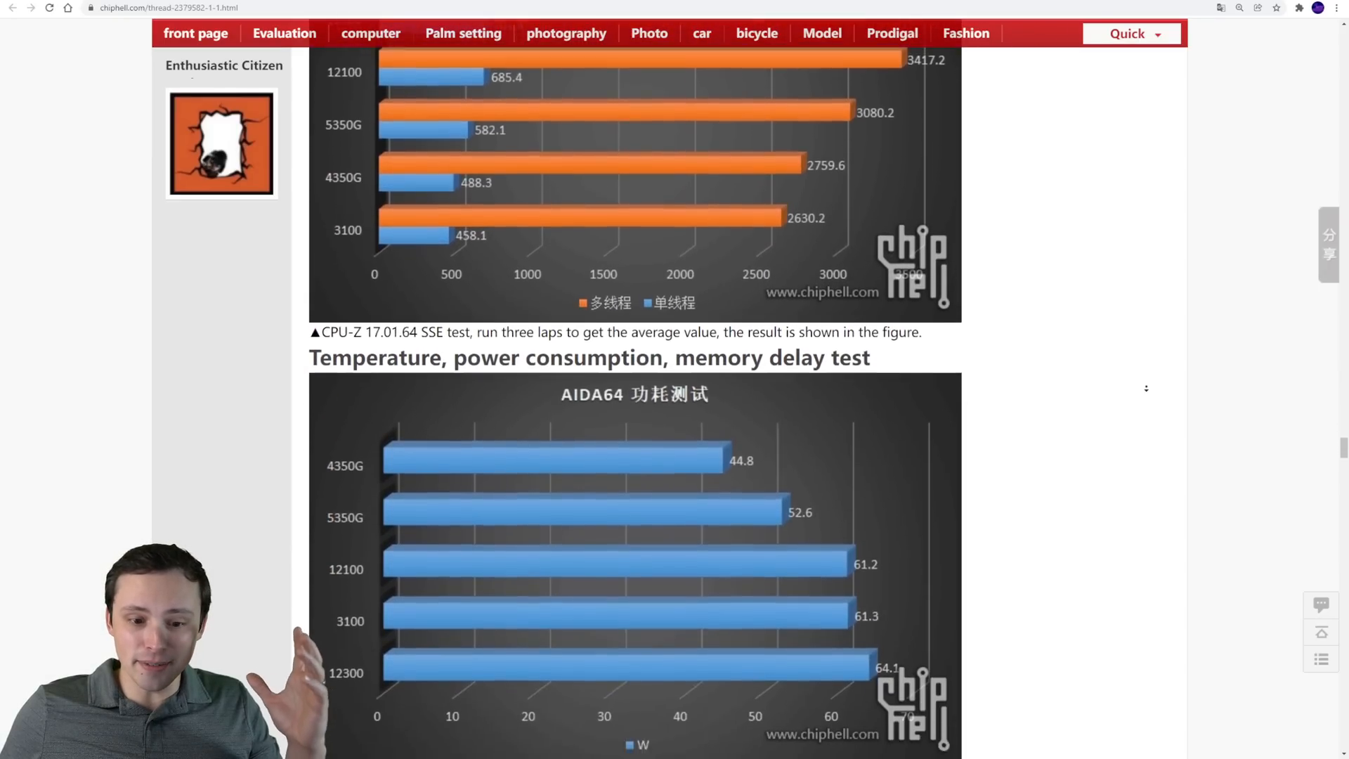
Scroll through the AIDA64 power and temperature charts, backing up briefly to reread one
scroll(down, 3)
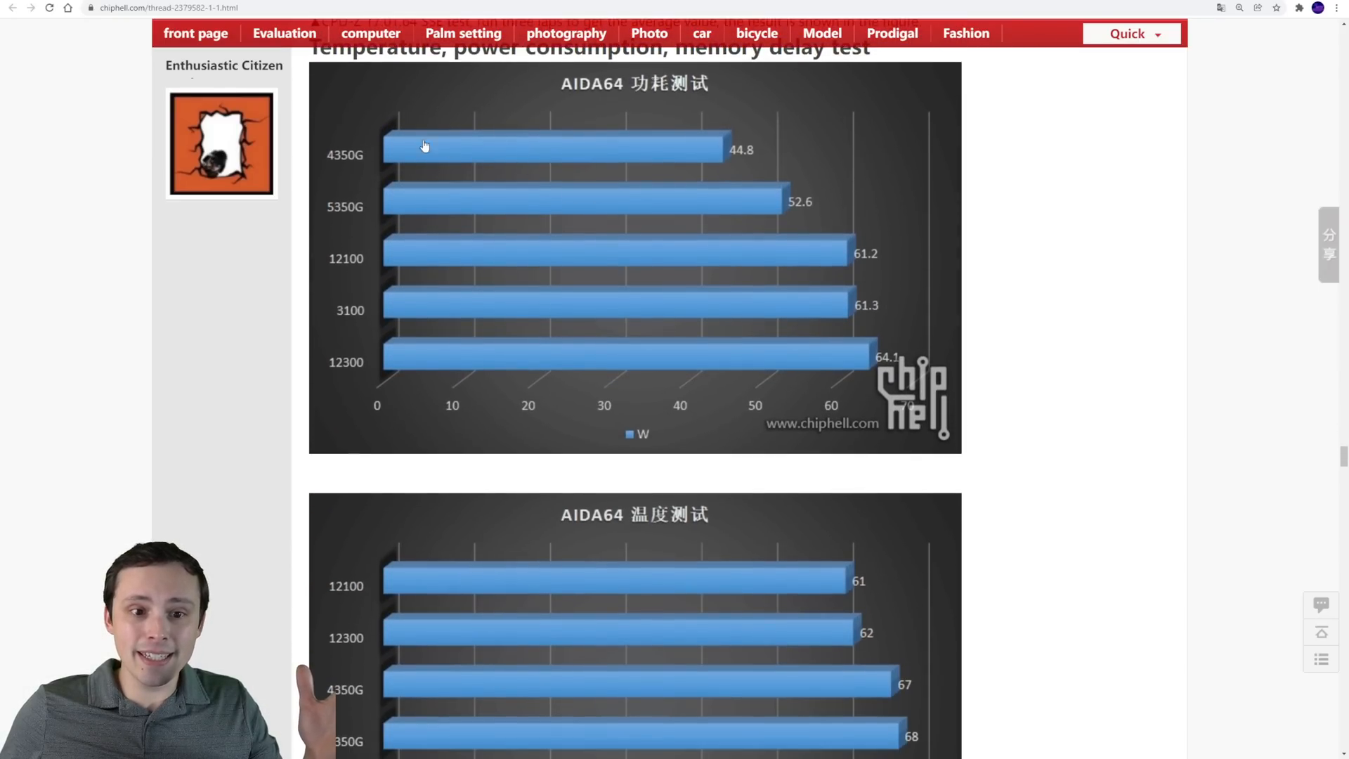
mouse_move(652, 312)
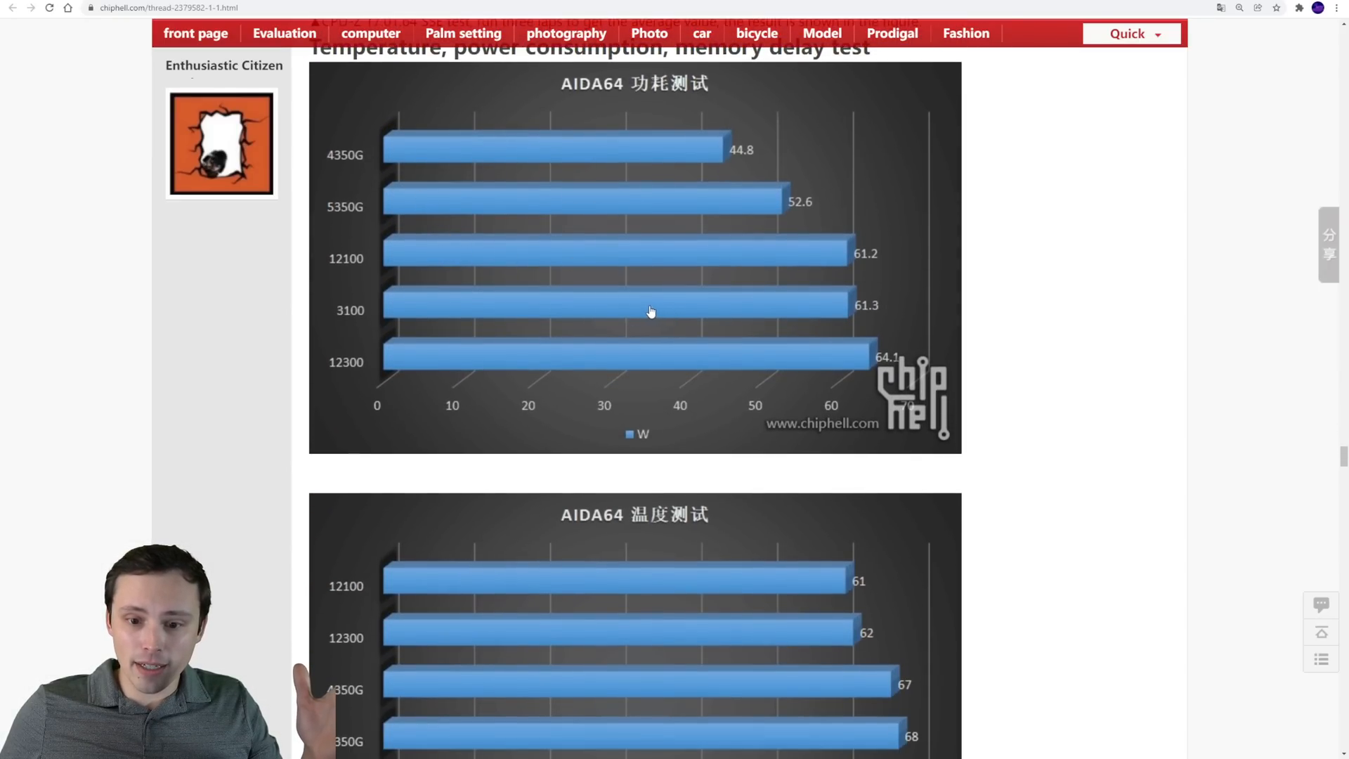
scroll(down, 3)
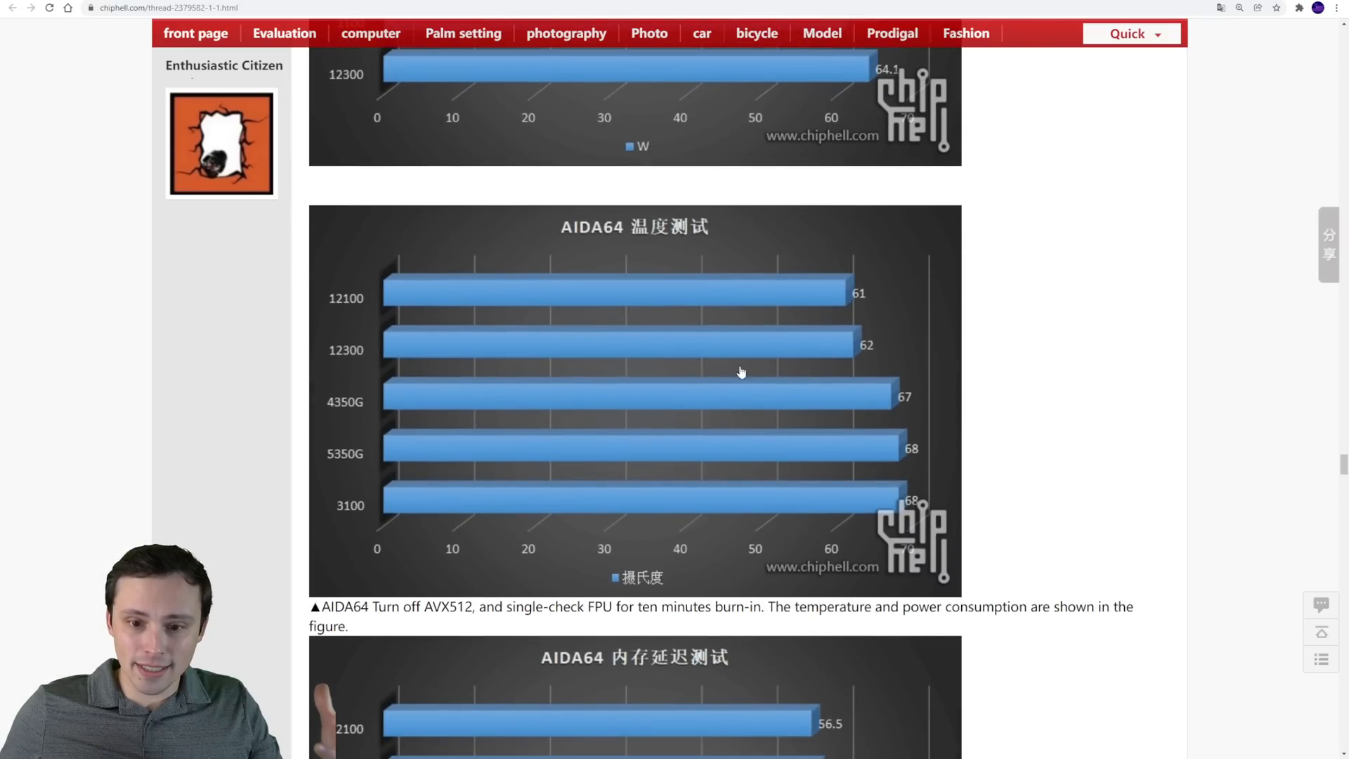
scroll(up, 3)
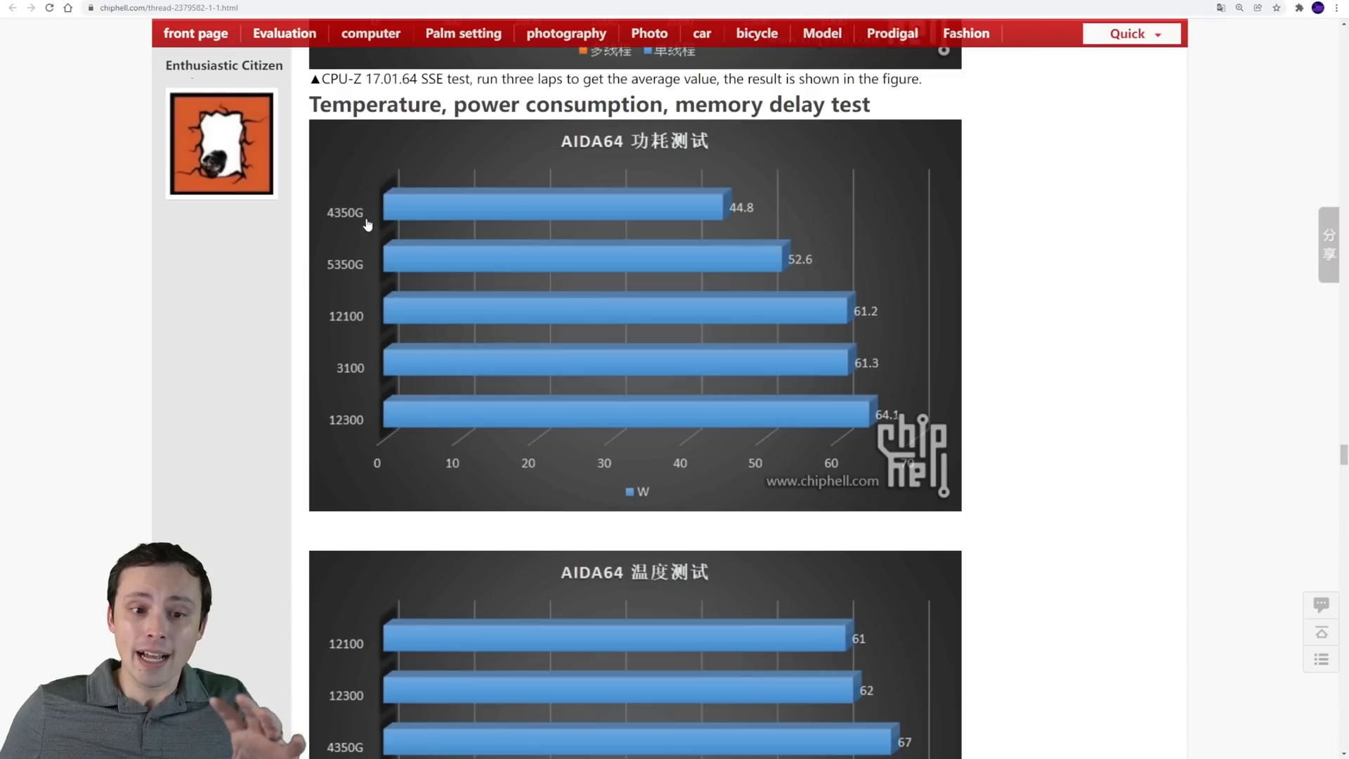
mouse_move(373, 231)
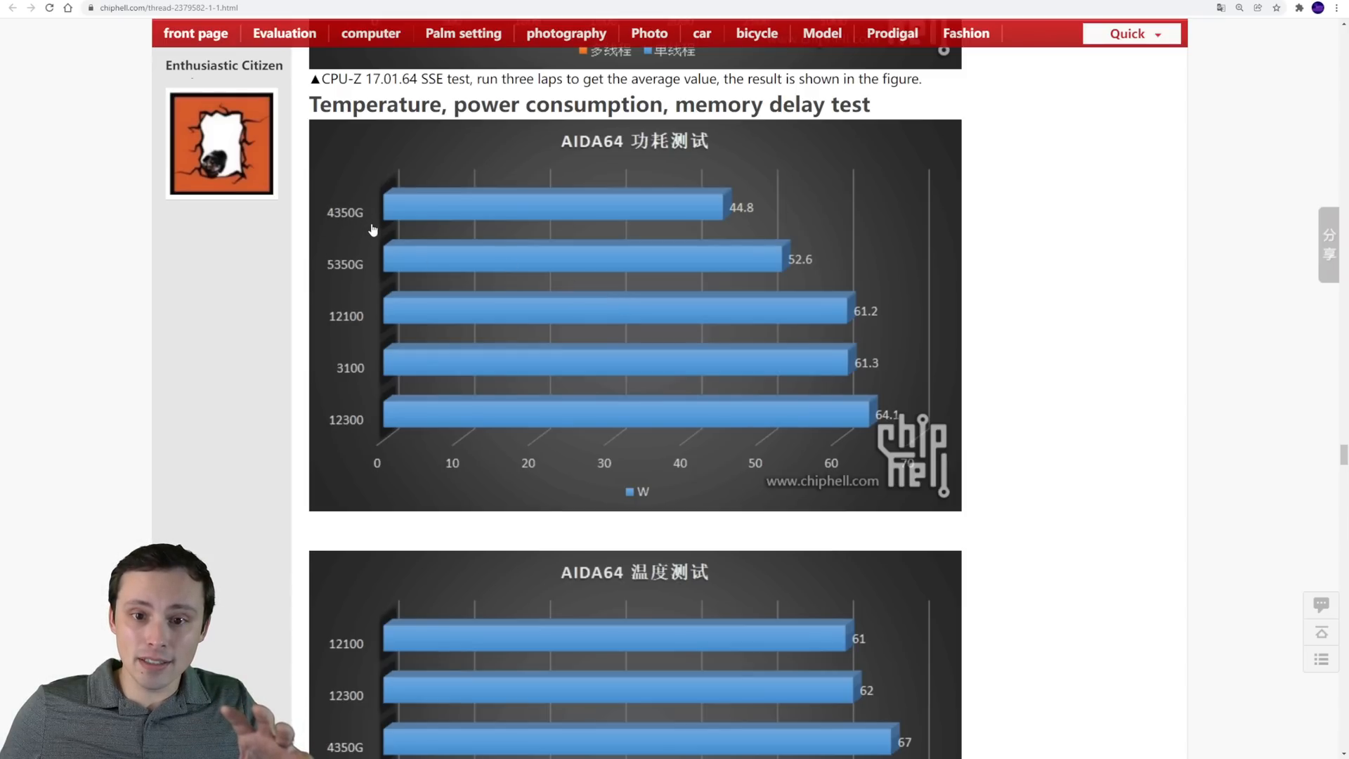
mouse_move(369, 261)
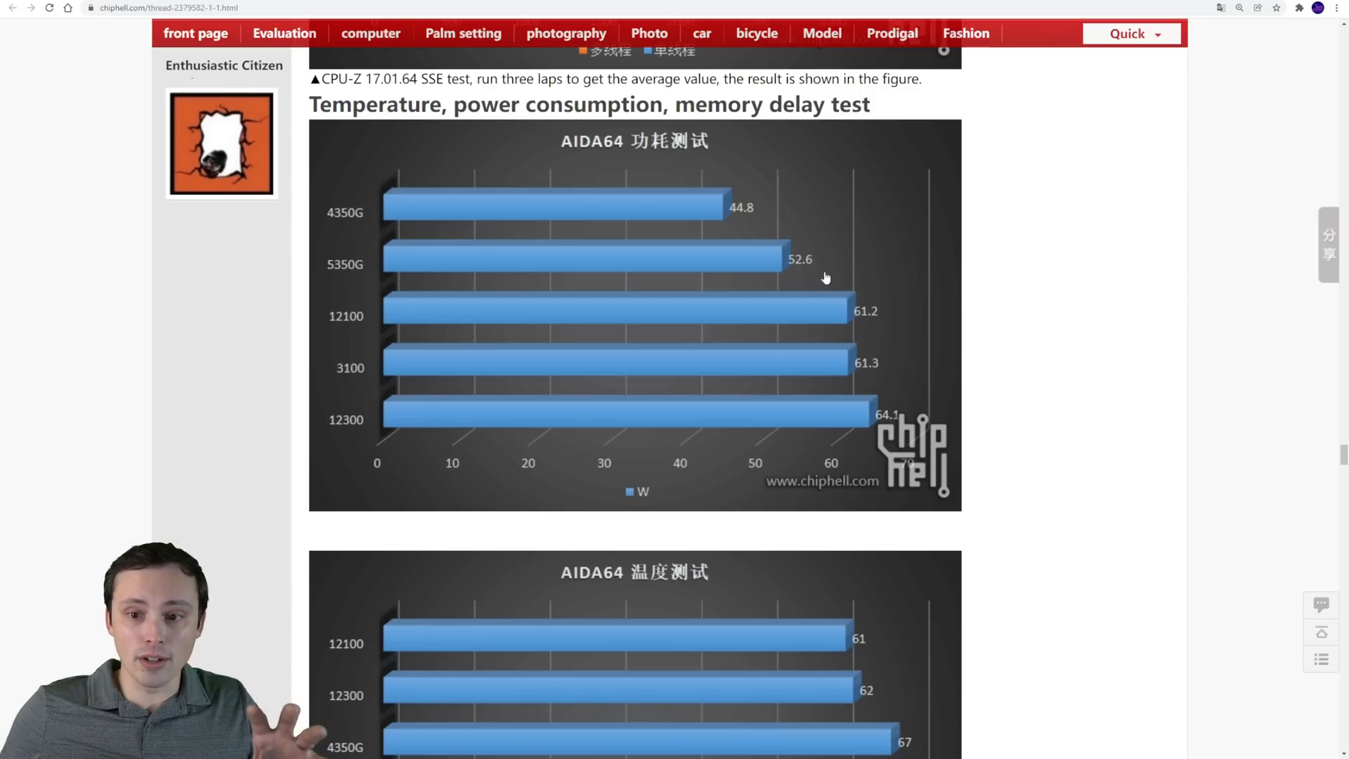
mouse_move(766, 354)
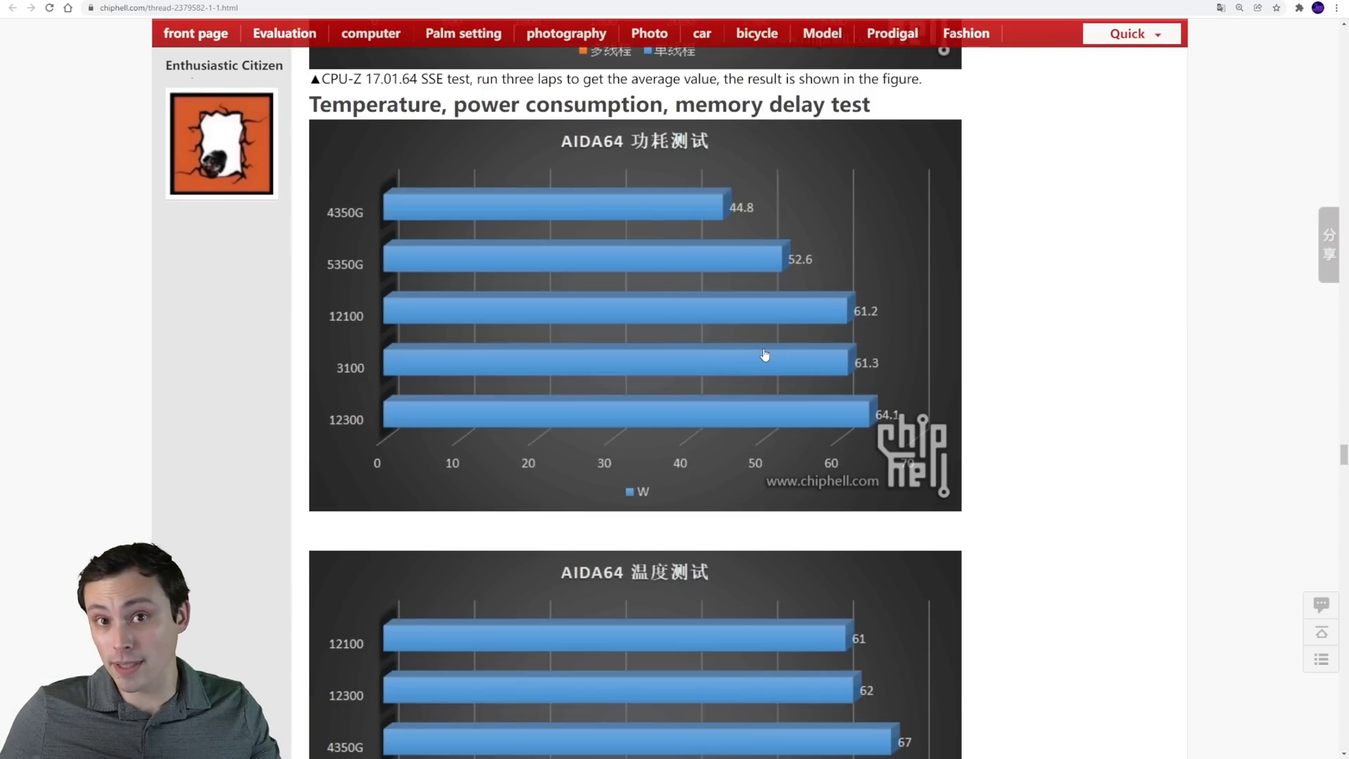
scroll(down, 3)
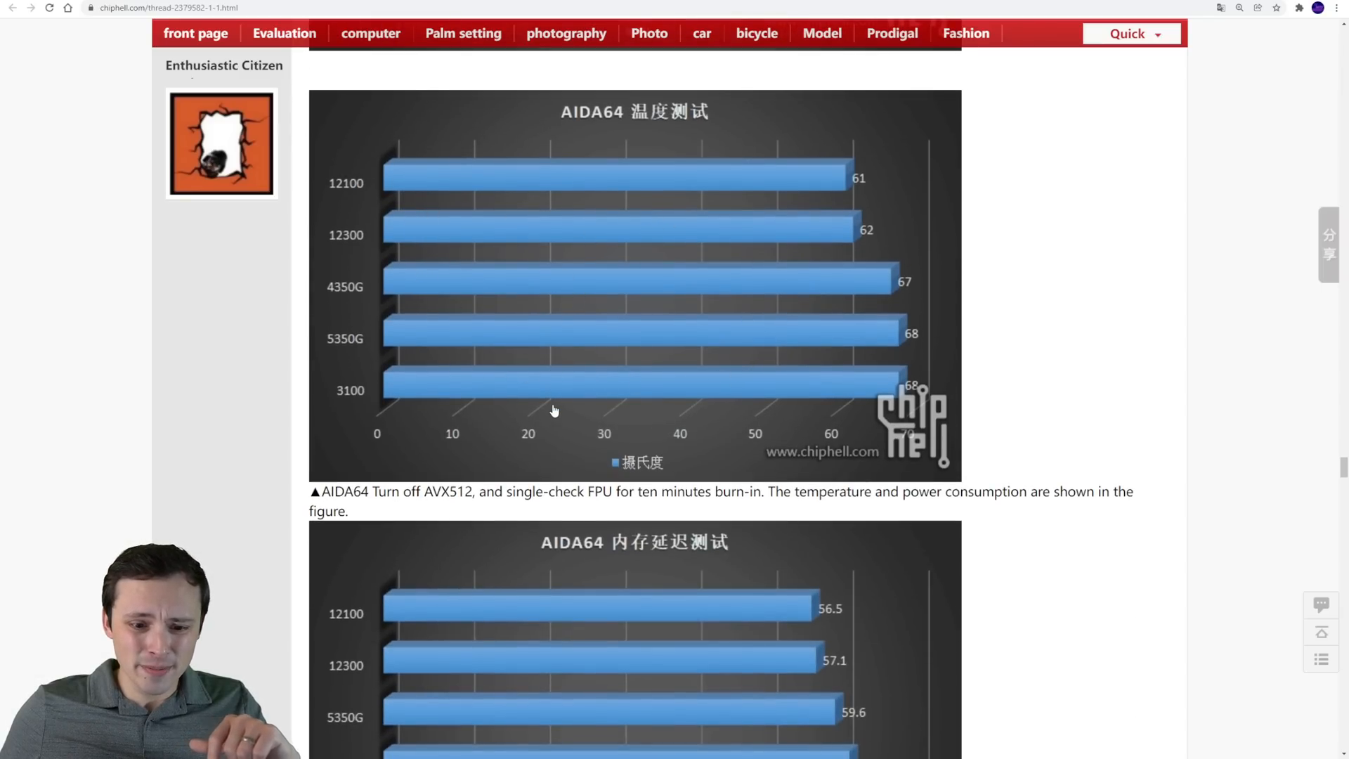
mouse_move(822, 508)
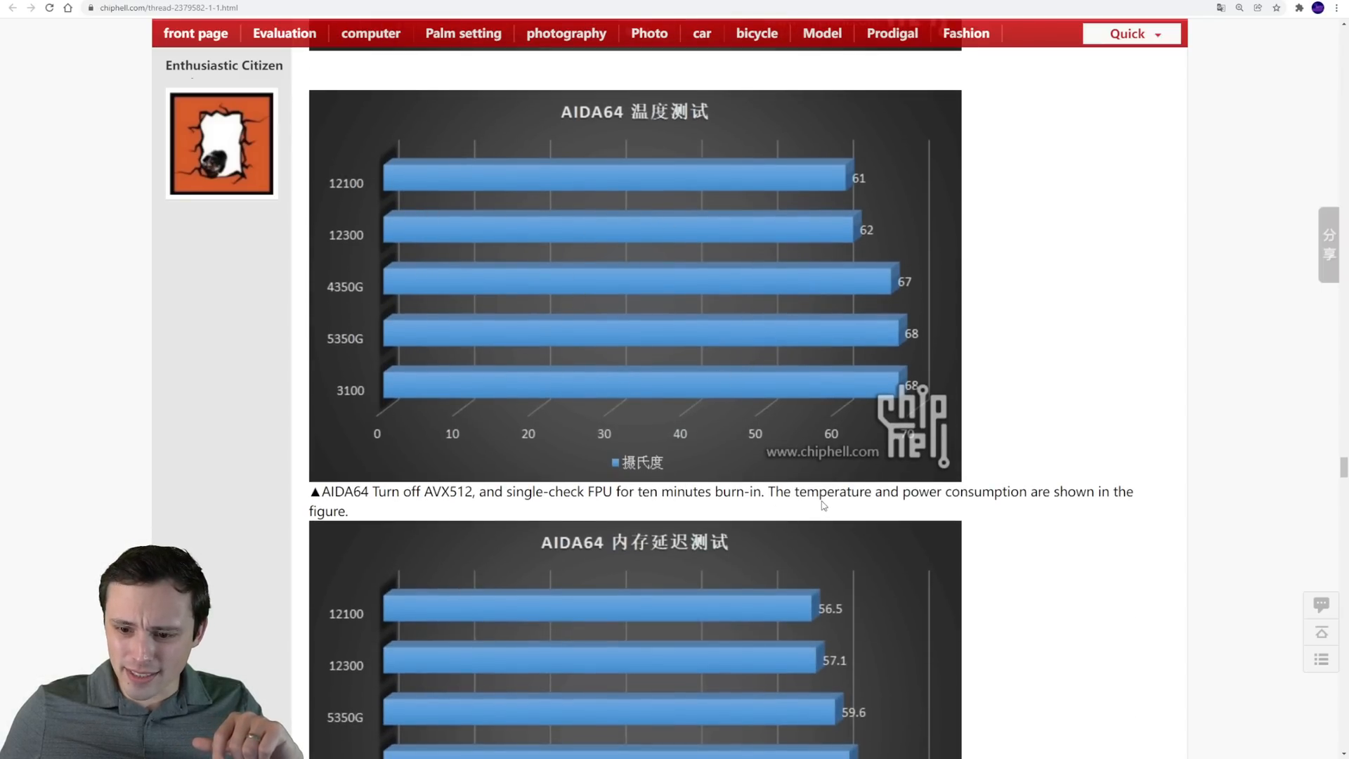
mouse_move(731, 221)
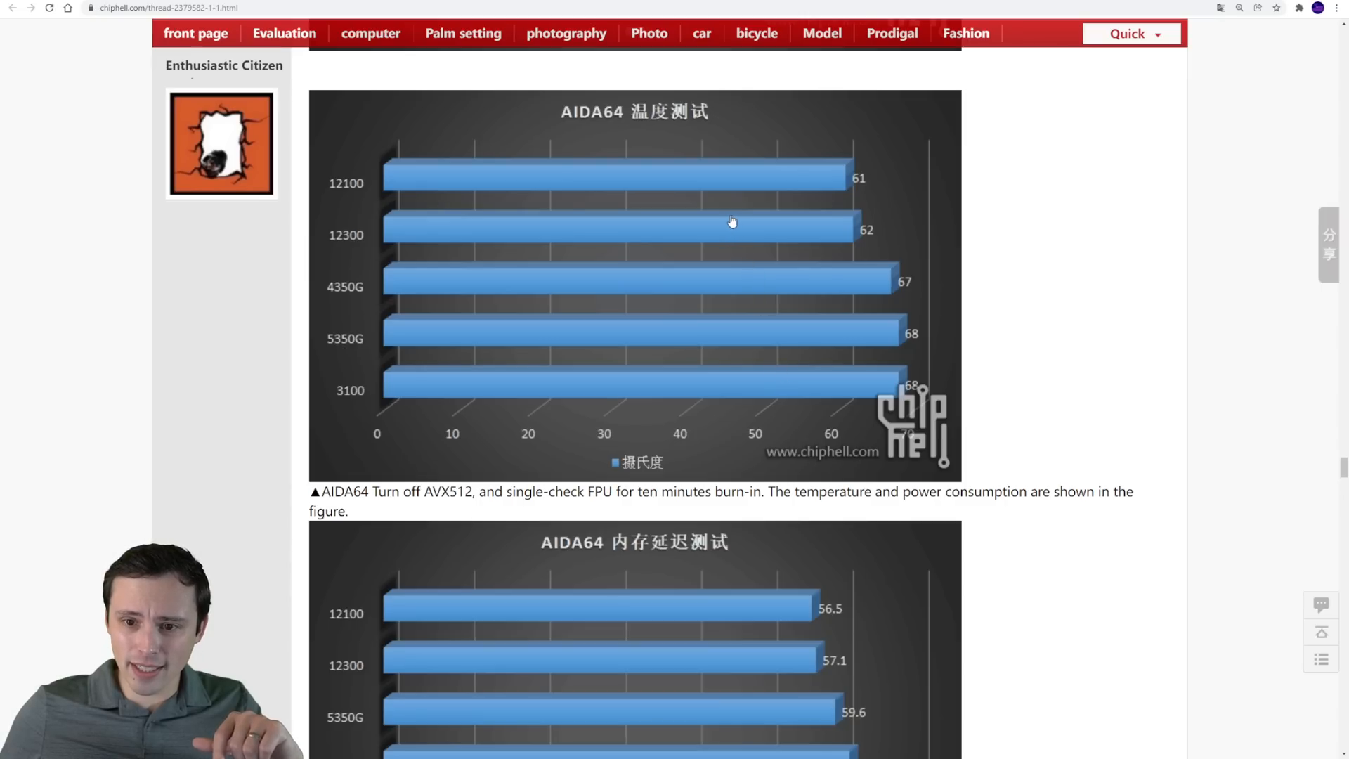
mouse_move(892, 310)
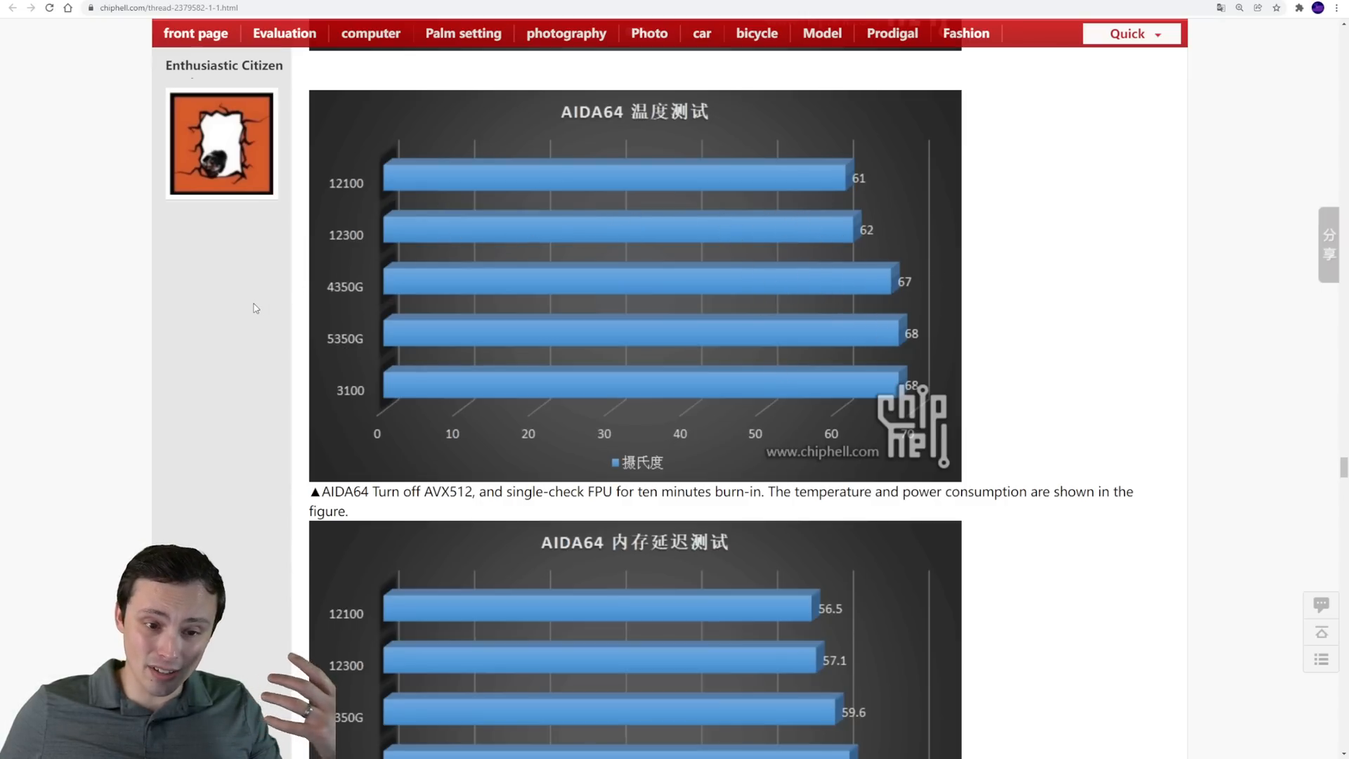
Continue past the memory latency chart and Game performance test heading to the full CSGO chart
scroll(down, 3)
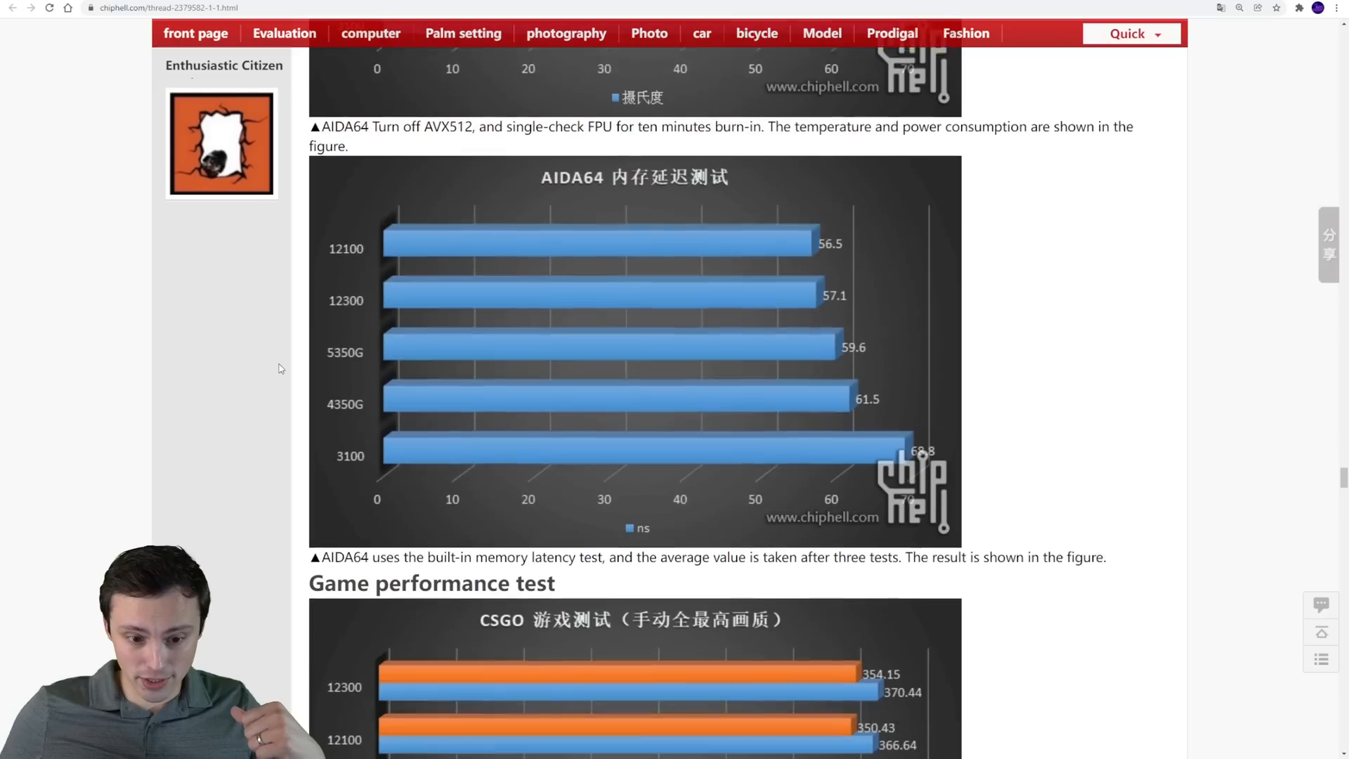
scroll(down, 3)
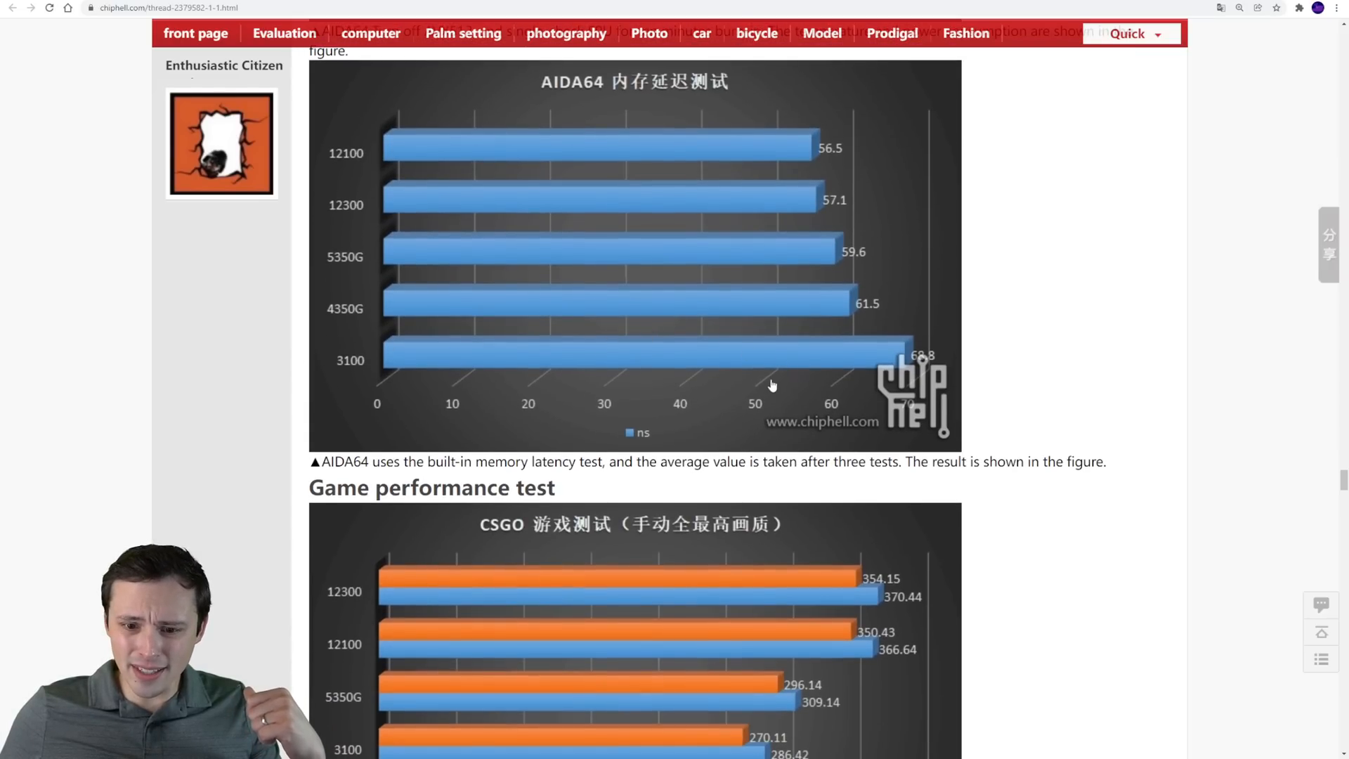
mouse_move(834, 228)
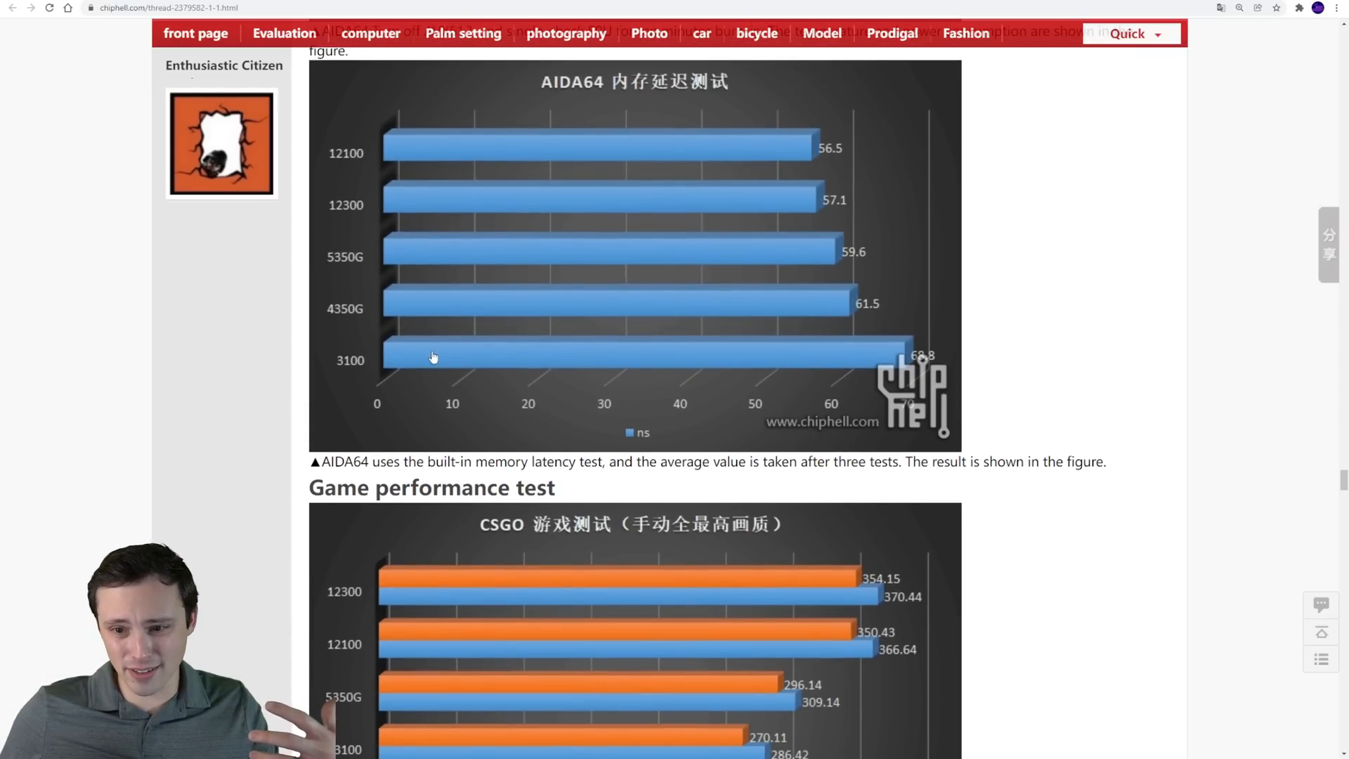
scroll(down, 3)
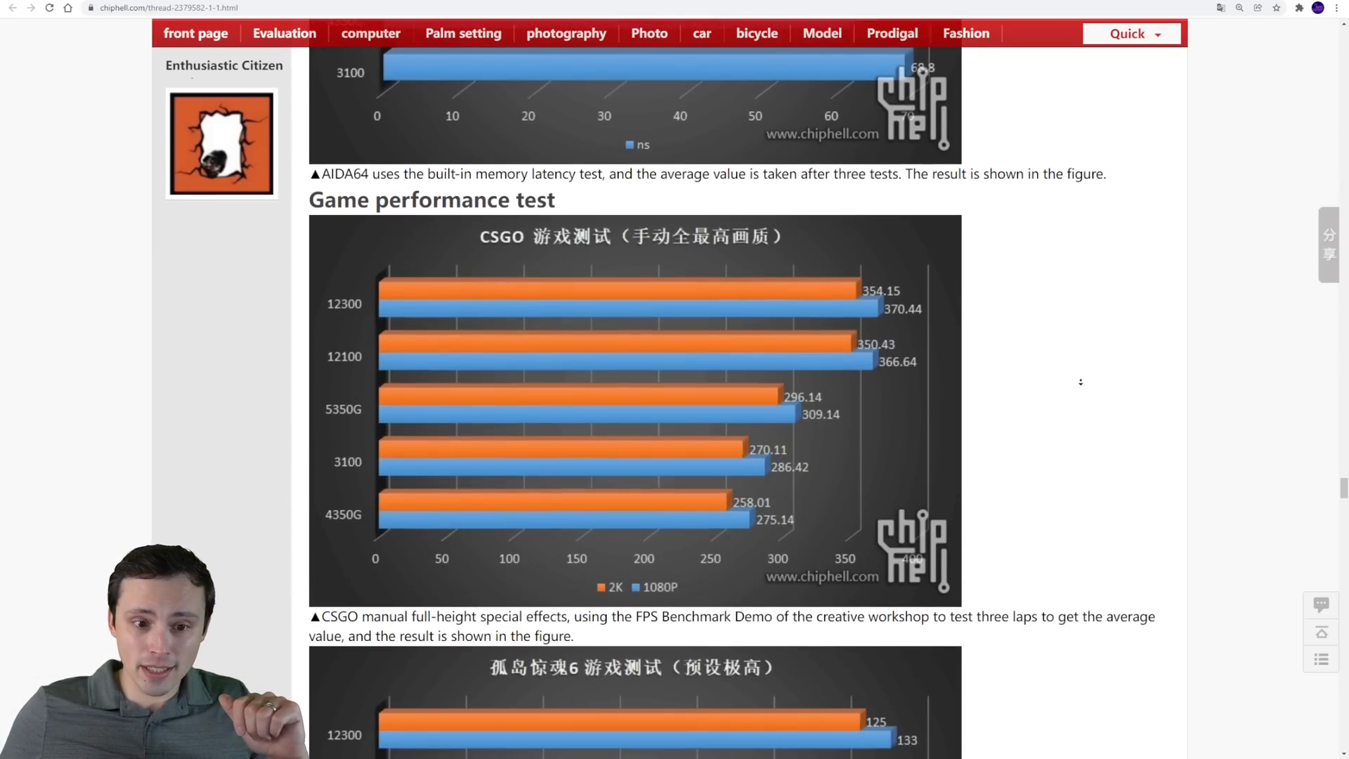
Scroll through the CSGO, Far Cry 6 and Tomb Raider game charts
scroll(down, 3)
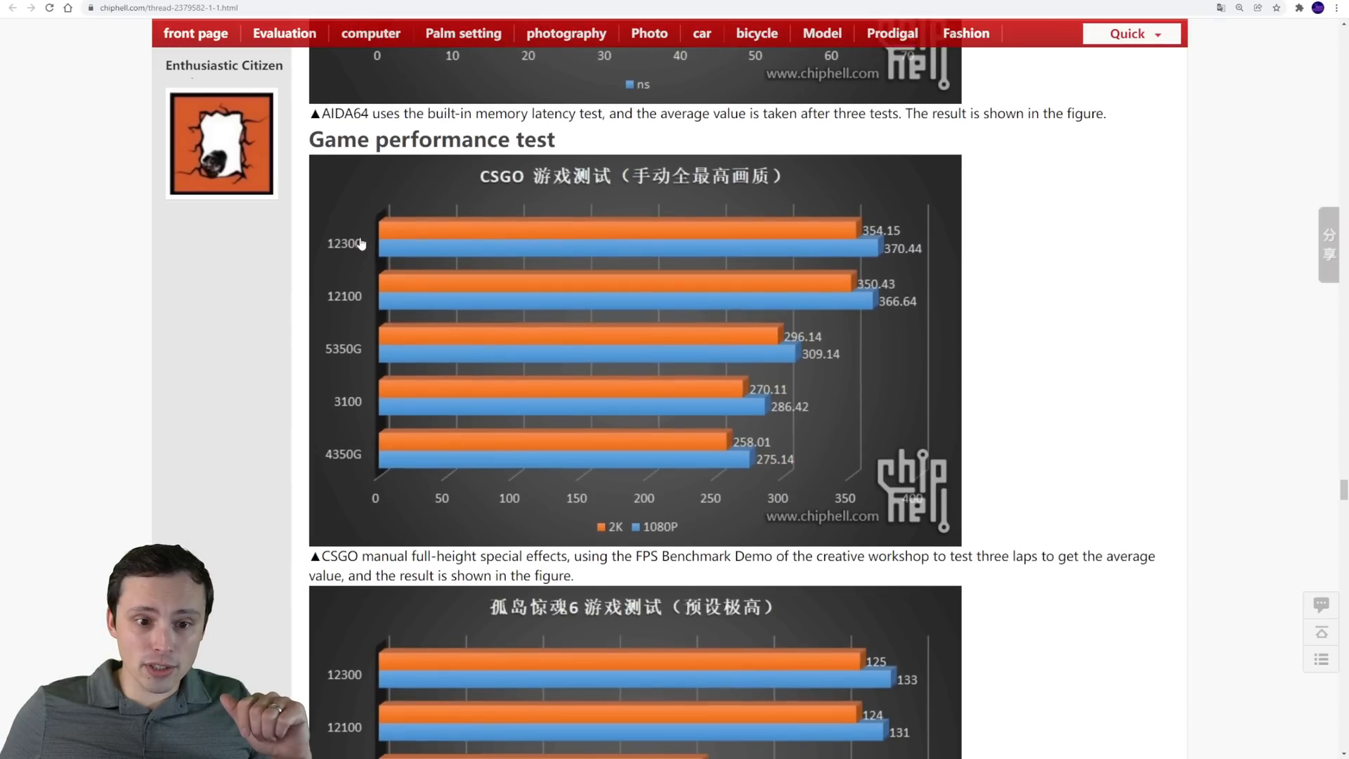
mouse_move(371, 267)
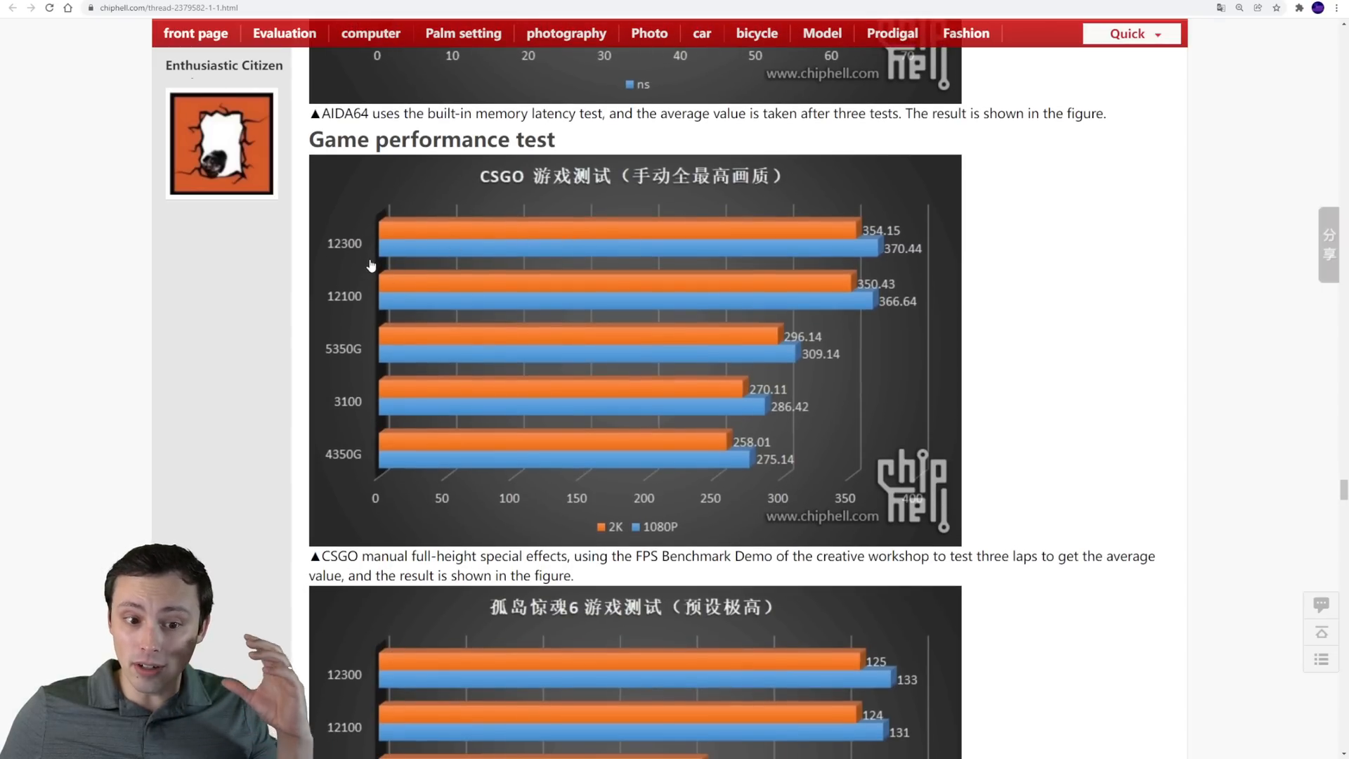
scroll(down, 3)
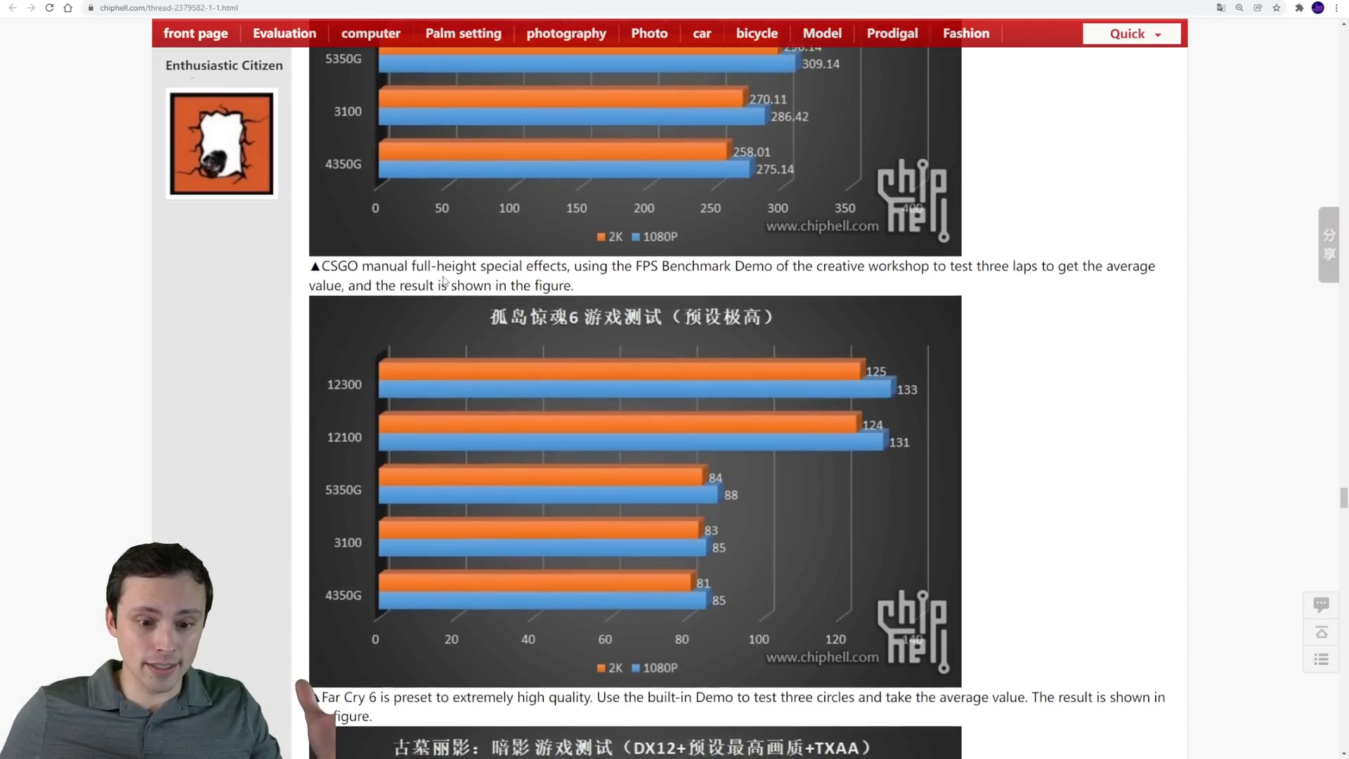
scroll(down, 3)
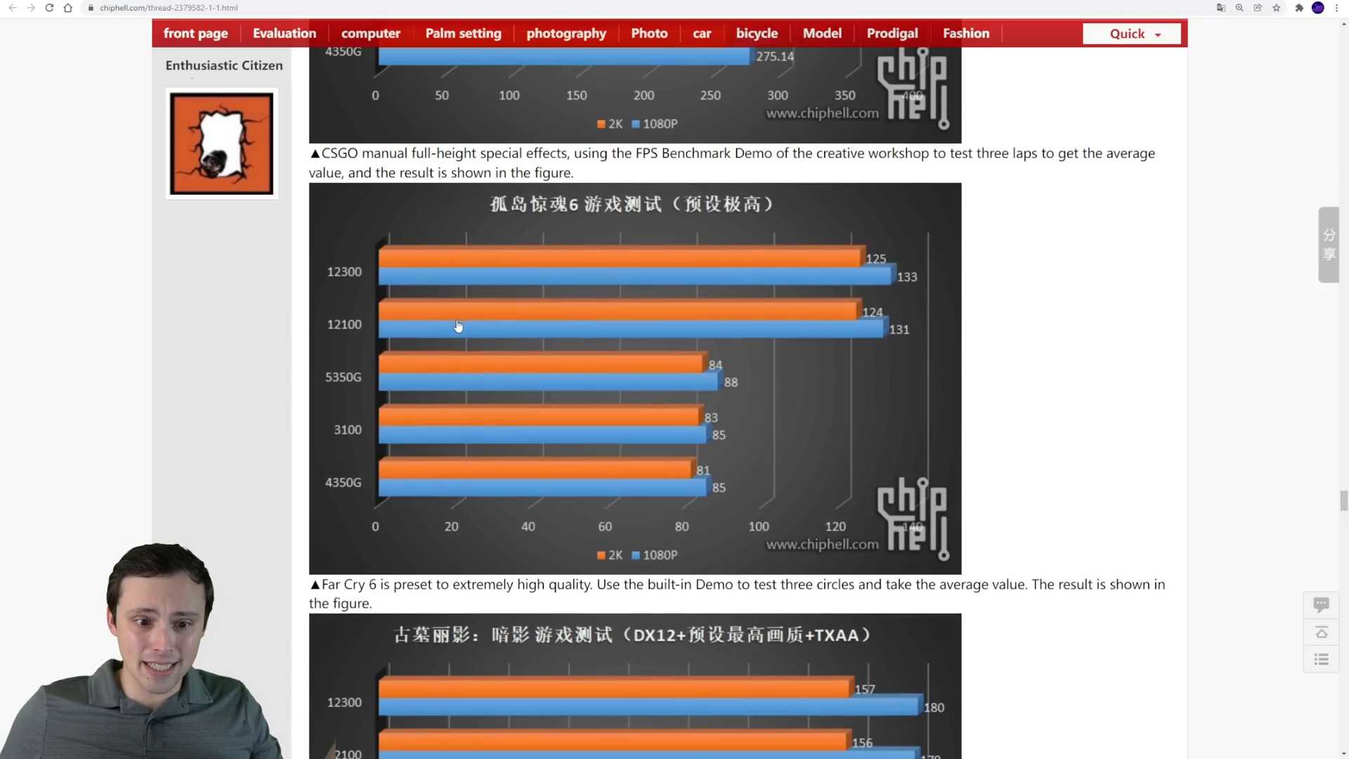
scroll(down, 3)
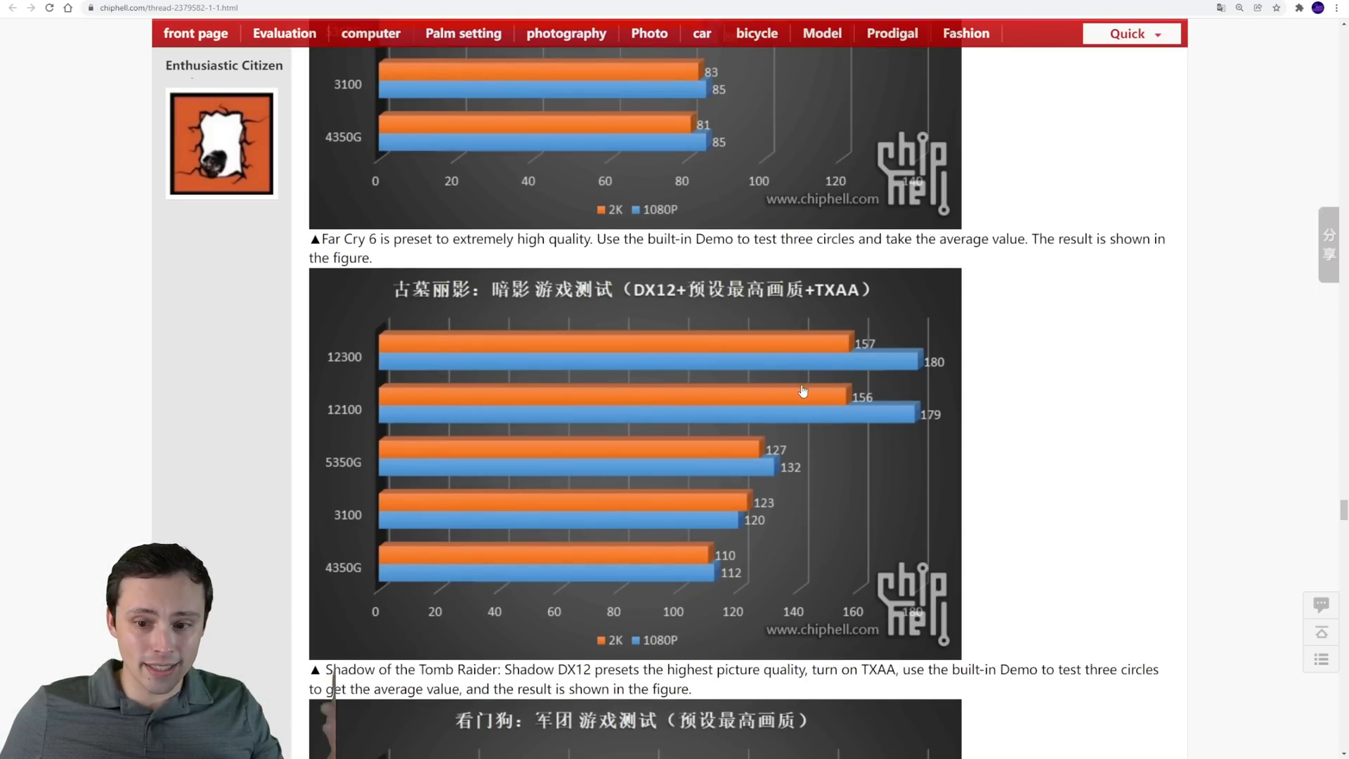
Pass the Watch Dogs chart to the Forza Horizon 5 chart and highlight 'Forza Motorsport: Horizon 5'
scroll(down, 3)
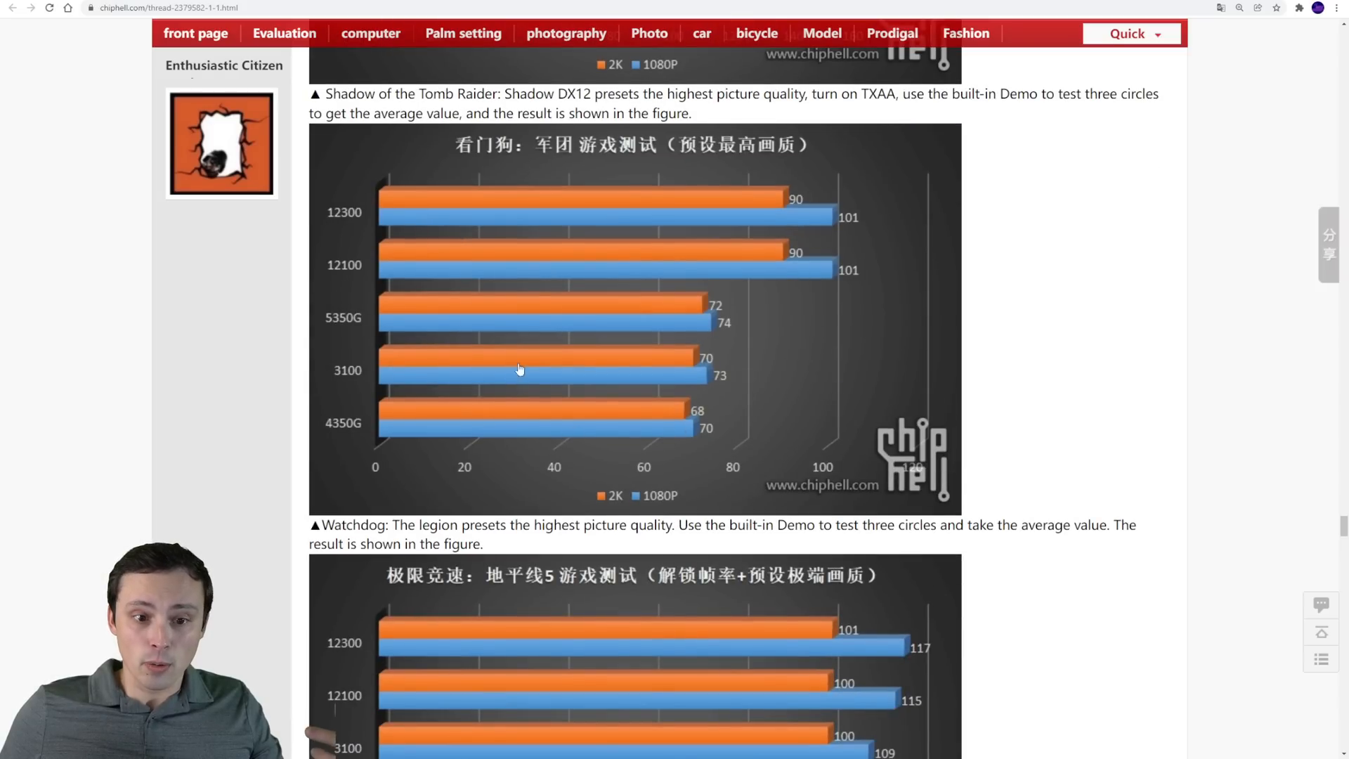
mouse_move(700, 330)
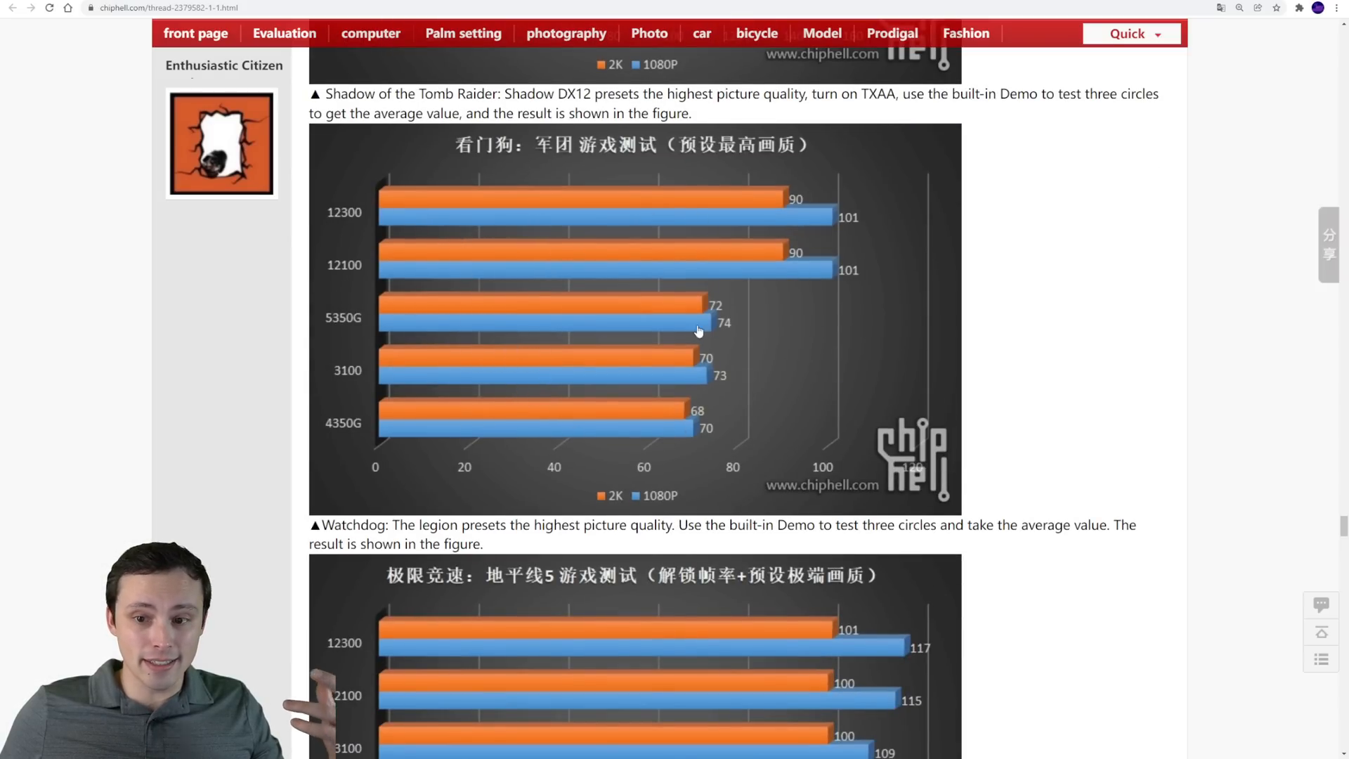
scroll(down, 3)
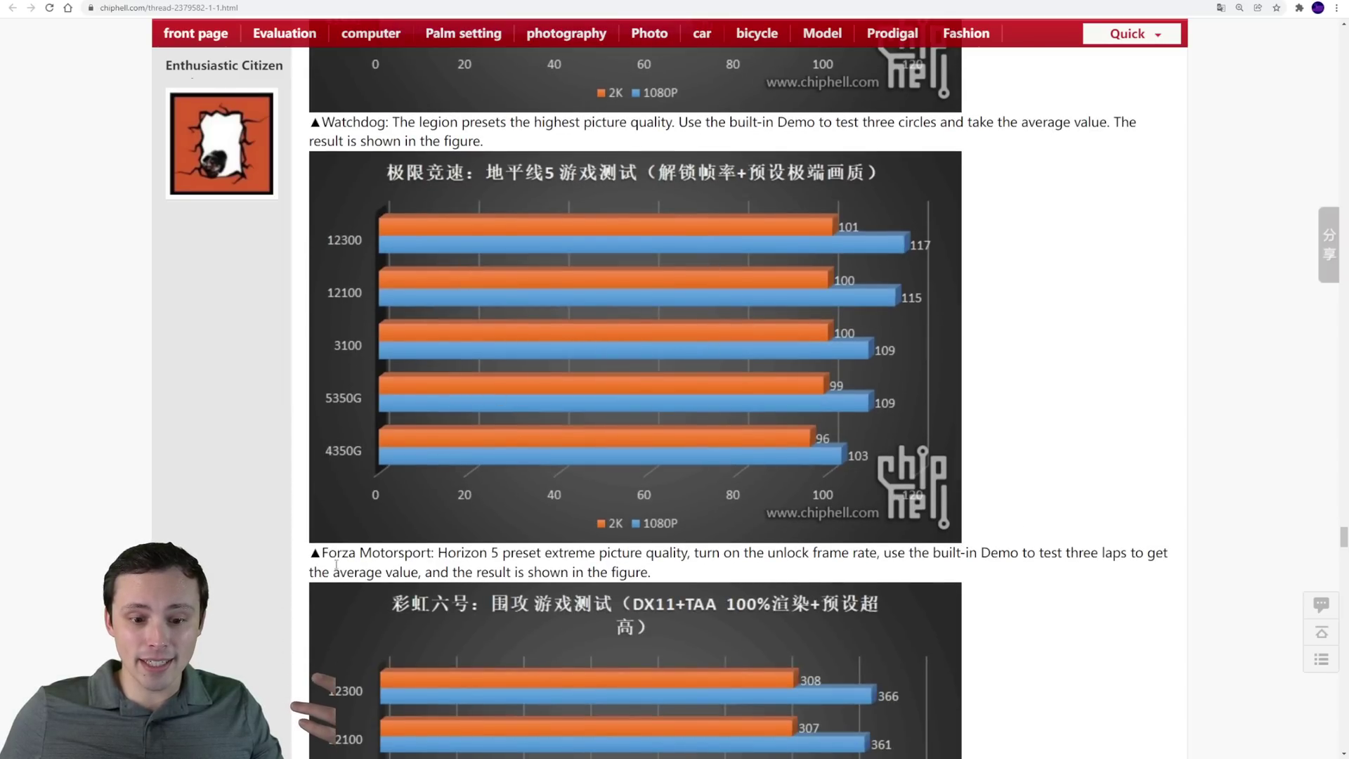
drag(325, 552, 499, 552)
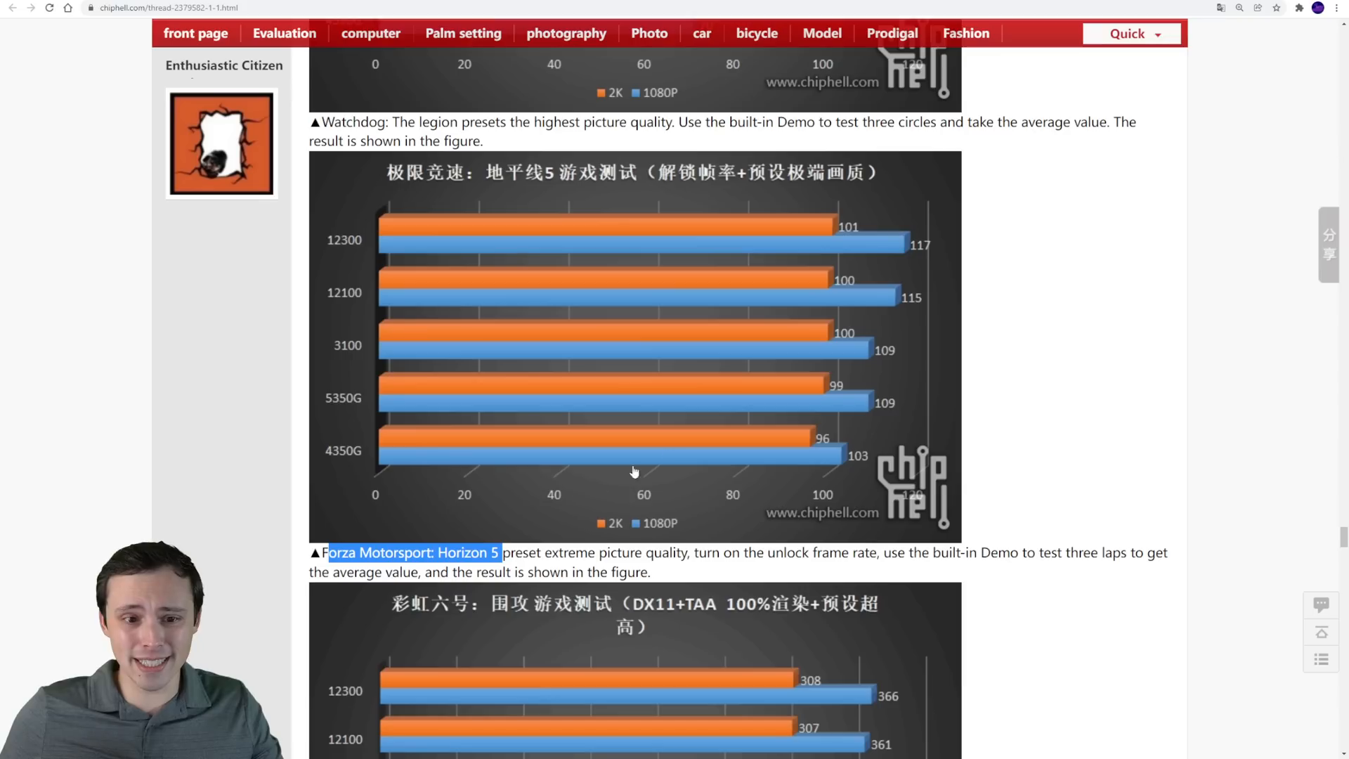
mouse_move(626, 302)
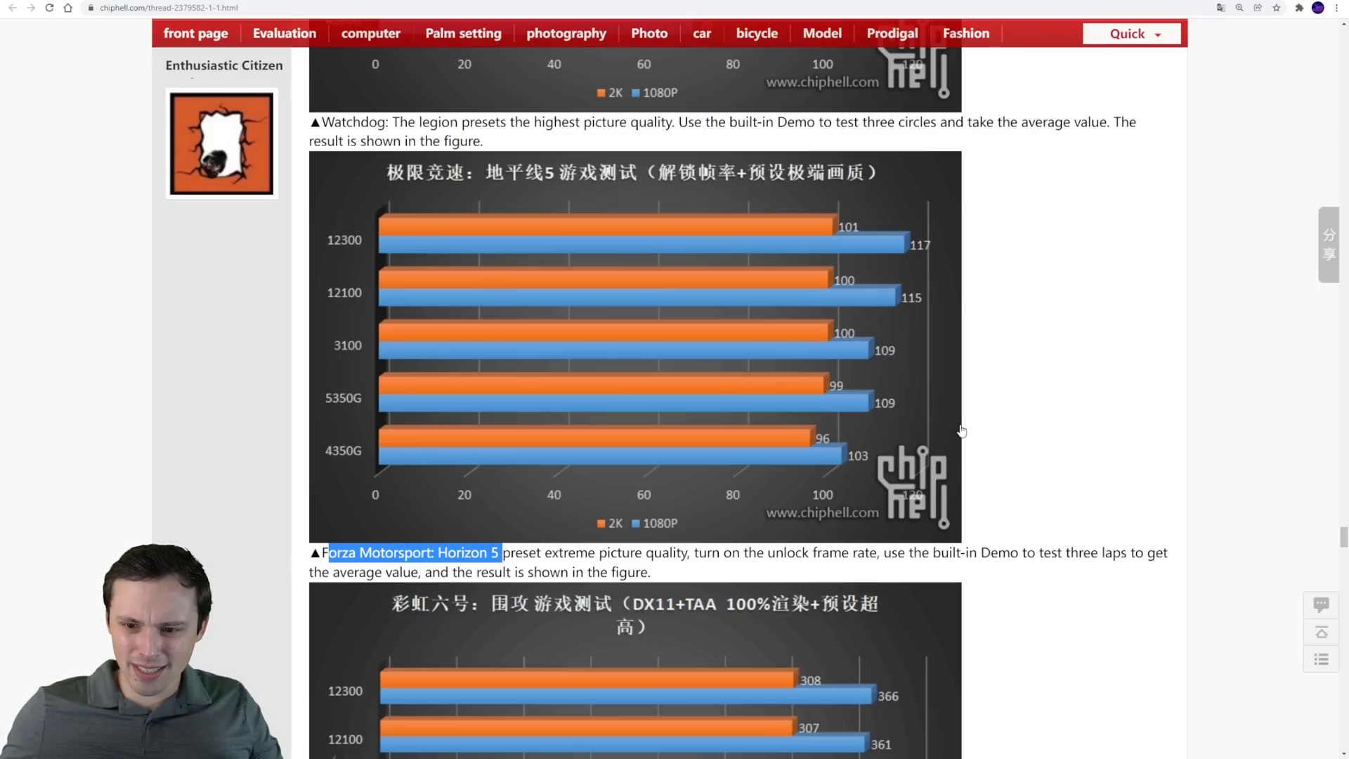
mouse_move(443, 248)
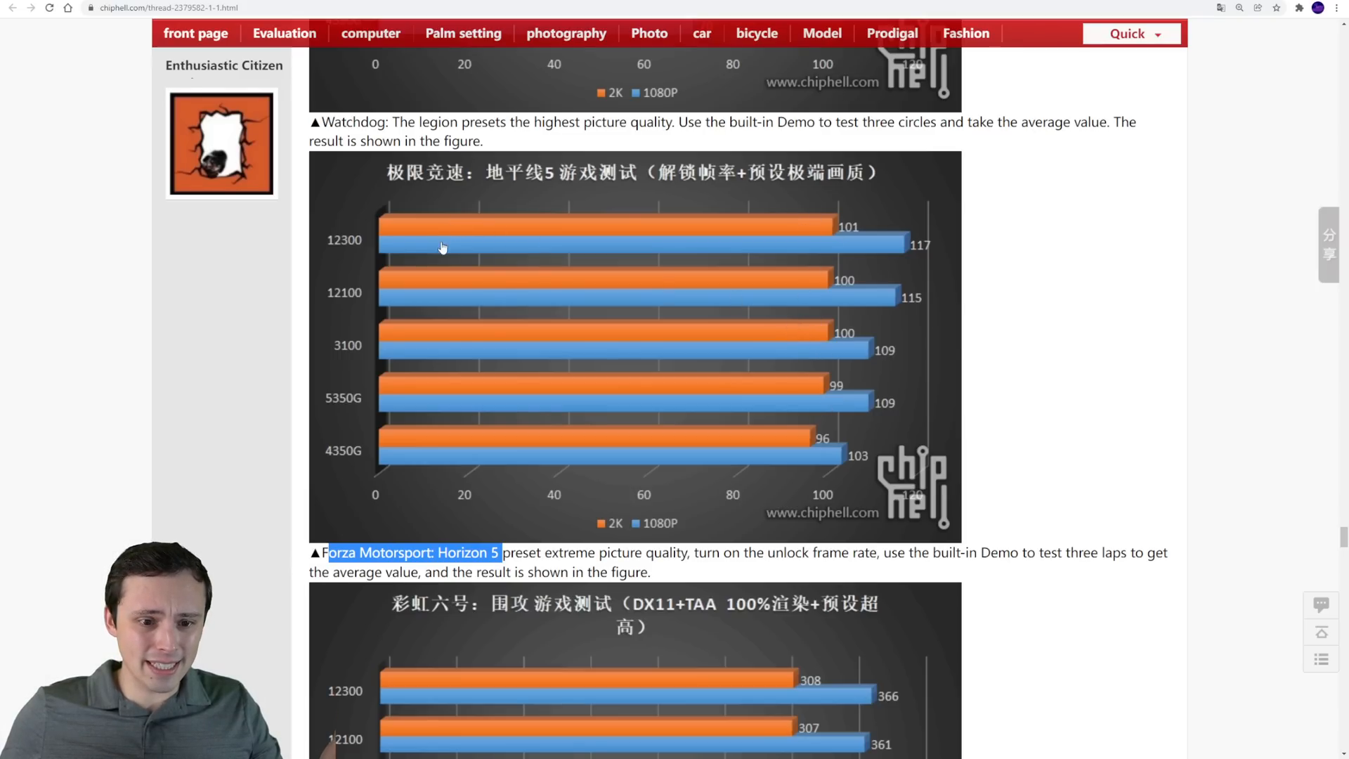
mouse_move(413, 271)
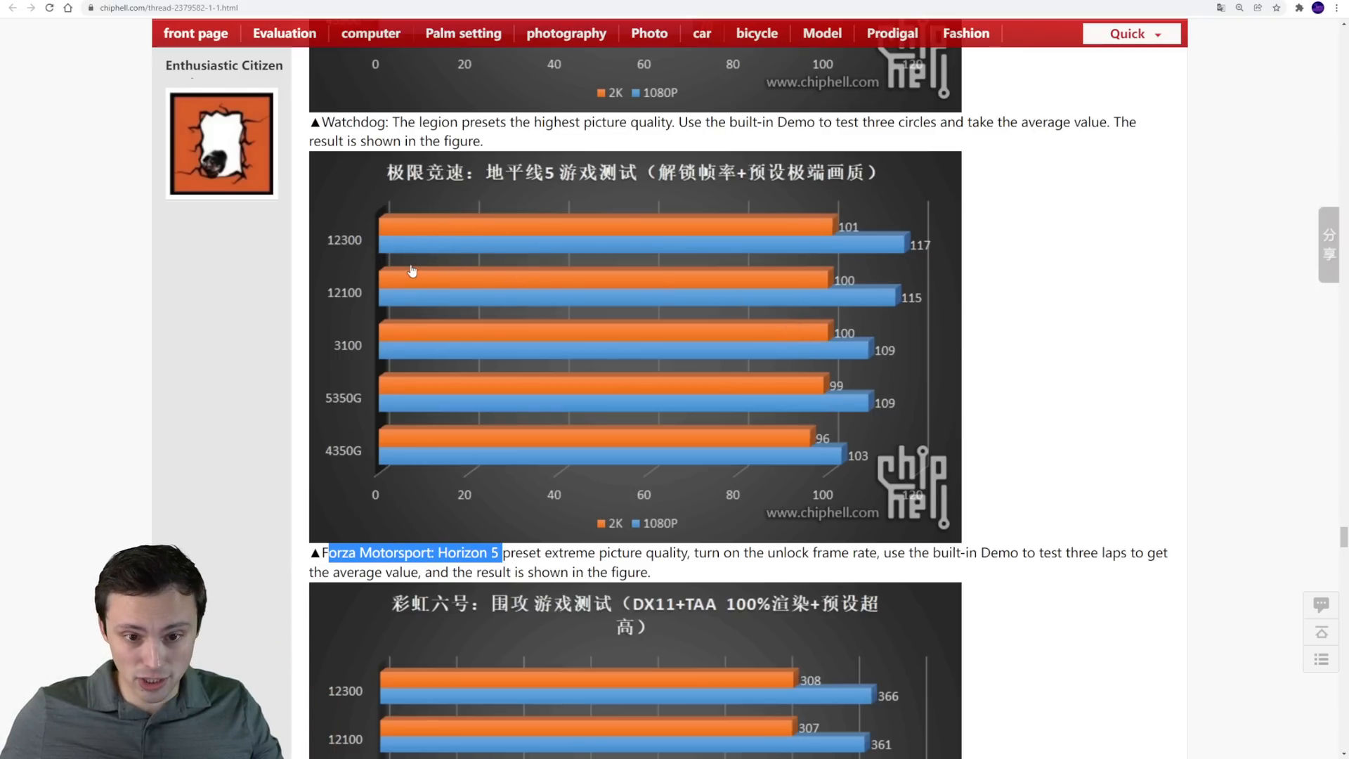
View the Rainbow Six Siege chart and summary, then back at top highlight 'Core i3 12100, 123' in the title
scroll(down, 3)
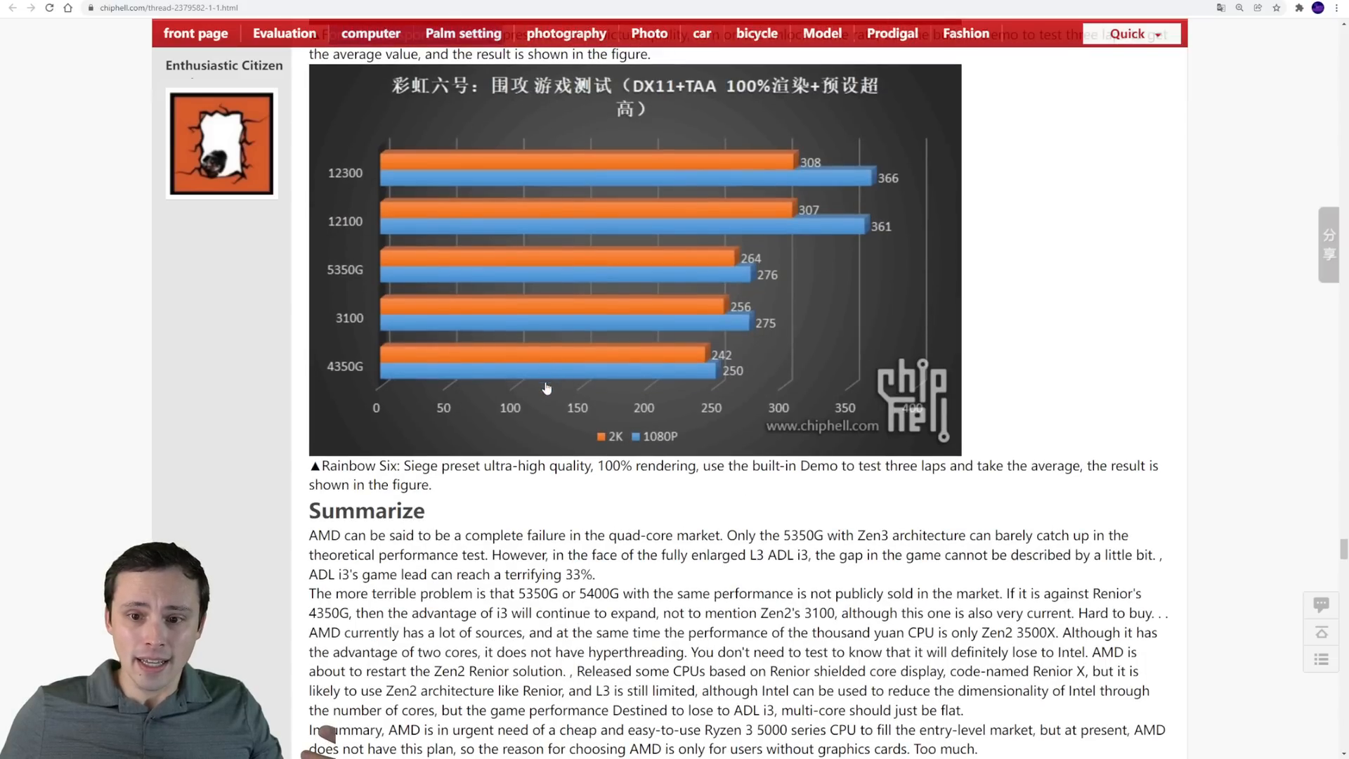
mouse_move(457, 424)
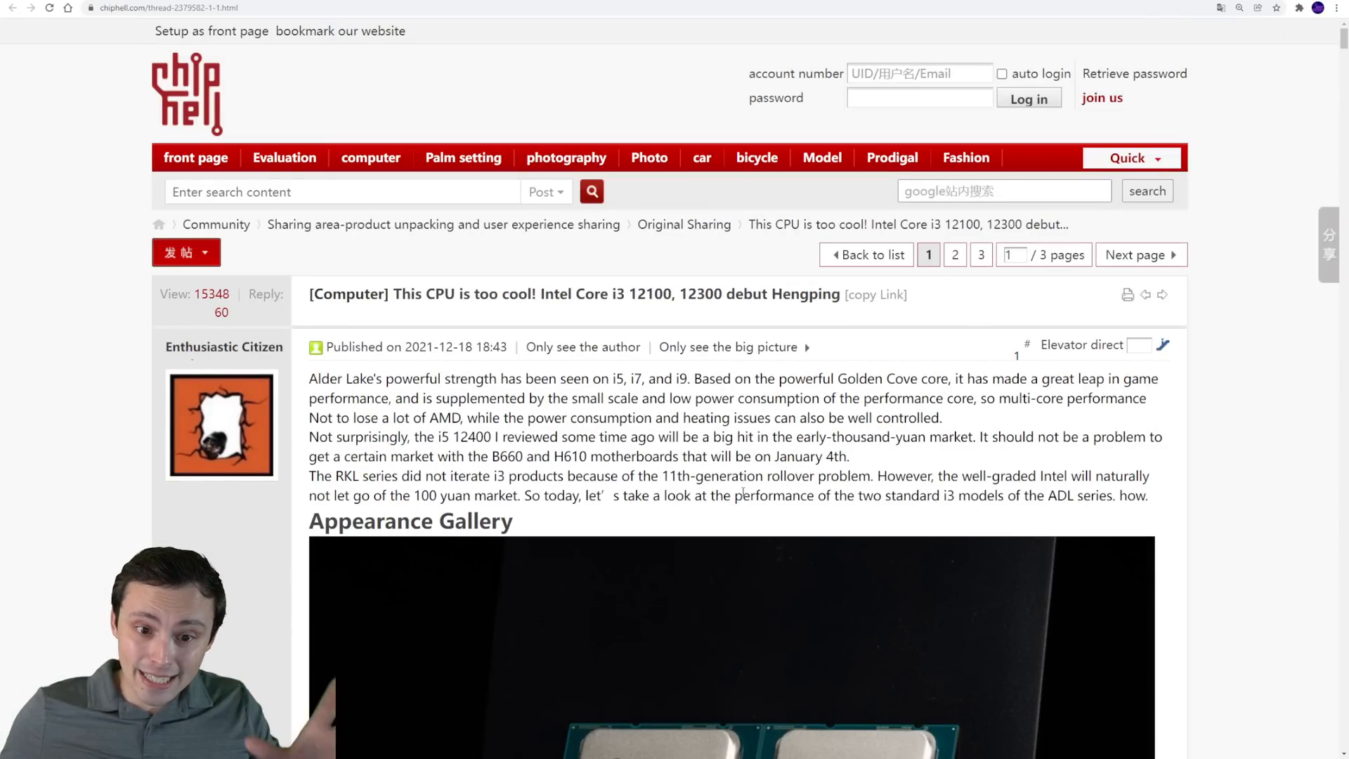
drag(569, 294, 702, 294)
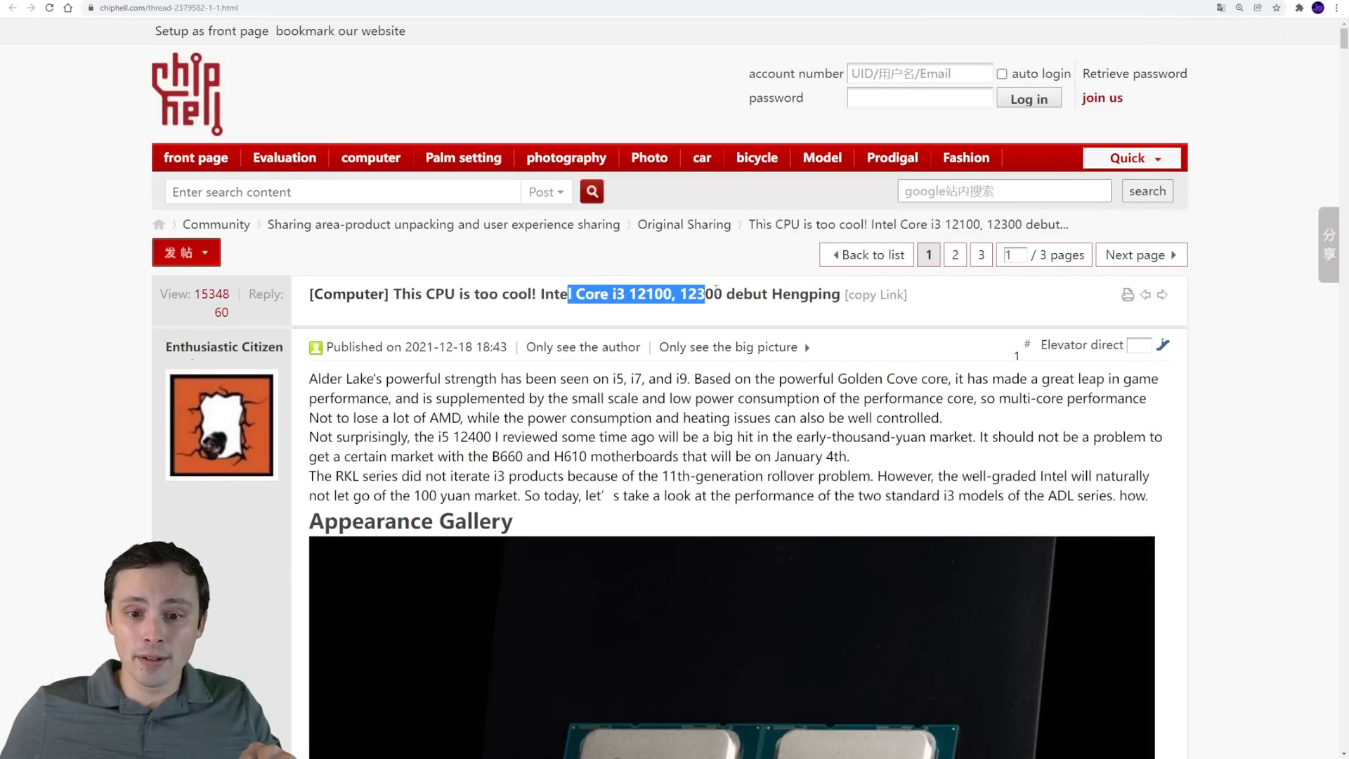